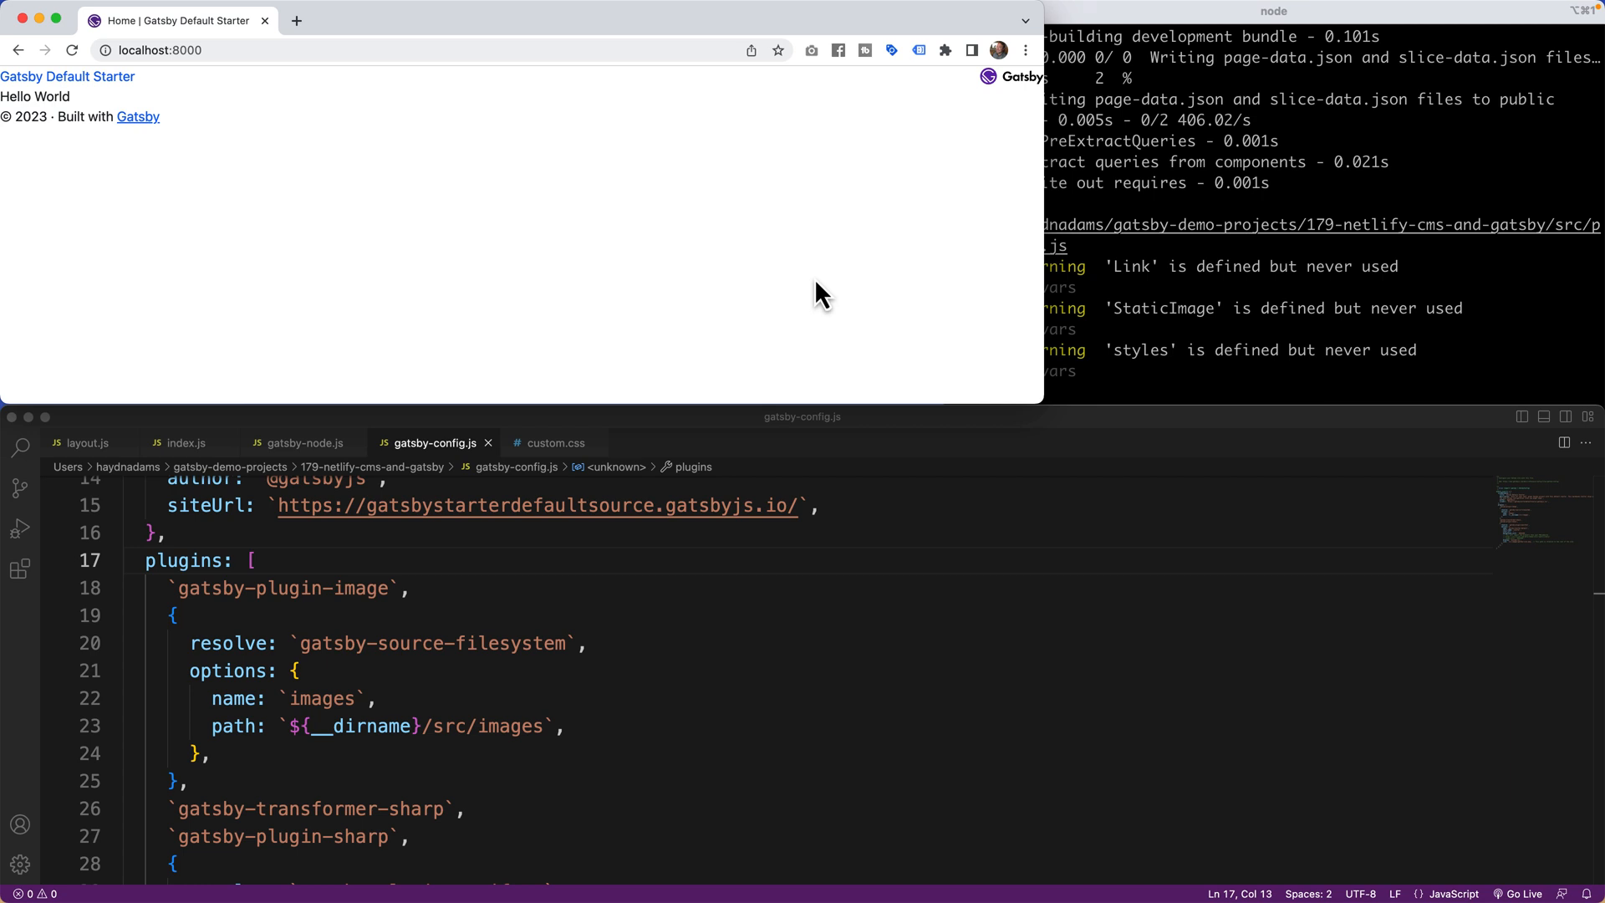
pyautogui.moveTo(204, 159)
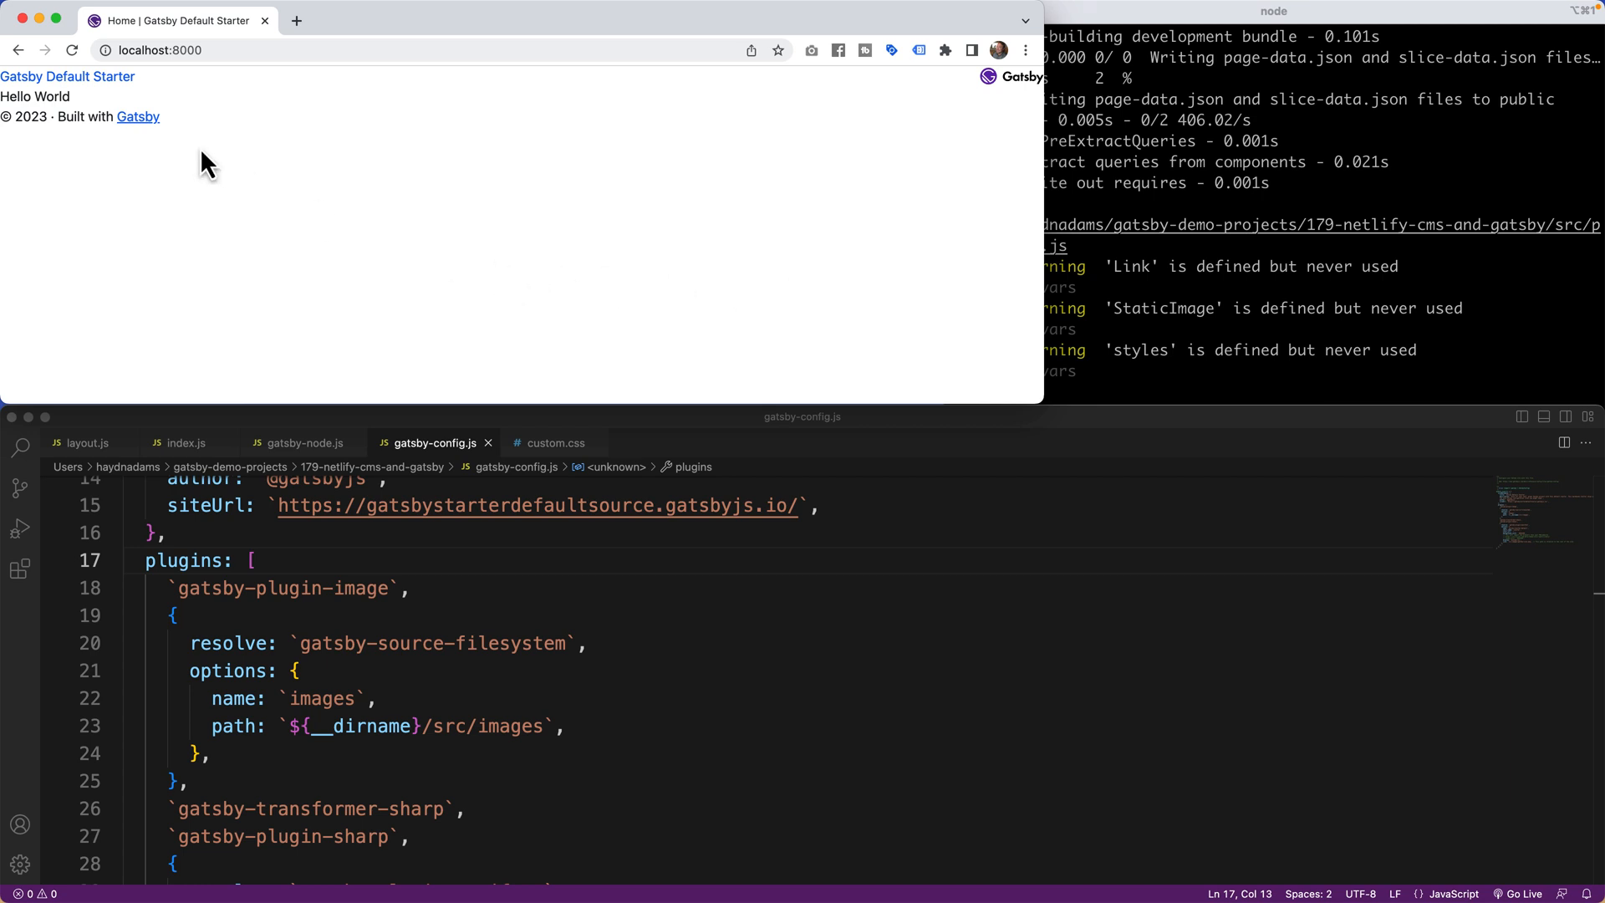
pyautogui.moveTo(170, 213)
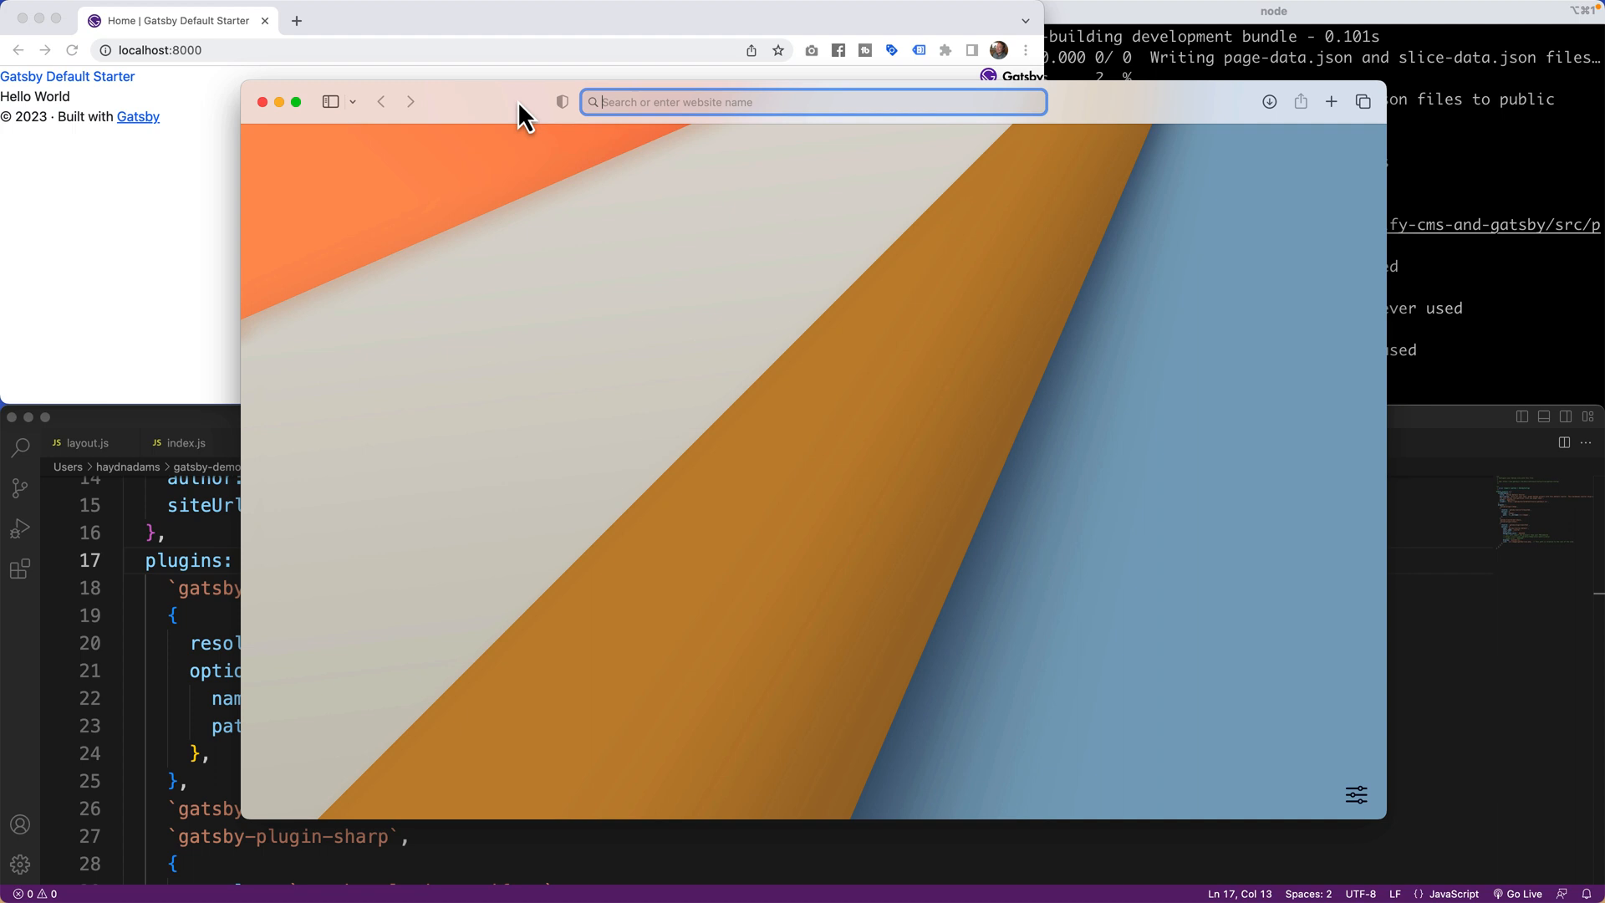
# Go to netlify.com, log in, and view the options for adding a new site
pyautogui.write('netlify.com')
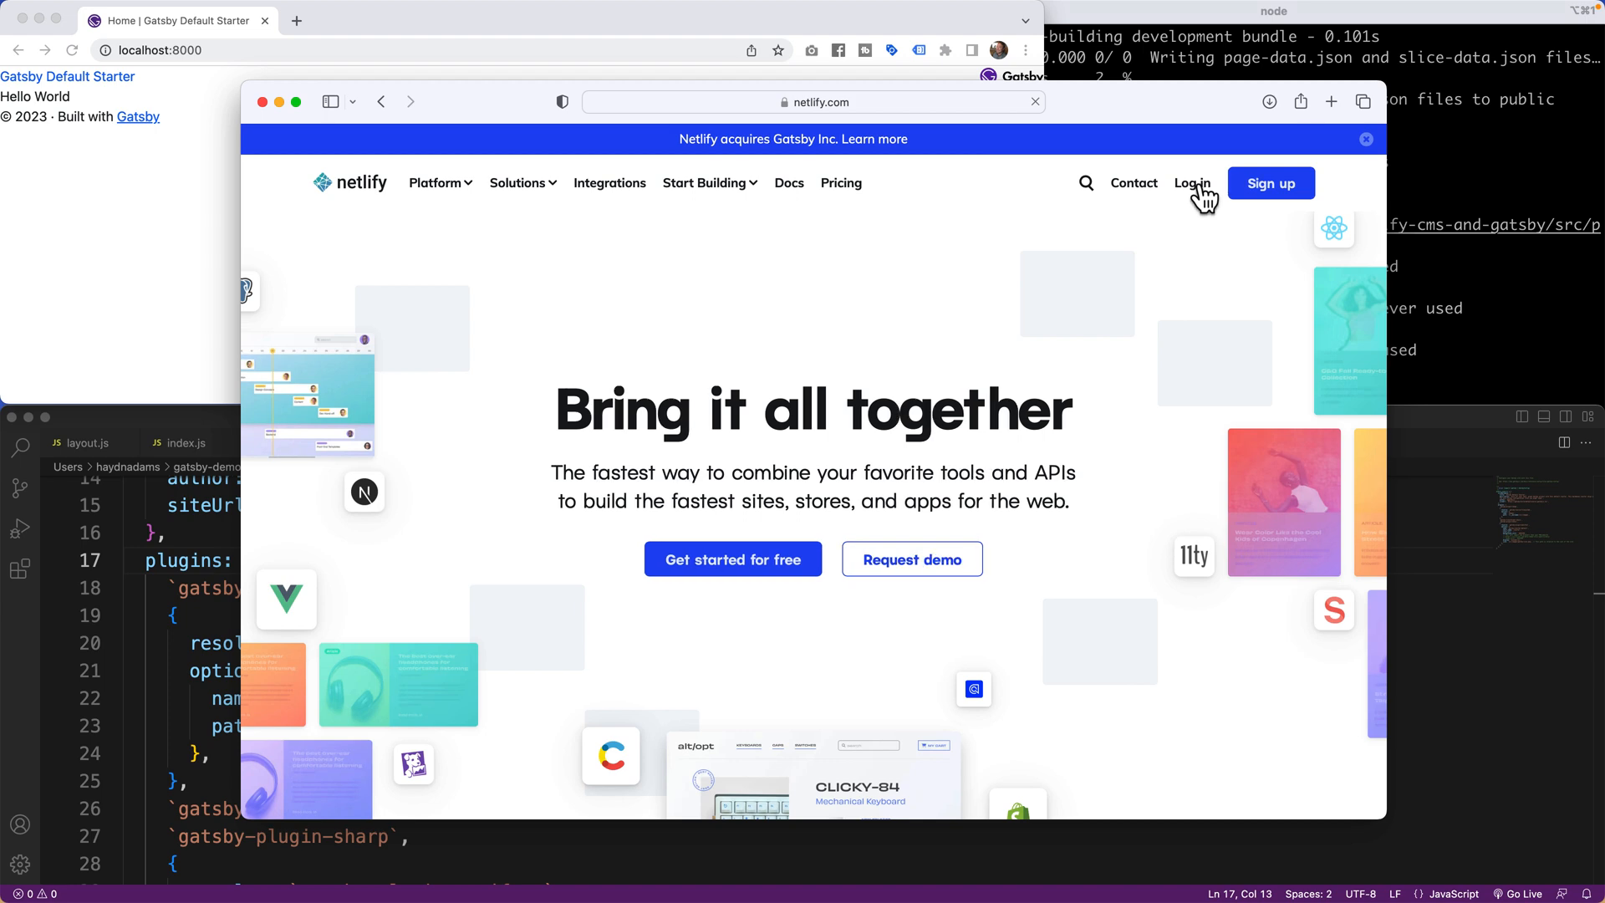
pyautogui.click(1192, 183)
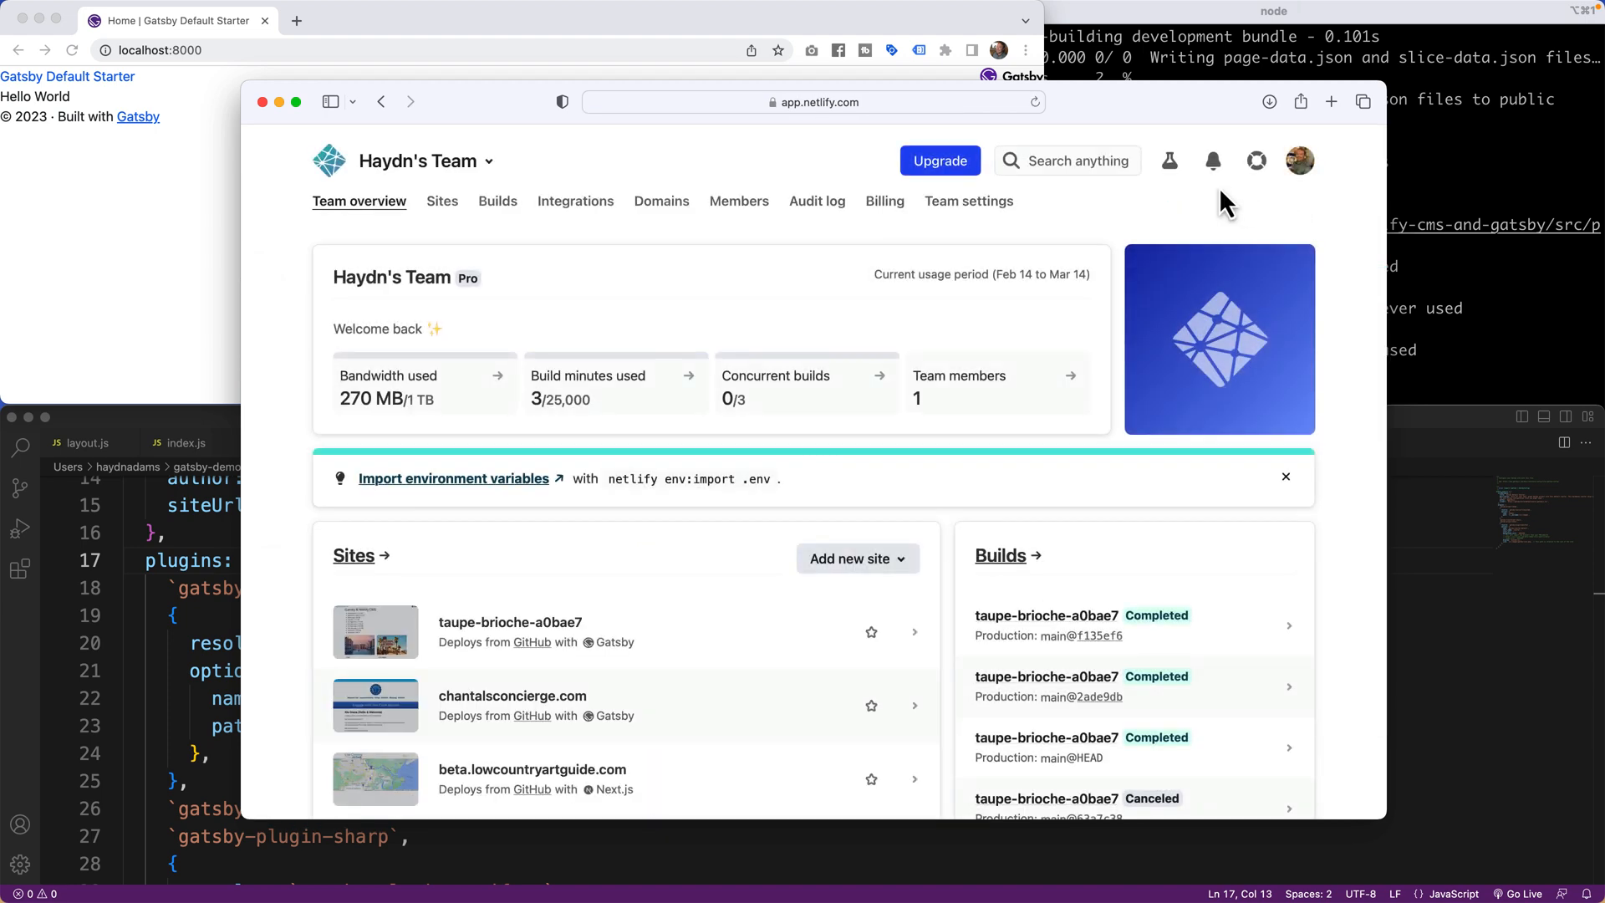
pyautogui.moveTo(614, 338)
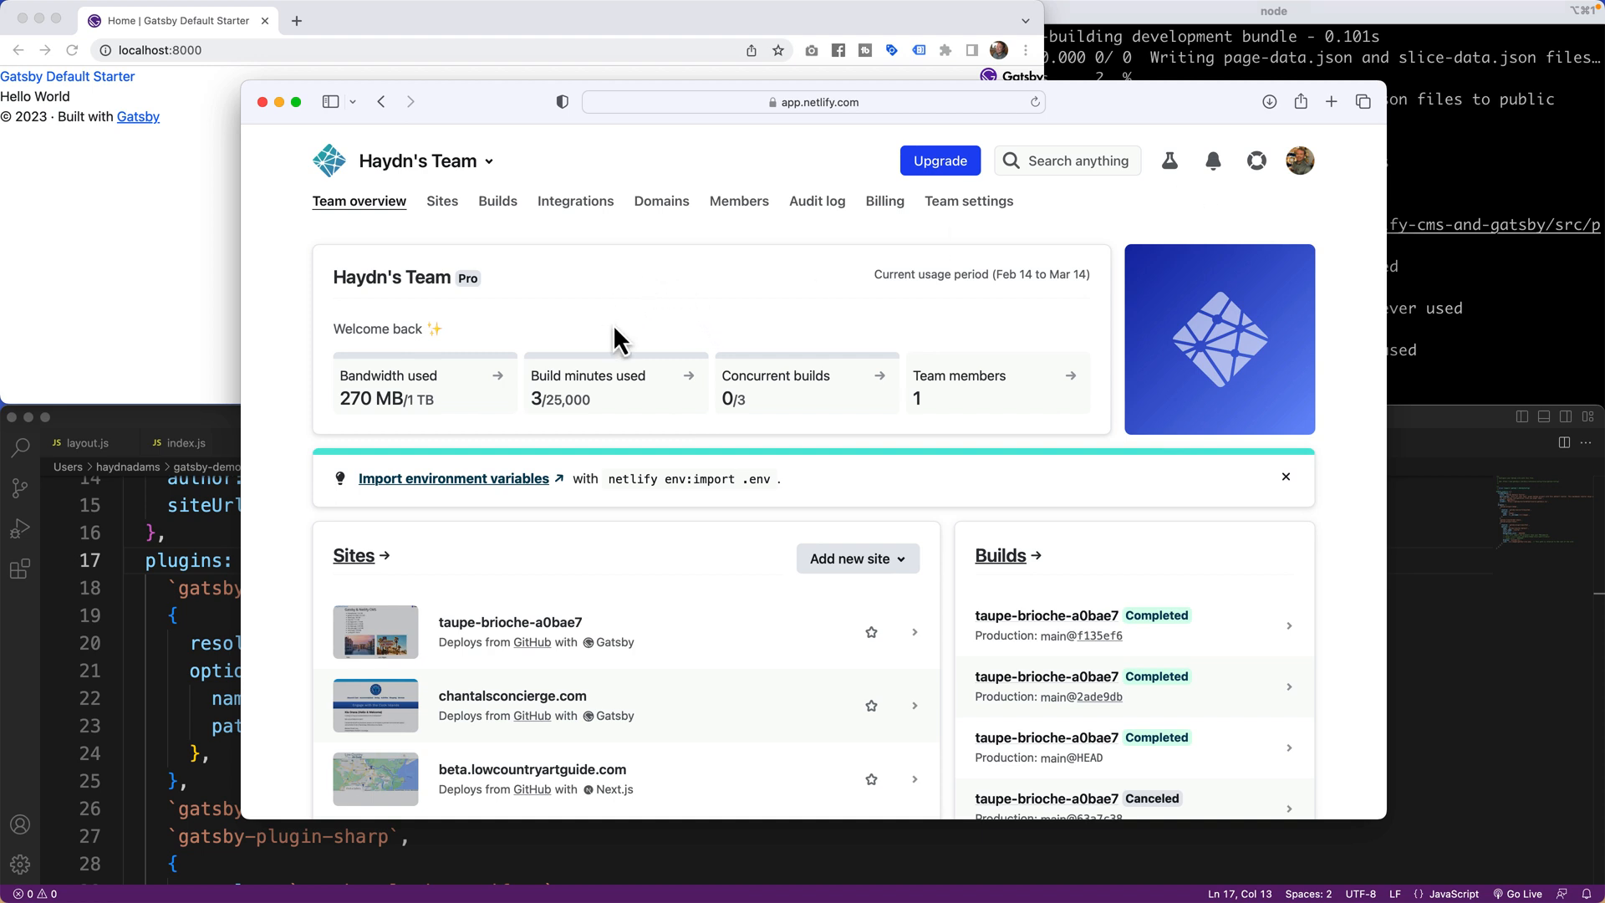
pyautogui.moveTo(1182, 320)
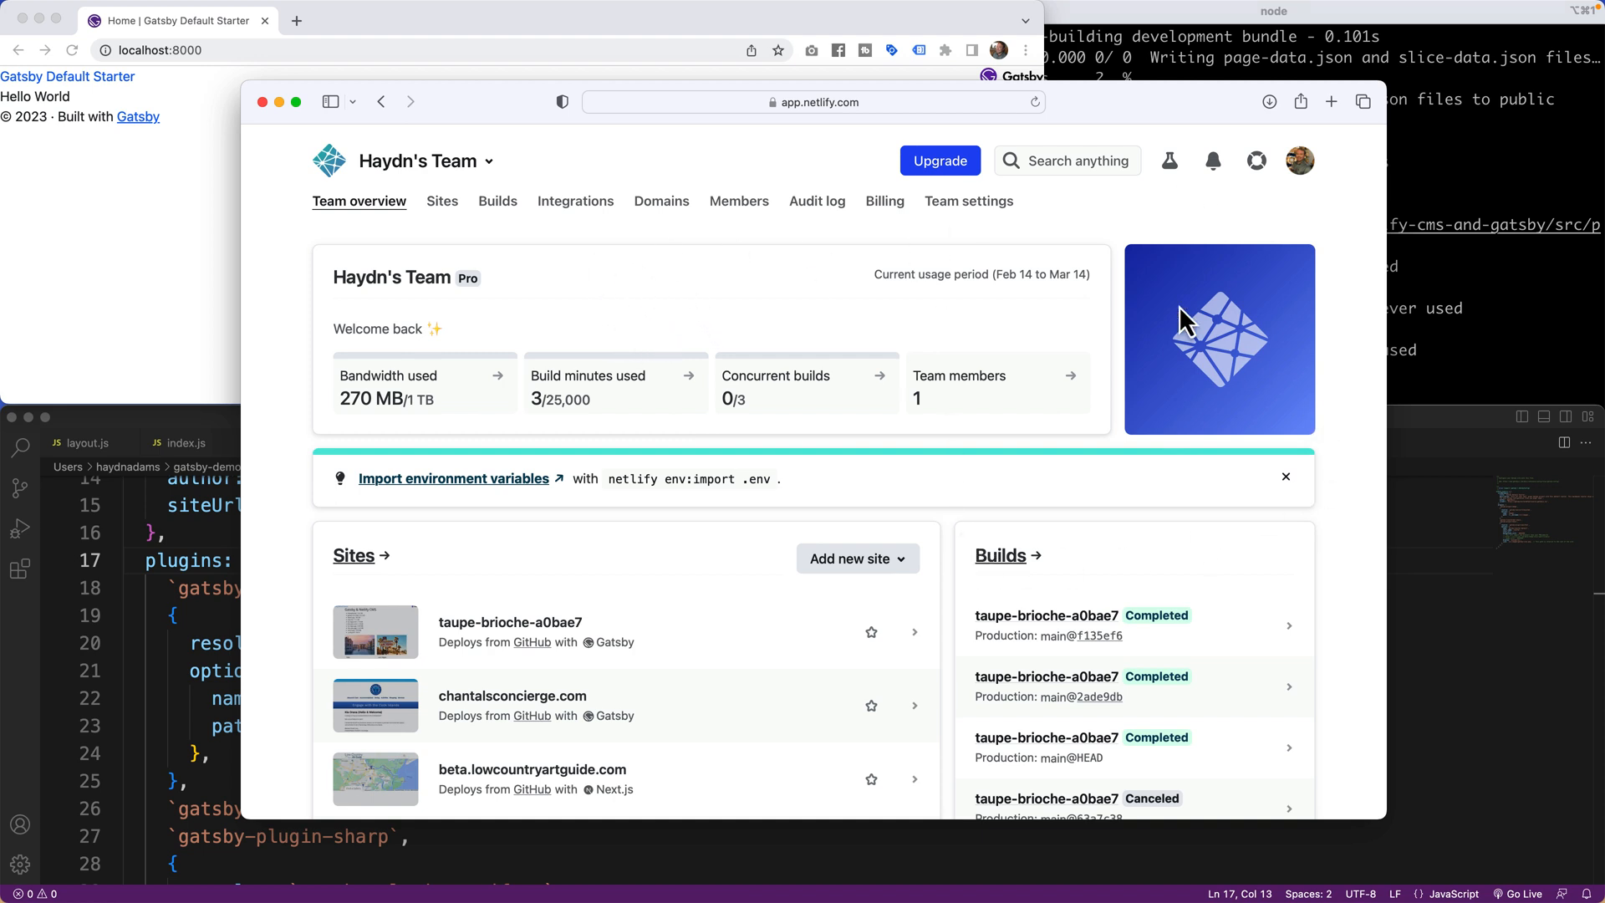
pyautogui.moveTo(1041, 457)
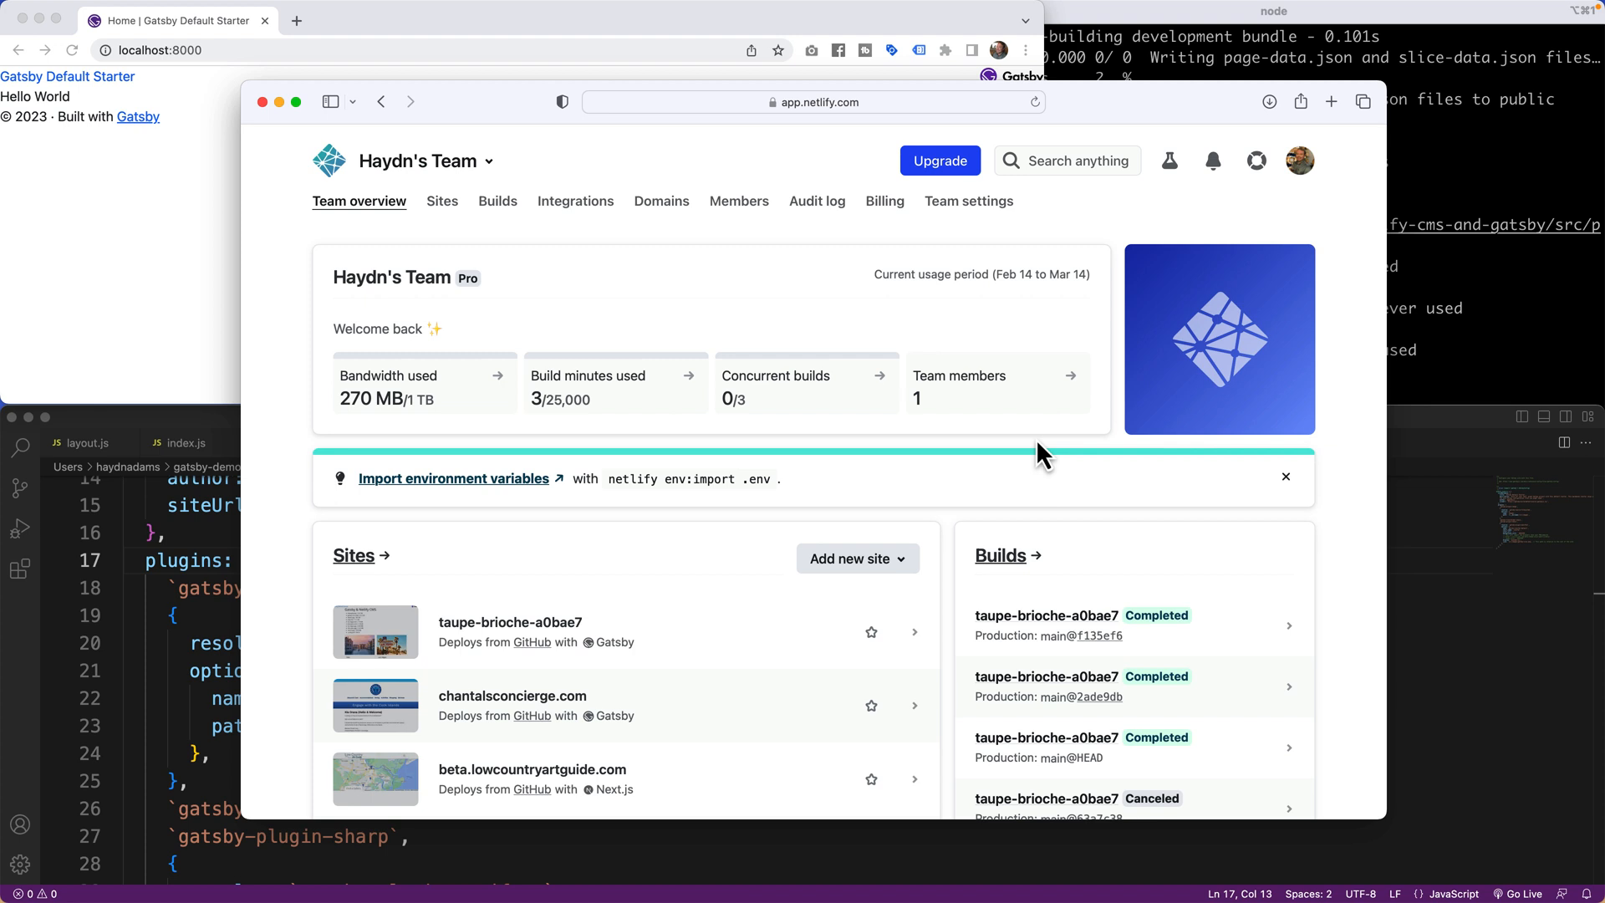
pyautogui.moveTo(962, 527)
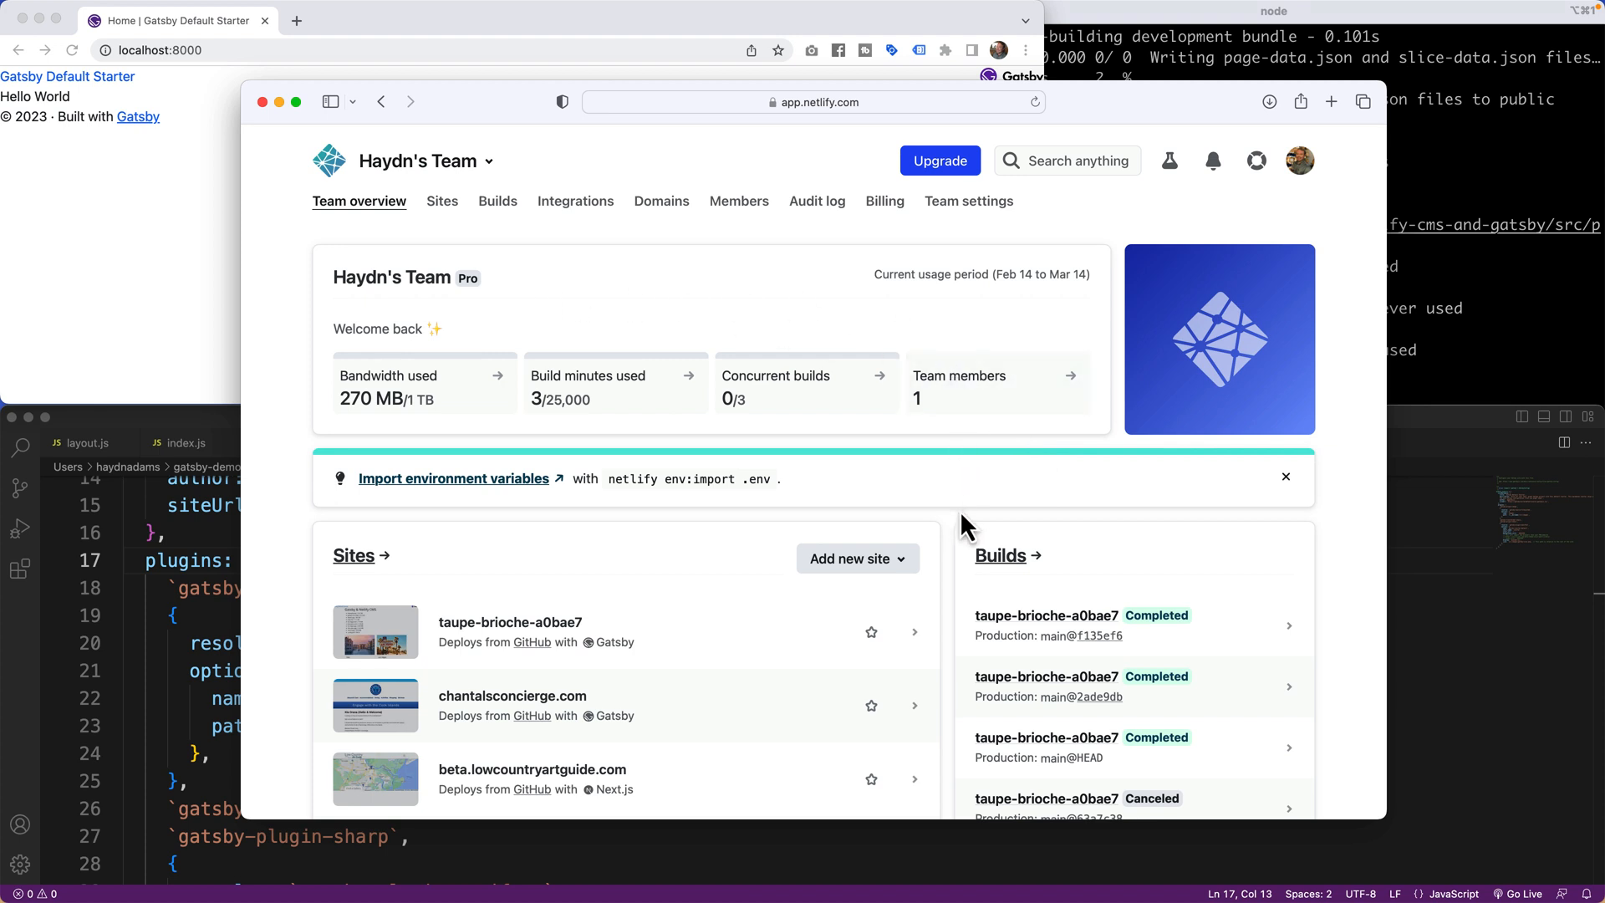
pyautogui.moveTo(656, 298)
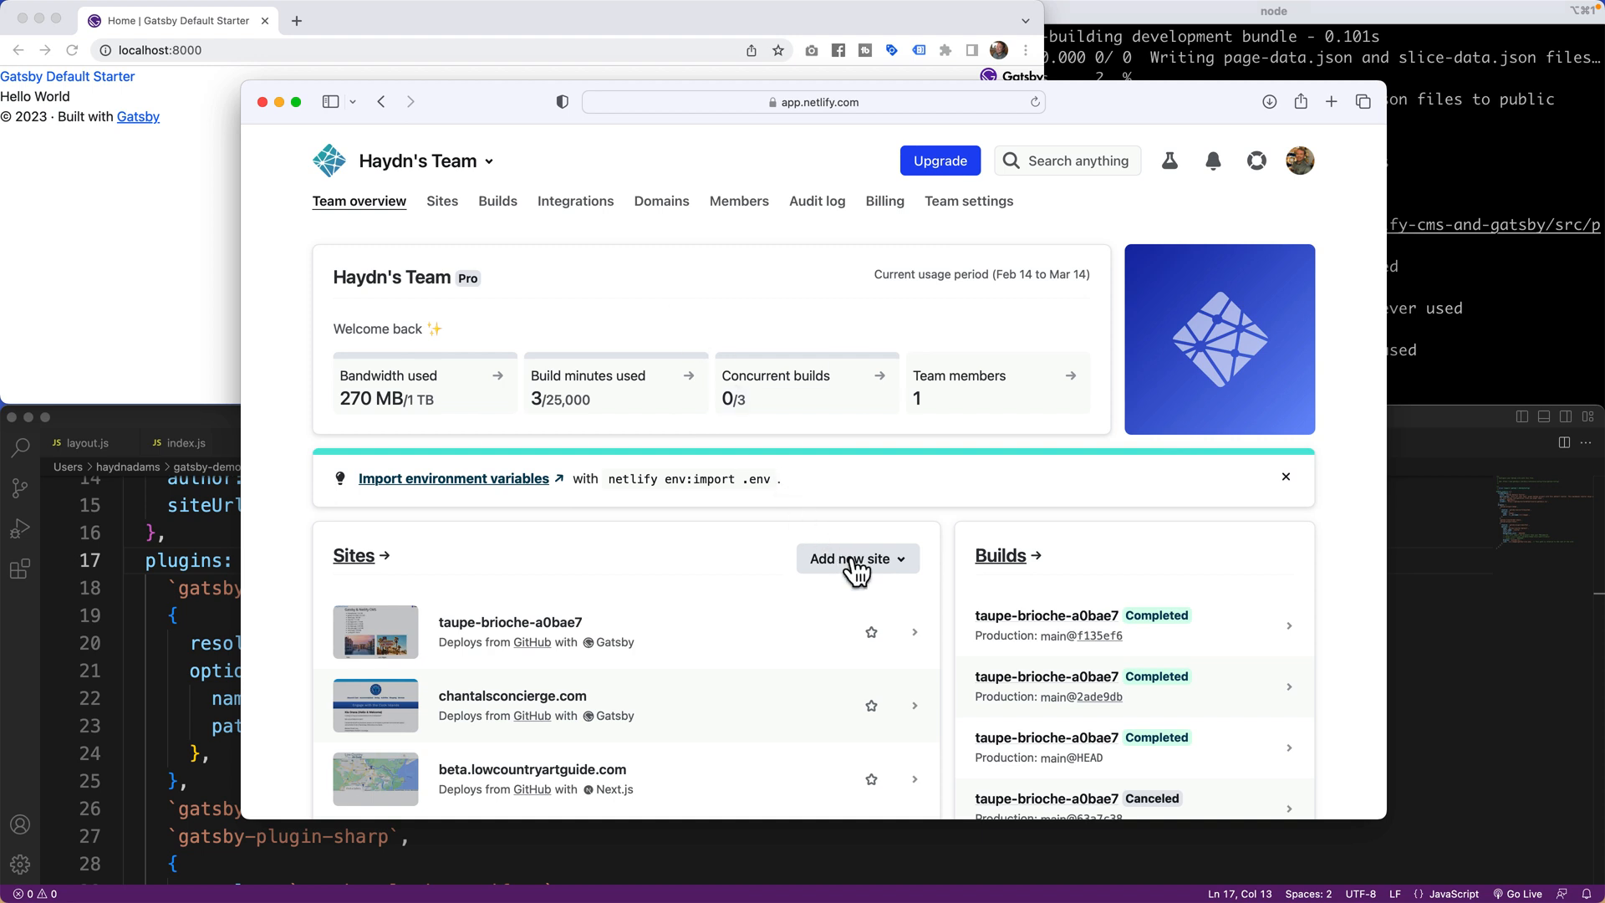
pyautogui.click(858, 559)
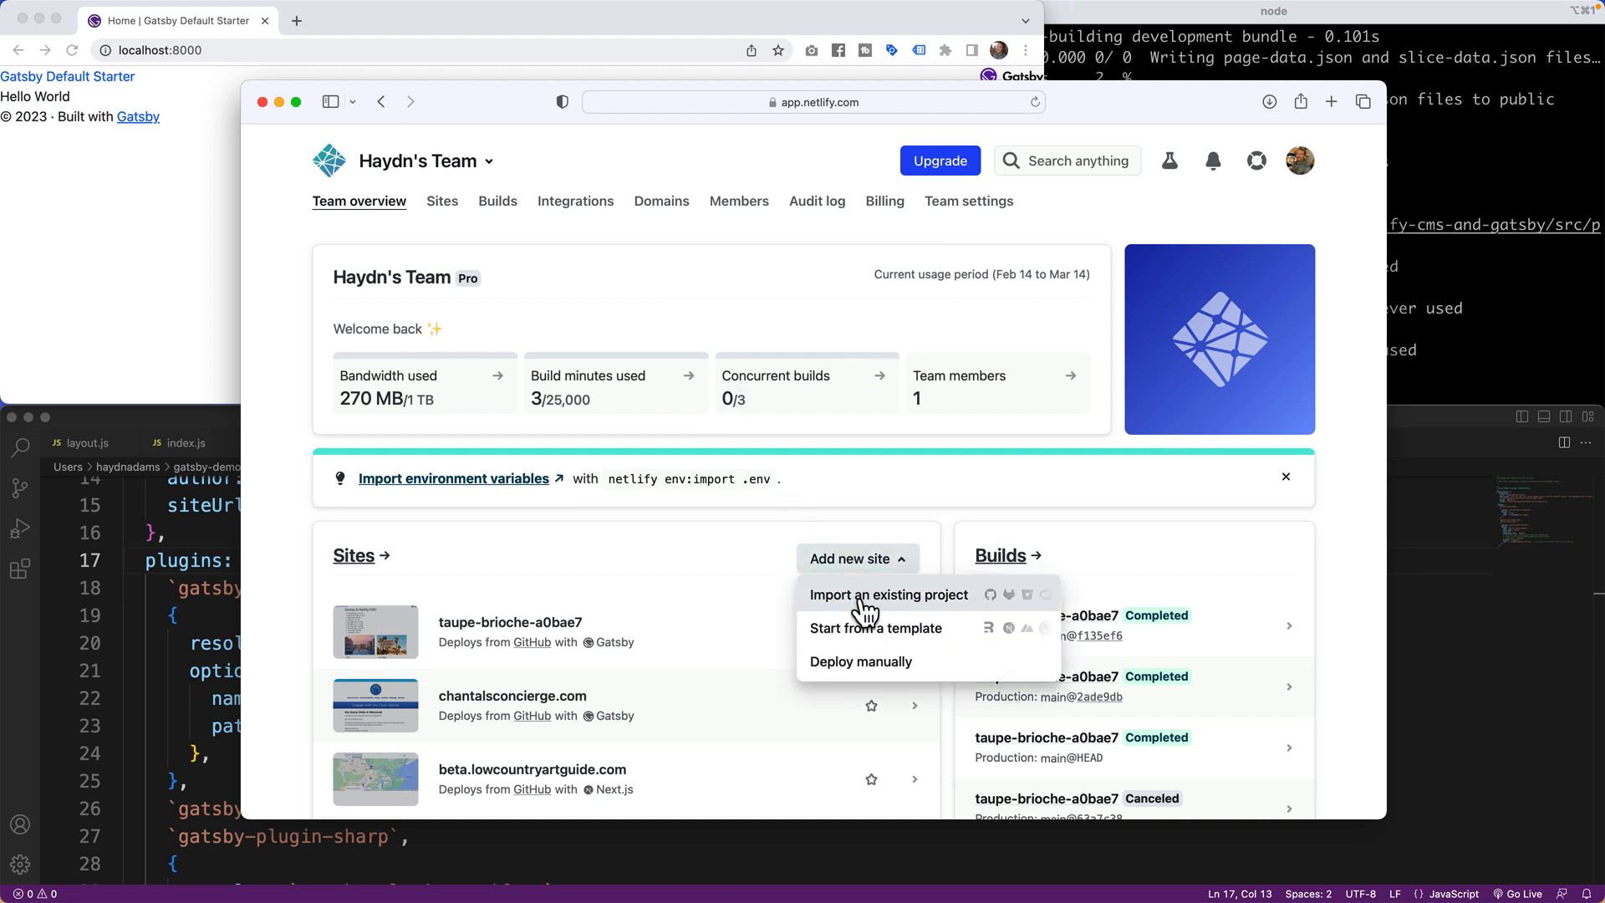
pyautogui.moveTo(990, 615)
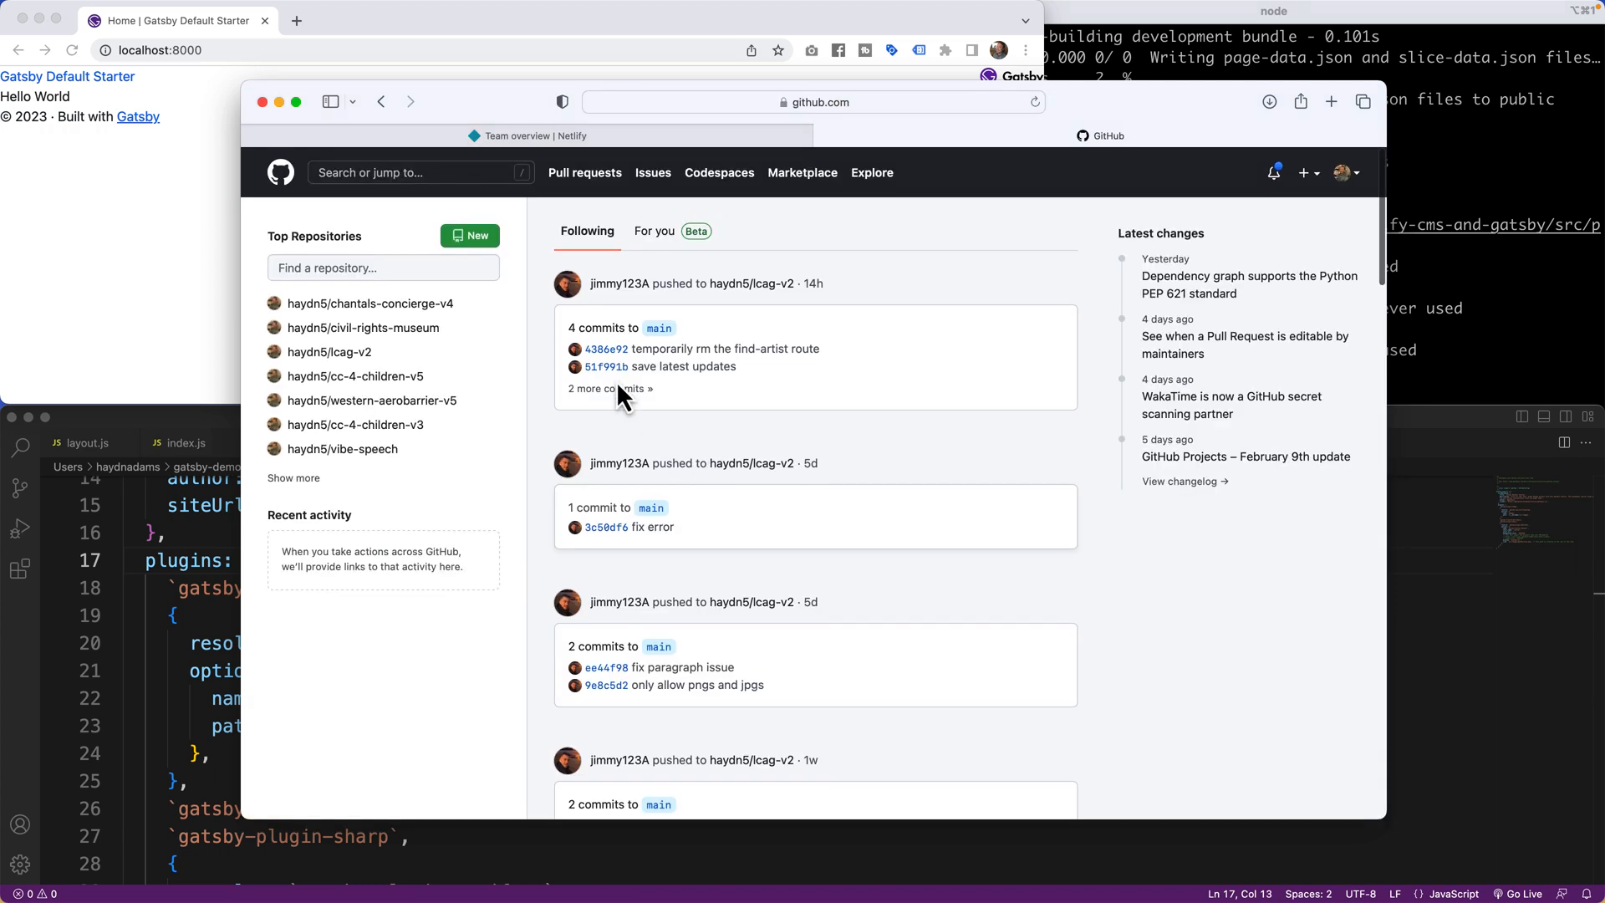
# Create a private GitHub repository called '179-netlify-cms-and-gatsby'
pyautogui.click(470, 235)
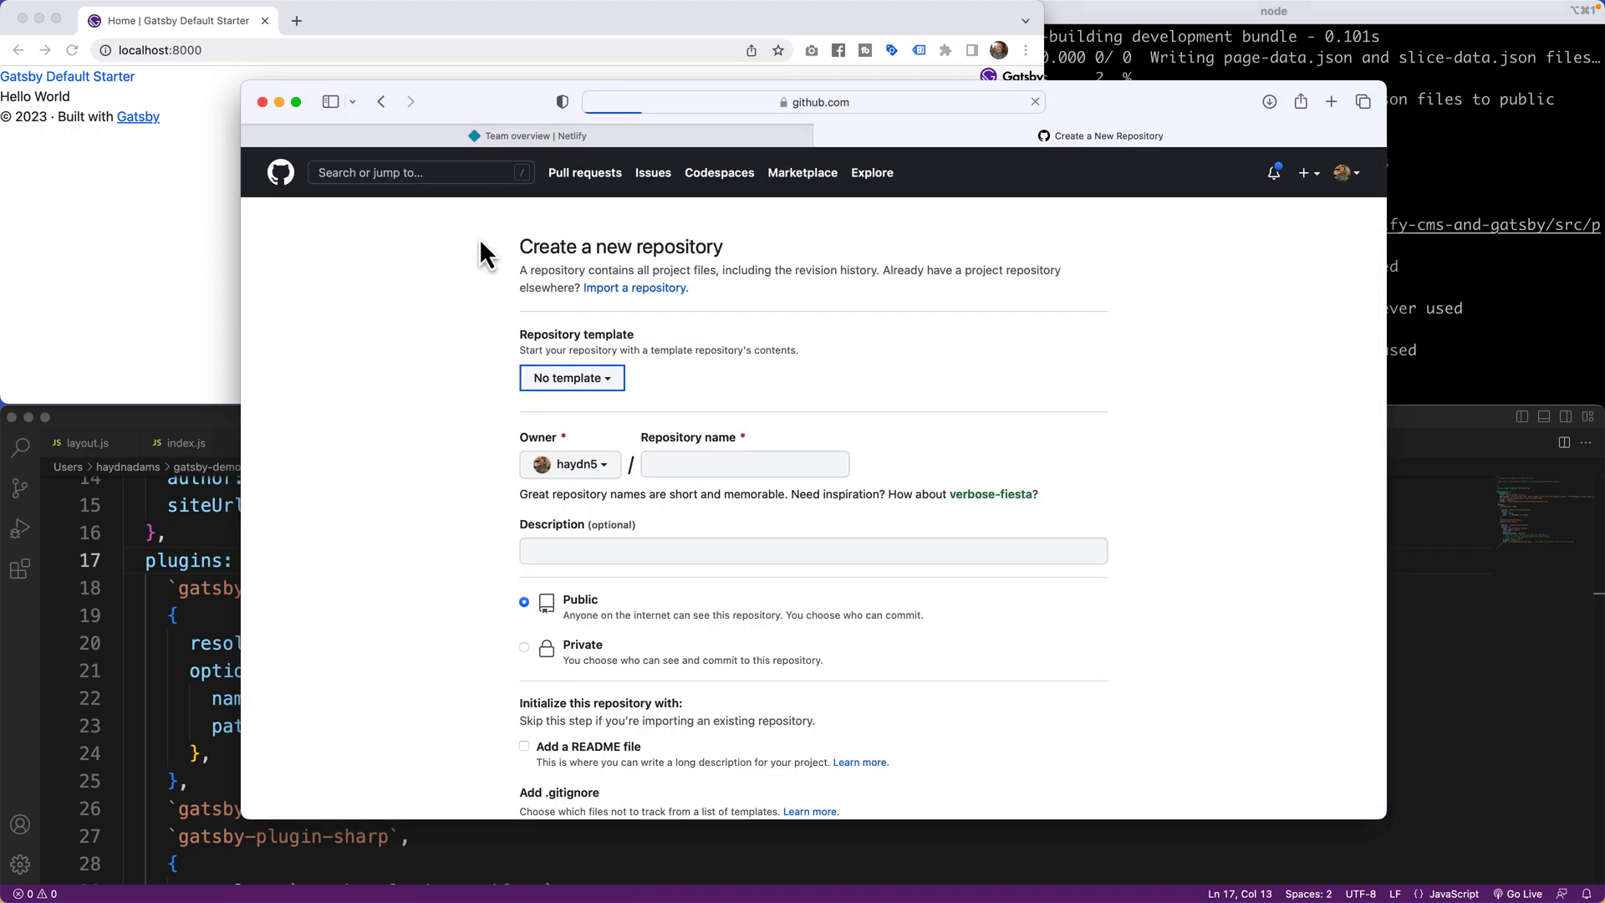
pyautogui.click(745, 464)
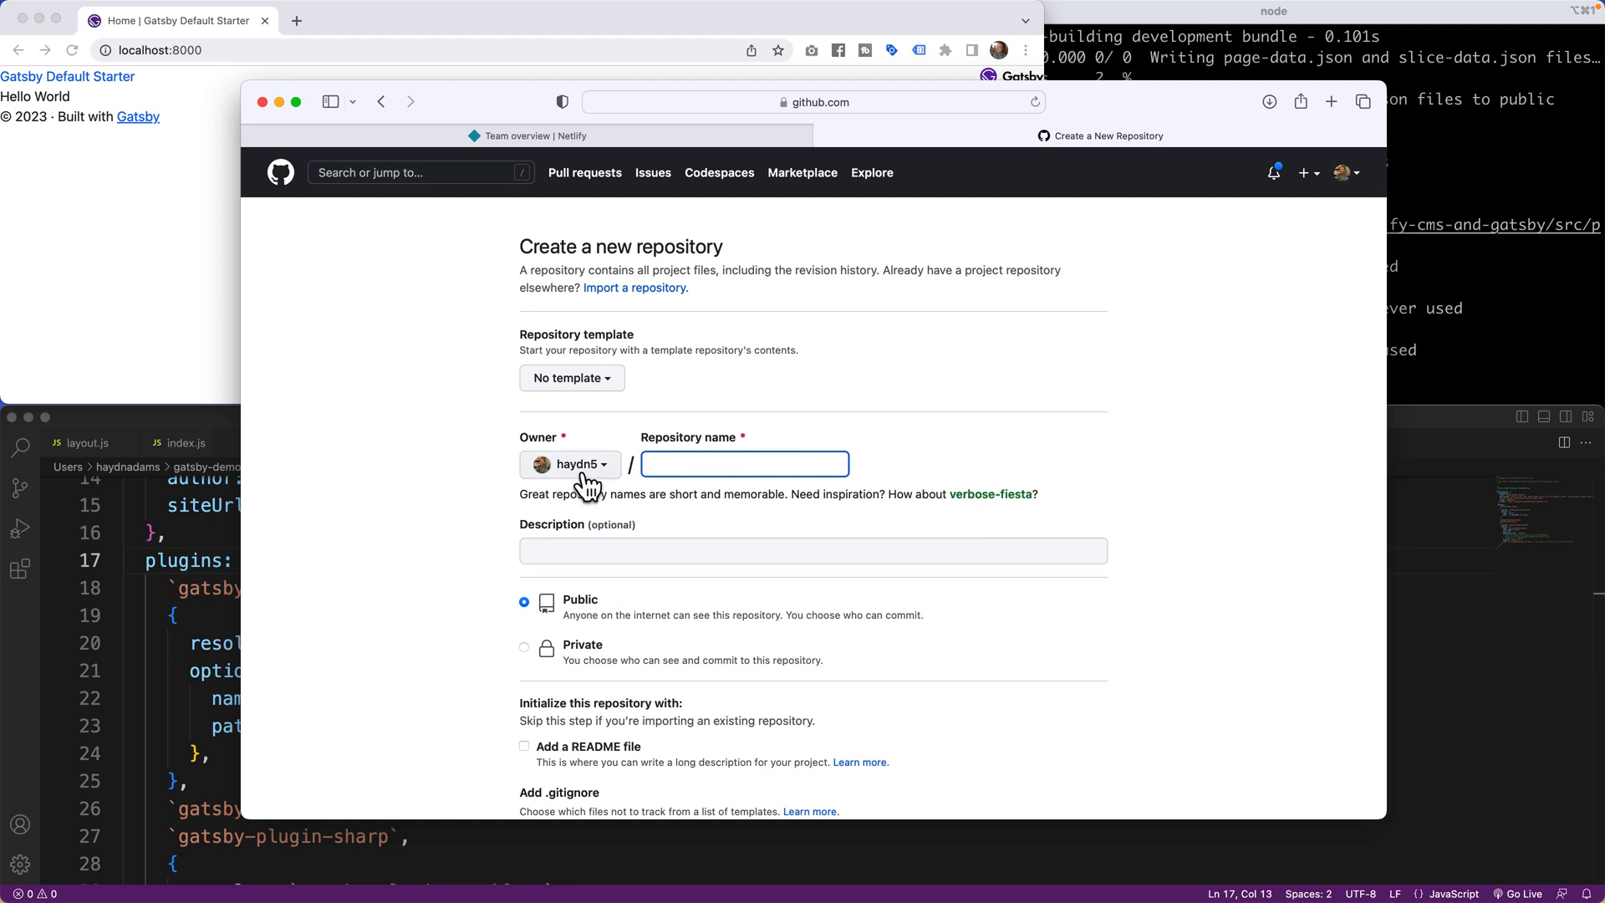
pyautogui.write('179-netlify-cms-')
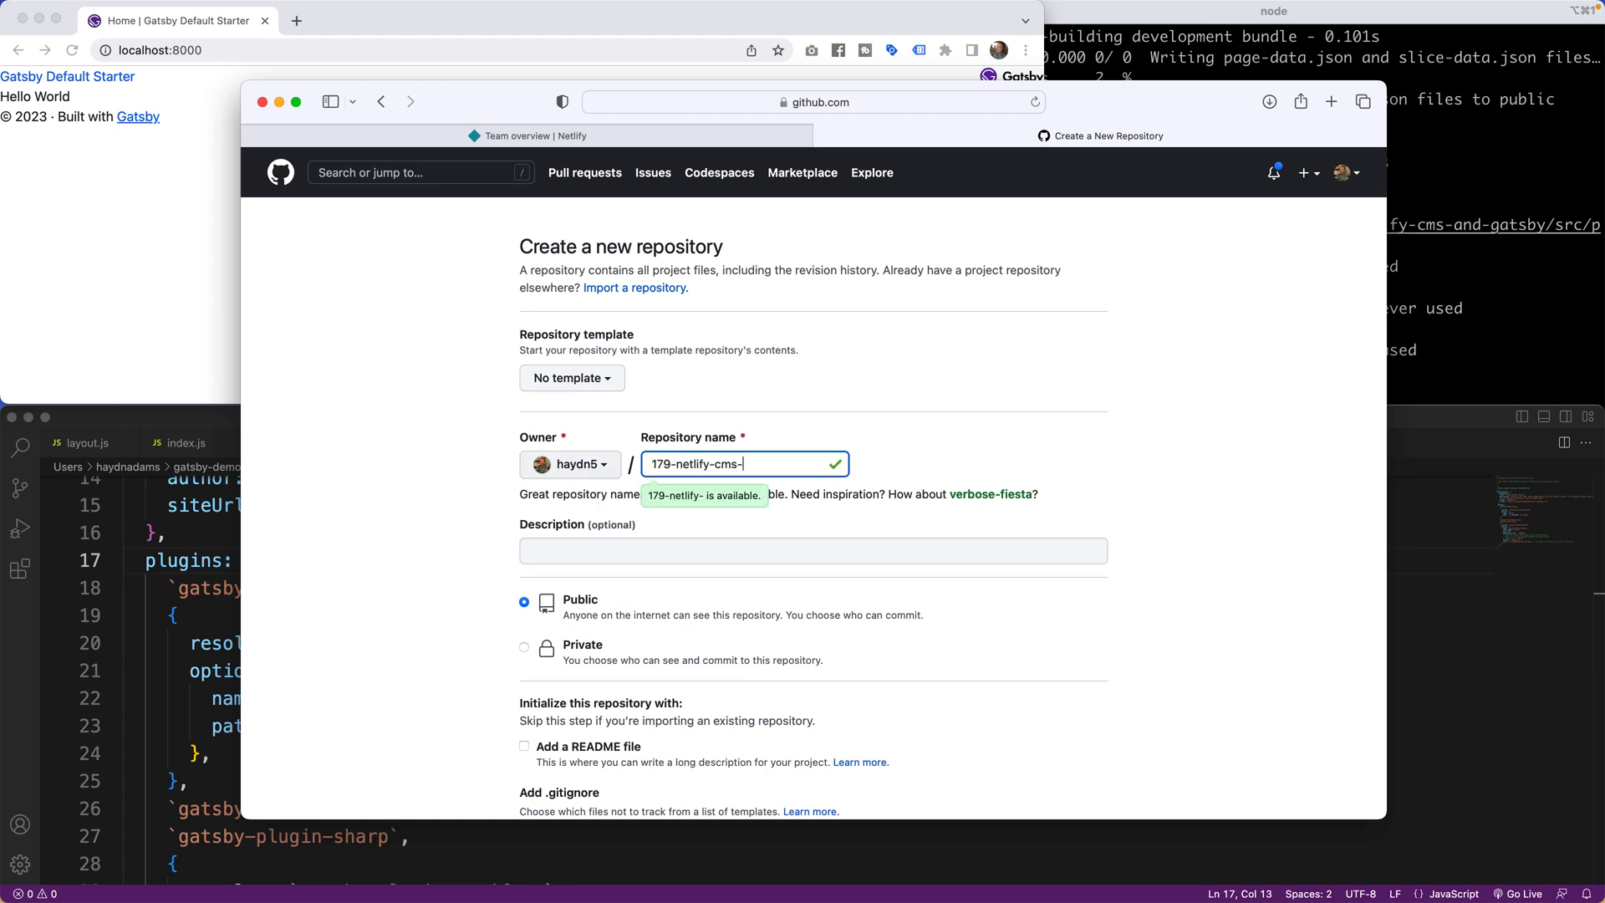
pyautogui.write('and-gat')
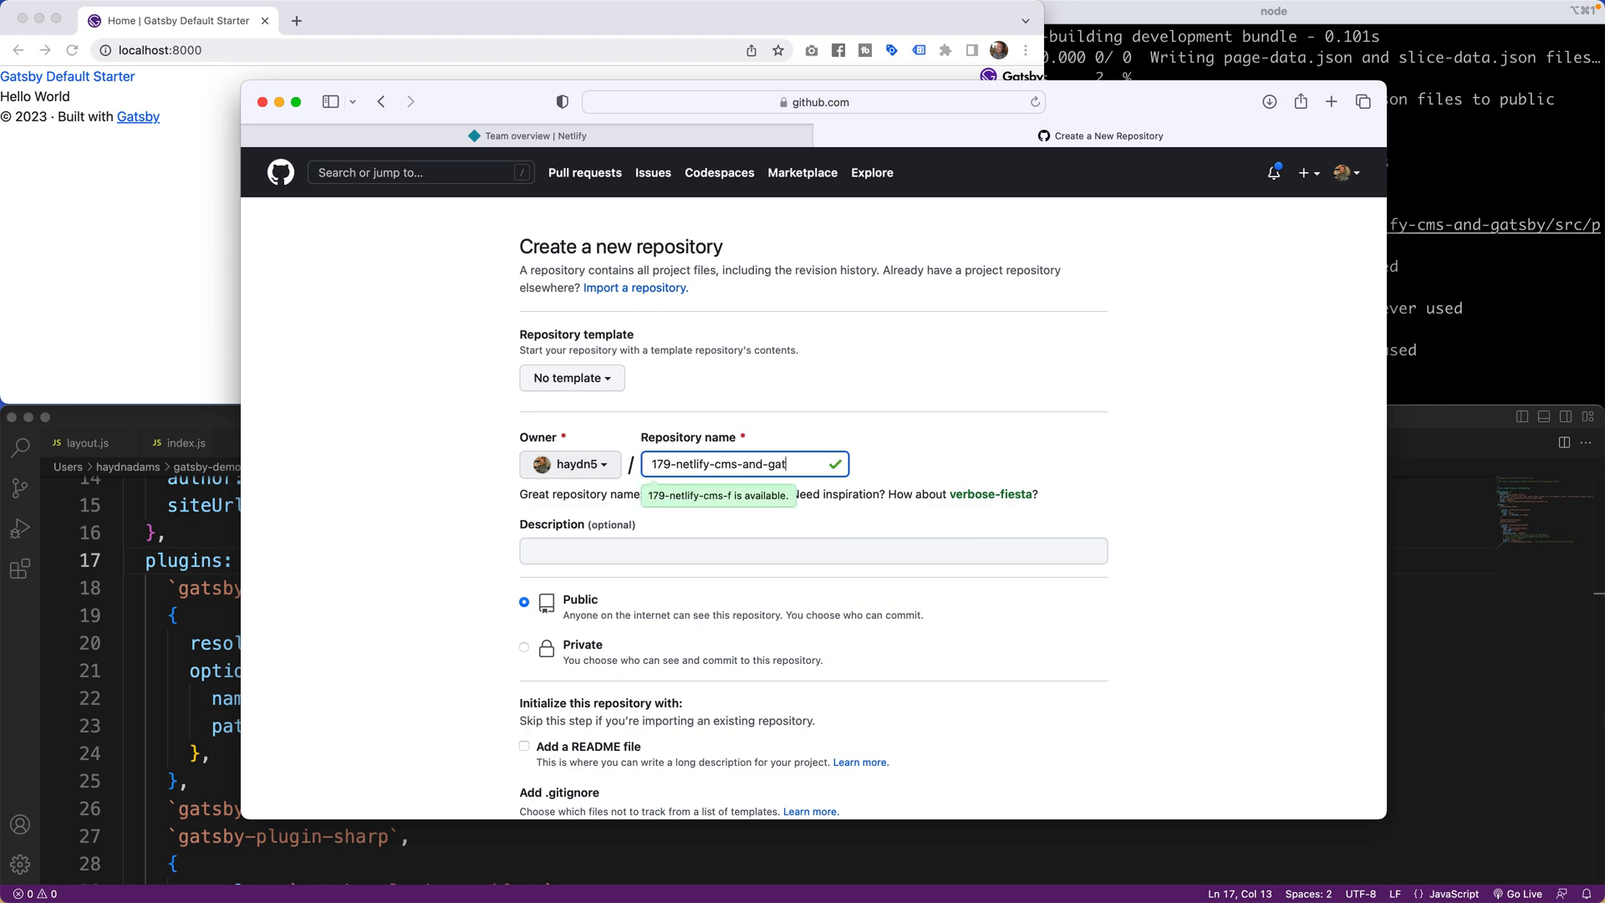
pyautogui.write('by')
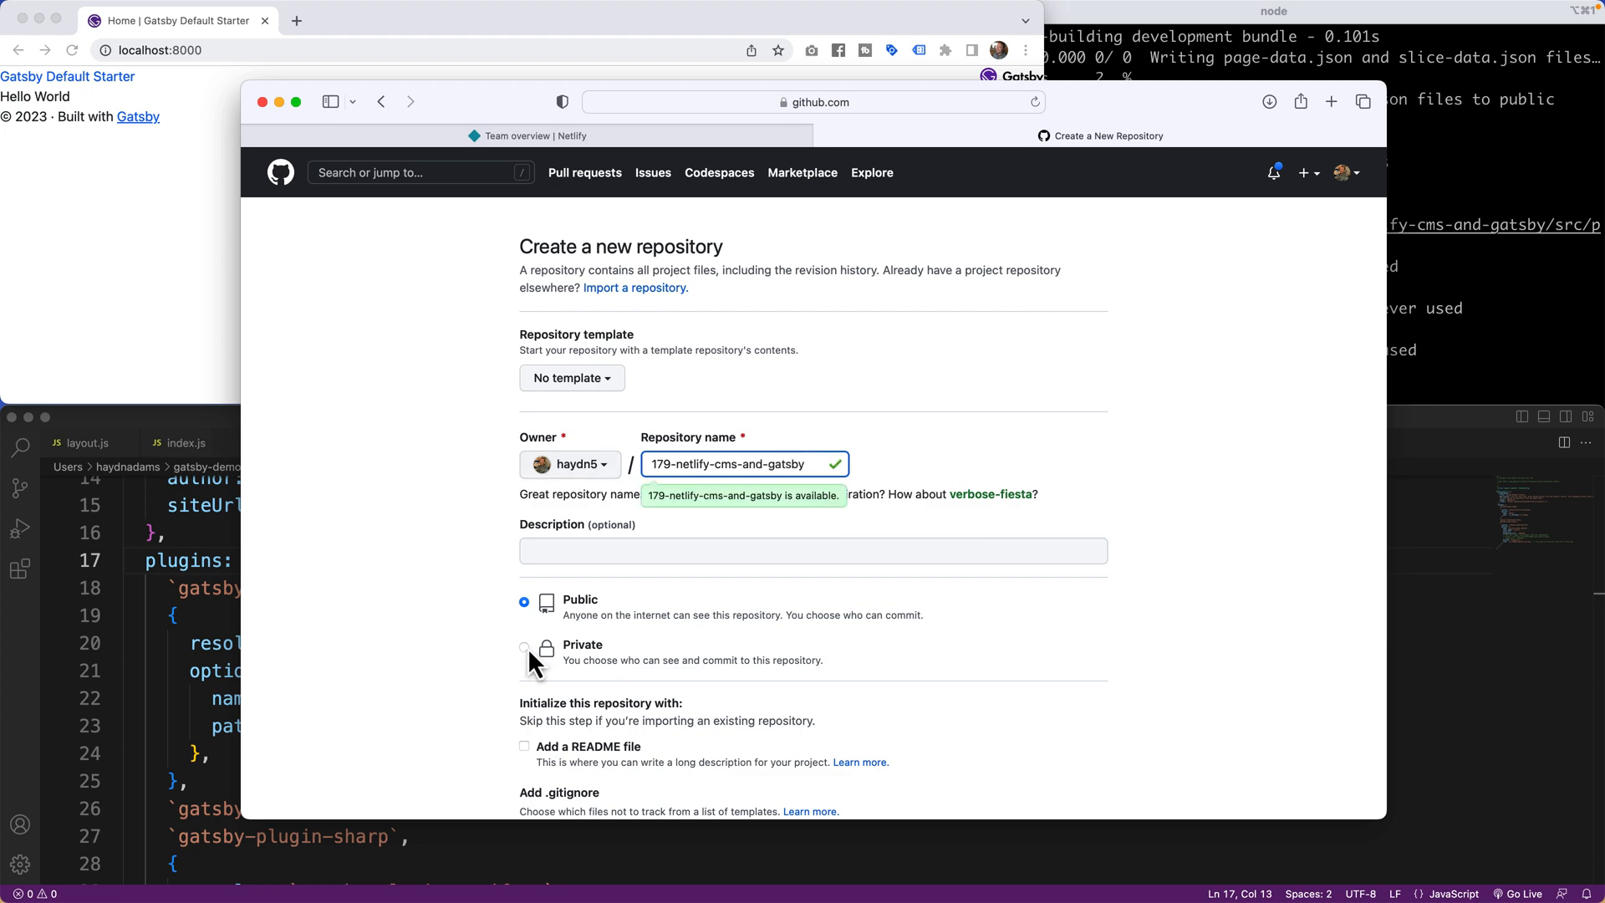
pyautogui.click(524, 646)
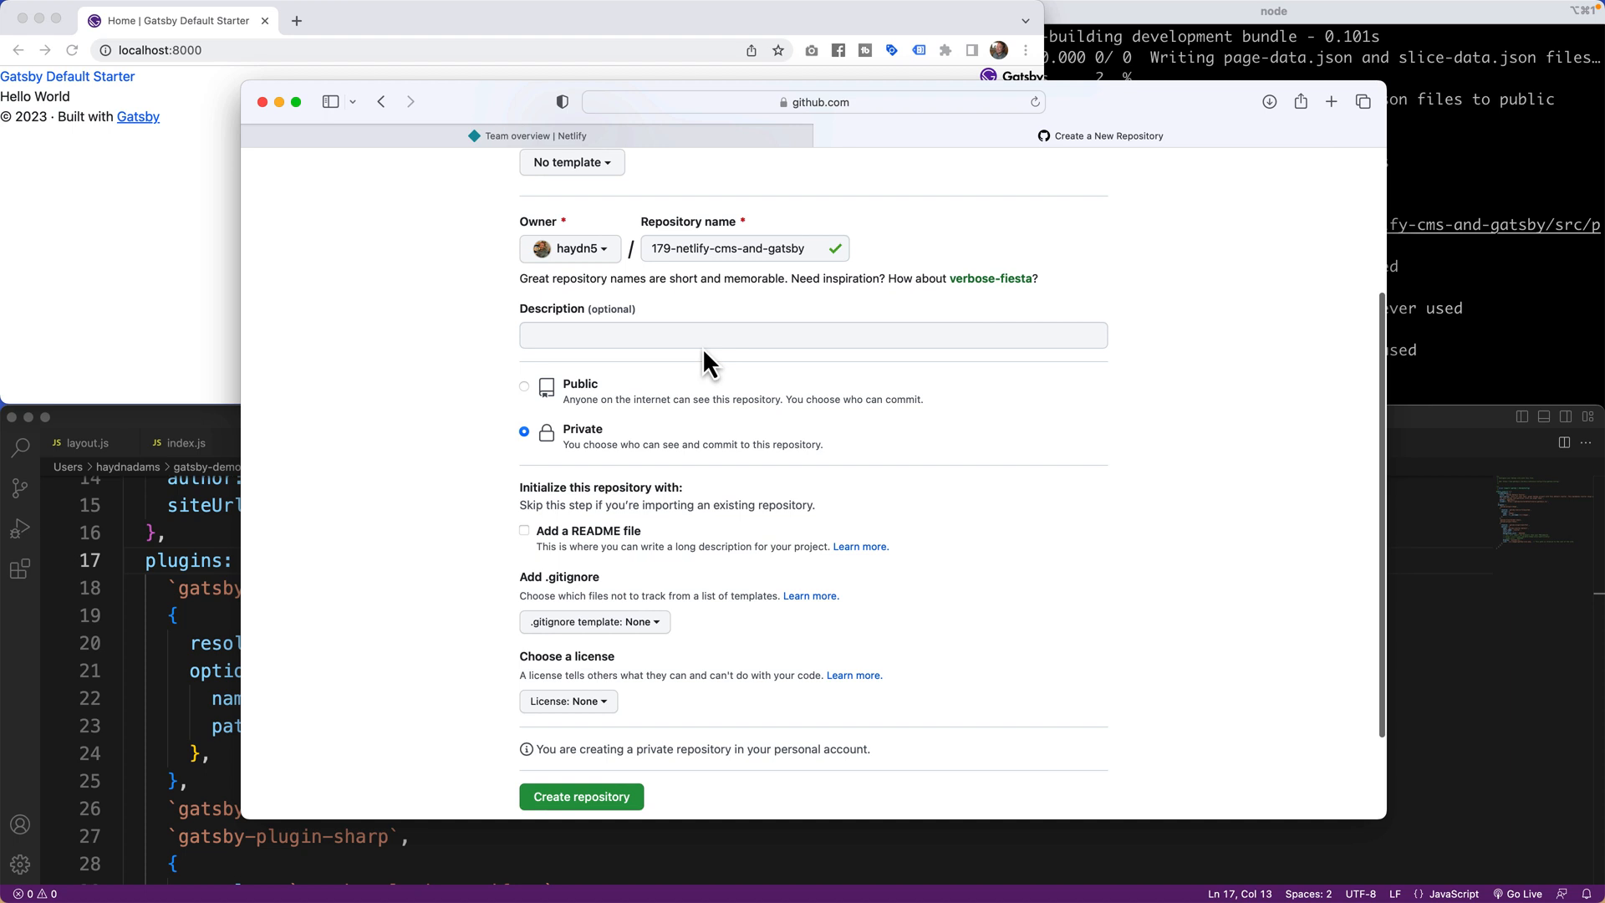
pyautogui.click(580, 797)
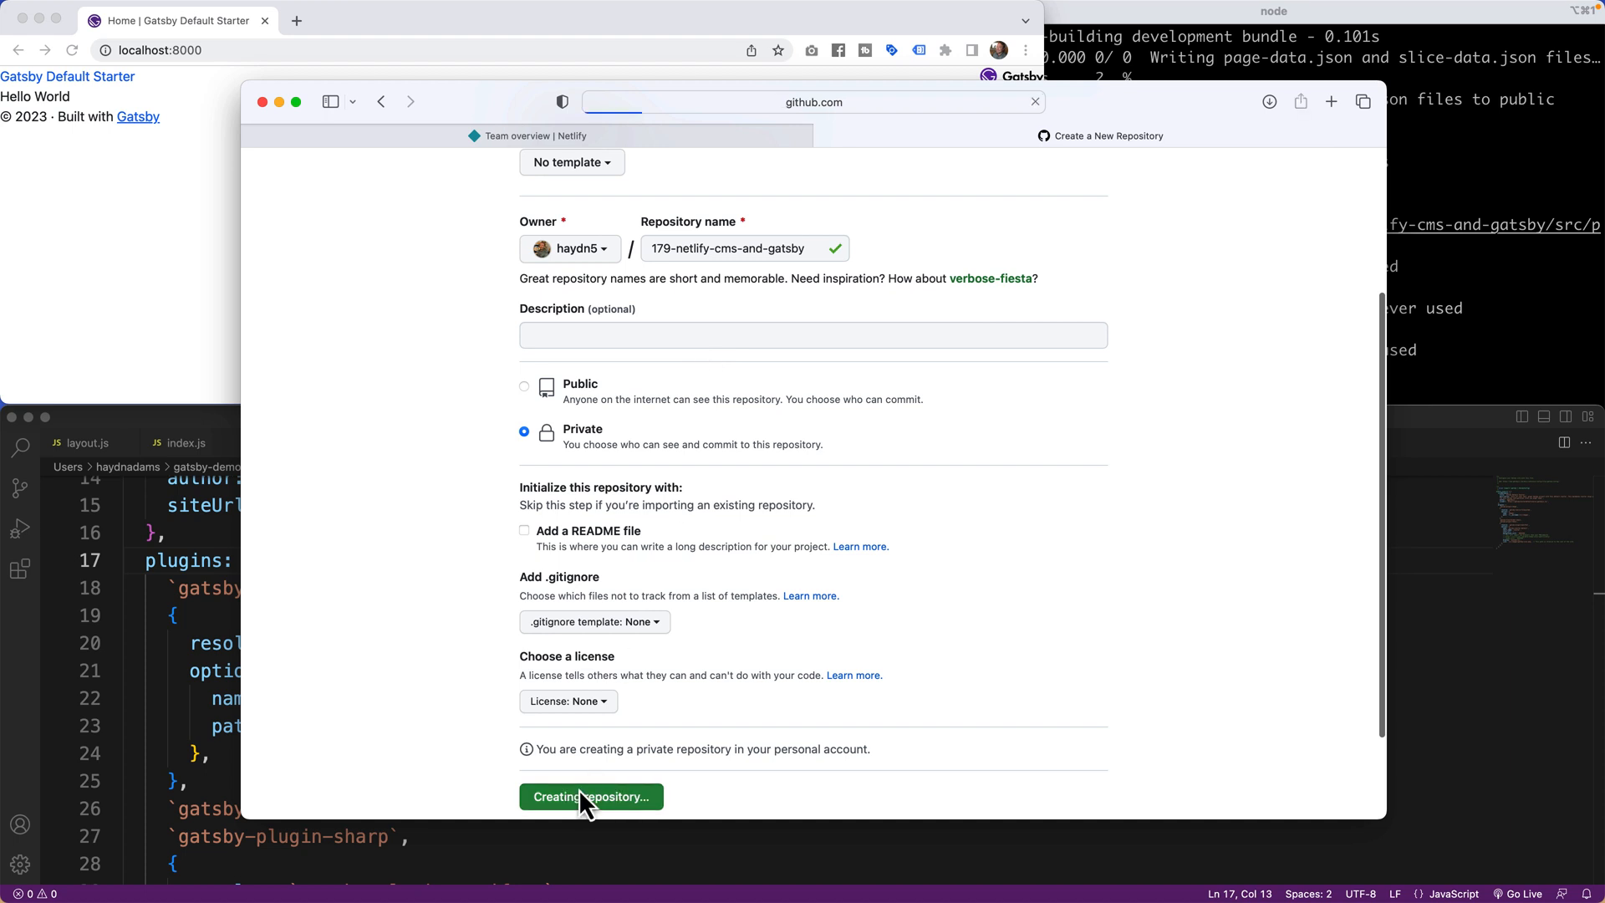
pyautogui.click(591, 796)
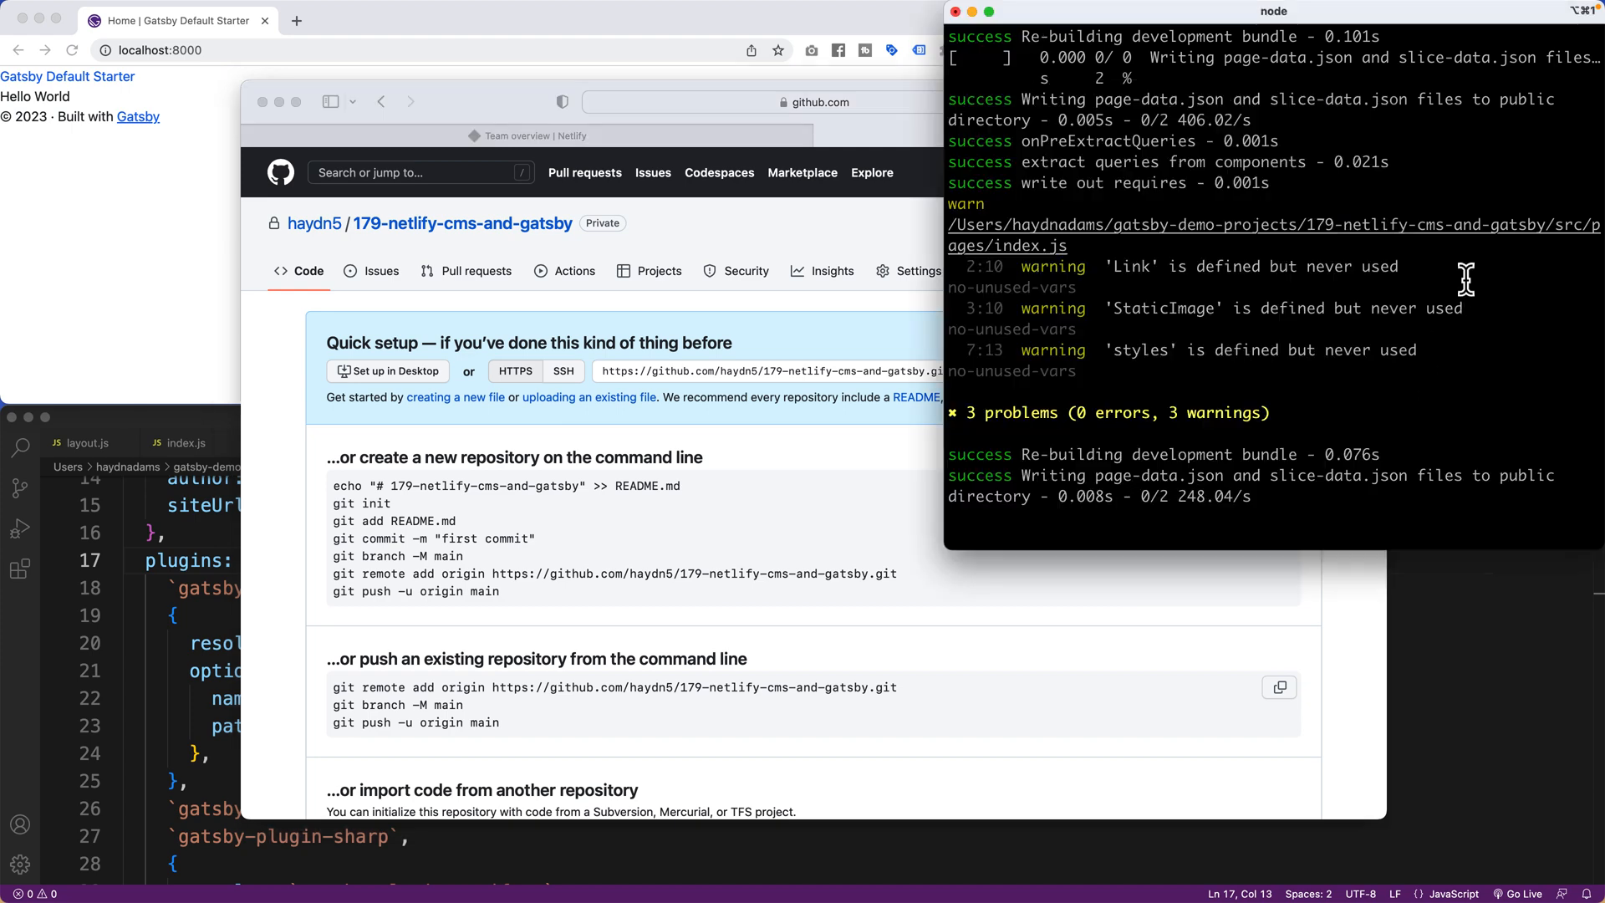
# Stop the dev server, commit all changes as 'inital push', and push to origin main
pyautogui.press('ctrl+c')
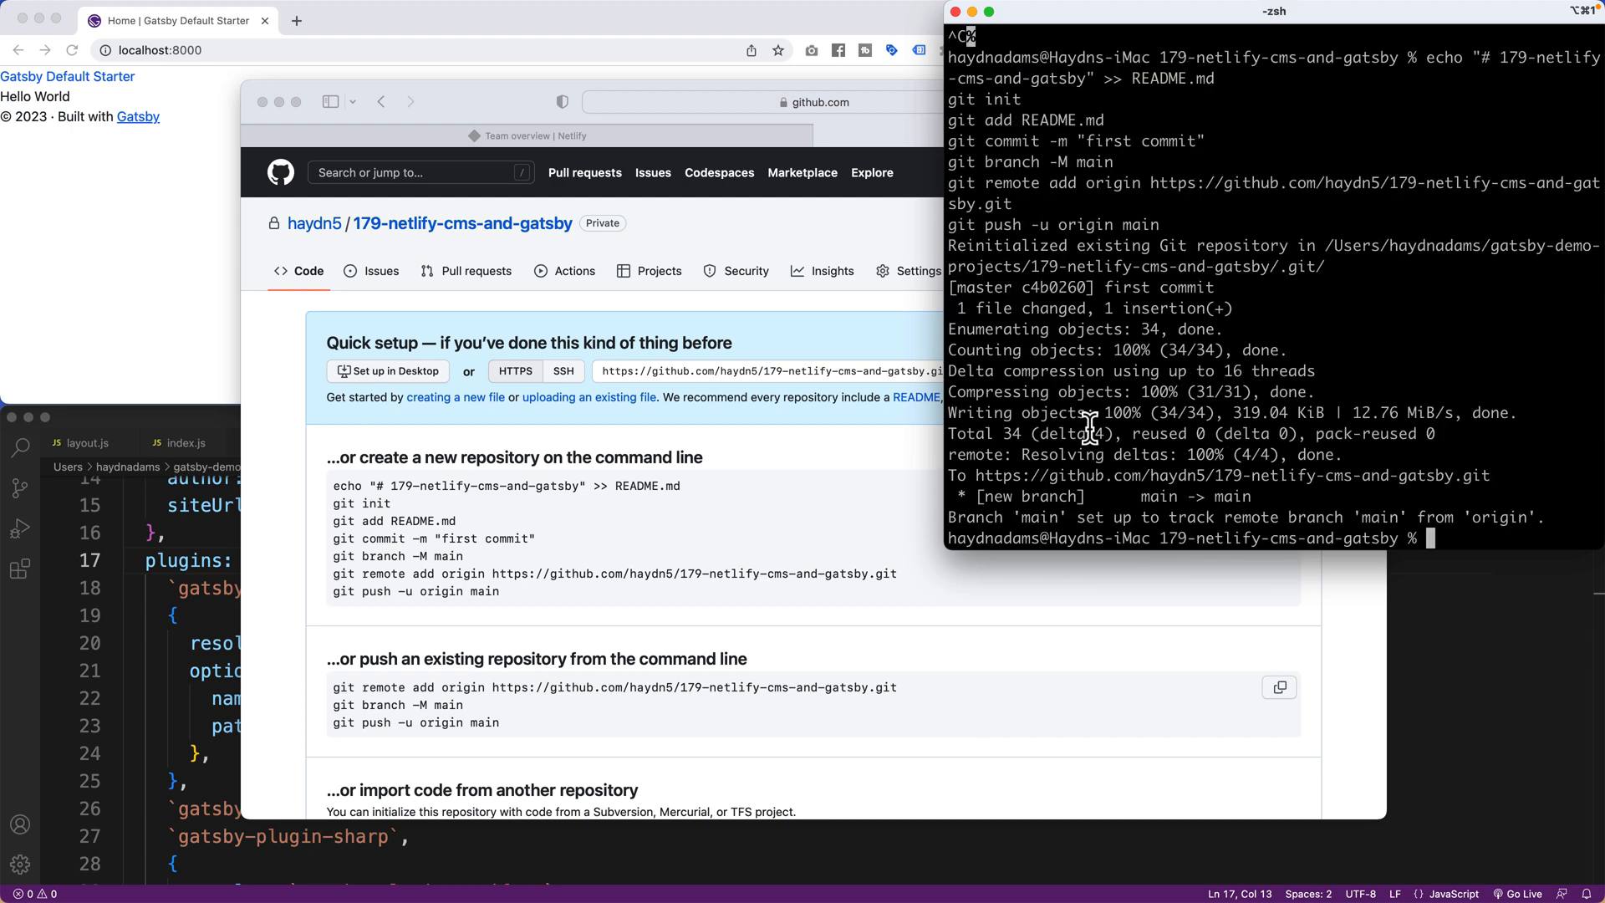
pyautogui.write('git add *')
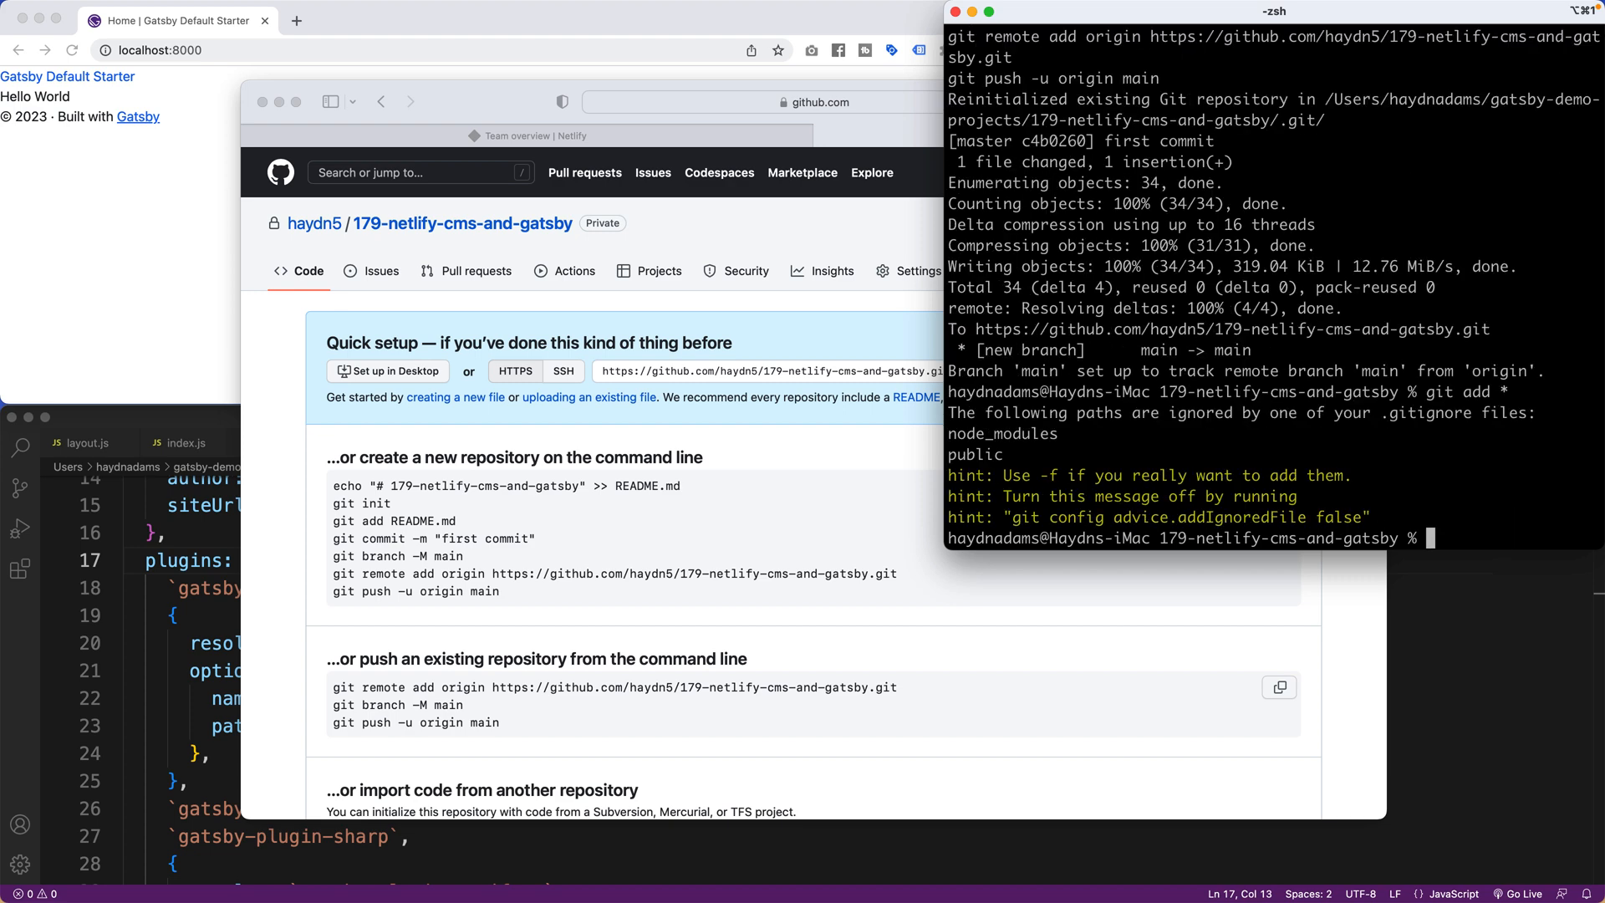
pyautogui.write('git commit -am "ini')
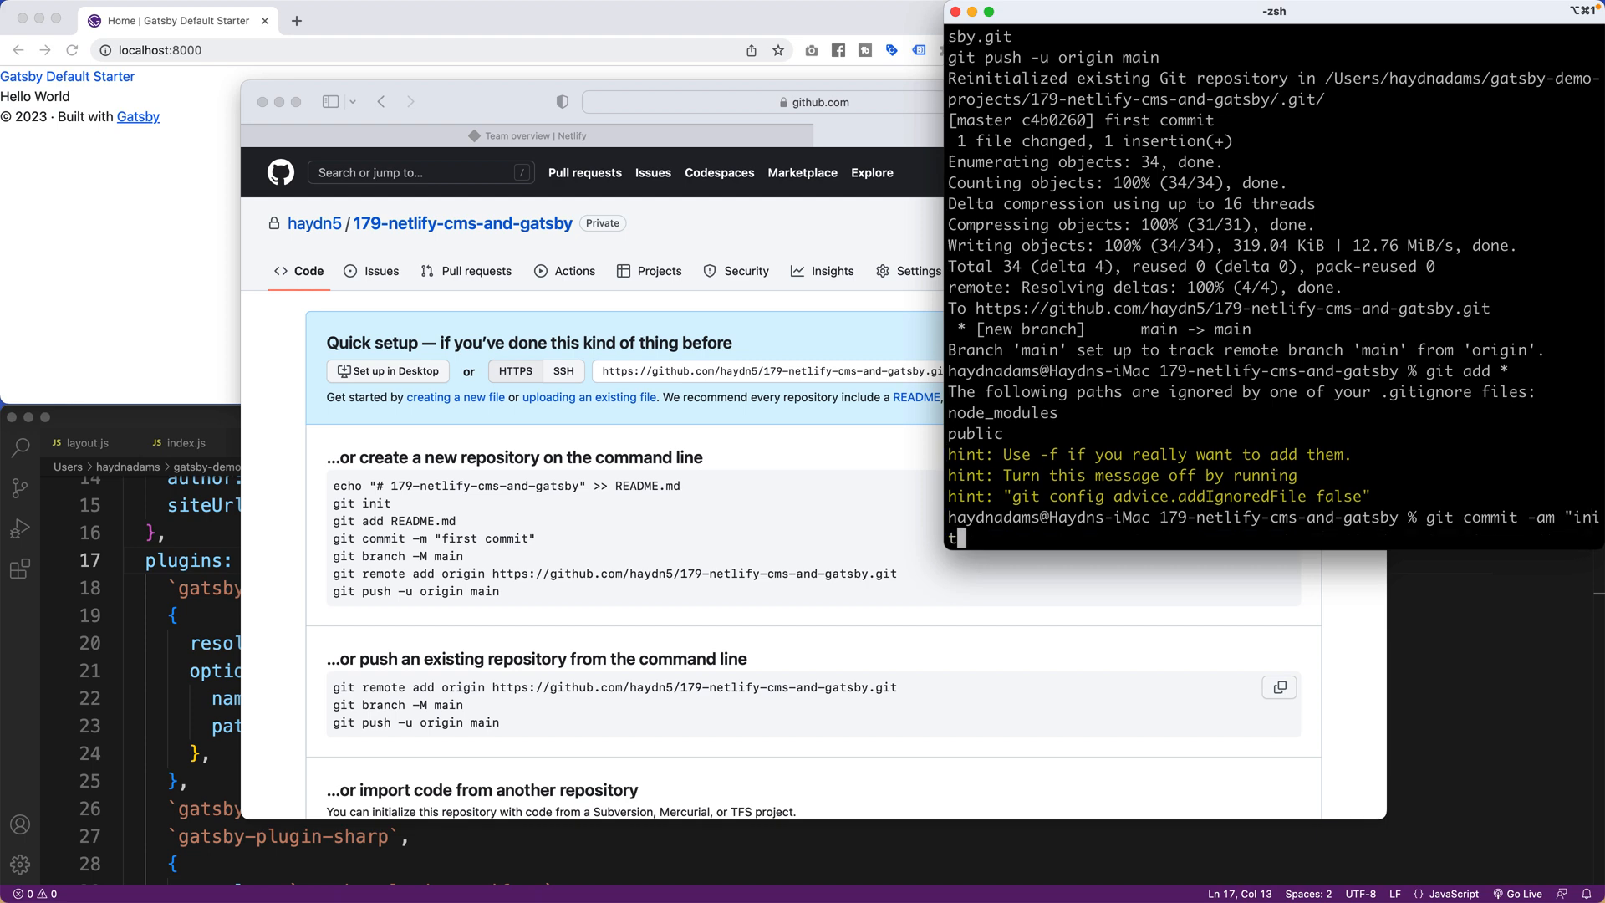
pyautogui.write('tal push"')
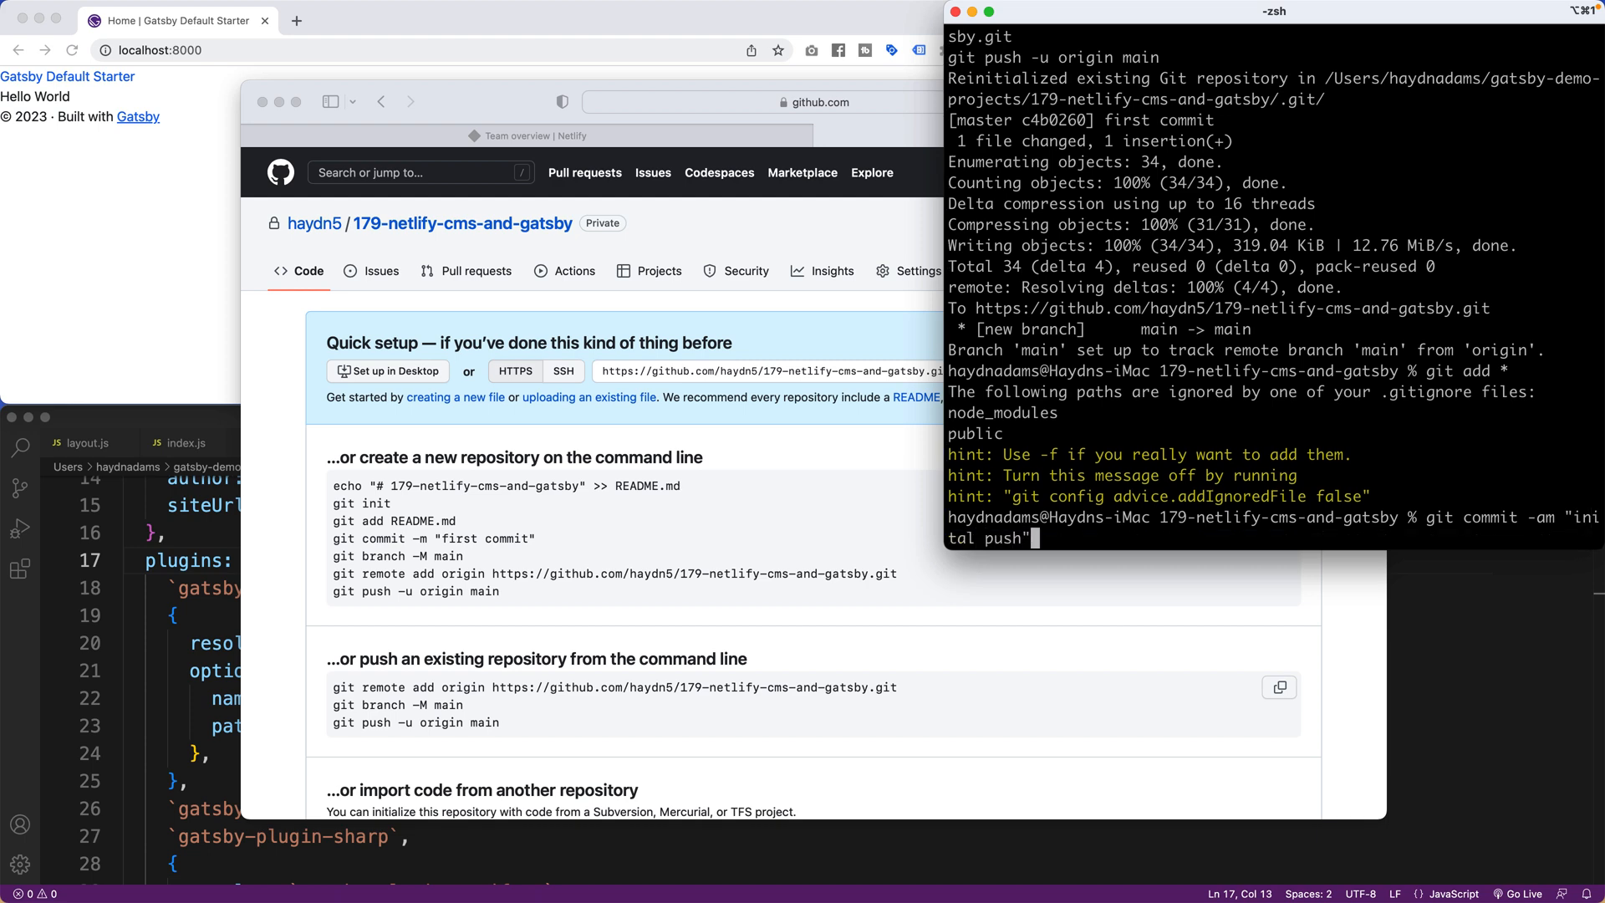
pyautogui.press('Enter')
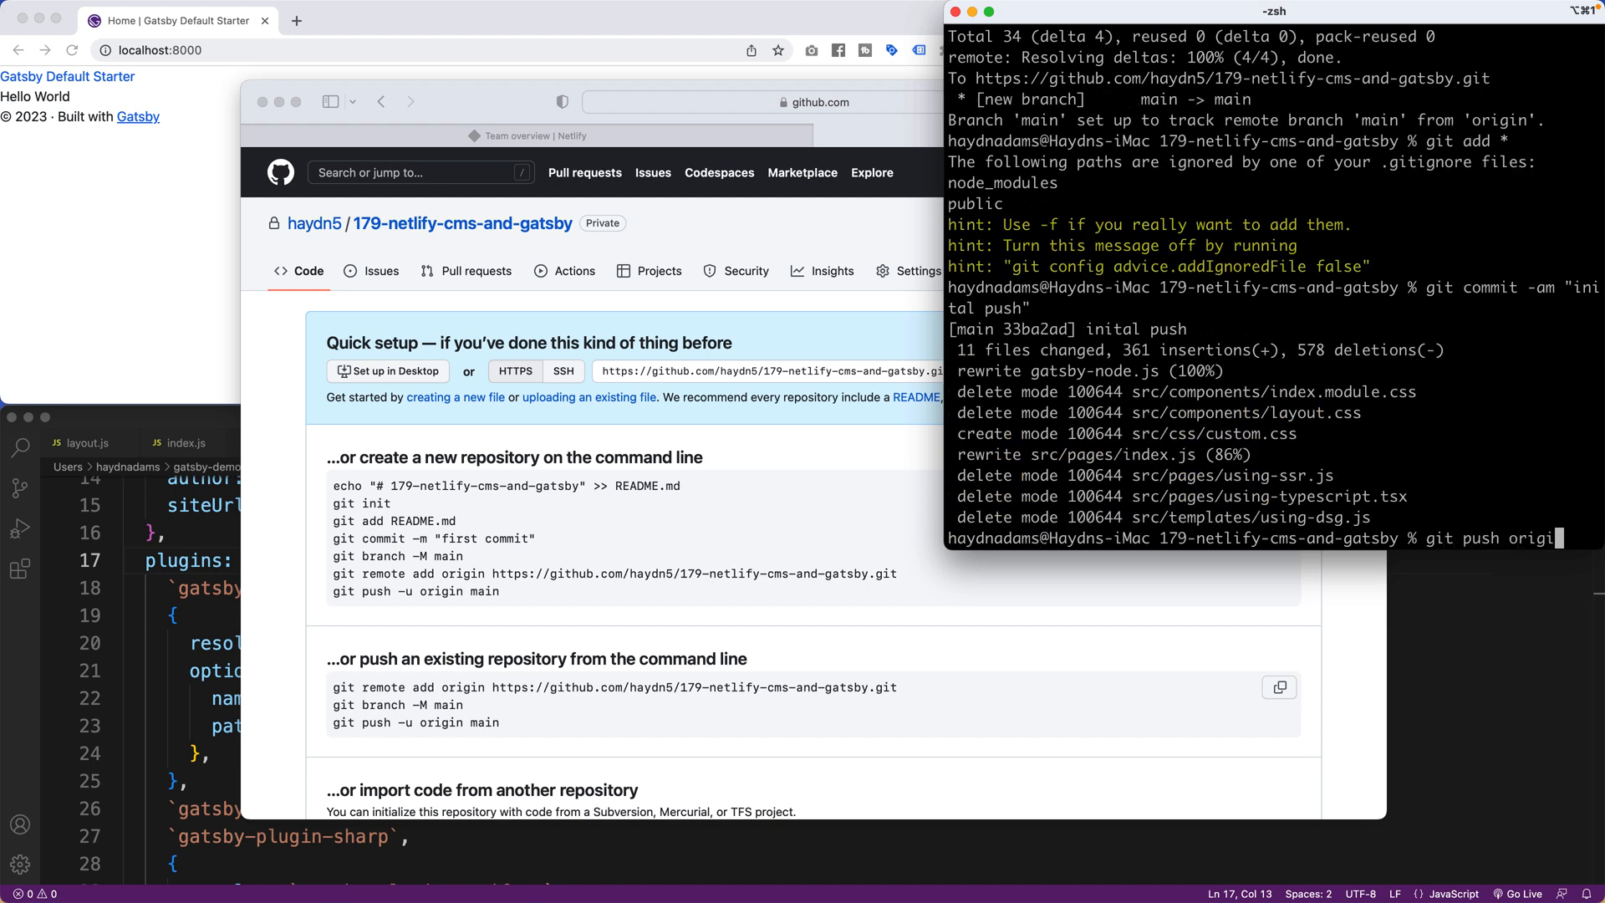
pyautogui.write('n mai')
pyautogui.press('Enter')
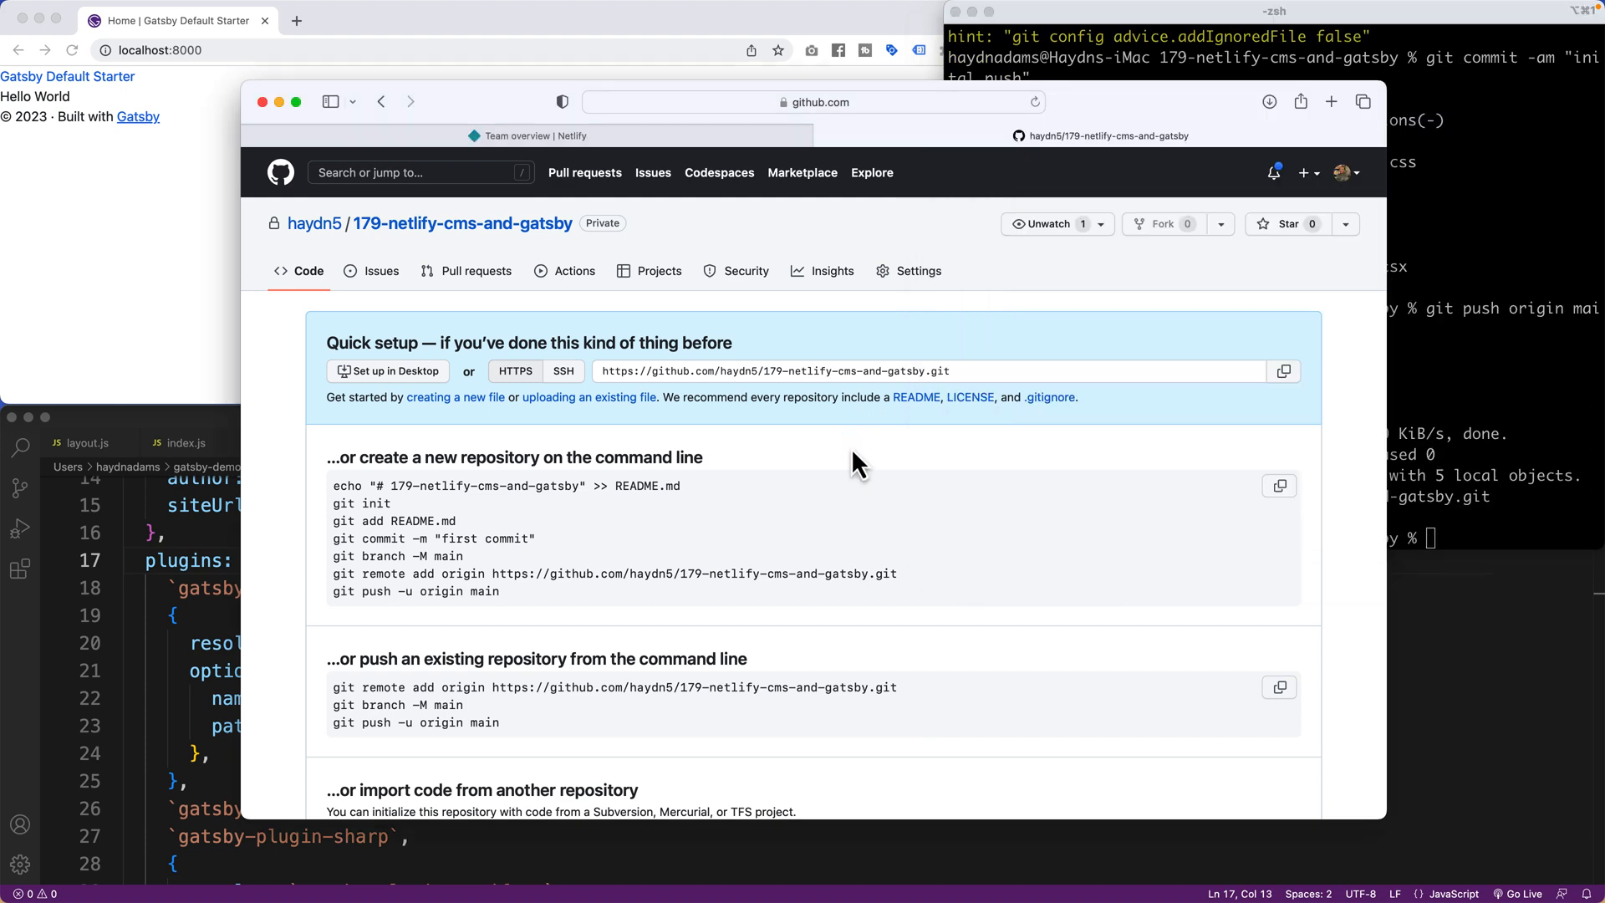
# Reload the 179-netlify-cms-and-gatsby repository page to show the pushed files
pyautogui.click(463, 223)
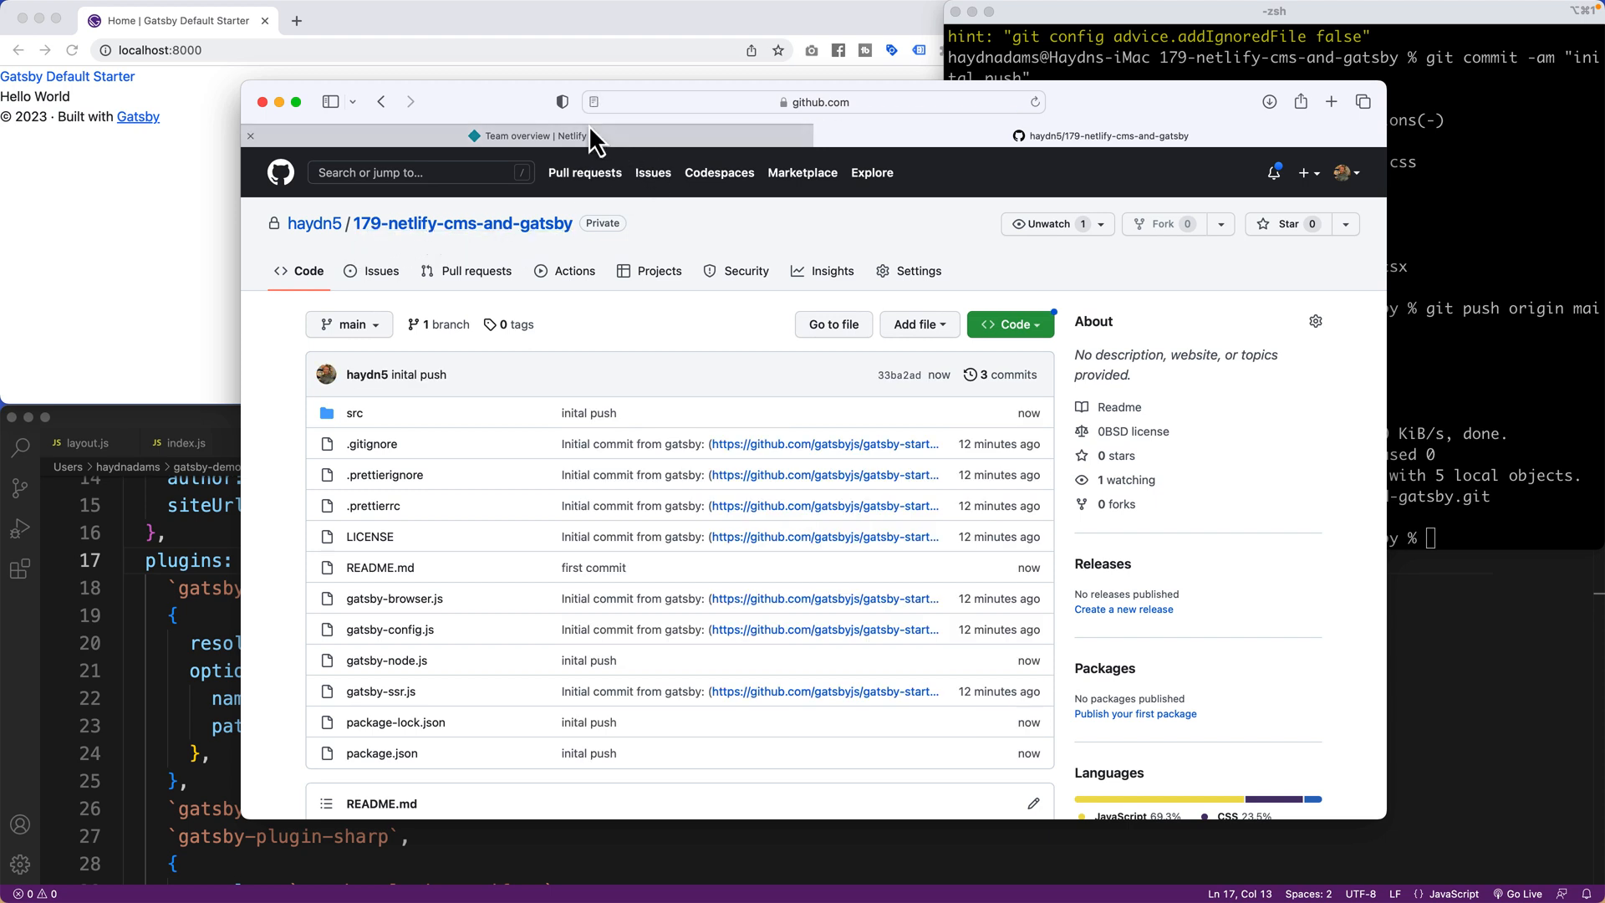
pyautogui.moveTo(645, 152)
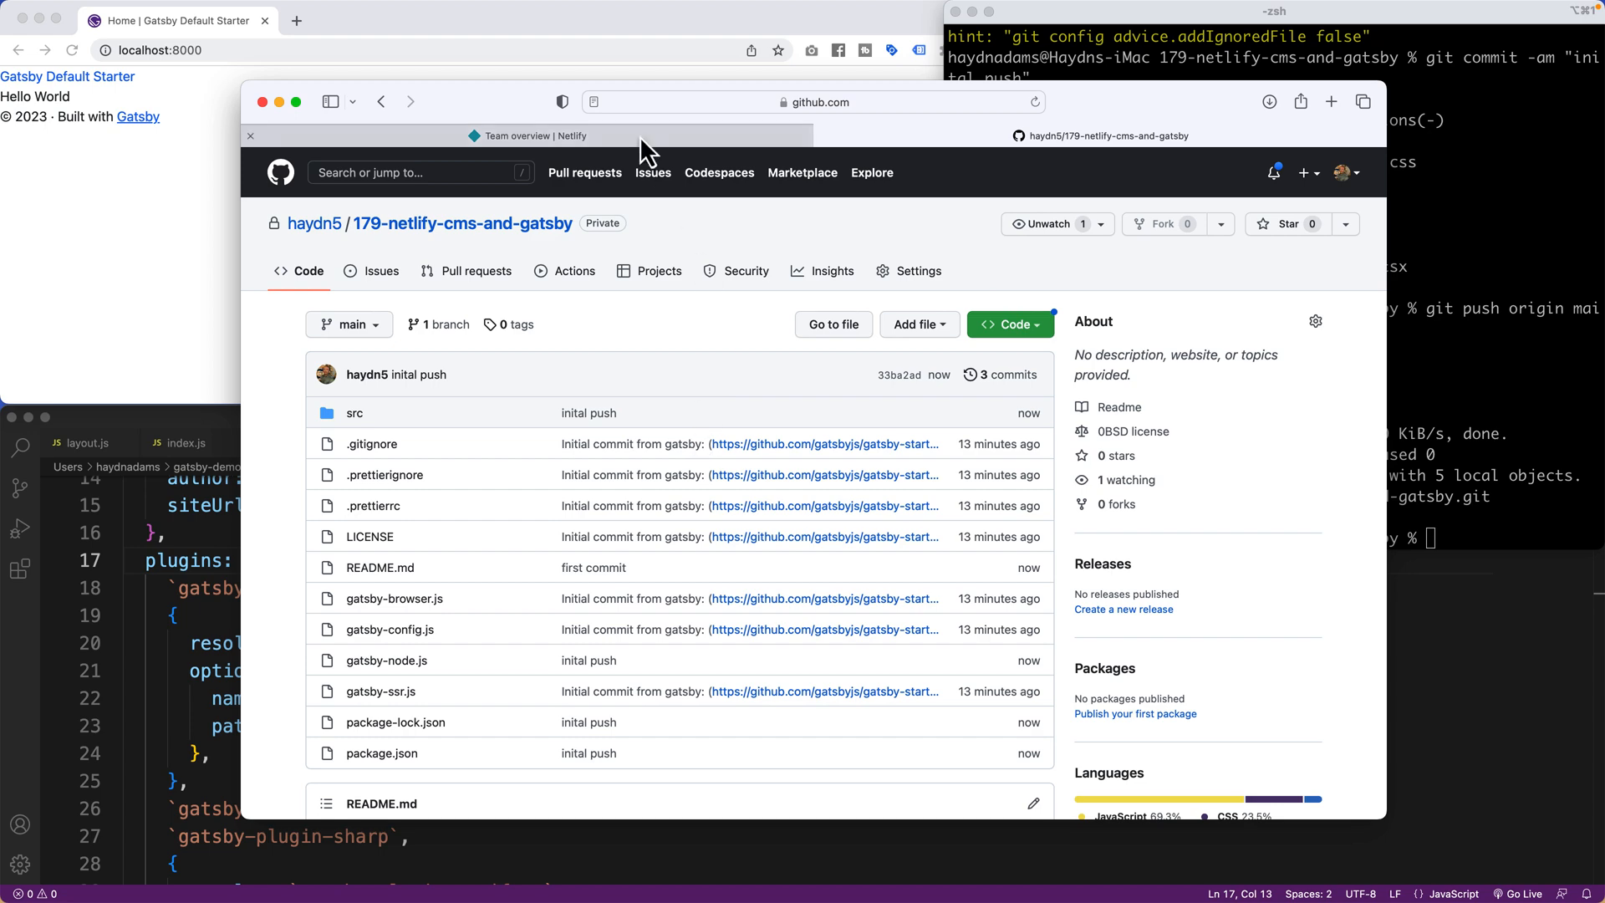
# From the Netlify team dashboard, choose to import an existing project
pyautogui.click(527, 135)
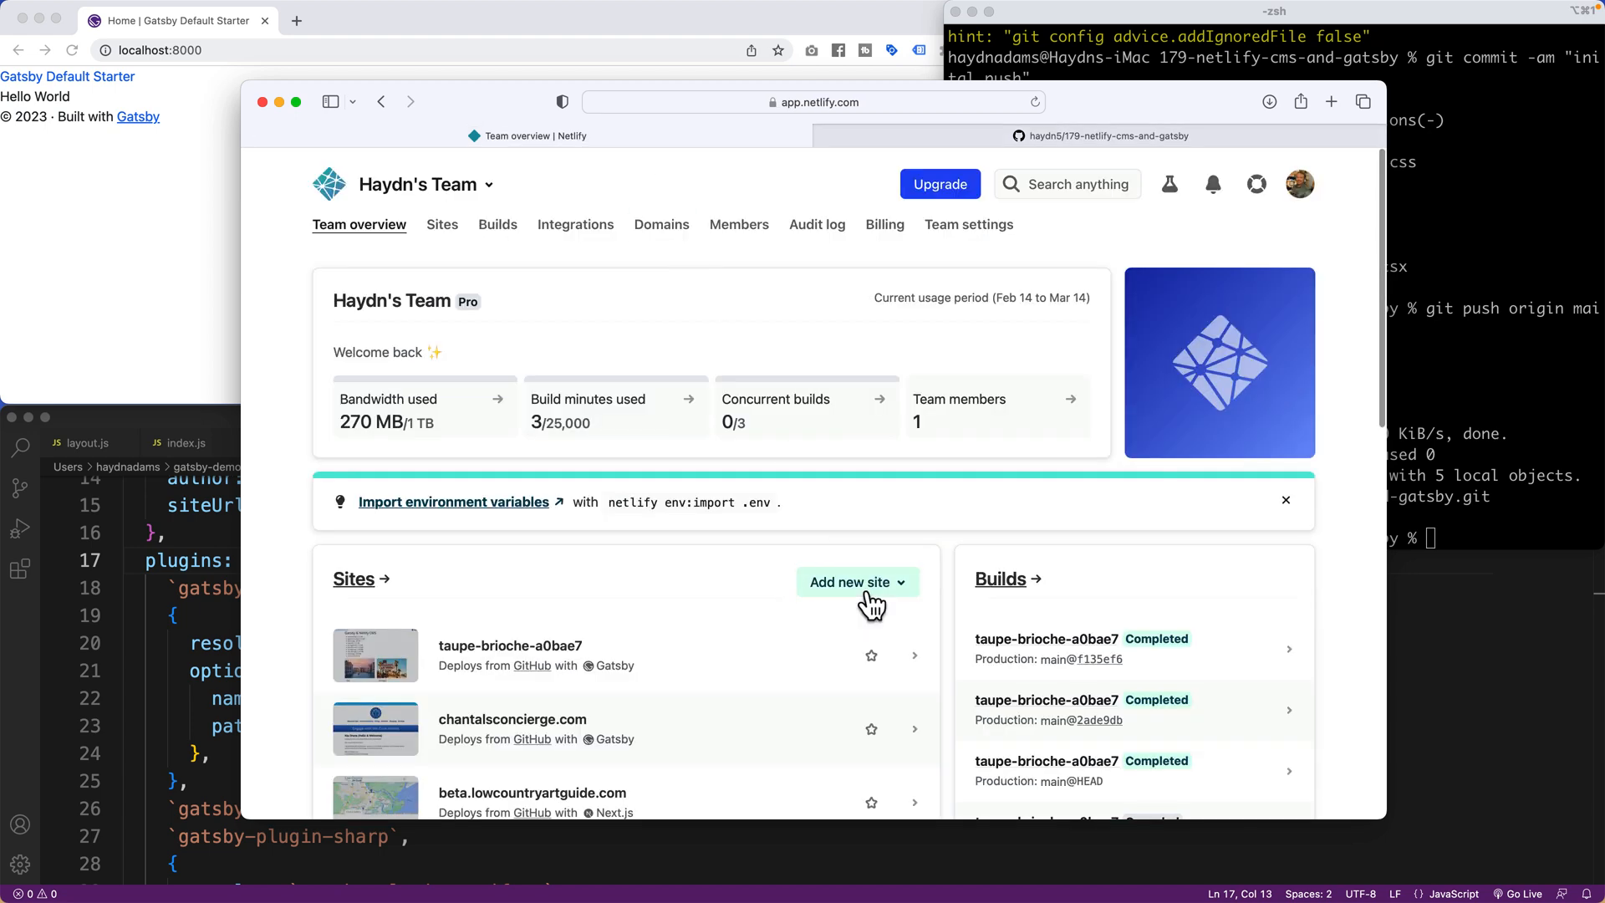
pyautogui.click(858, 581)
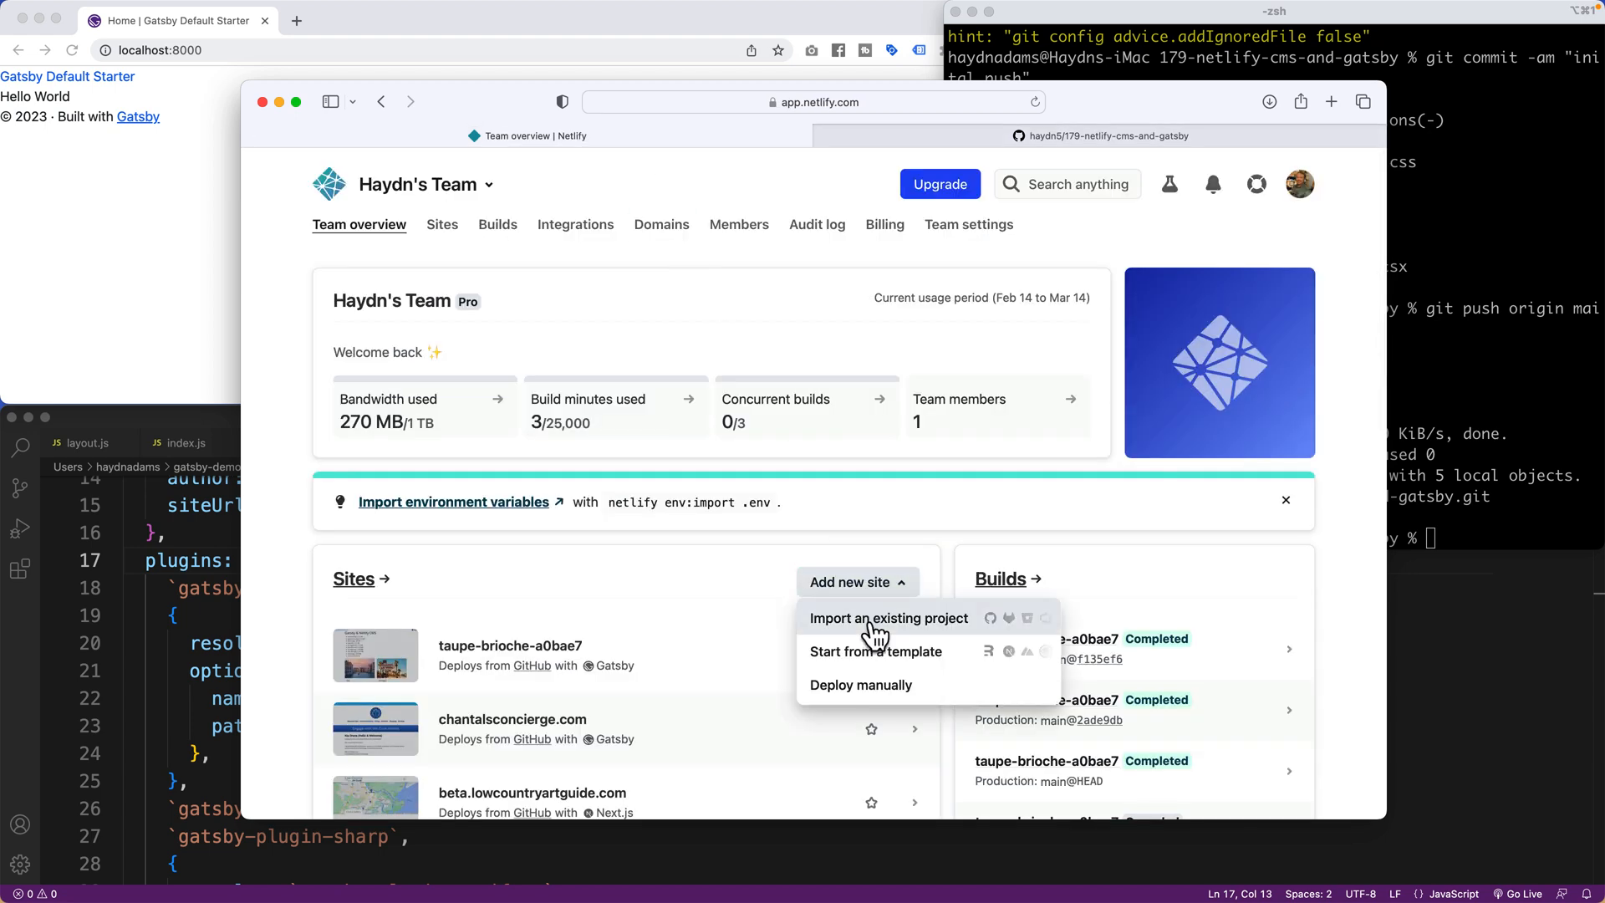
pyautogui.click(889, 618)
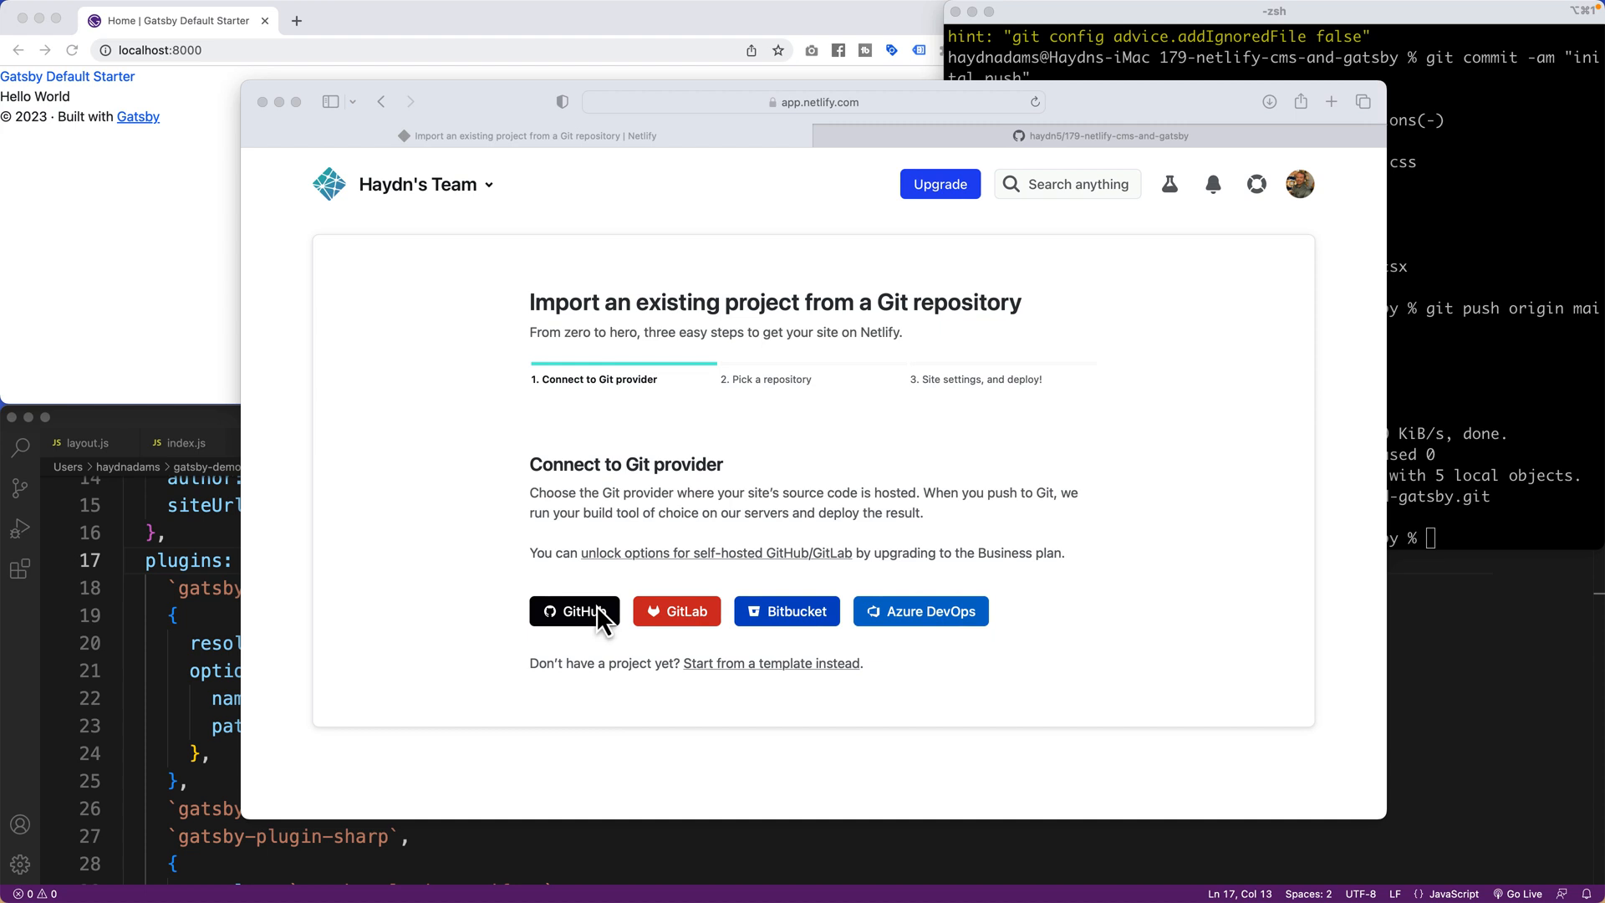
# Pick GitHub repo 179-netlify-cms-and-gatsby and deploy main with npm run build to public
pyautogui.click(574, 611)
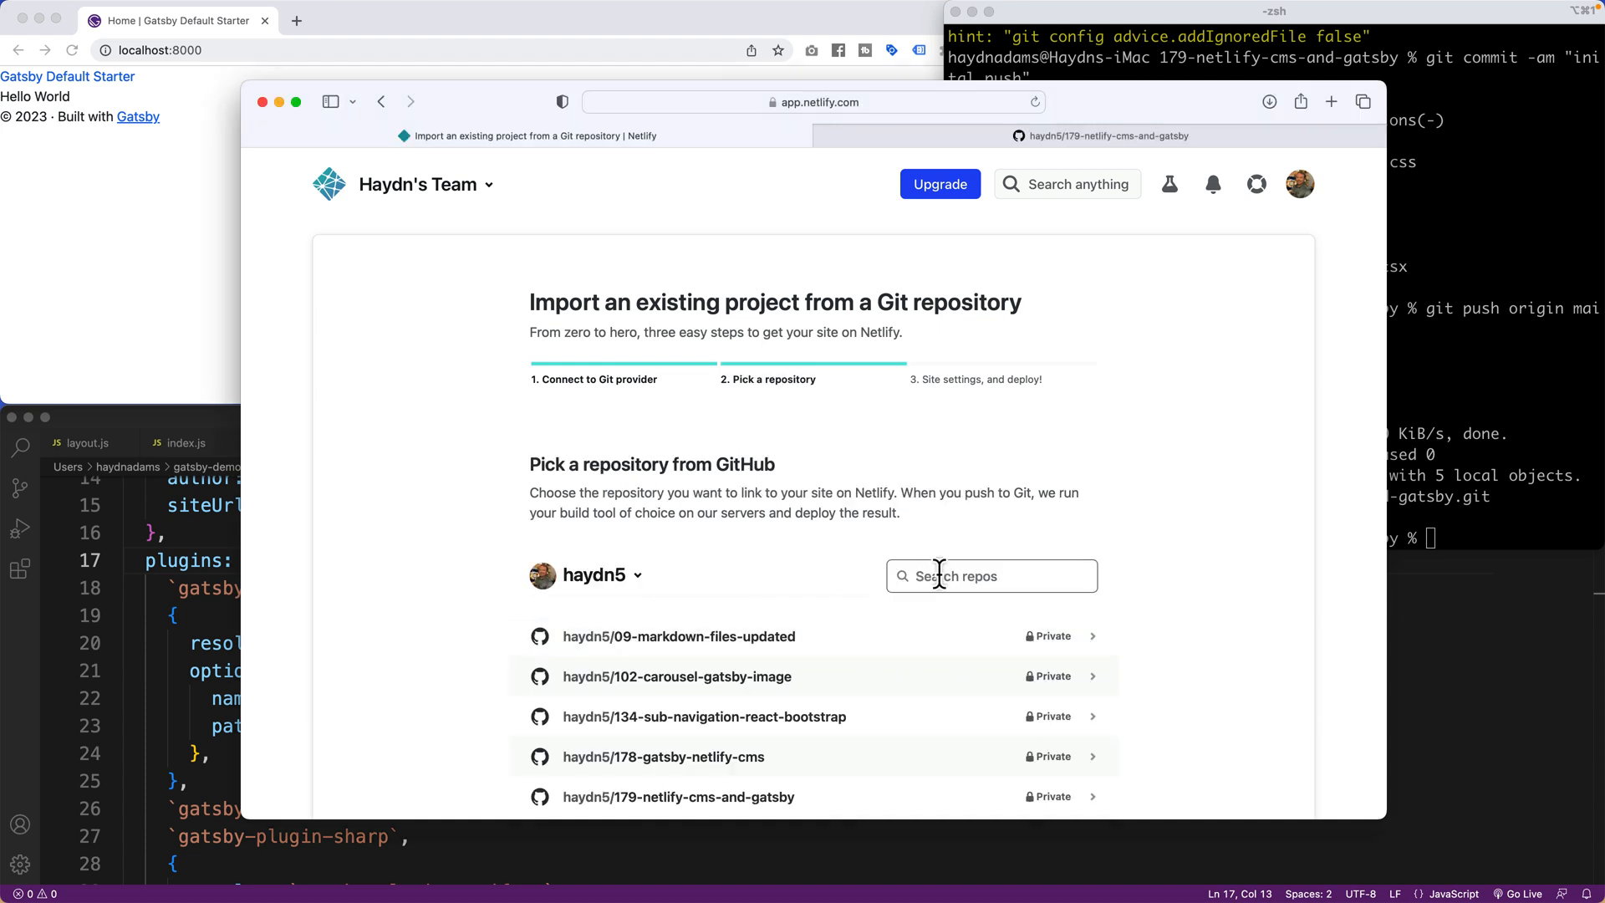
pyautogui.write('179')
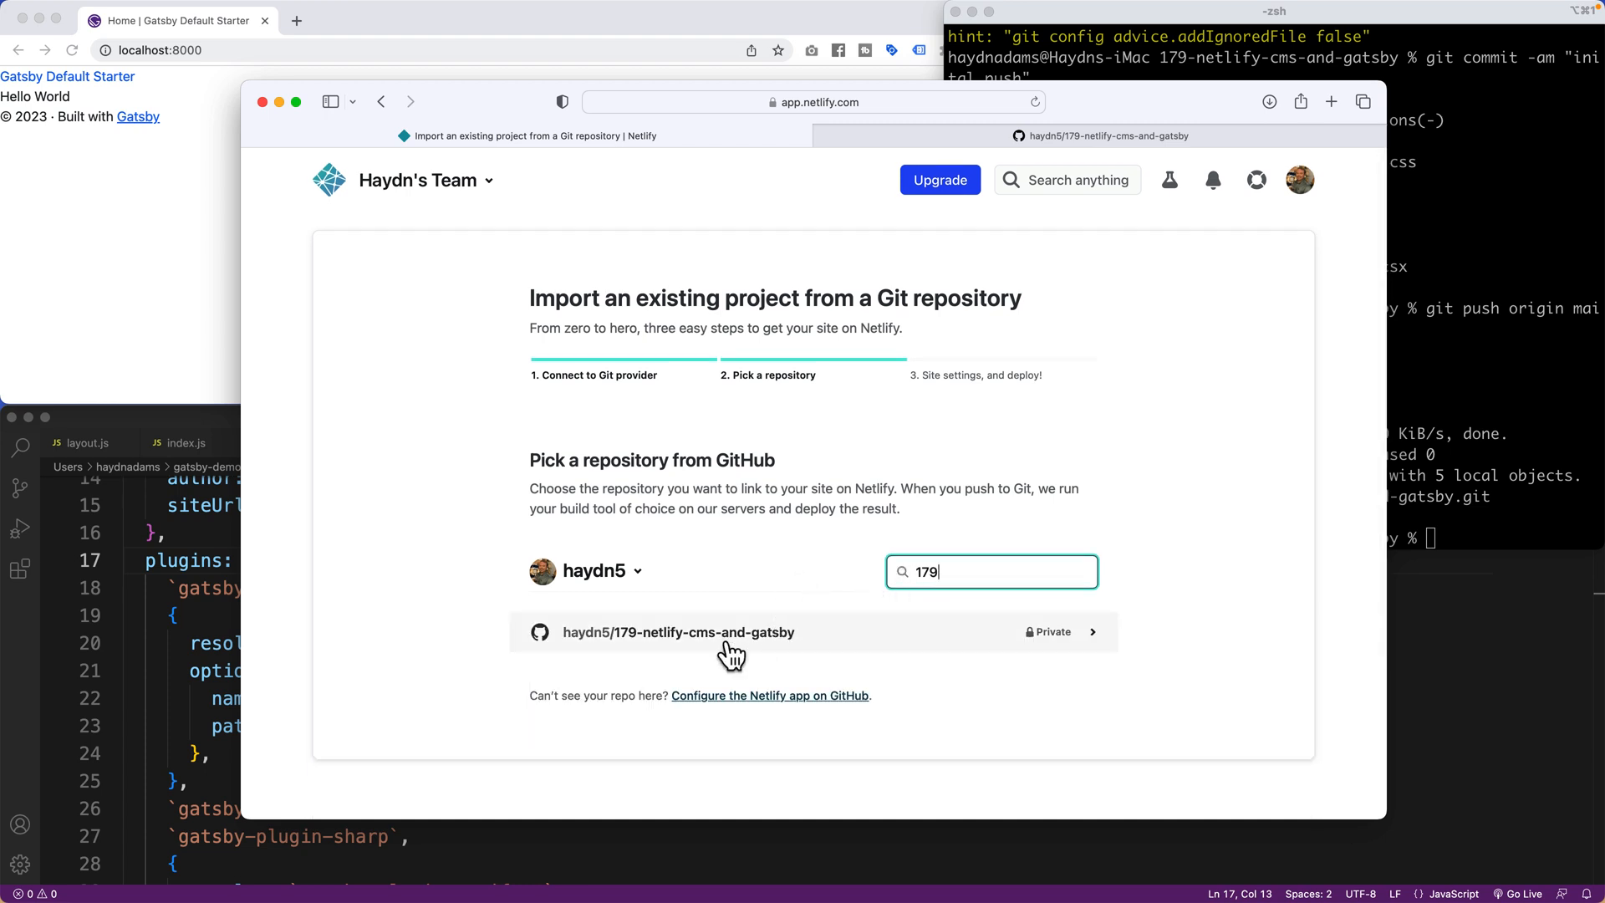
pyautogui.click(725, 631)
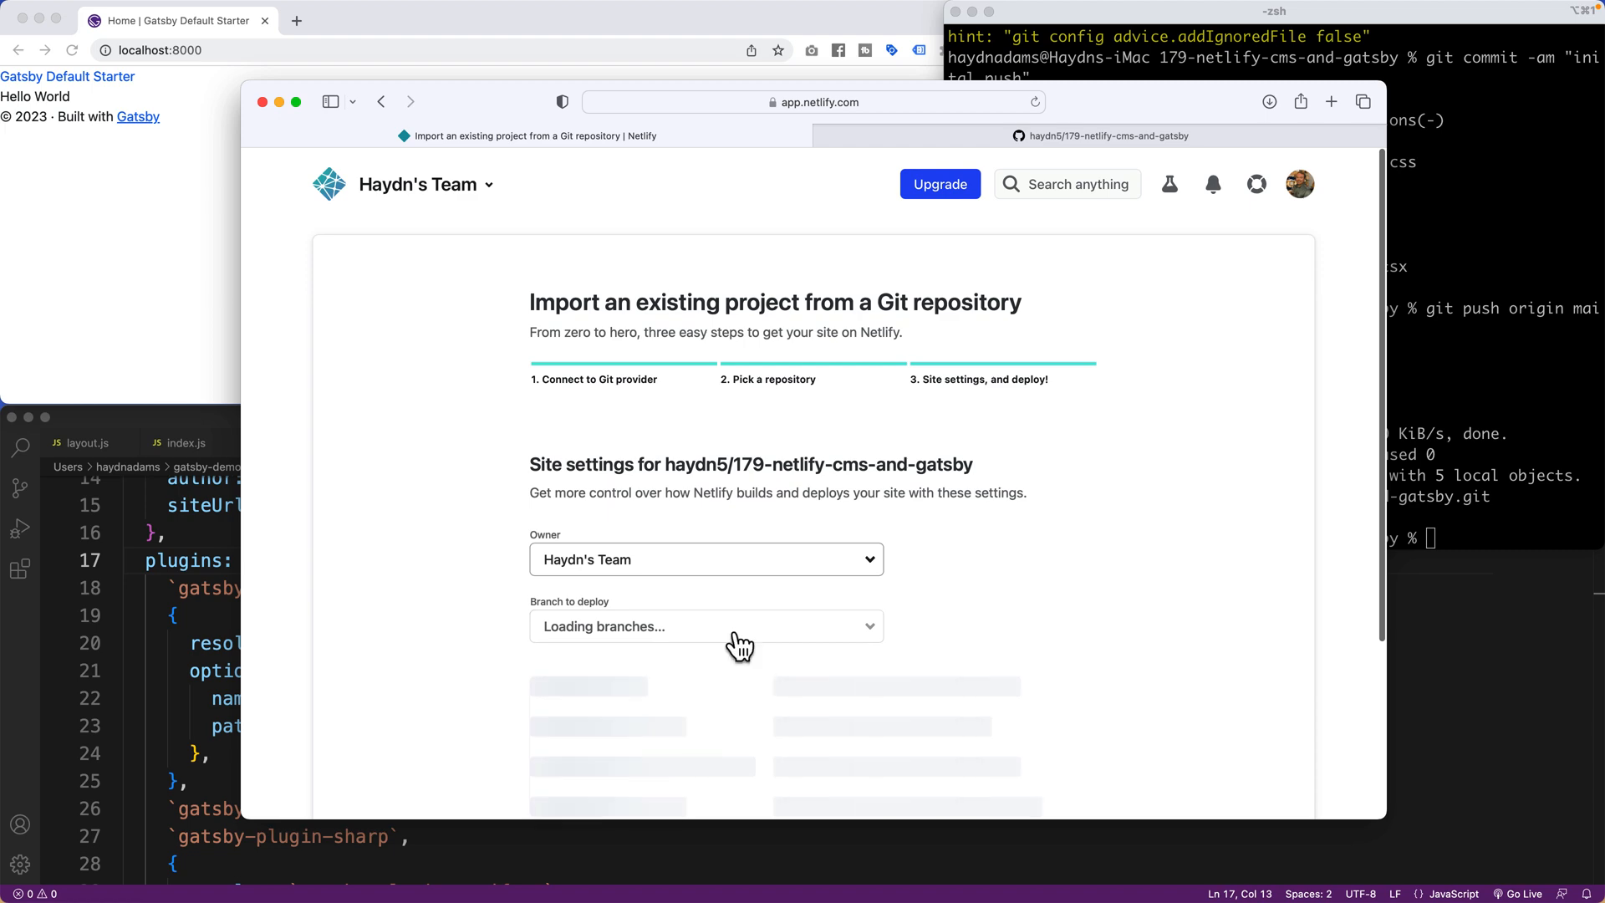
pyautogui.scroll(-3)
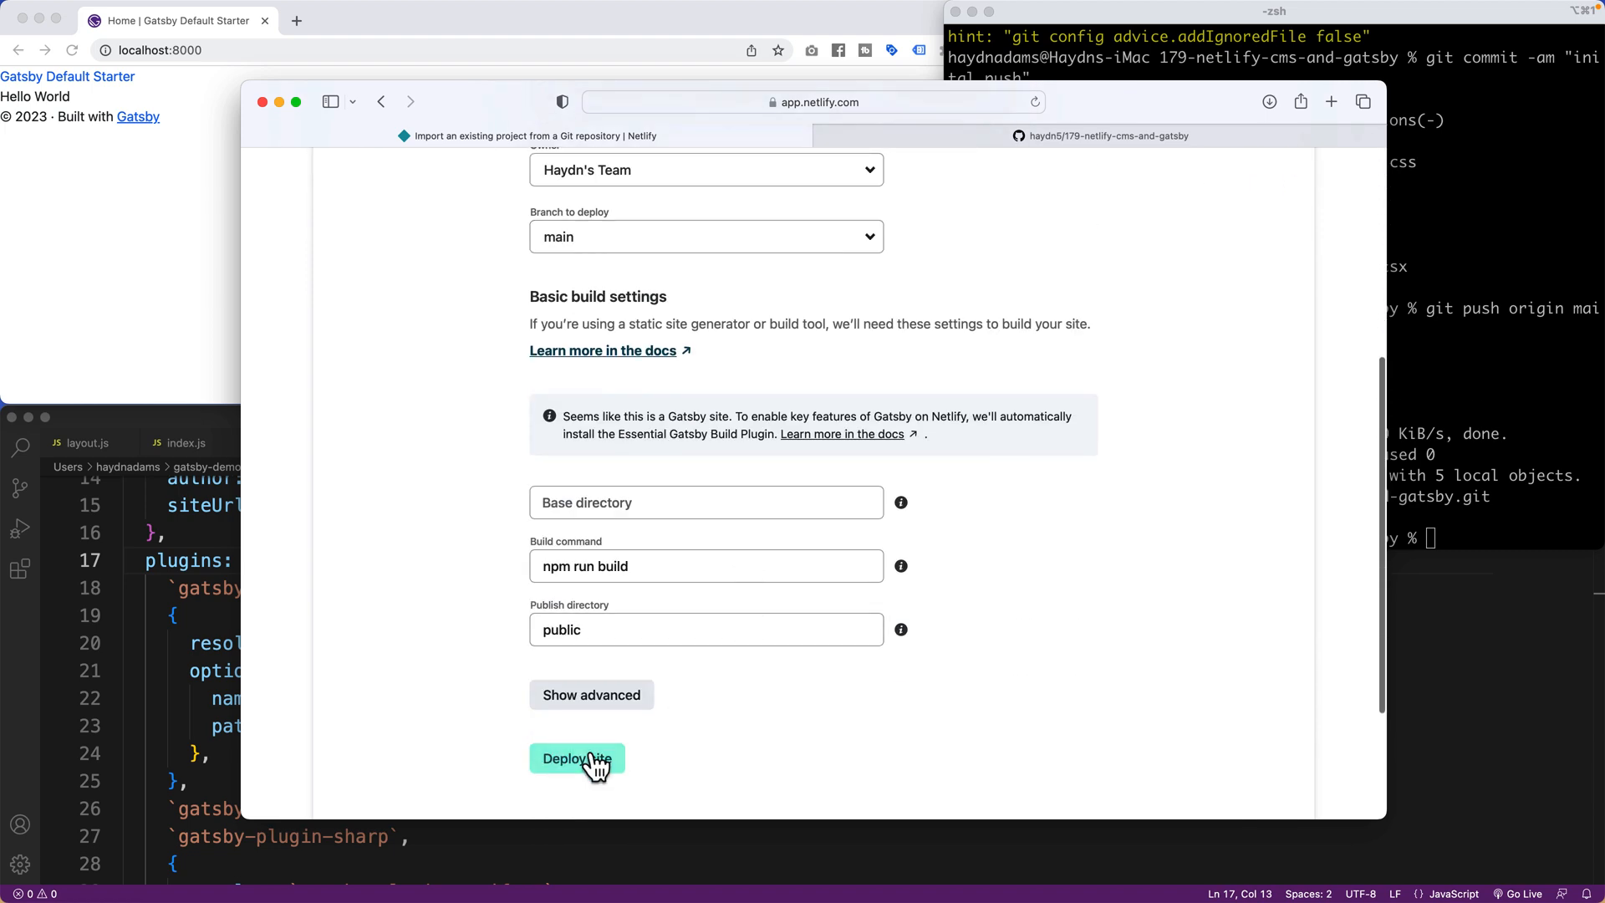
pyautogui.click(578, 758)
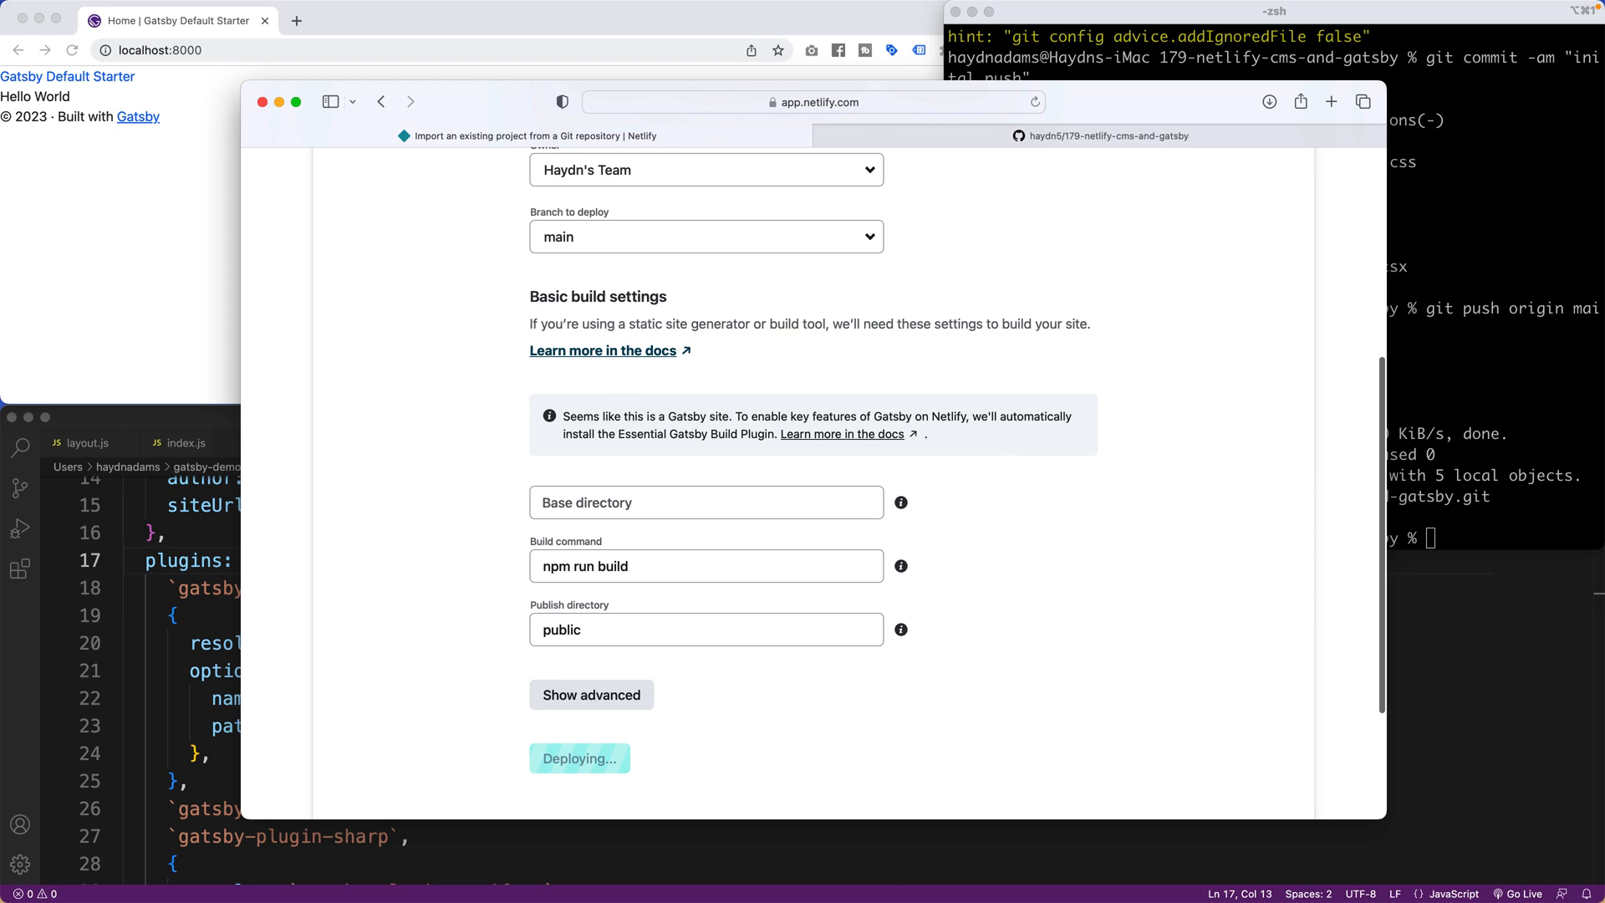
# Scroll through the new site's overview to find the building production deploy
pyautogui.click(579, 758)
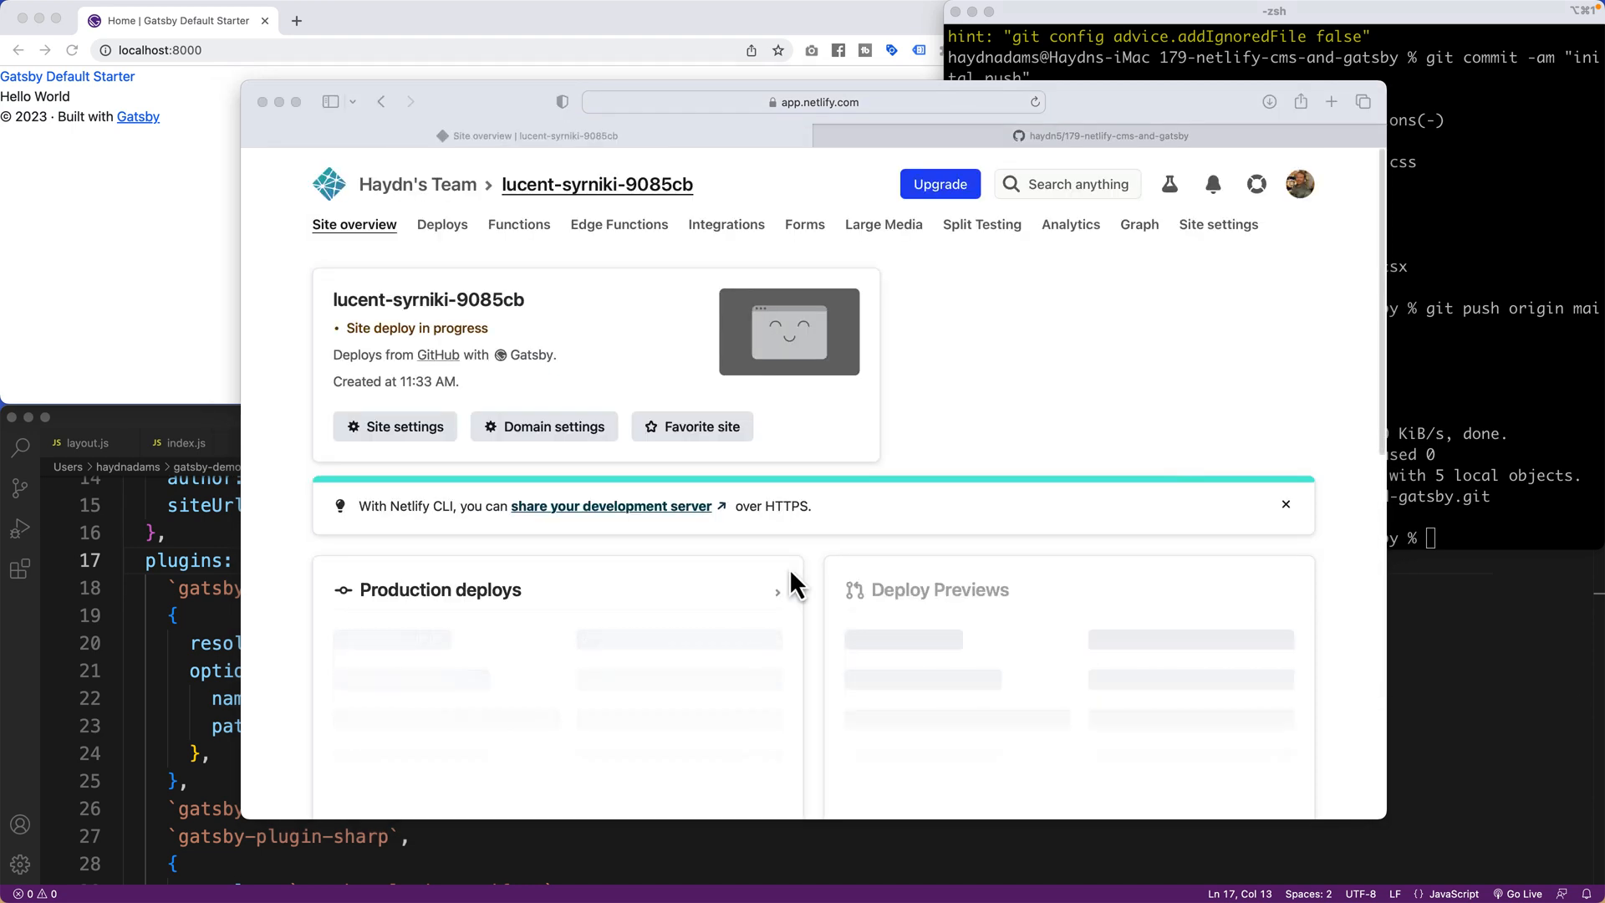
pyautogui.scroll(-3)
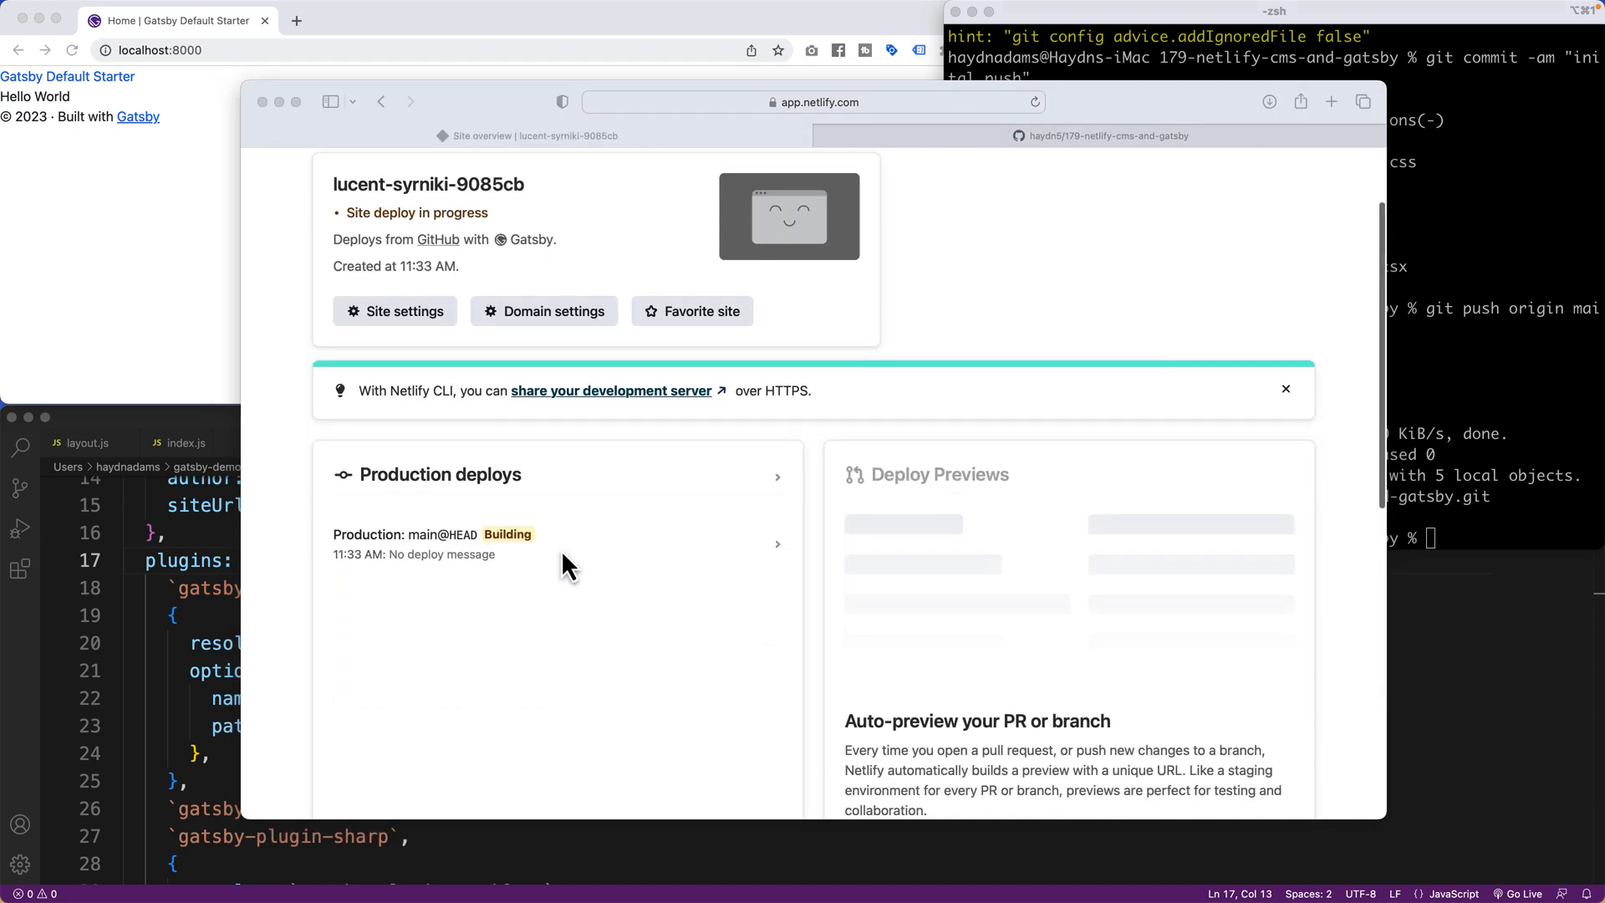
pyautogui.moveTo(588, 638)
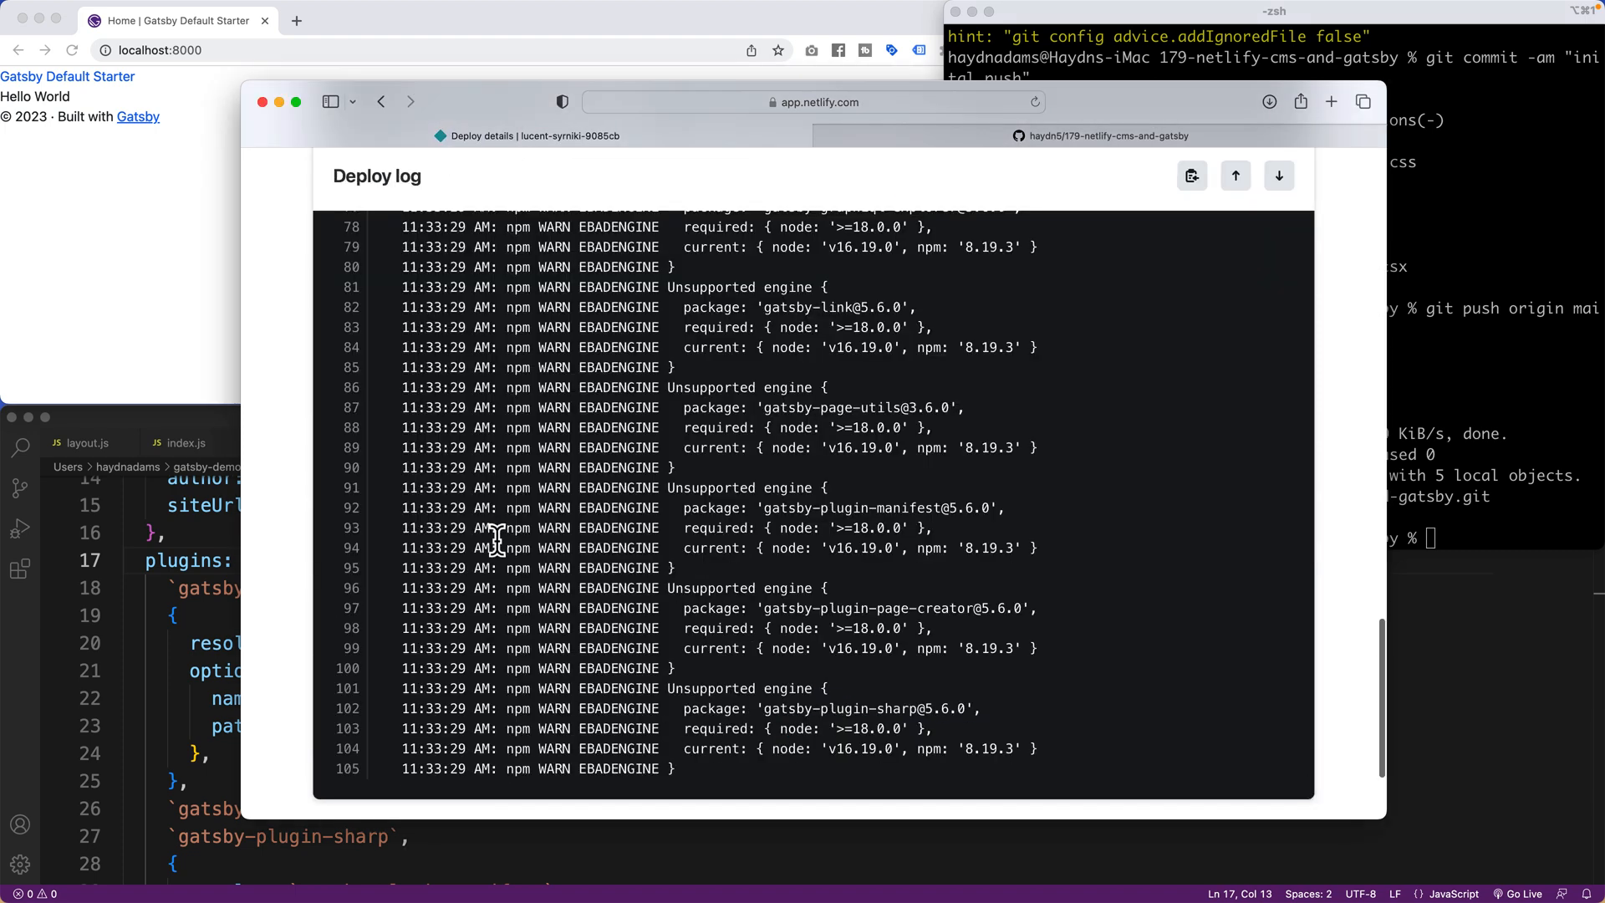
pyautogui.scroll(-3)
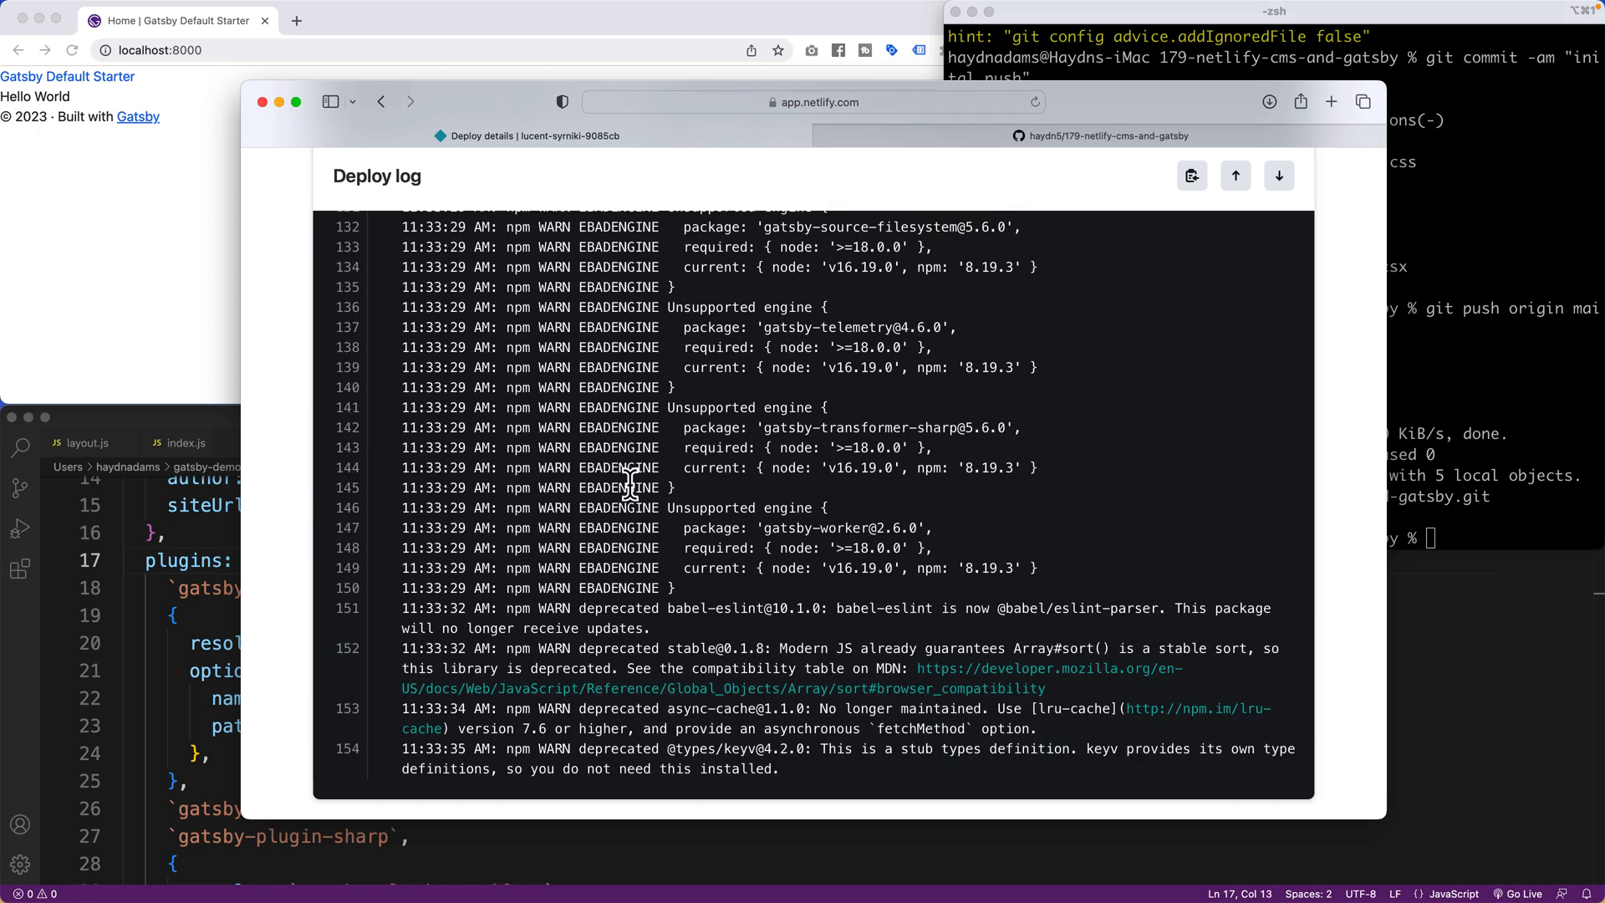
pyautogui.scroll(3)
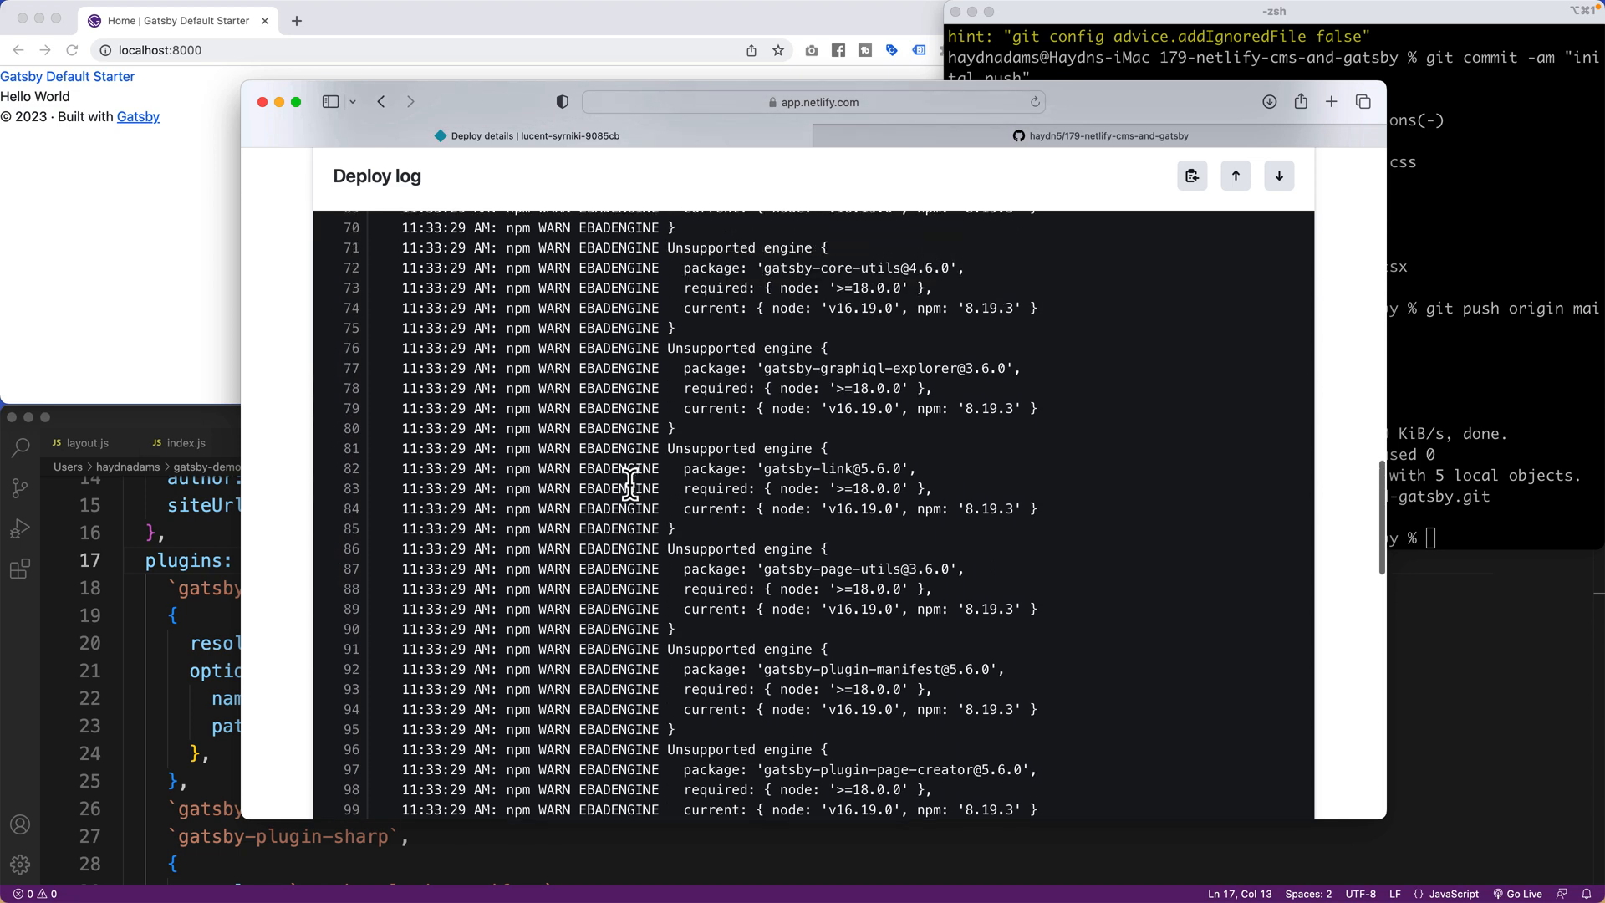
pyautogui.scroll(-3)
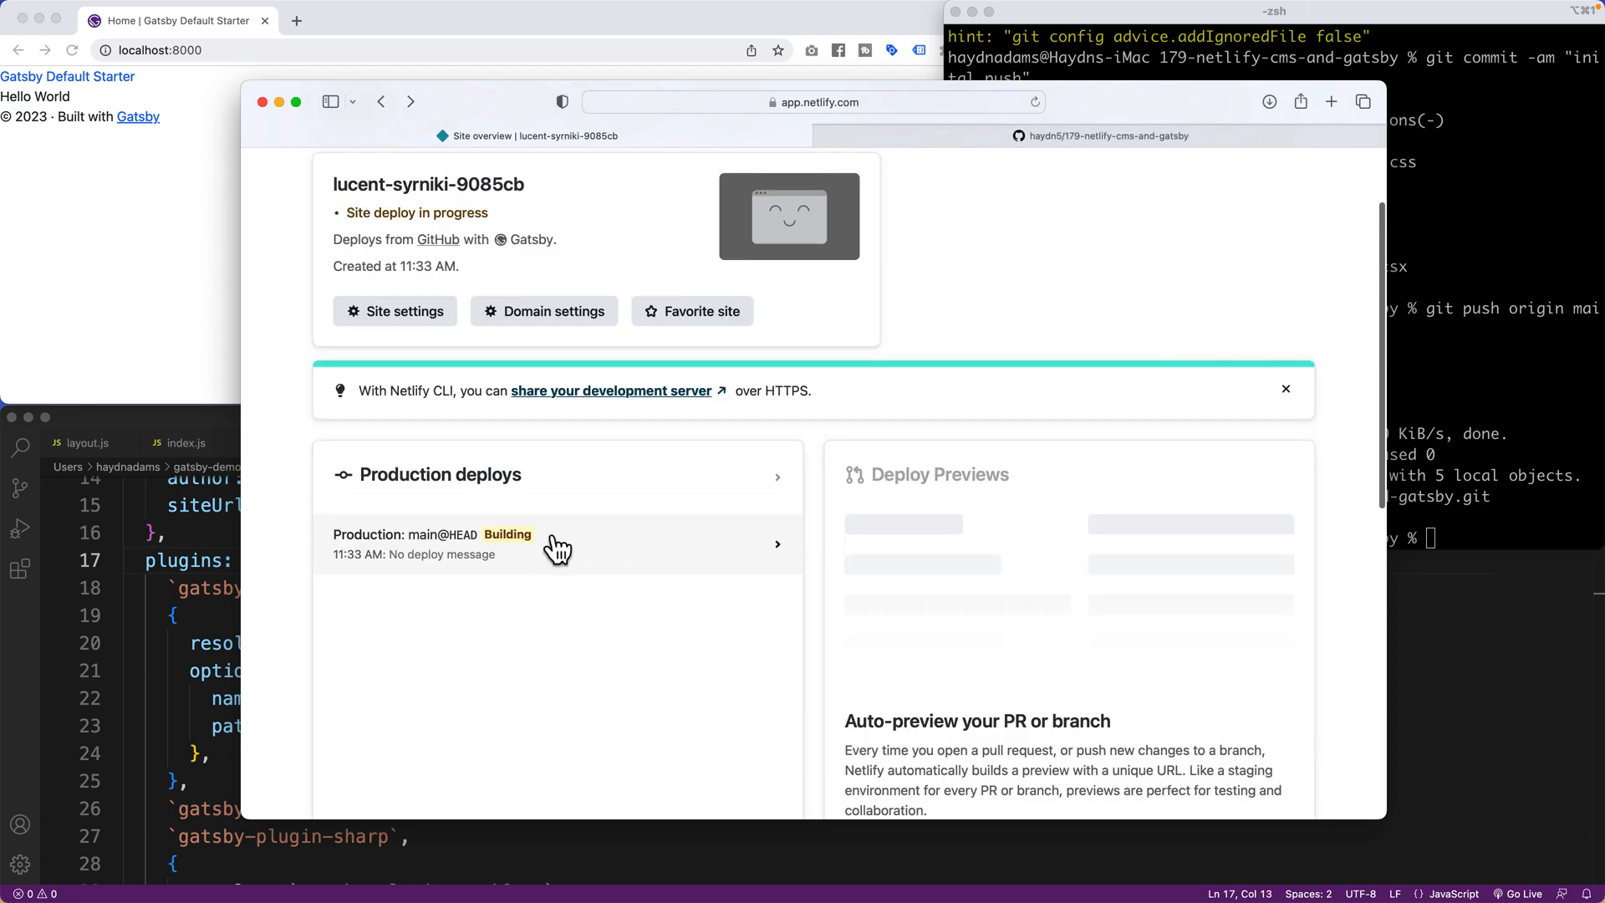
# Open the deploy log and highlight the 'Node.js 18.0.0 or higher' error
pyautogui.click(558, 544)
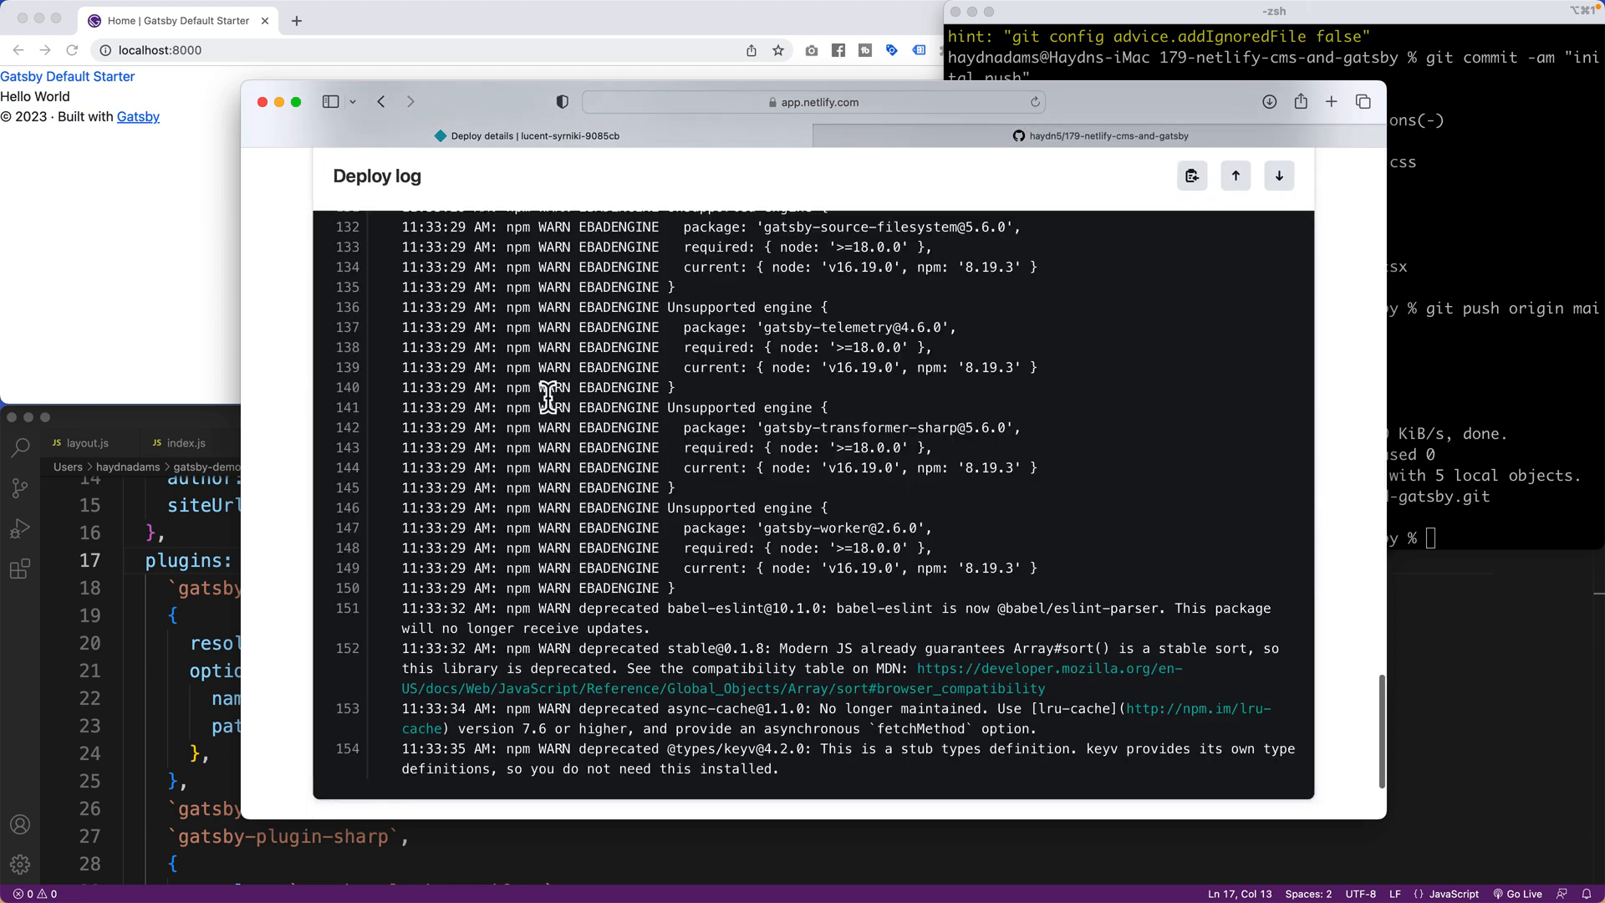
pyautogui.scroll(-3)
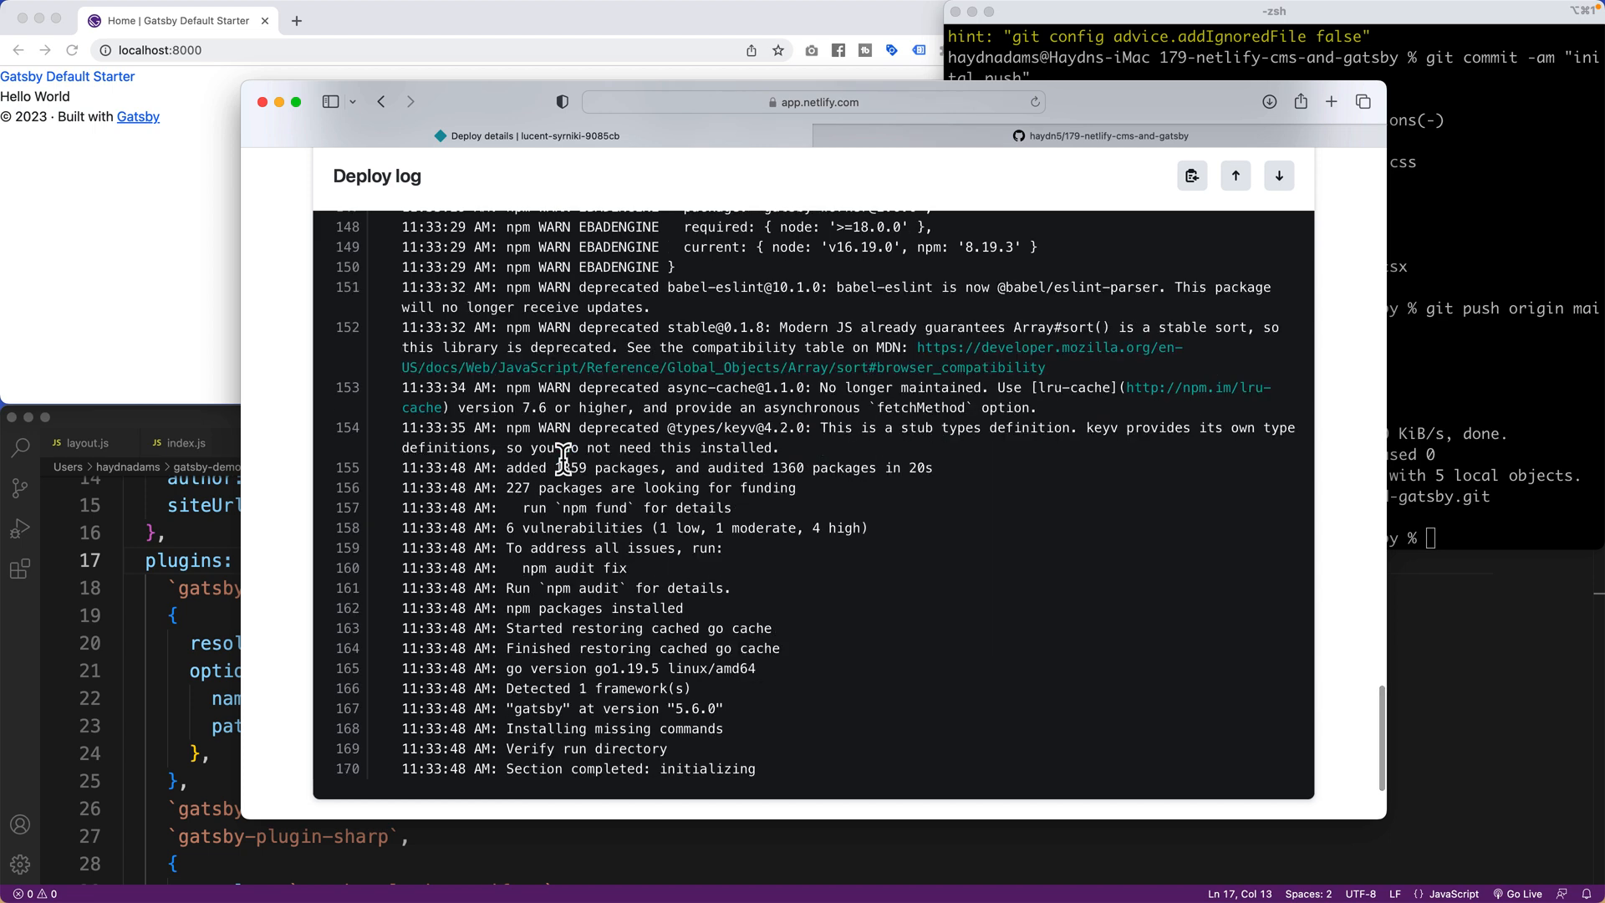
pyautogui.scroll(-3)
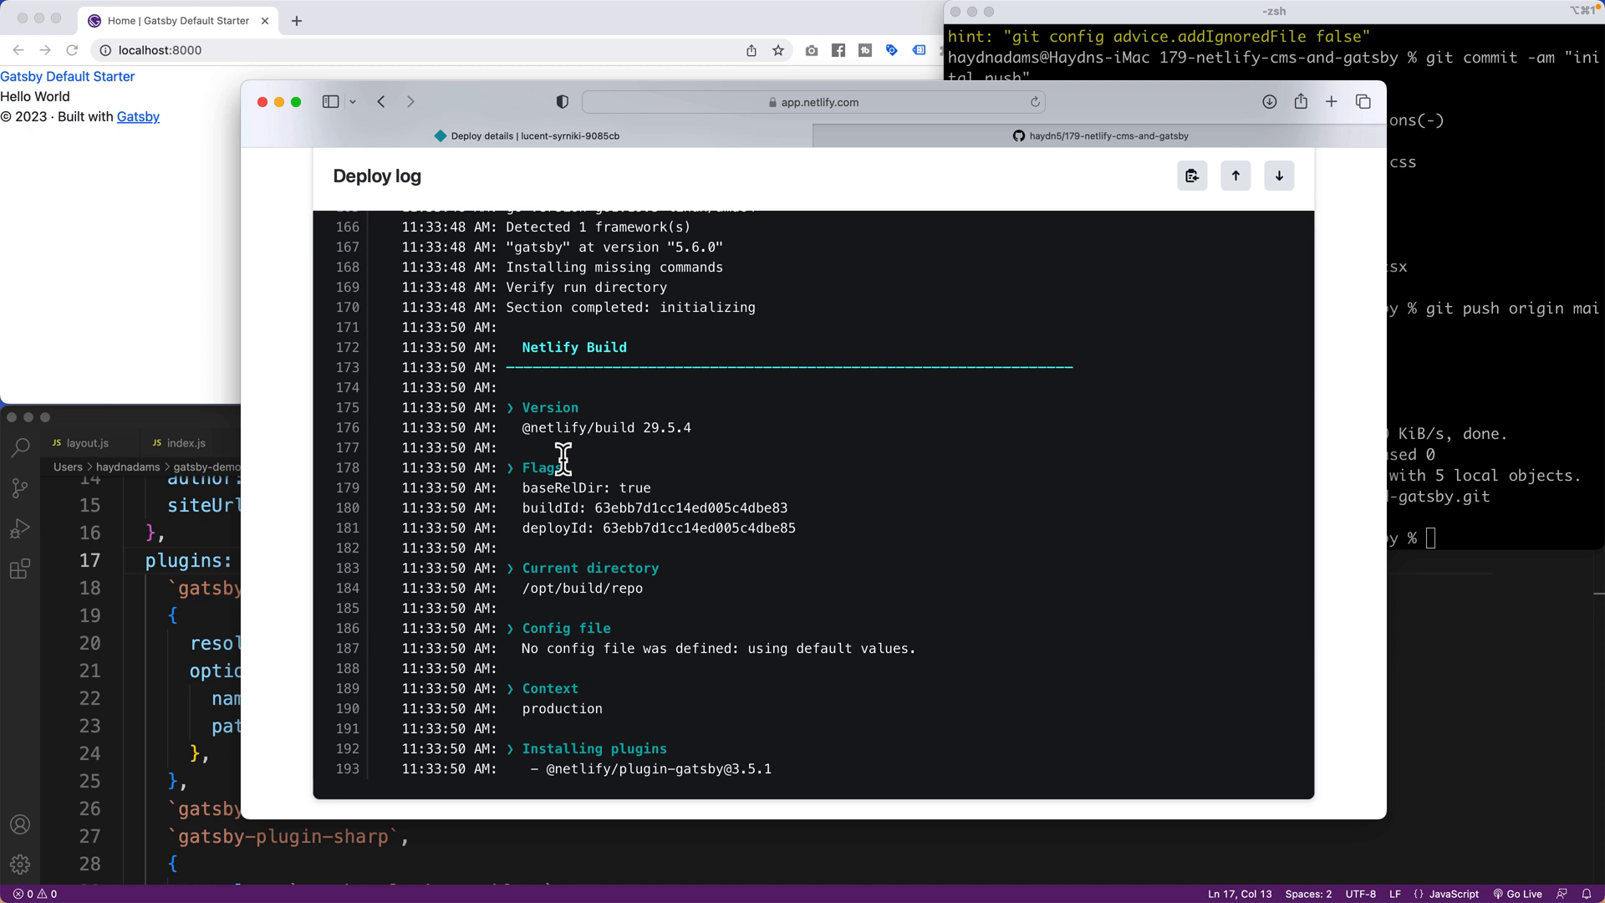
pyautogui.moveTo(637, 427)
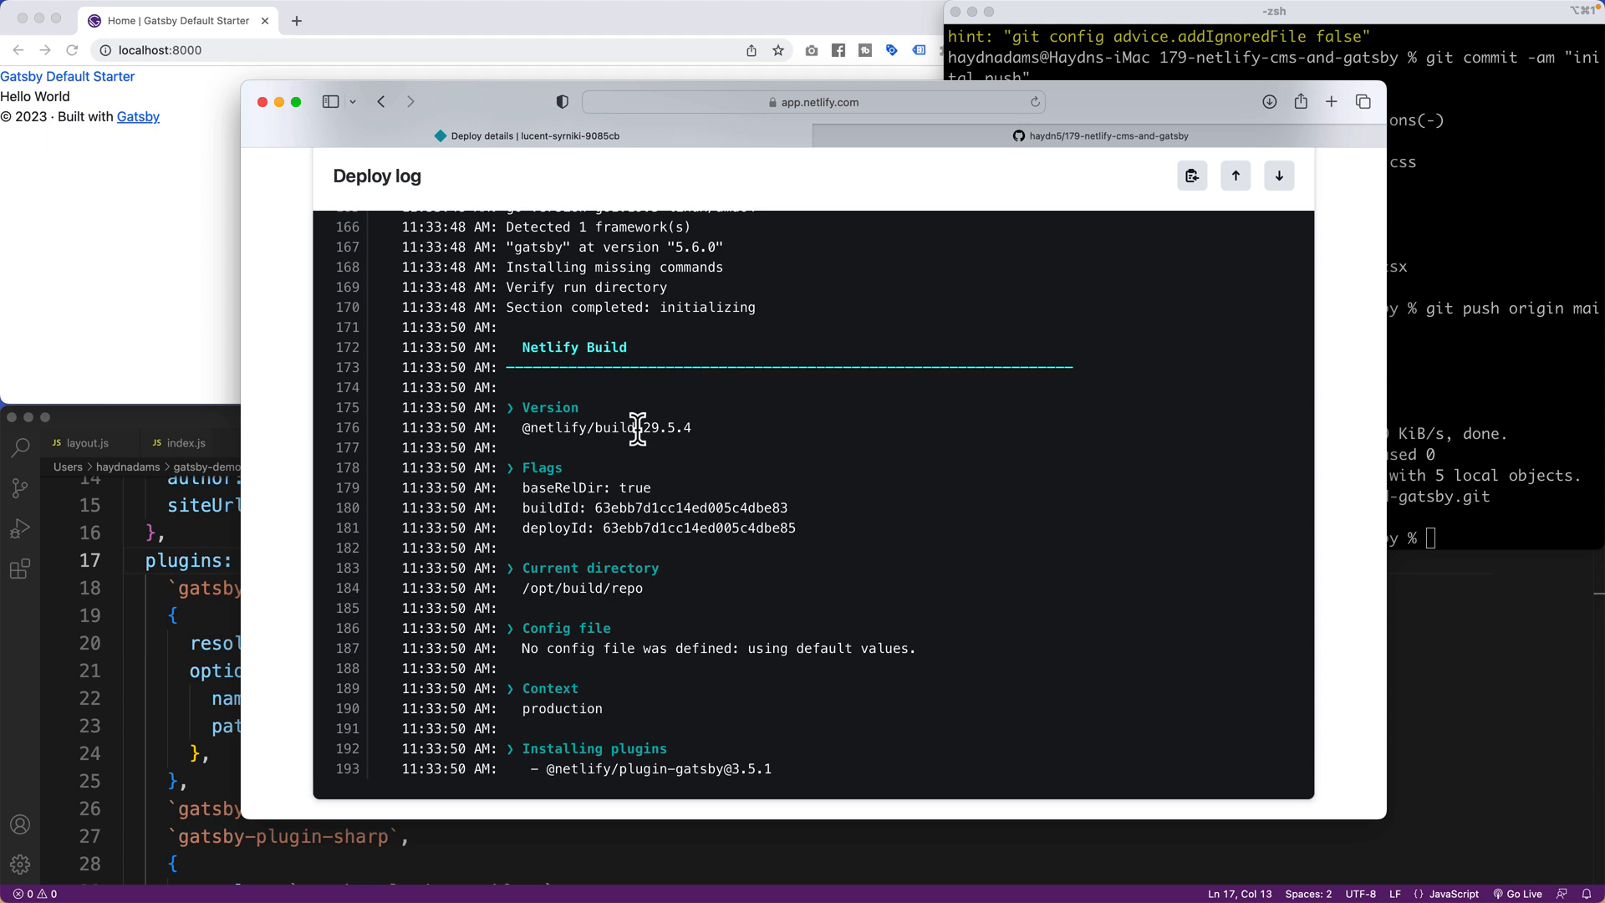
pyautogui.scroll(-3)
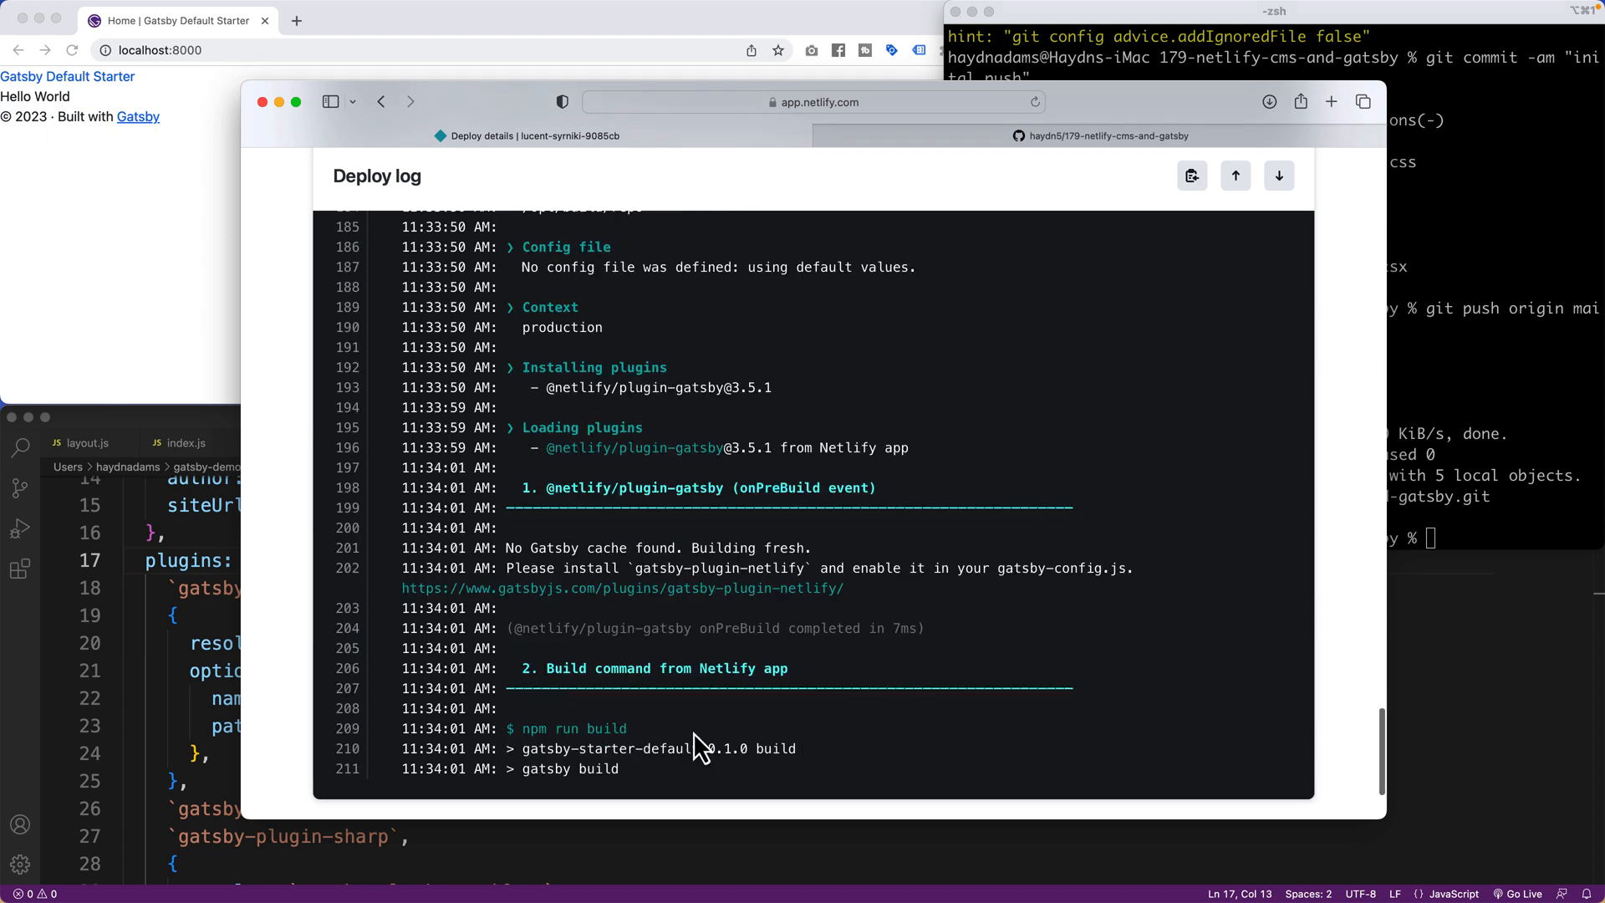
pyautogui.scroll(-3)
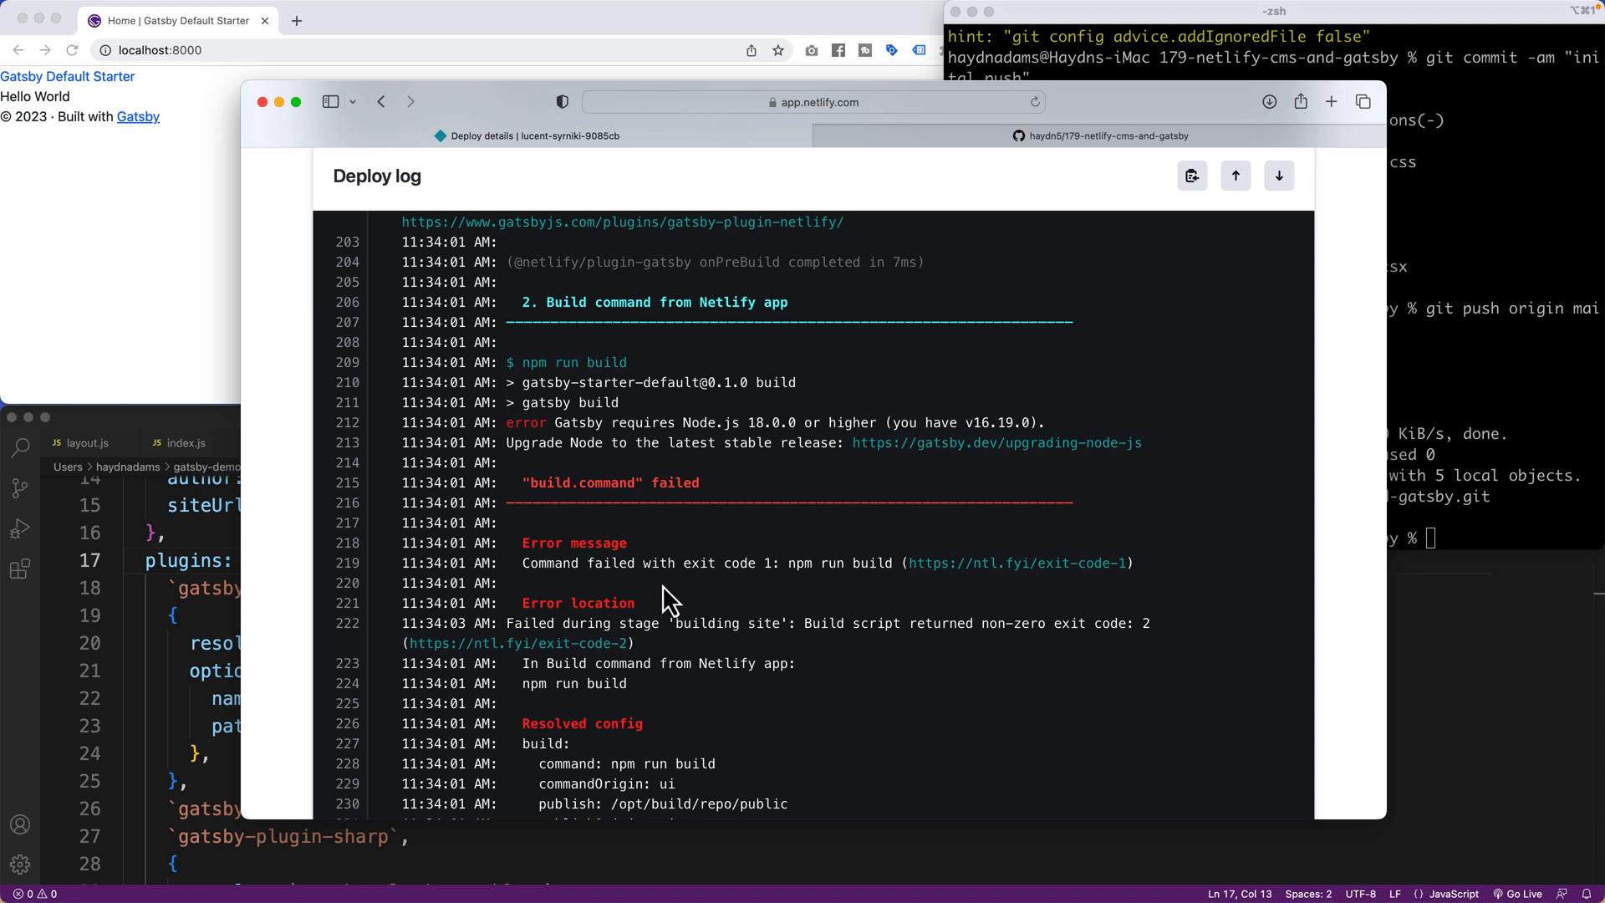
pyautogui.moveTo(652, 575)
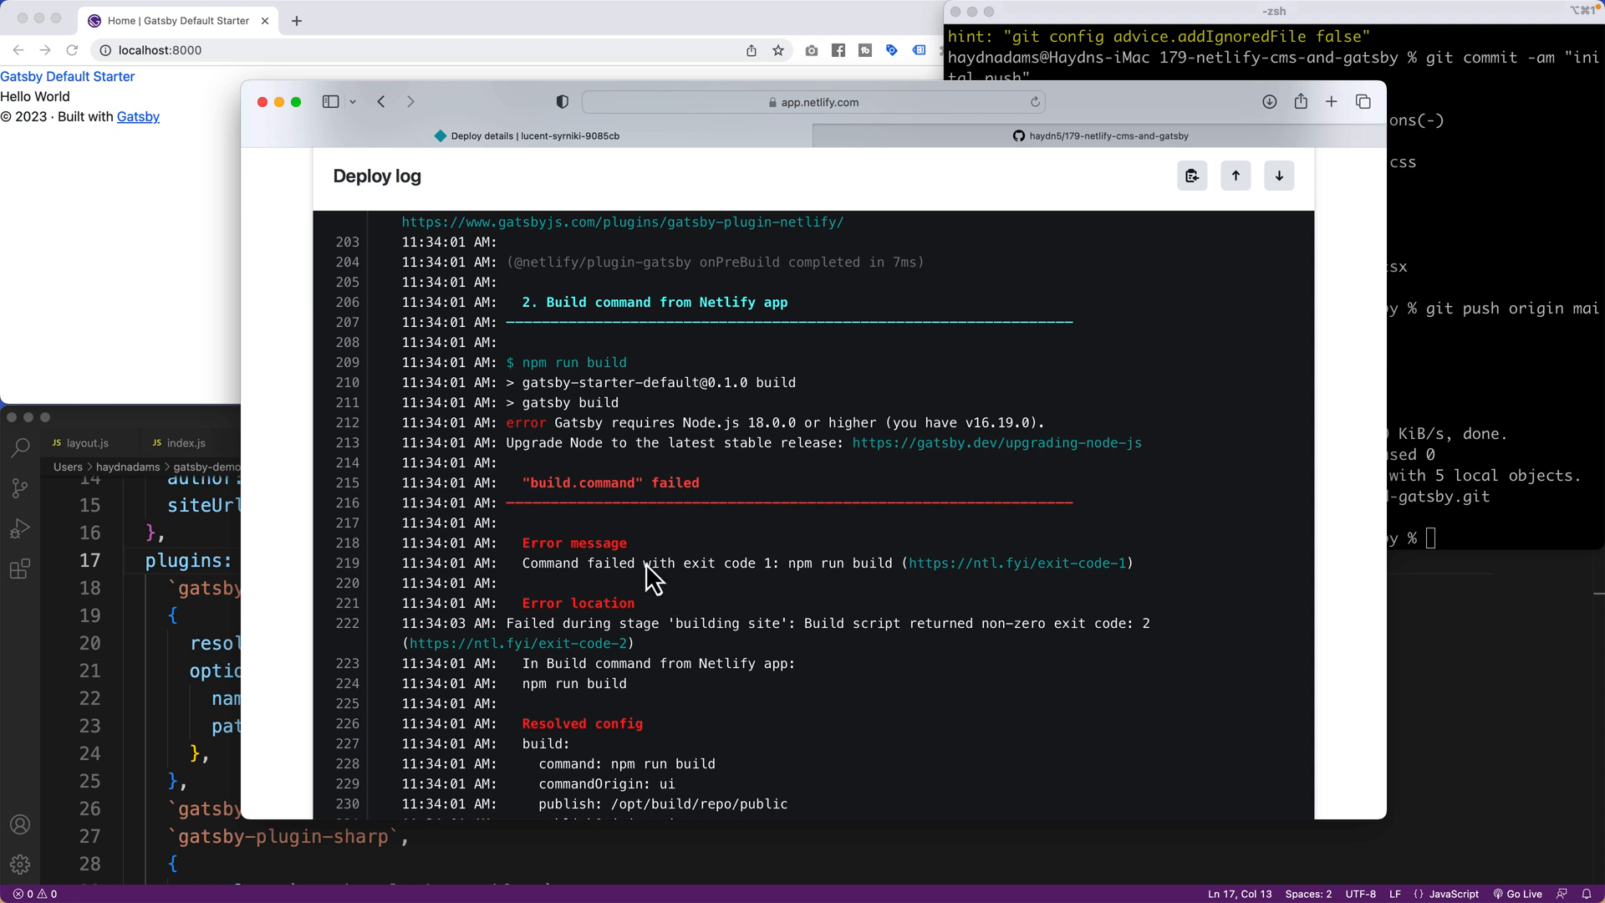
pyautogui.moveTo(552, 421); pyautogui.dragTo(710, 421)
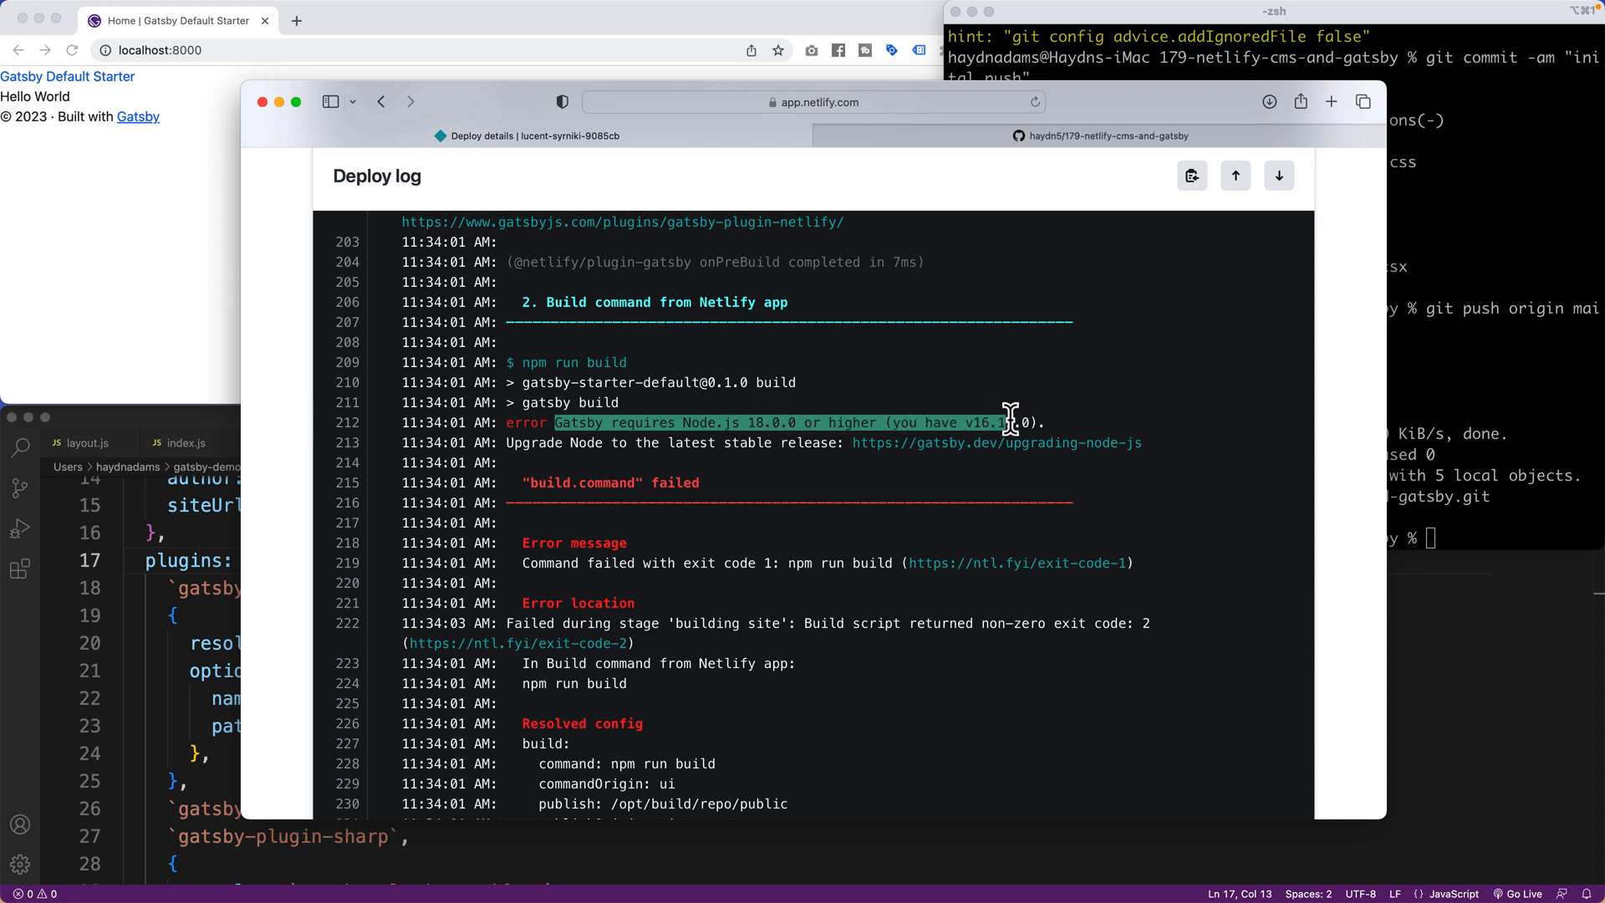
pyautogui.moveTo(986, 451)
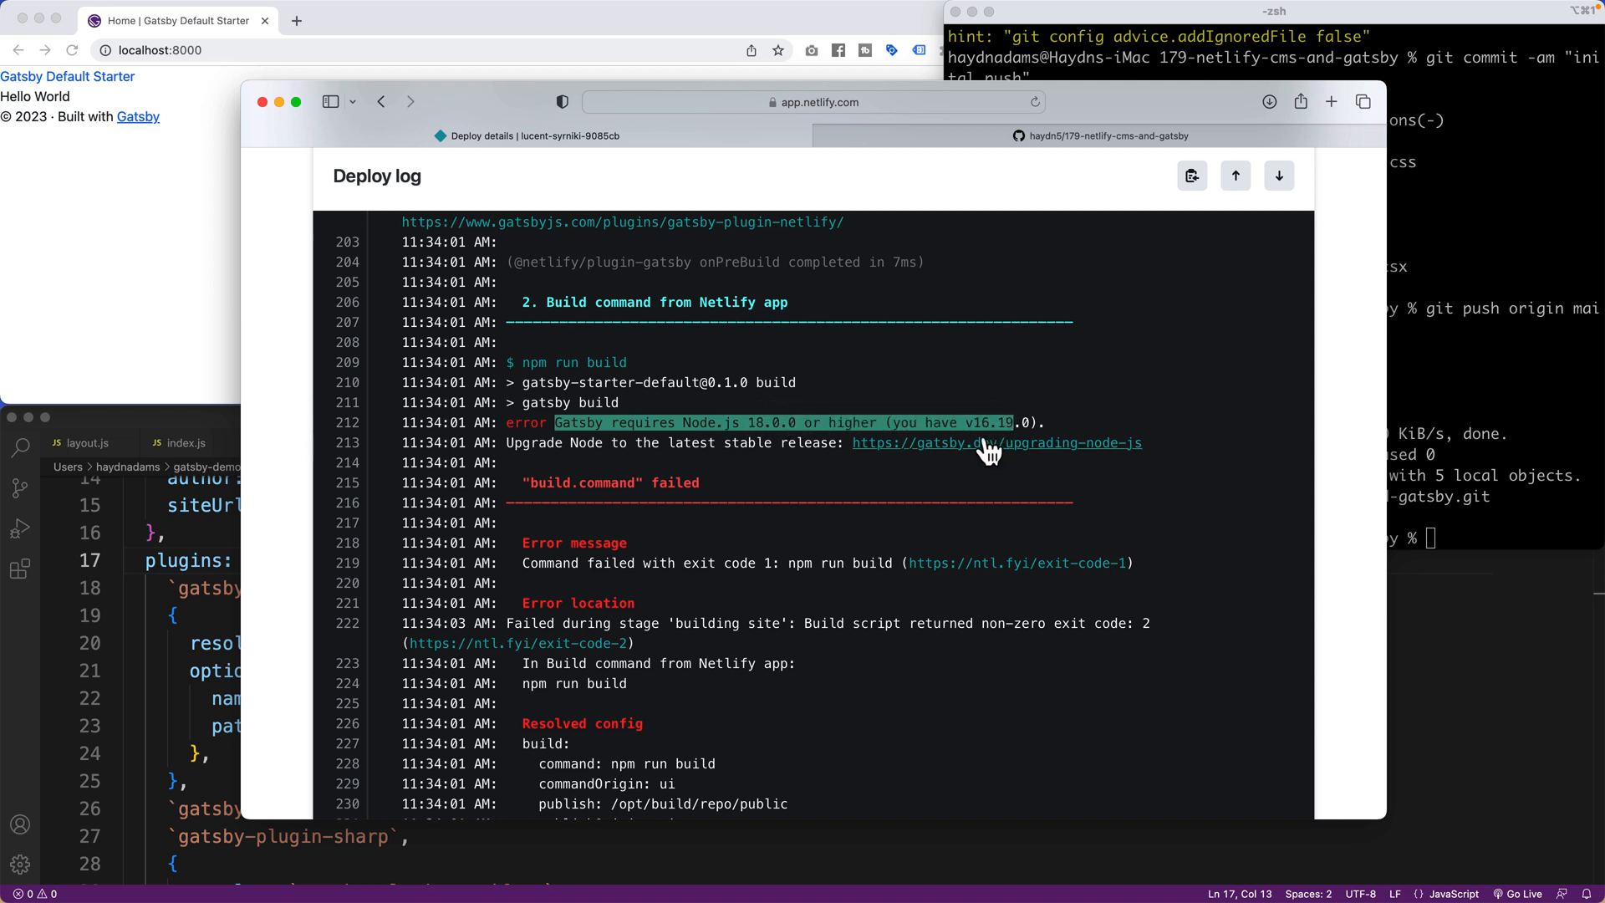
pyautogui.moveTo(975, 458)
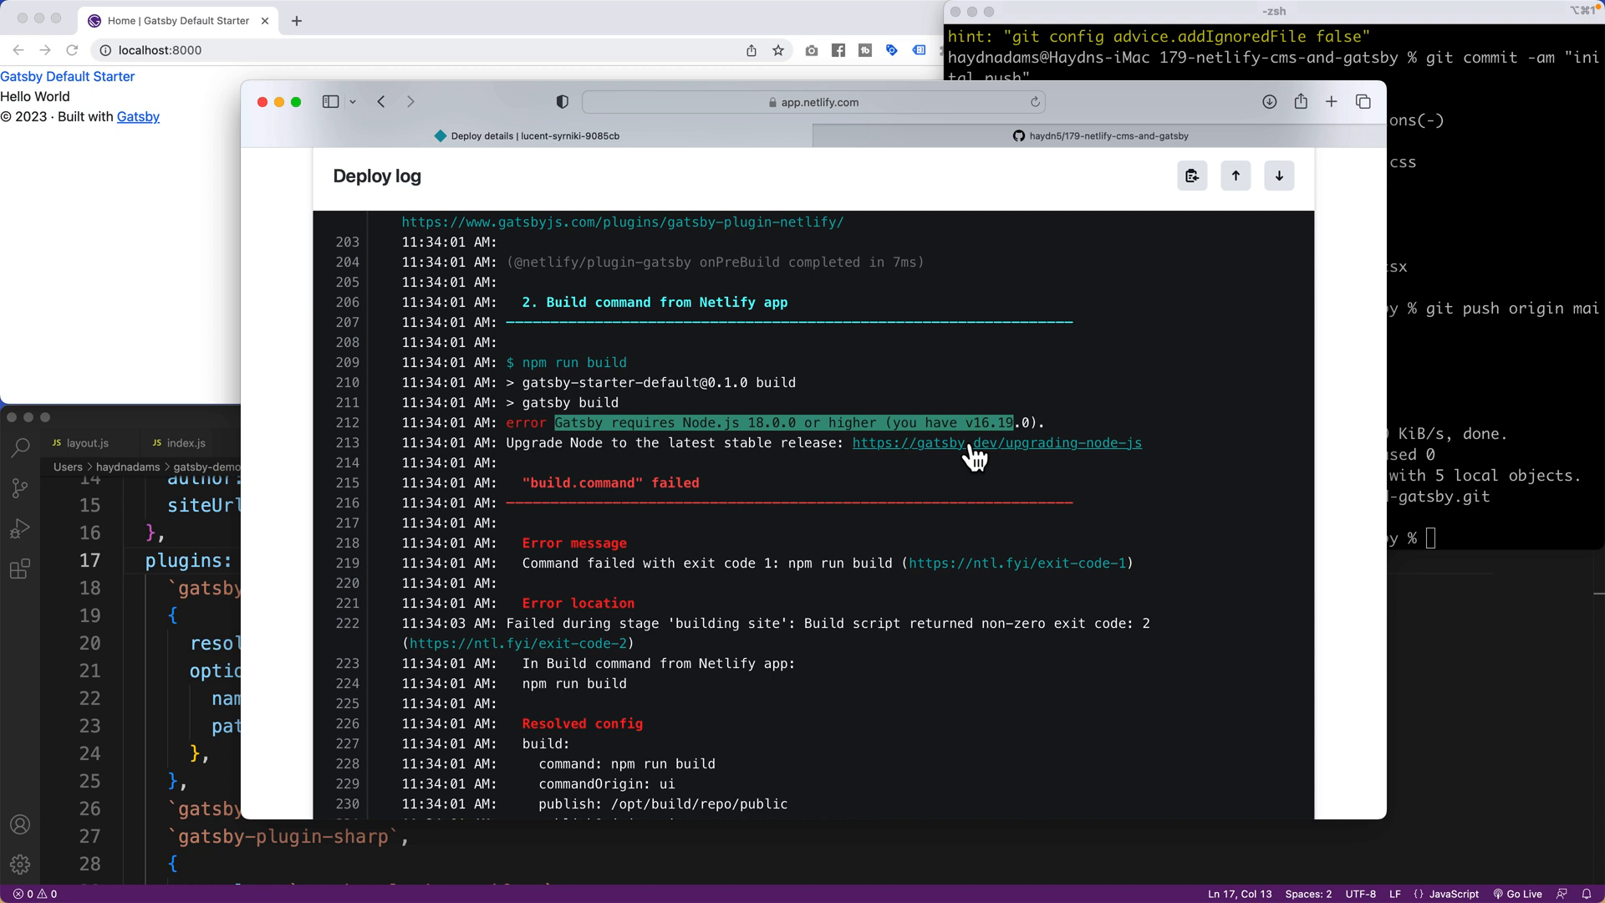
pyautogui.moveTo(976, 454)
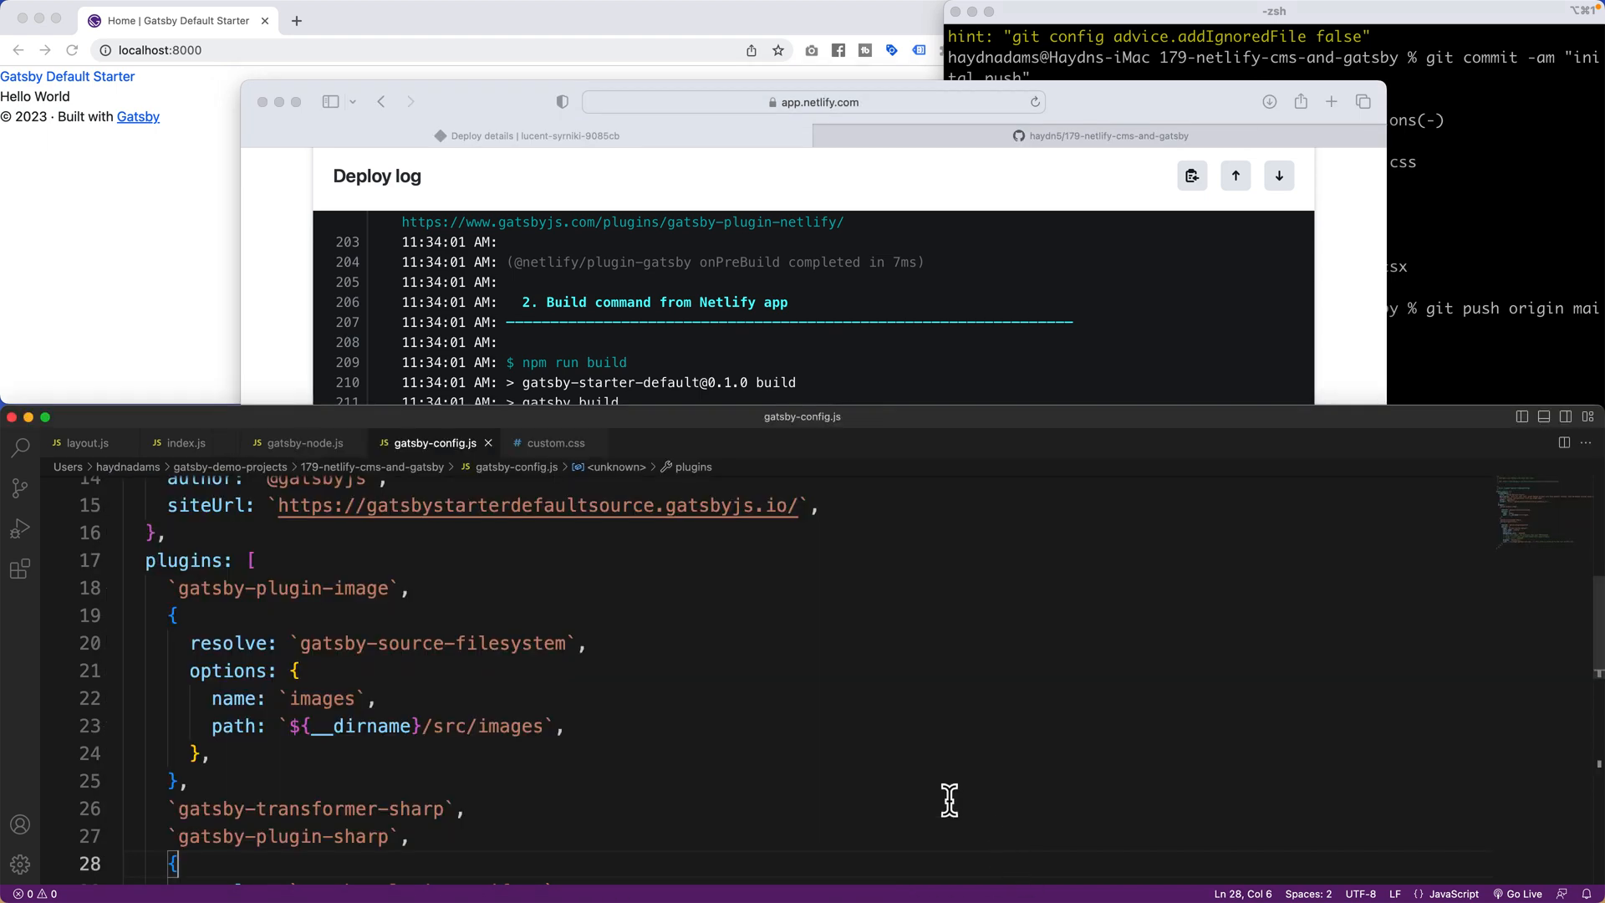
# Write a new file with [build.environment] setting NODE_VERSION = "18.12.1"
pyautogui.press('Cmd+N')
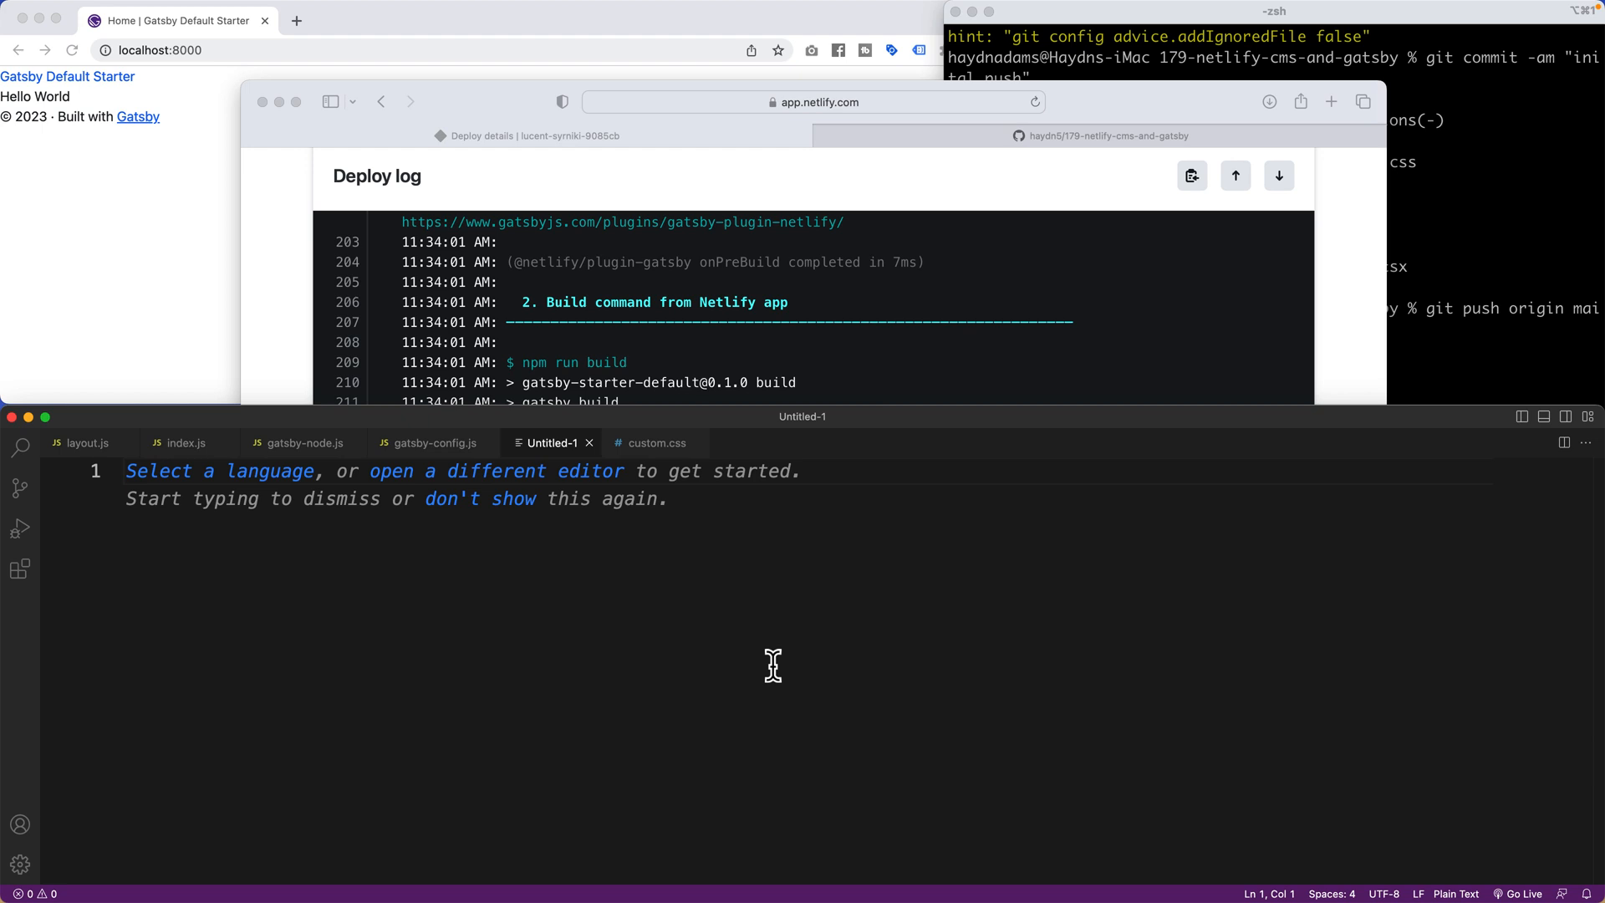
pyautogui.write('[]')
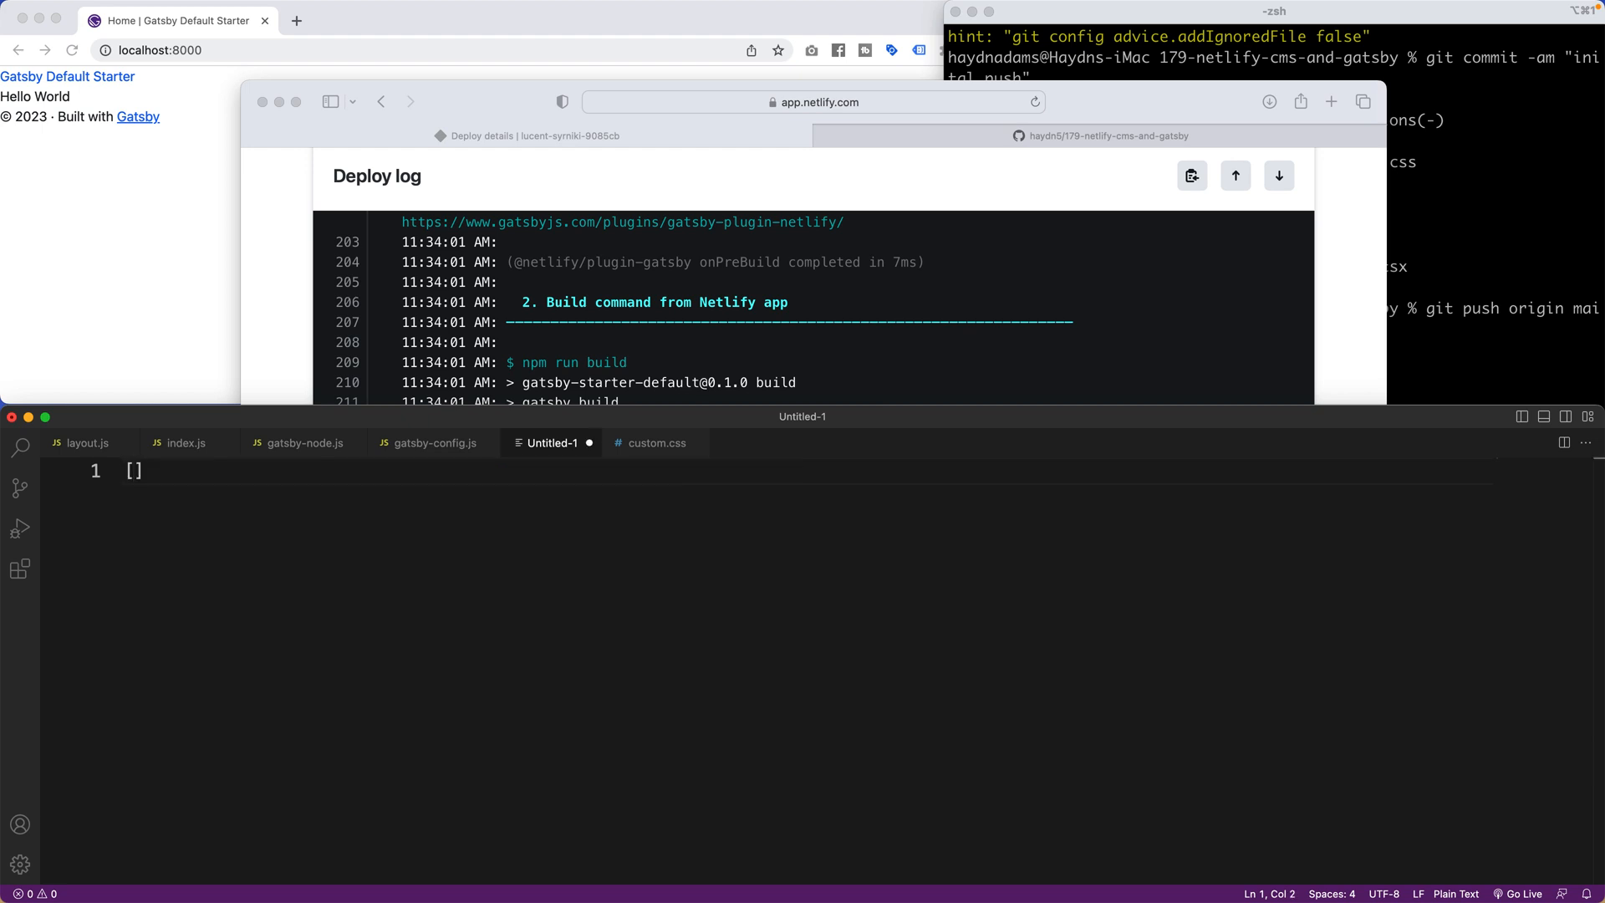
pyautogui.write('build.envir')
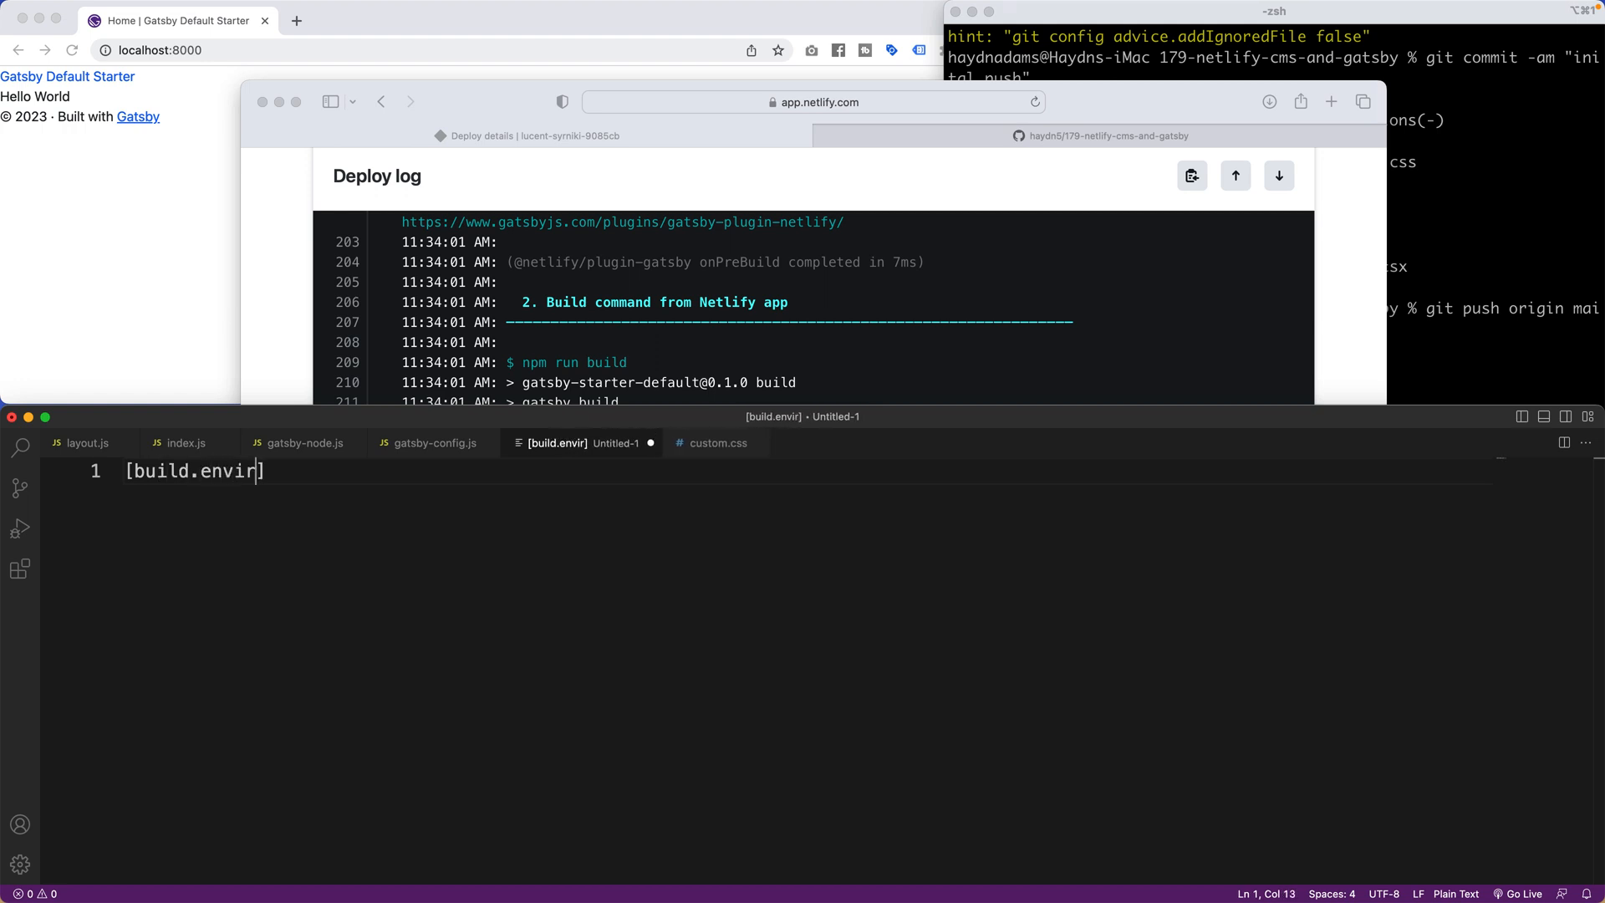
pyautogui.write('onment]')
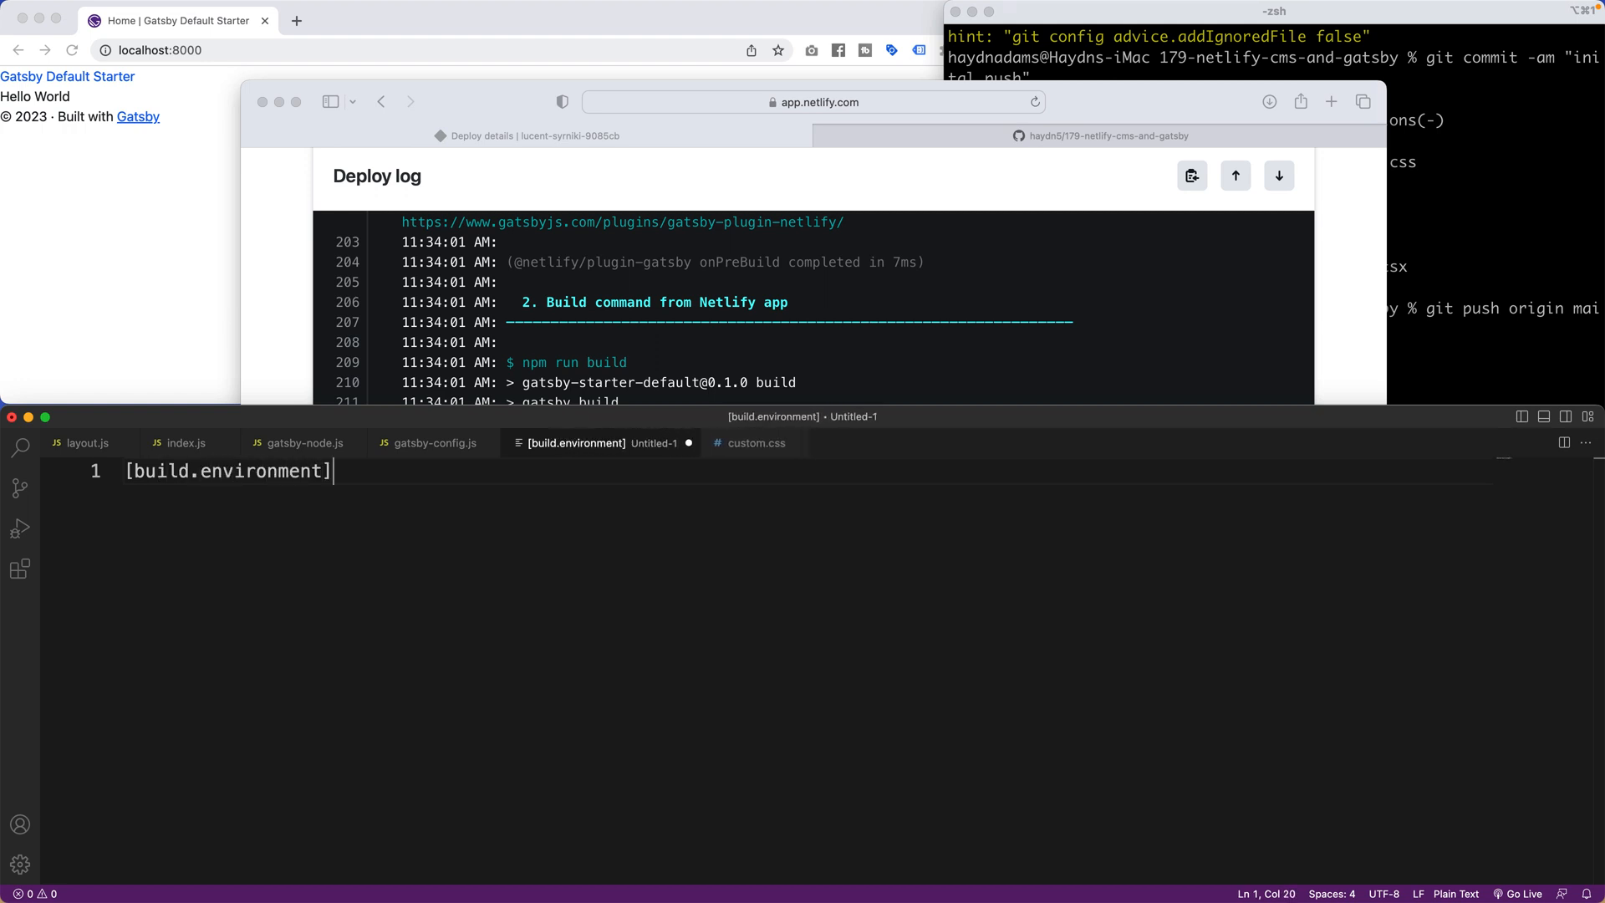
pyautogui.press('Enter')
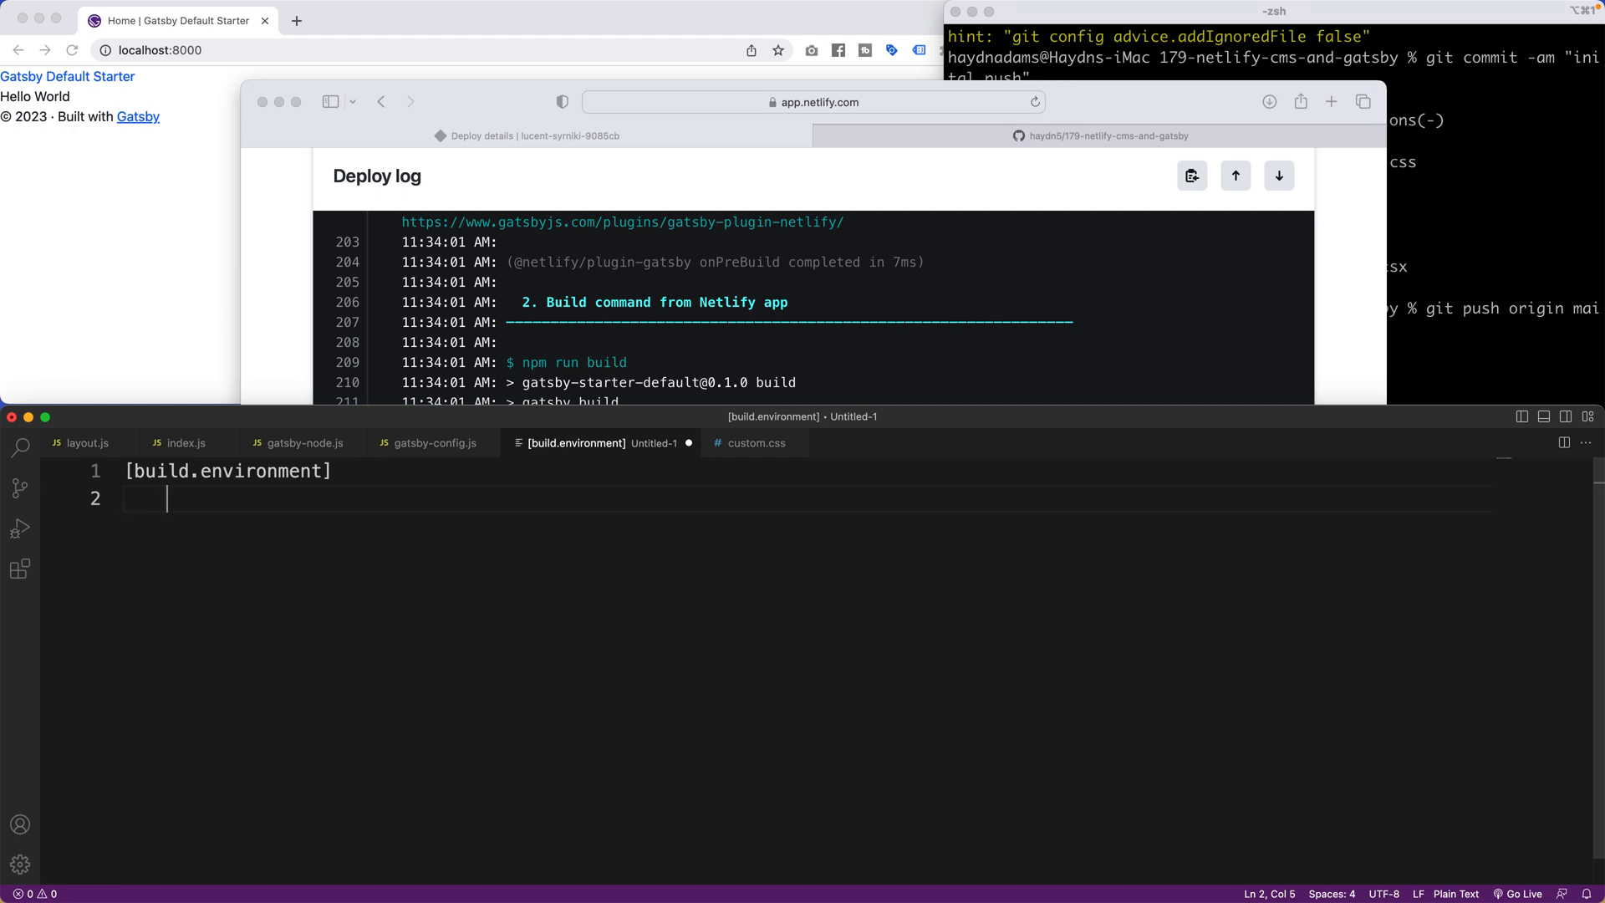
pyautogui.write('NODE_VERSI')
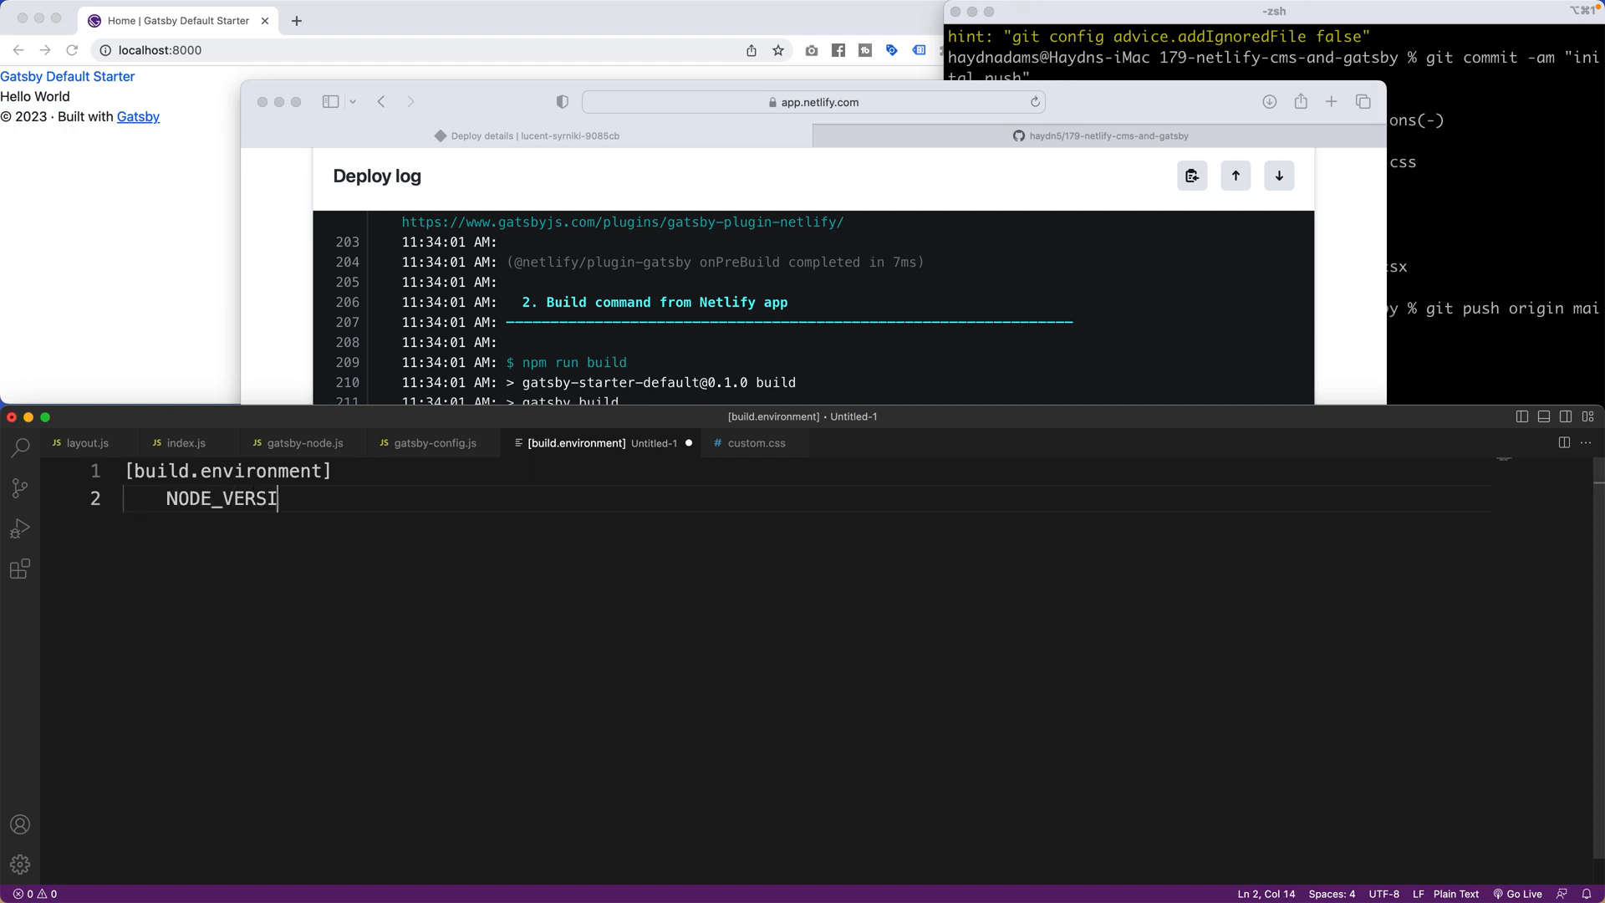
pyautogui.write('ON = "')
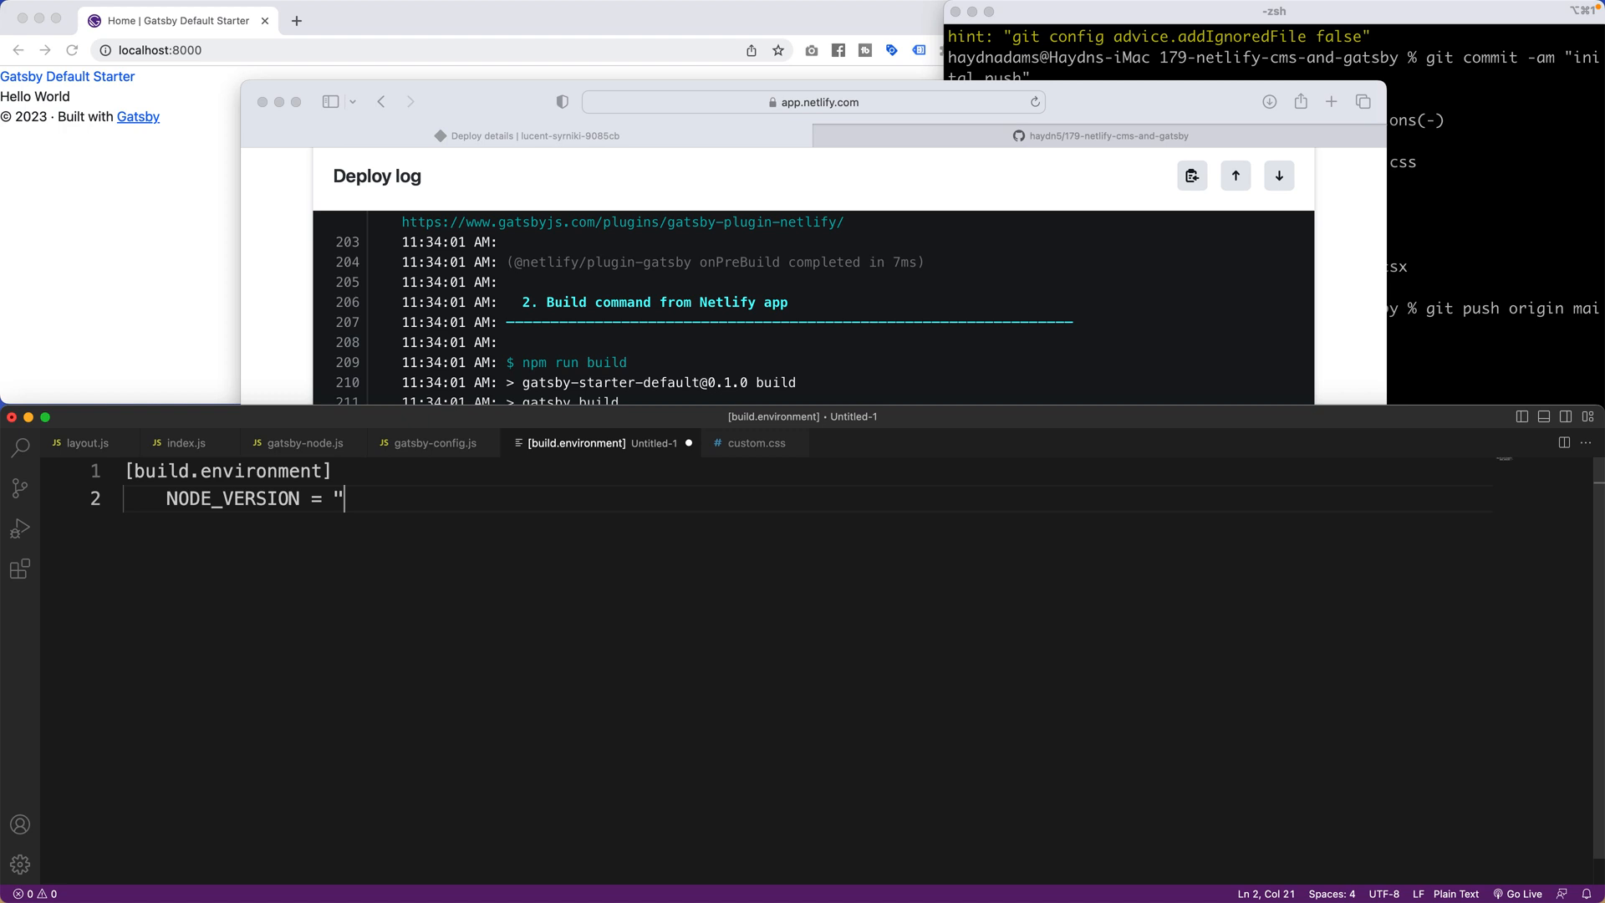
pyautogui.write('18.12')
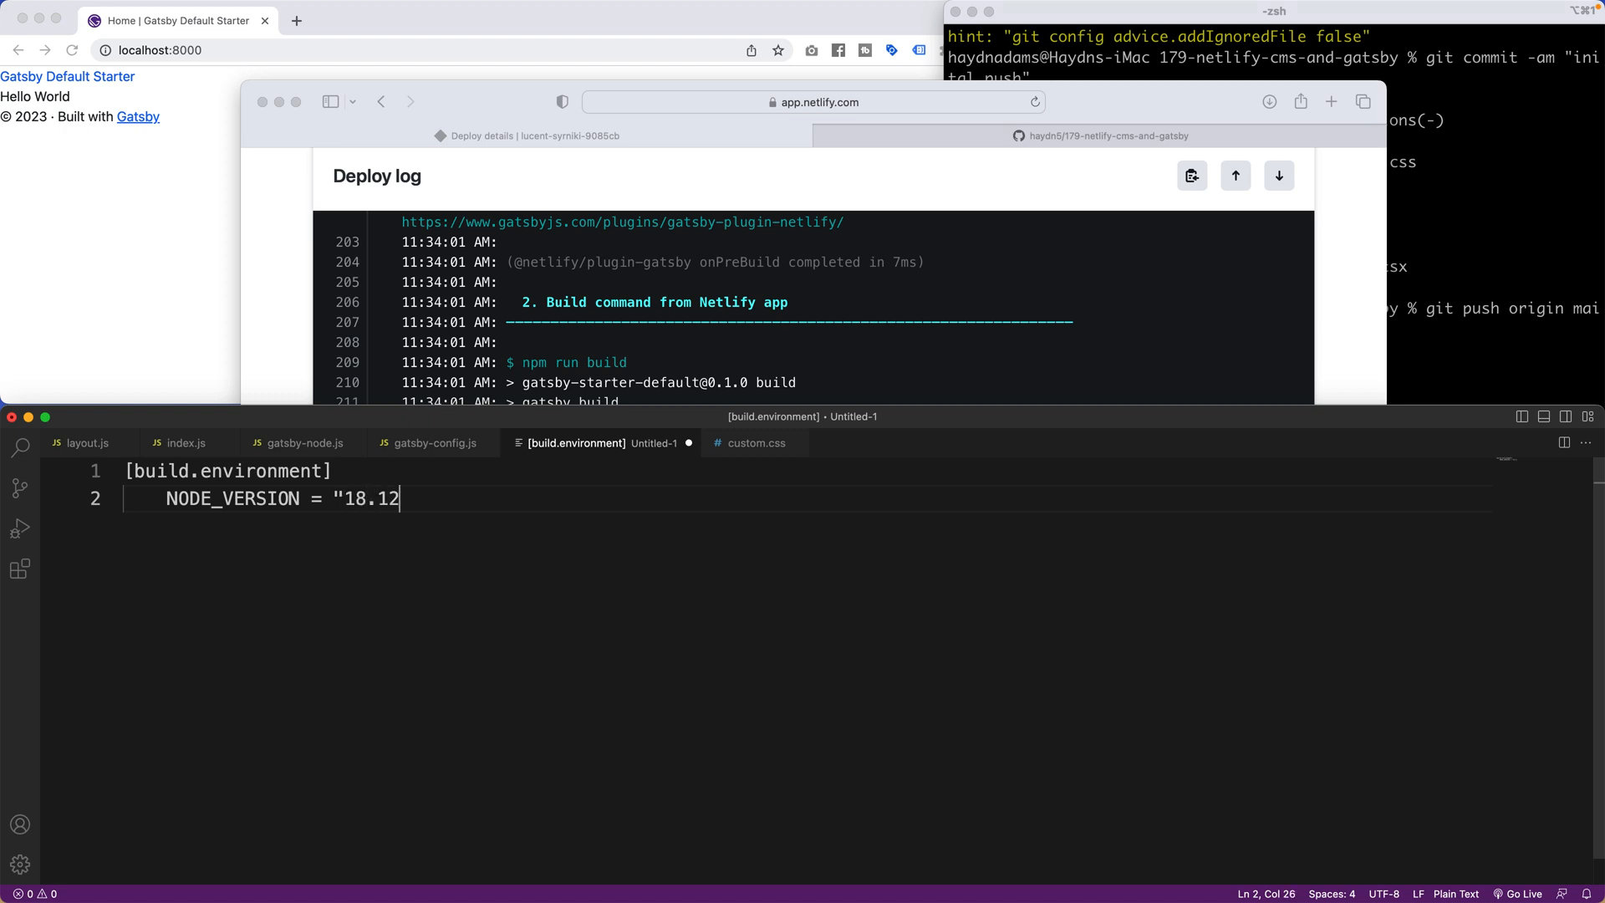
pyautogui.write('1')
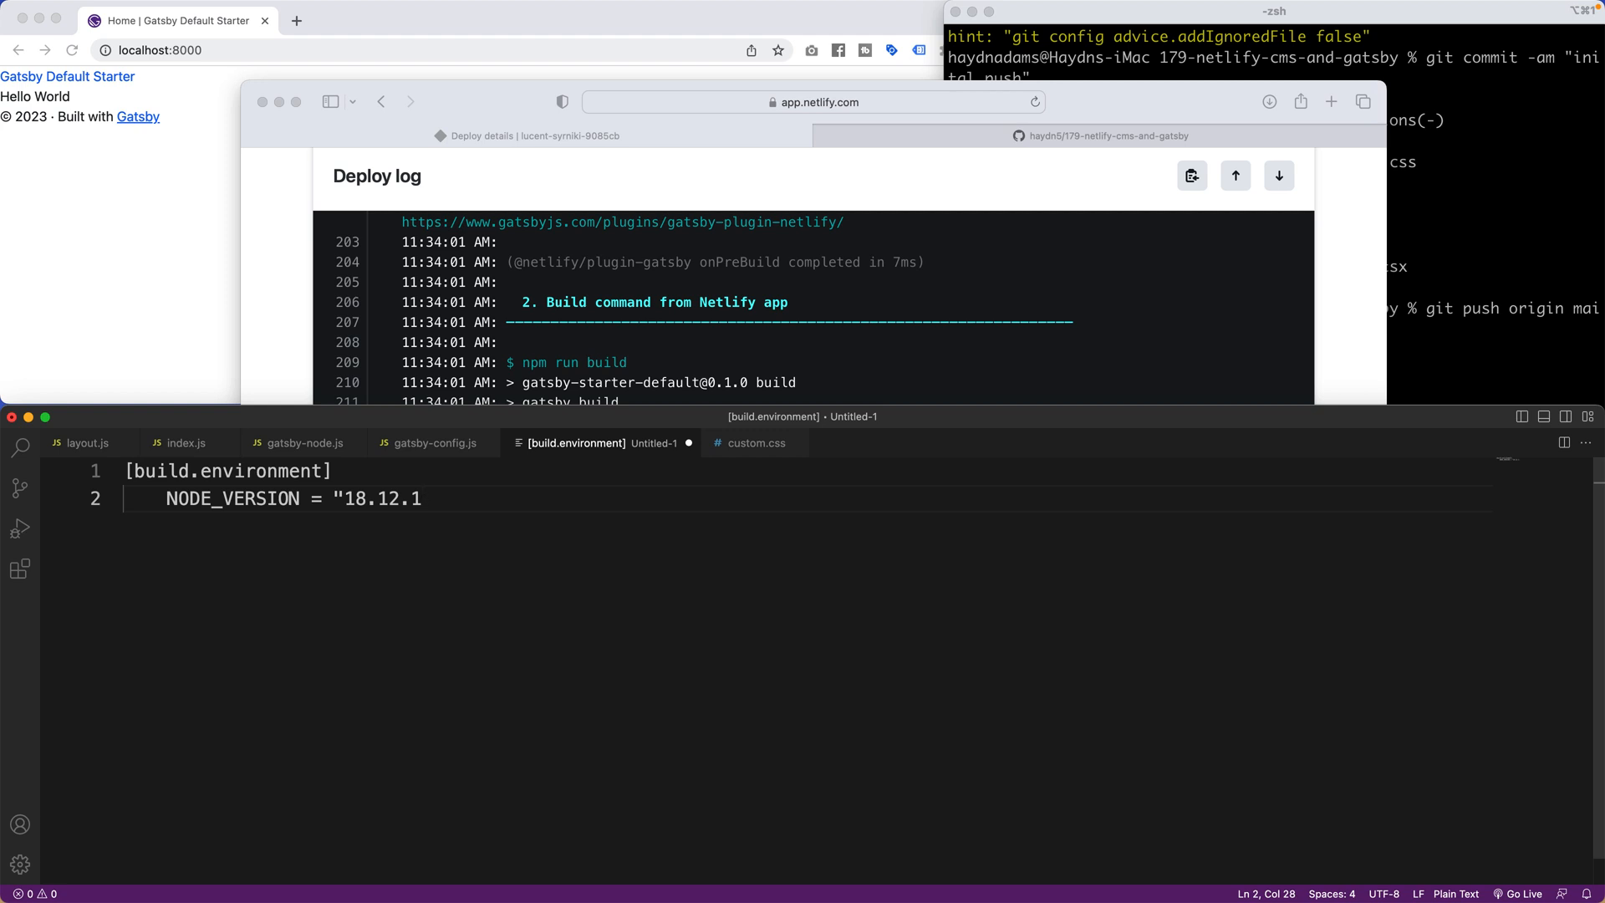
pyautogui.write('"')
pyautogui.write('n')
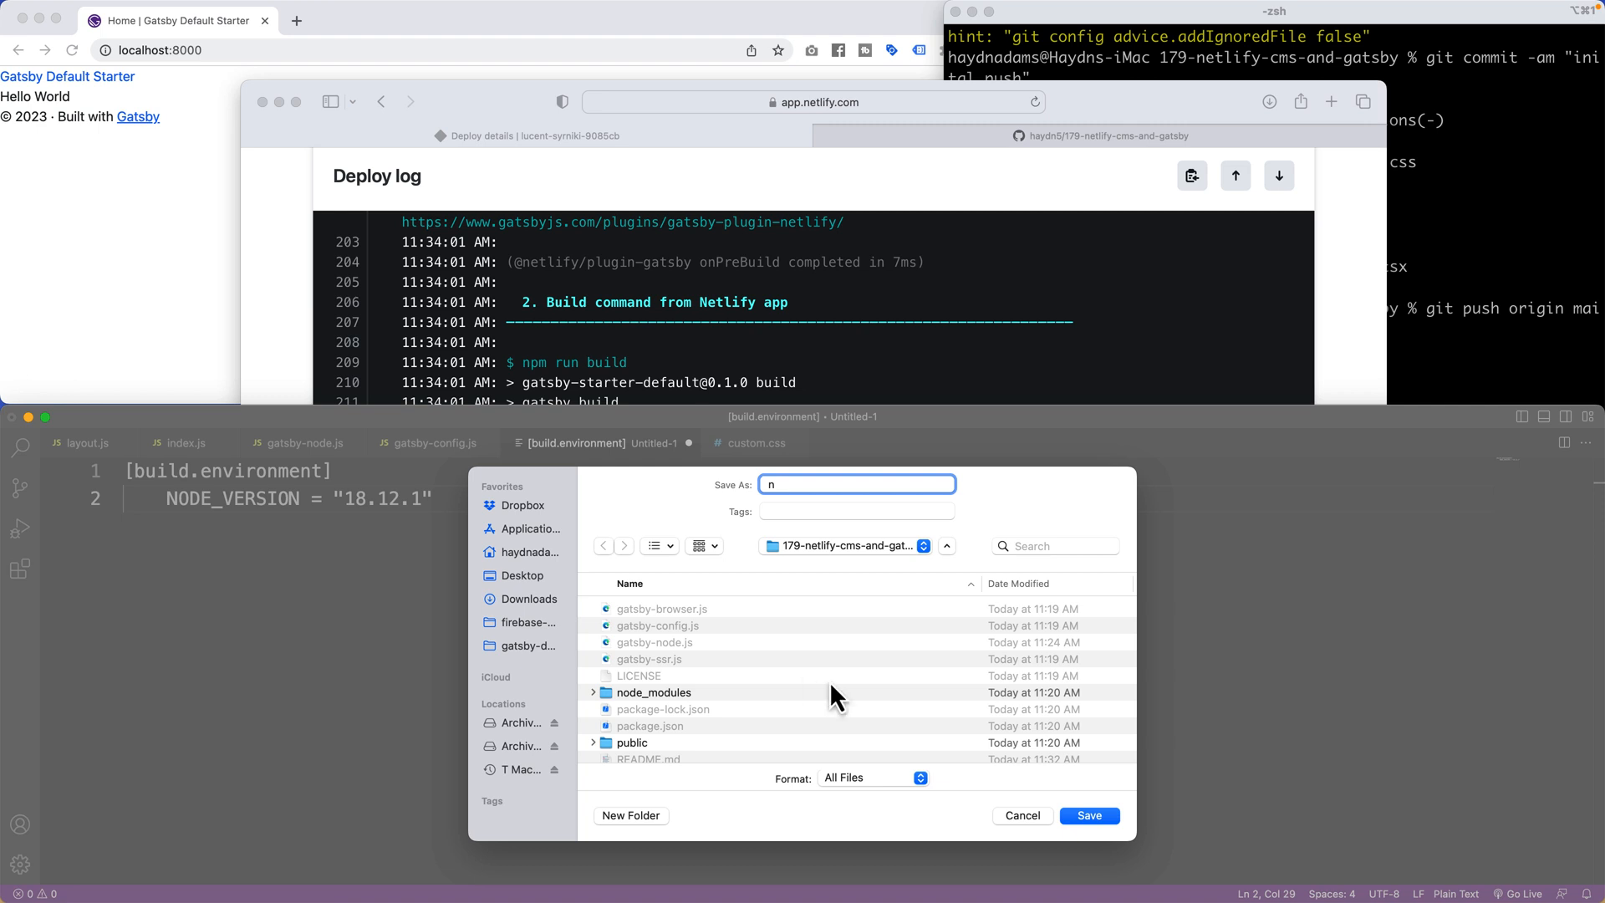
# Save the file as netlify.toml in the project folder
pyautogui.scroll(-3)
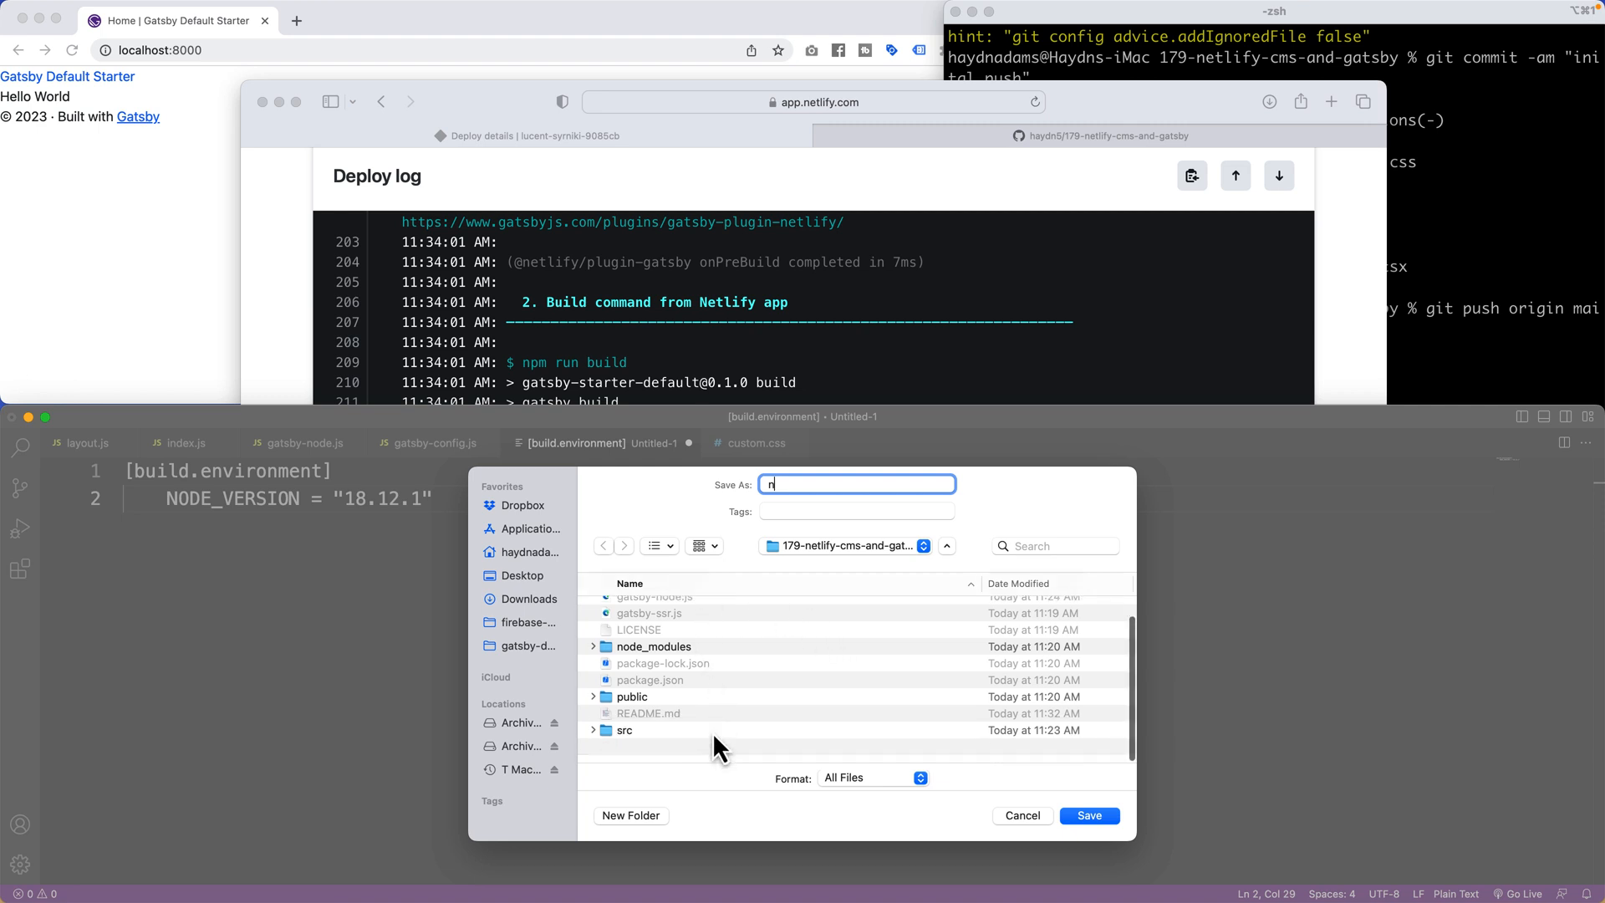
pyautogui.write('etlif')
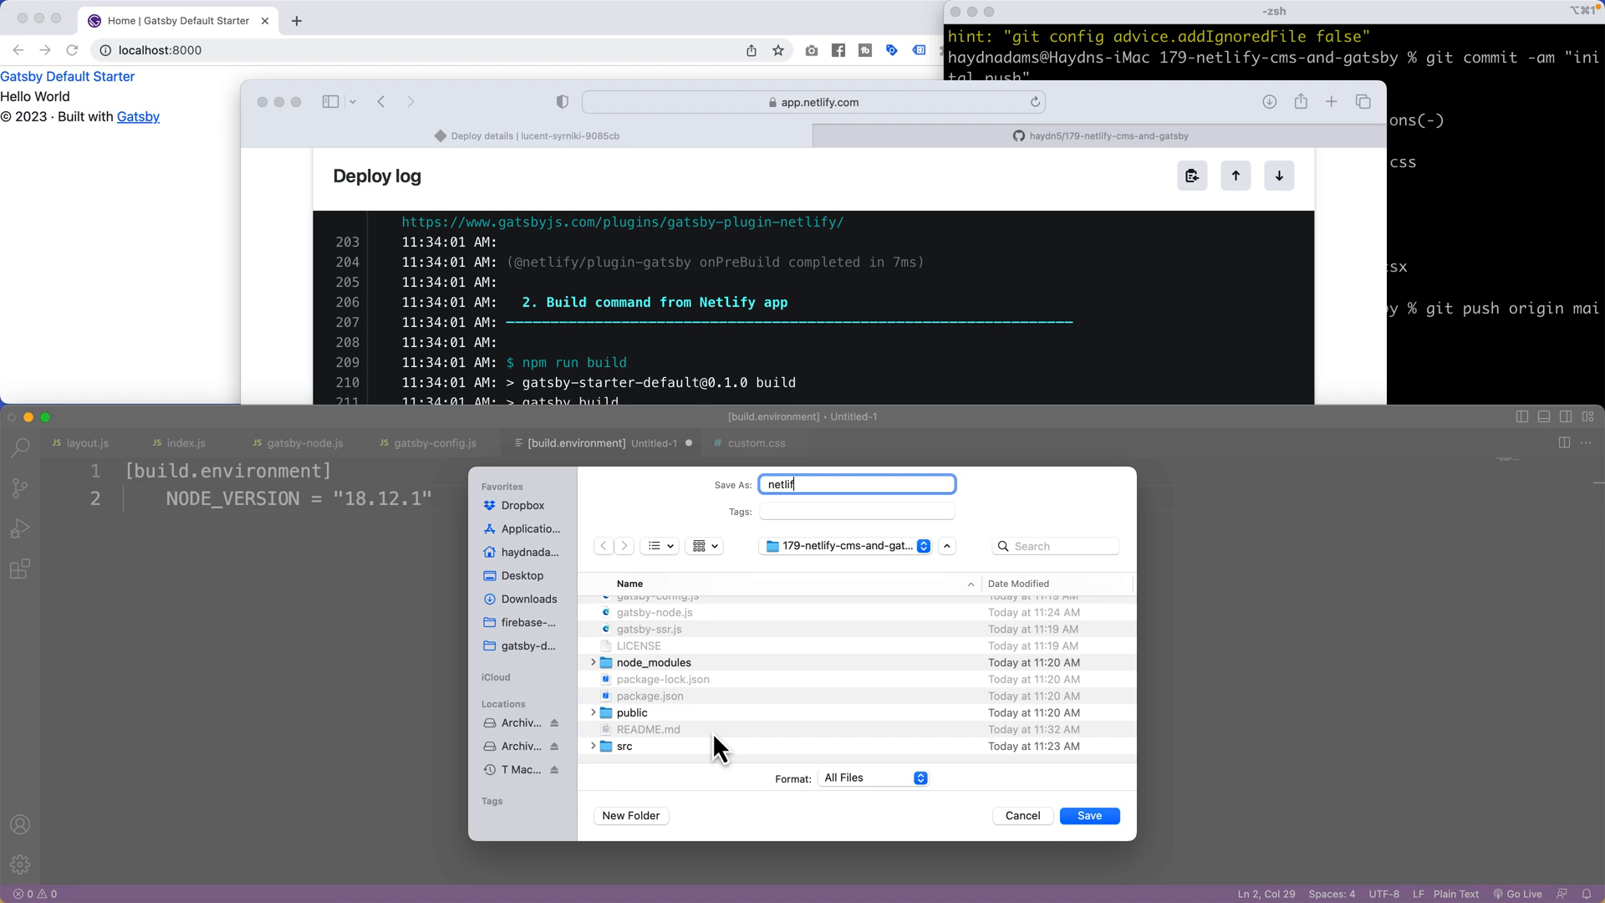
pyautogui.write('y.tom')
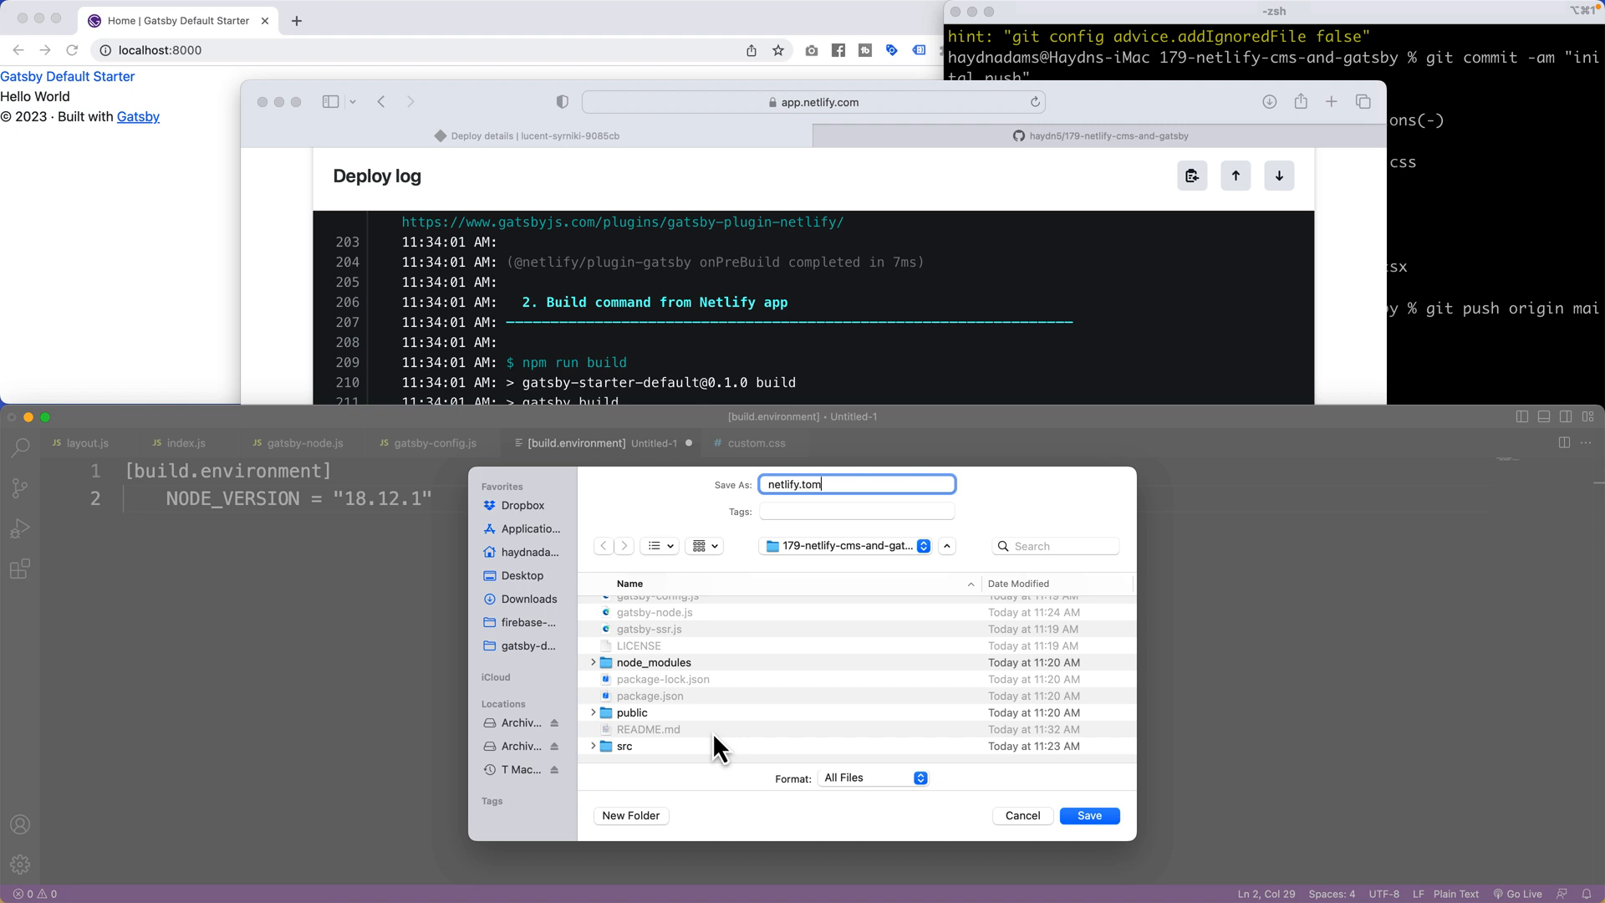
pyautogui.moveTo(767, 716)
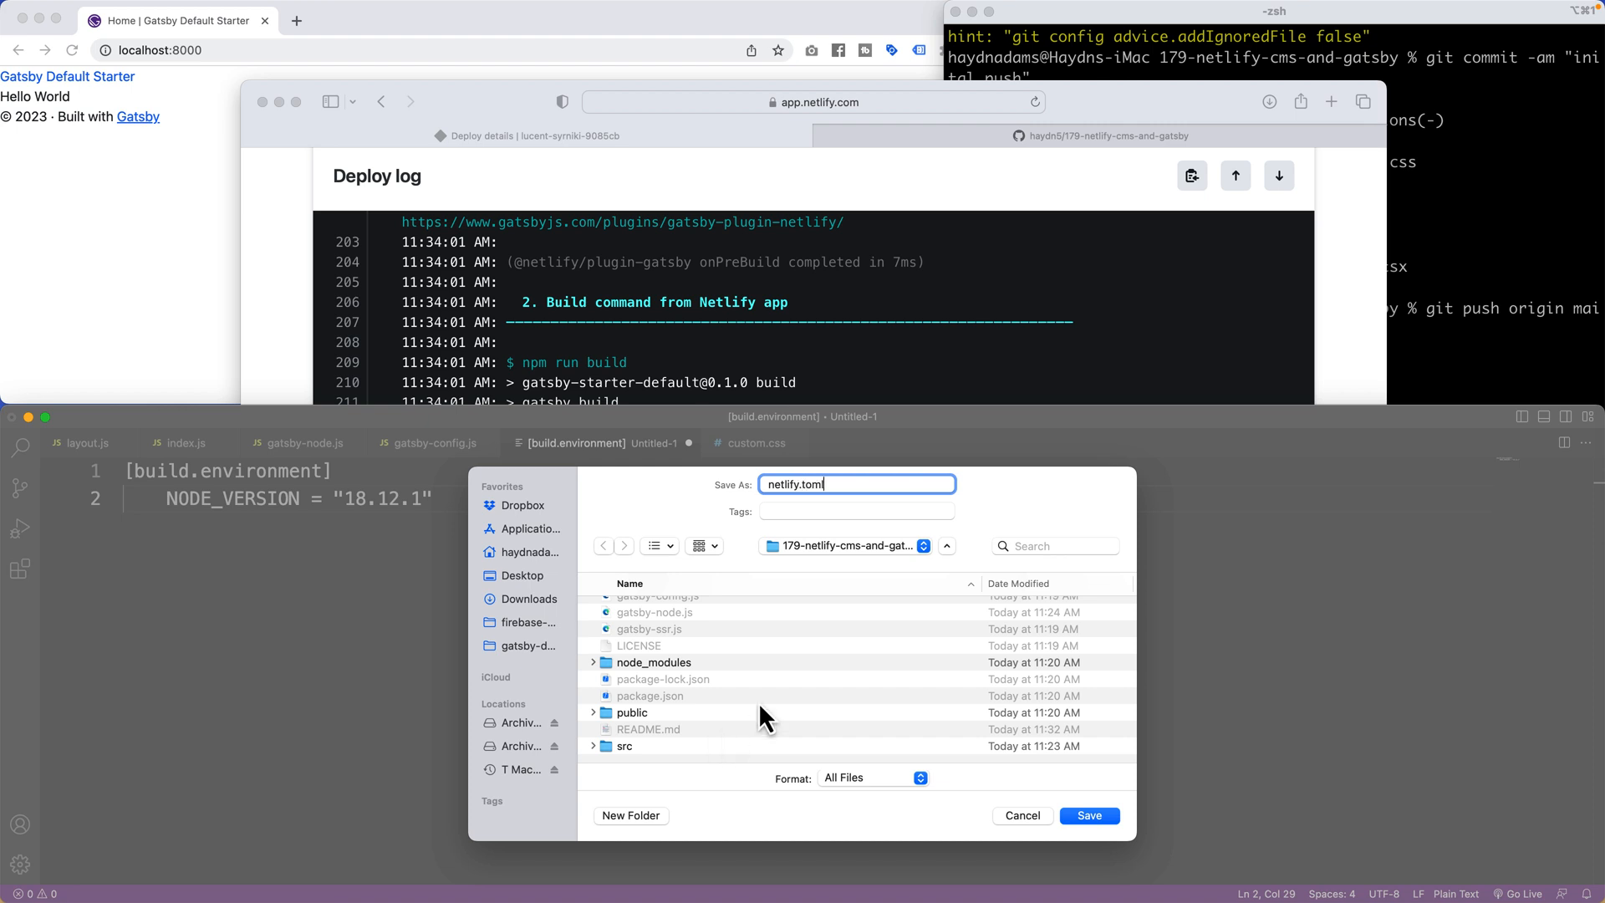
pyautogui.click(1089, 815)
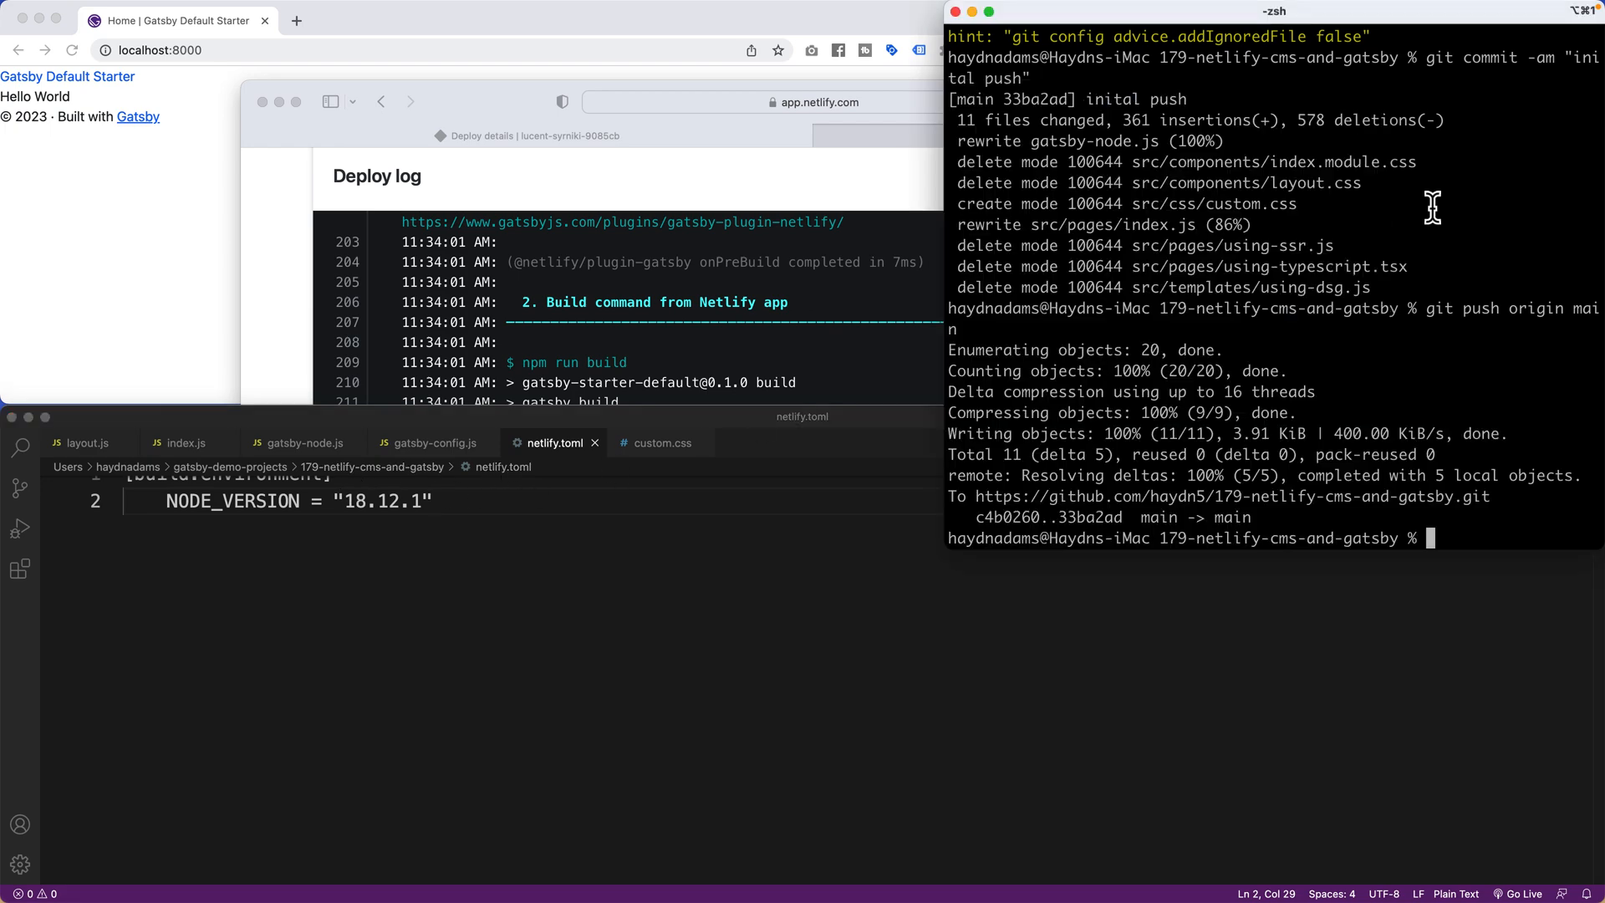
# Stage all files, commit as 'add netlify.toml', and push to origin main
pyautogui.write('git add *')
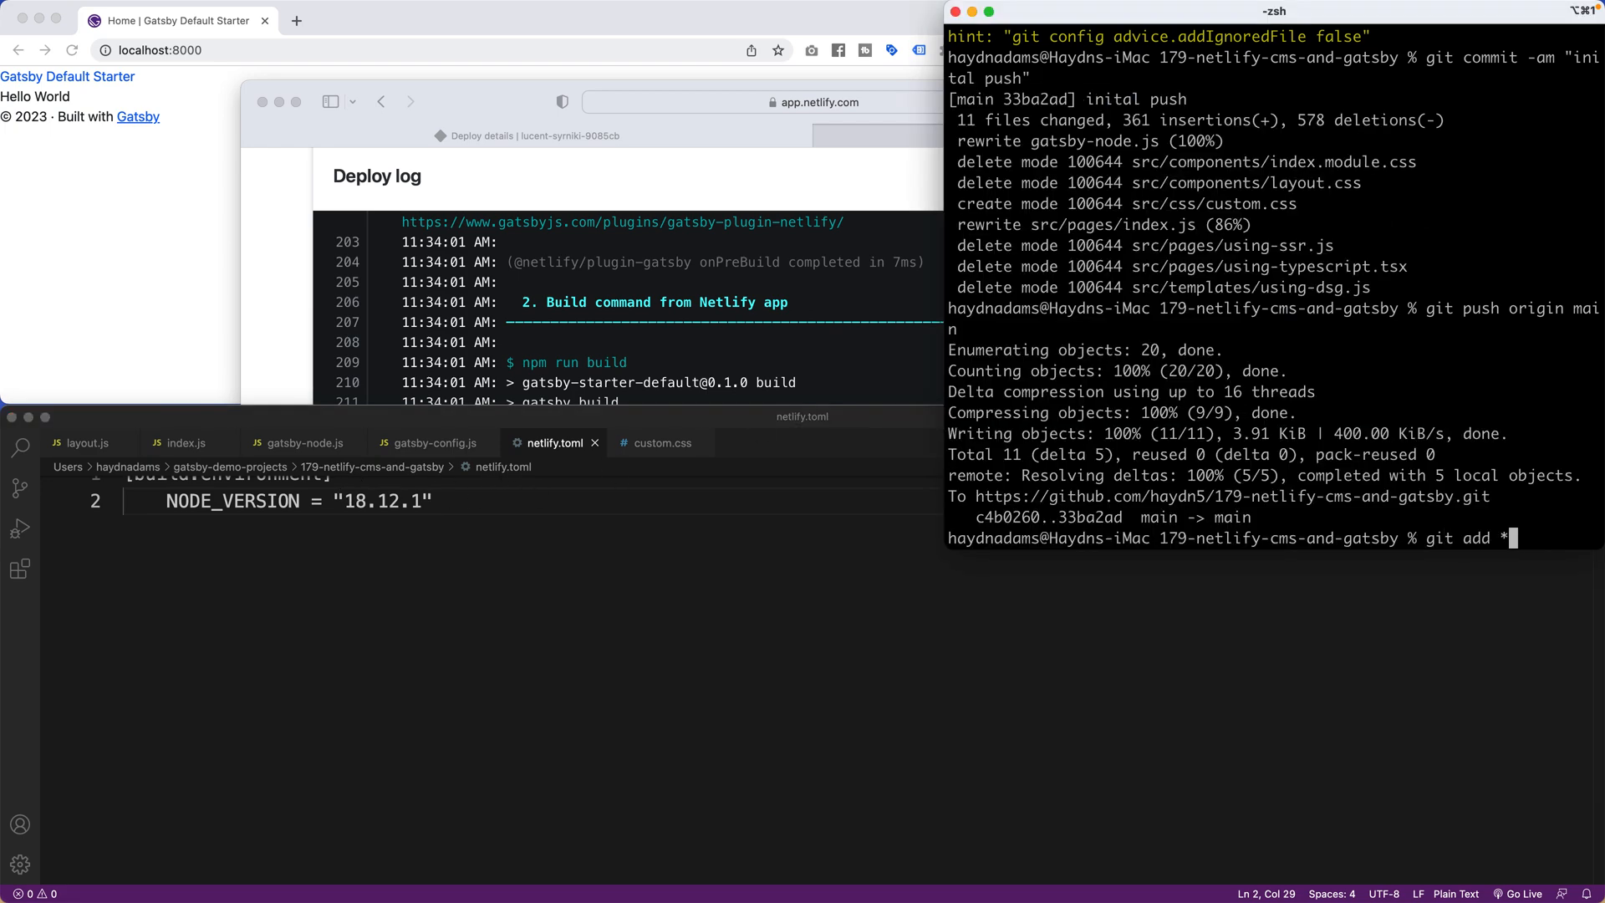
pyautogui.press('Enter')
pyautogui.write('git commit -am "add netlift tm')
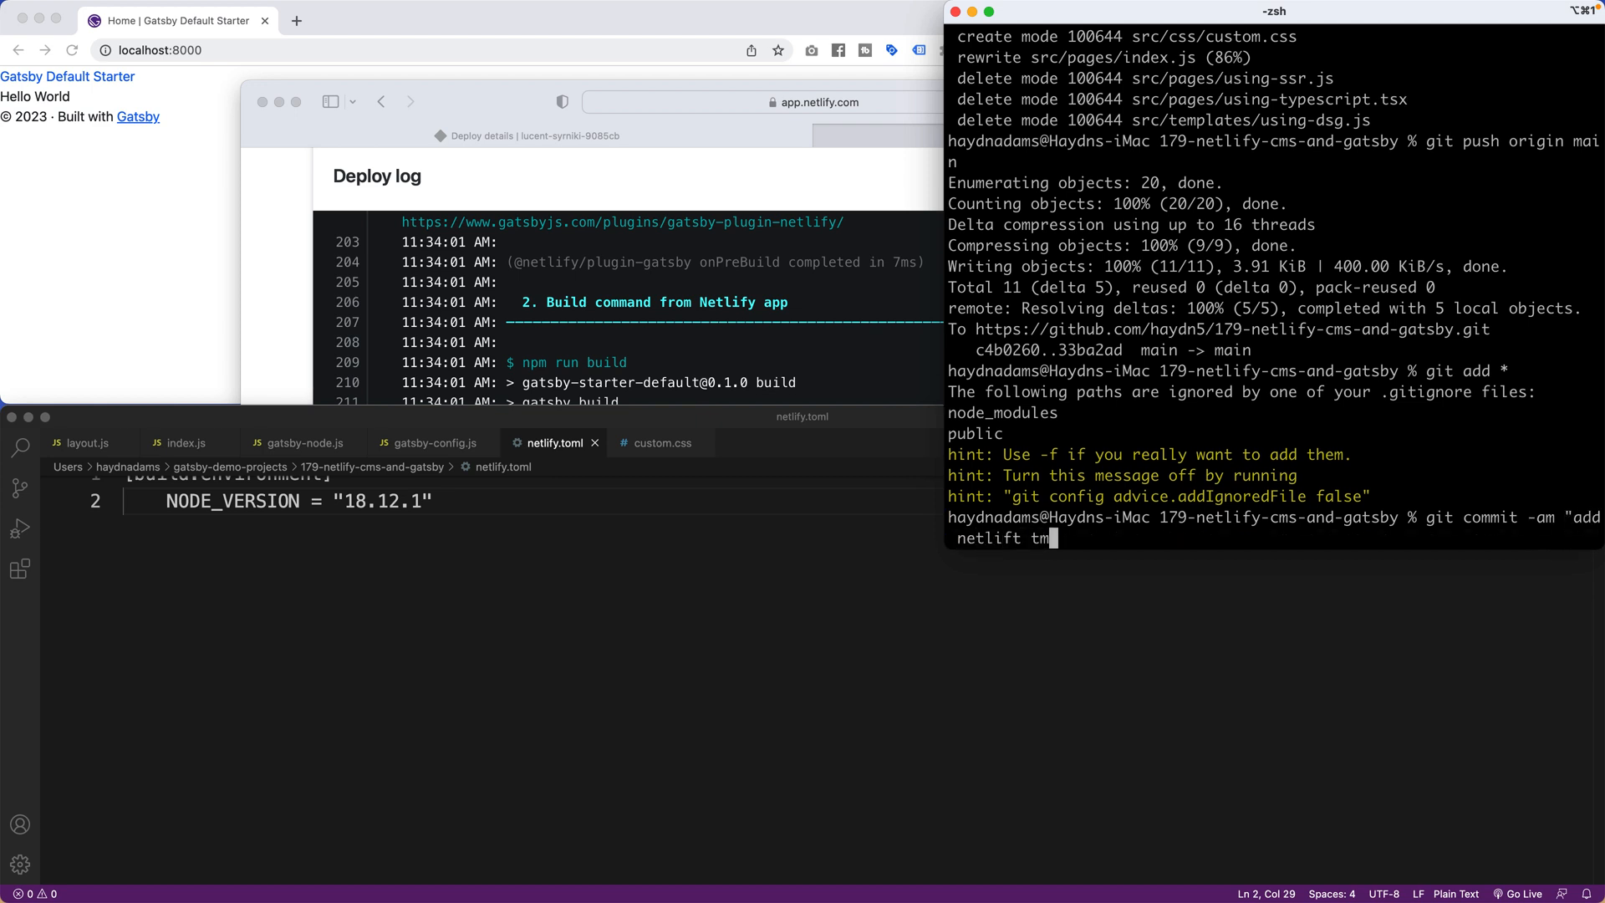
pyautogui.press('Backspace')
pyautogui.write('y')
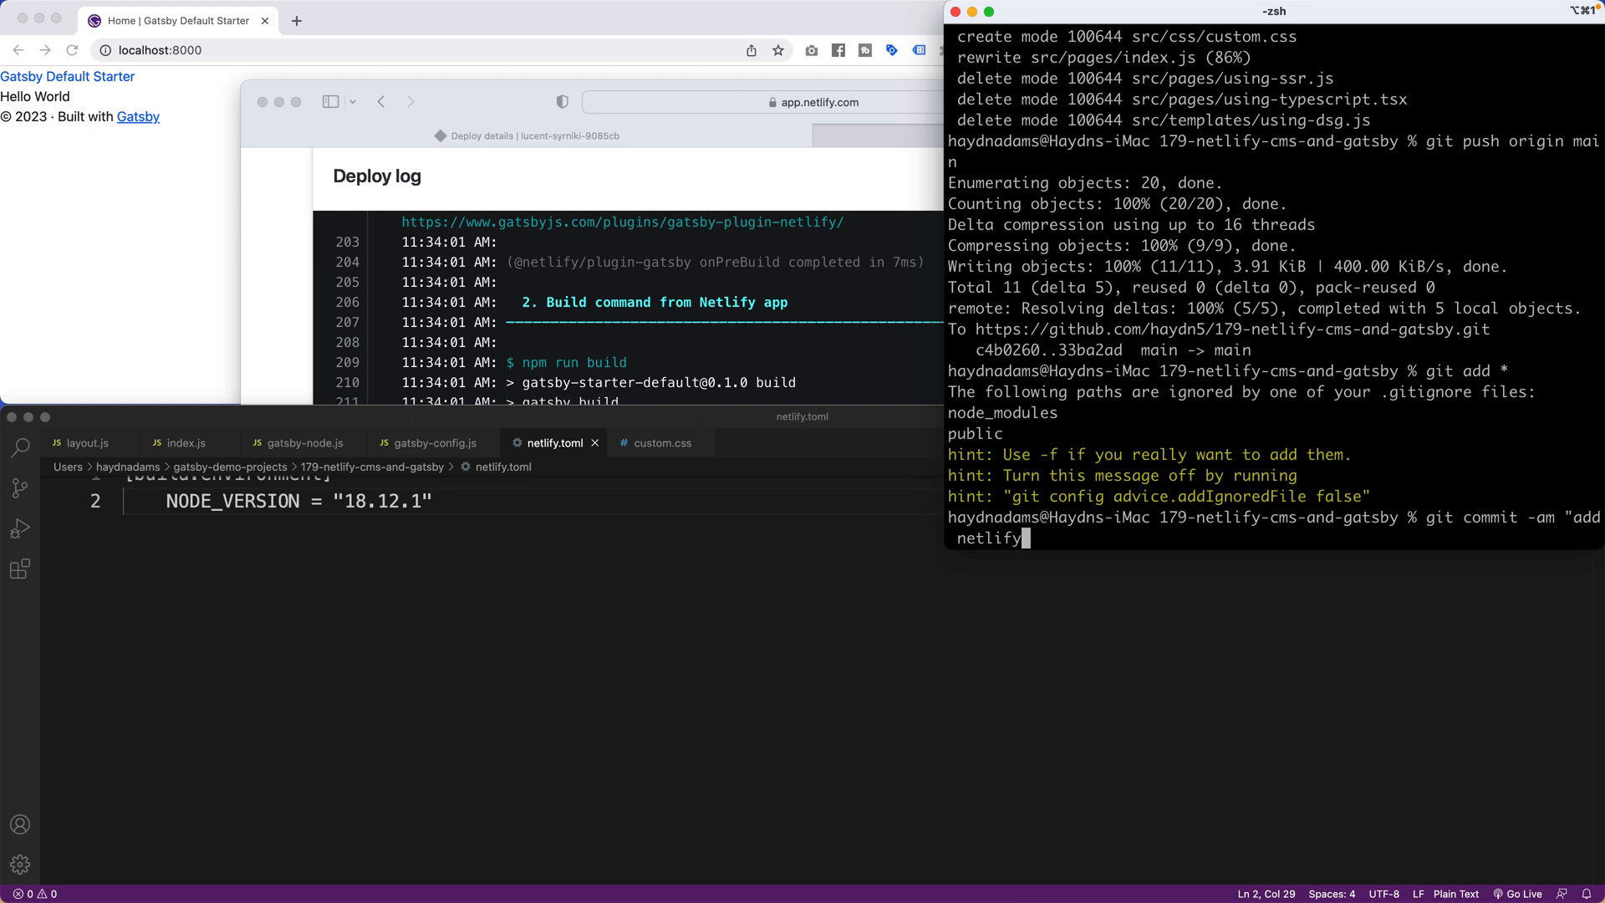
pyautogui.press('Enter')
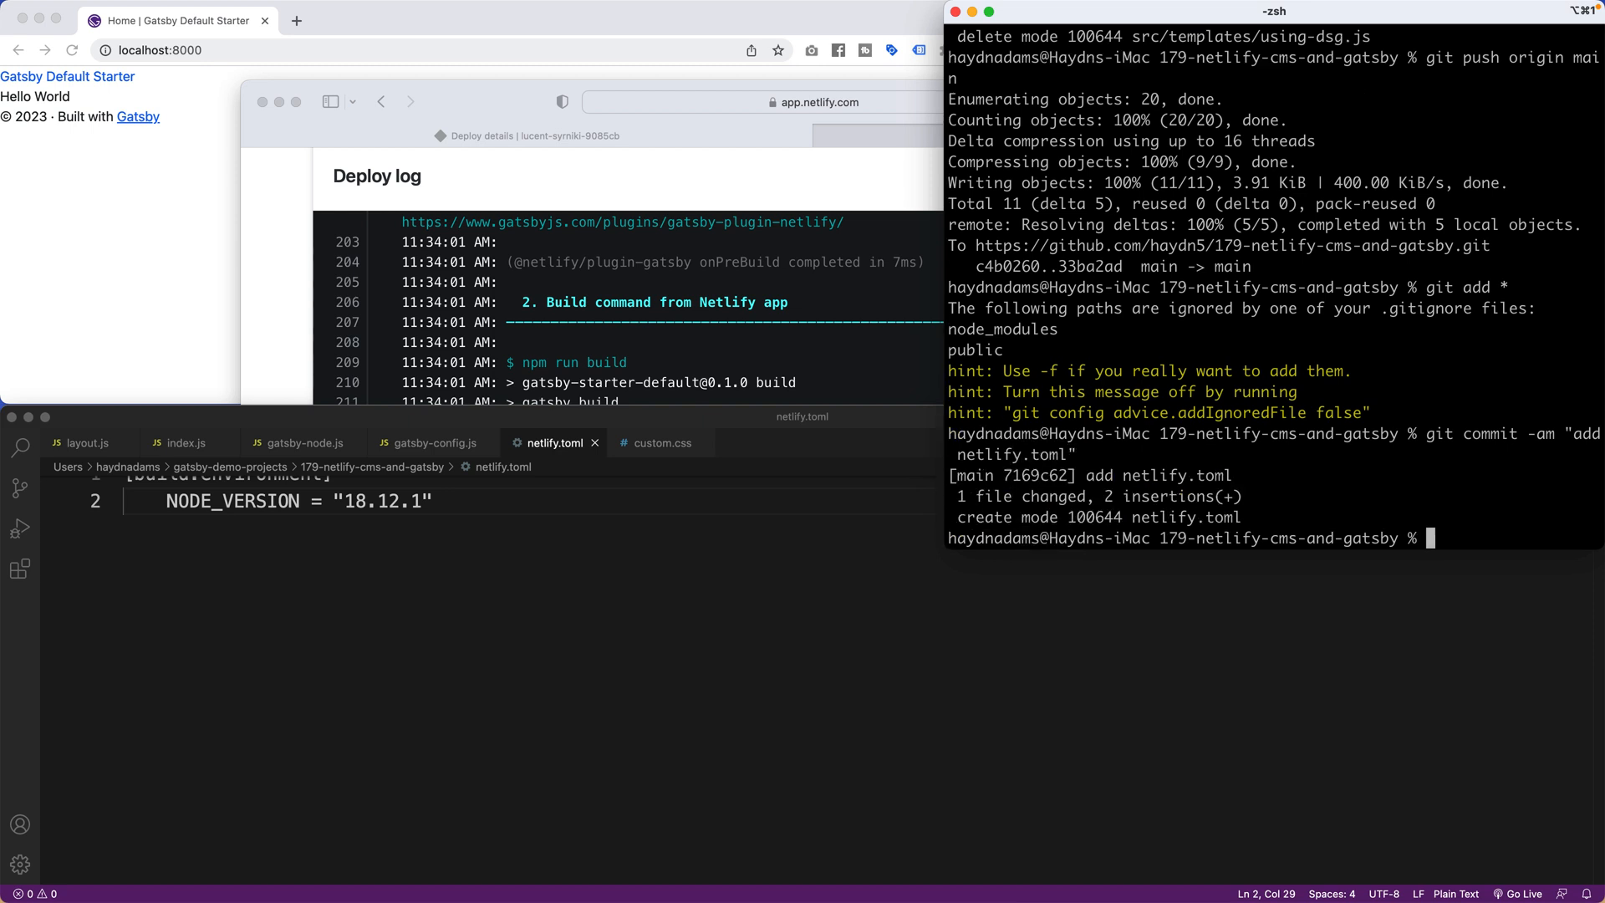
pyautogui.write('git push origi')
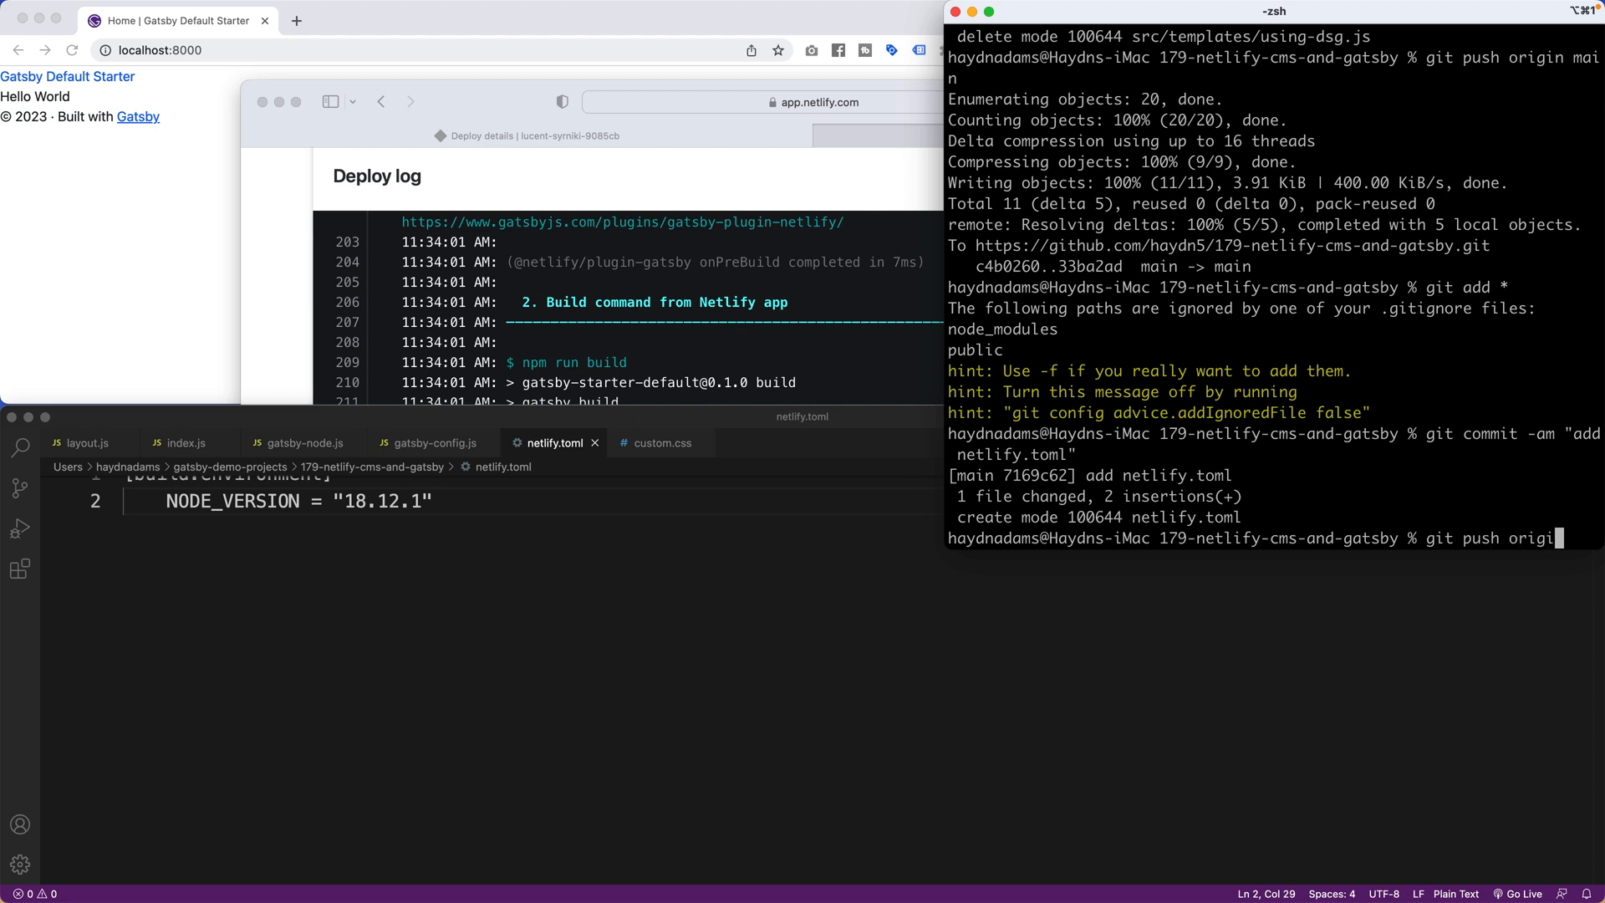
pyautogui.press('Enter')
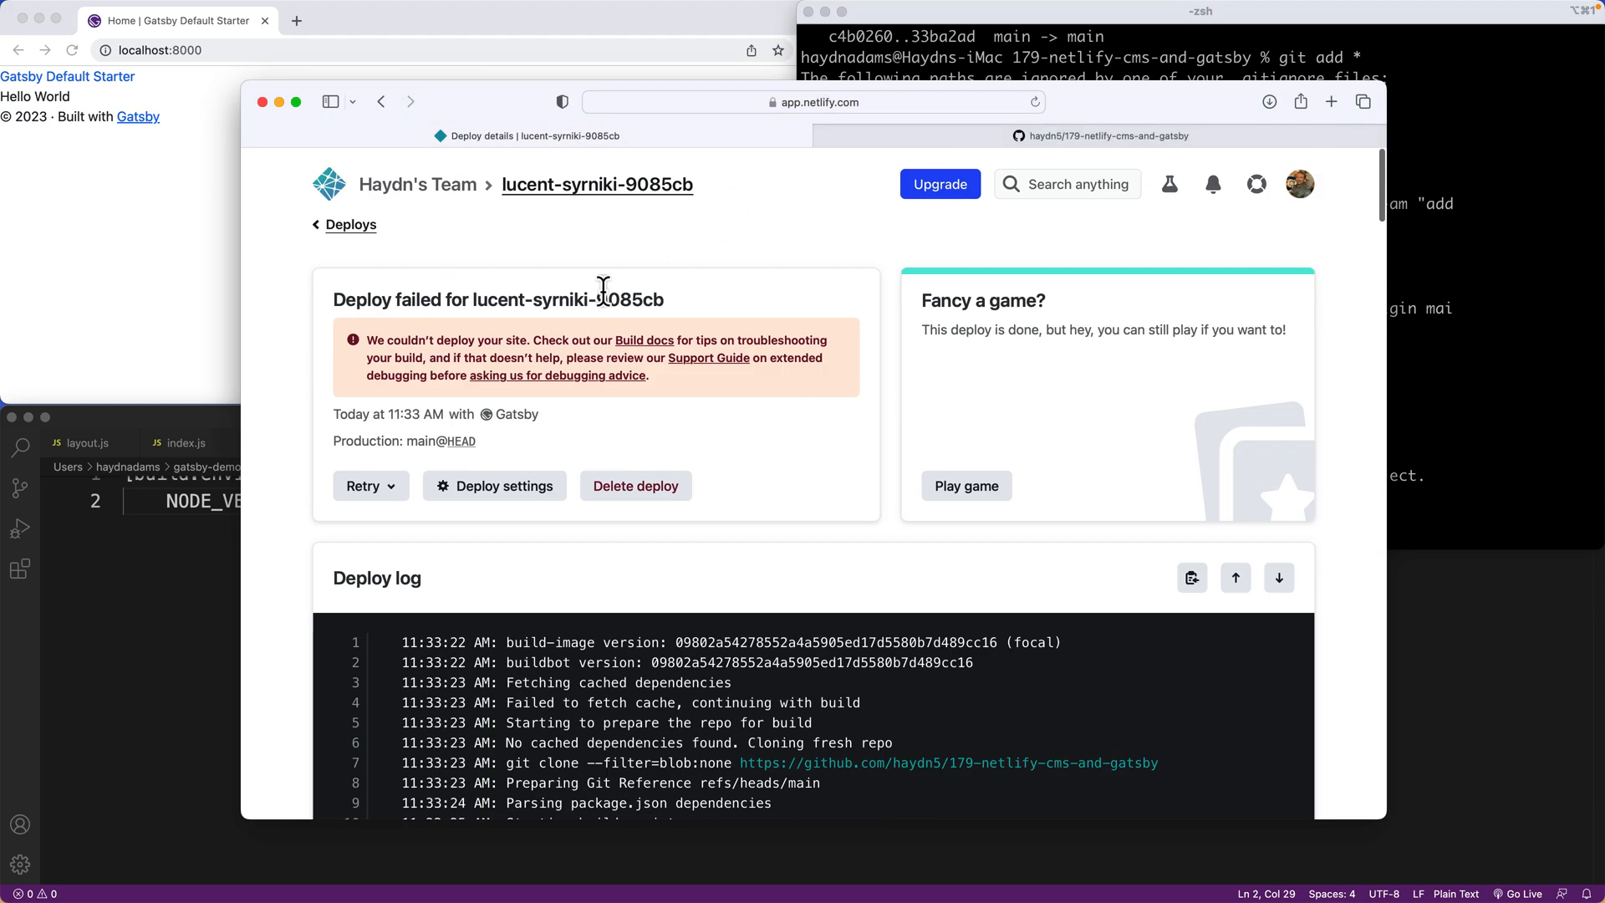
# Open the 'add netlify.toml' deploy and scroll its log to the index.module.css failure
pyautogui.click(351, 224)
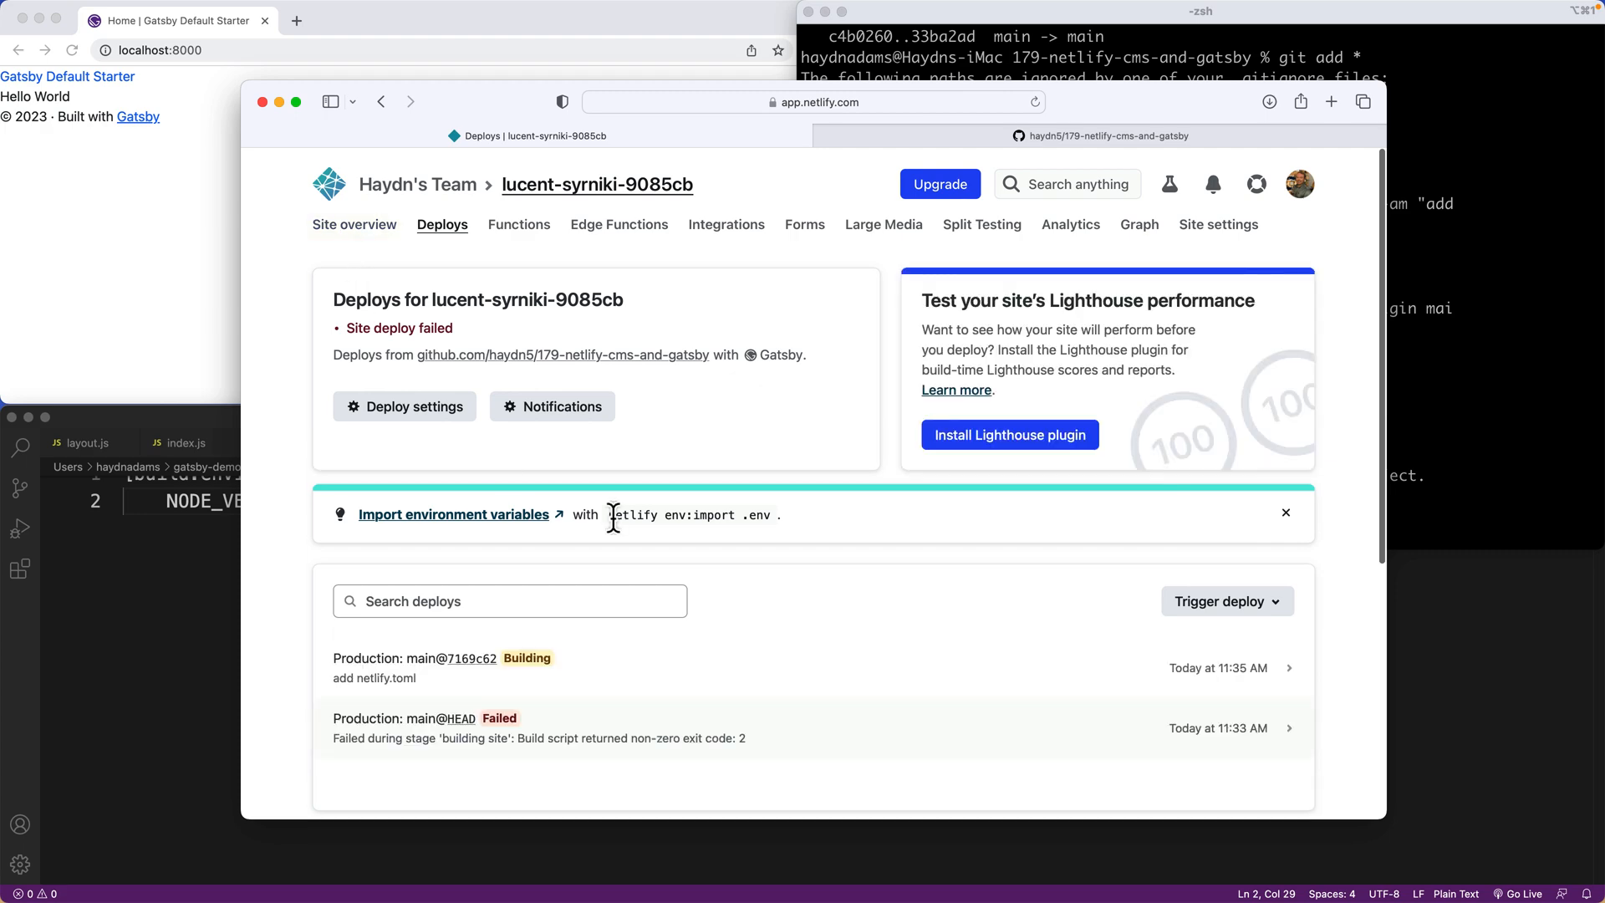
pyautogui.click(412, 658)
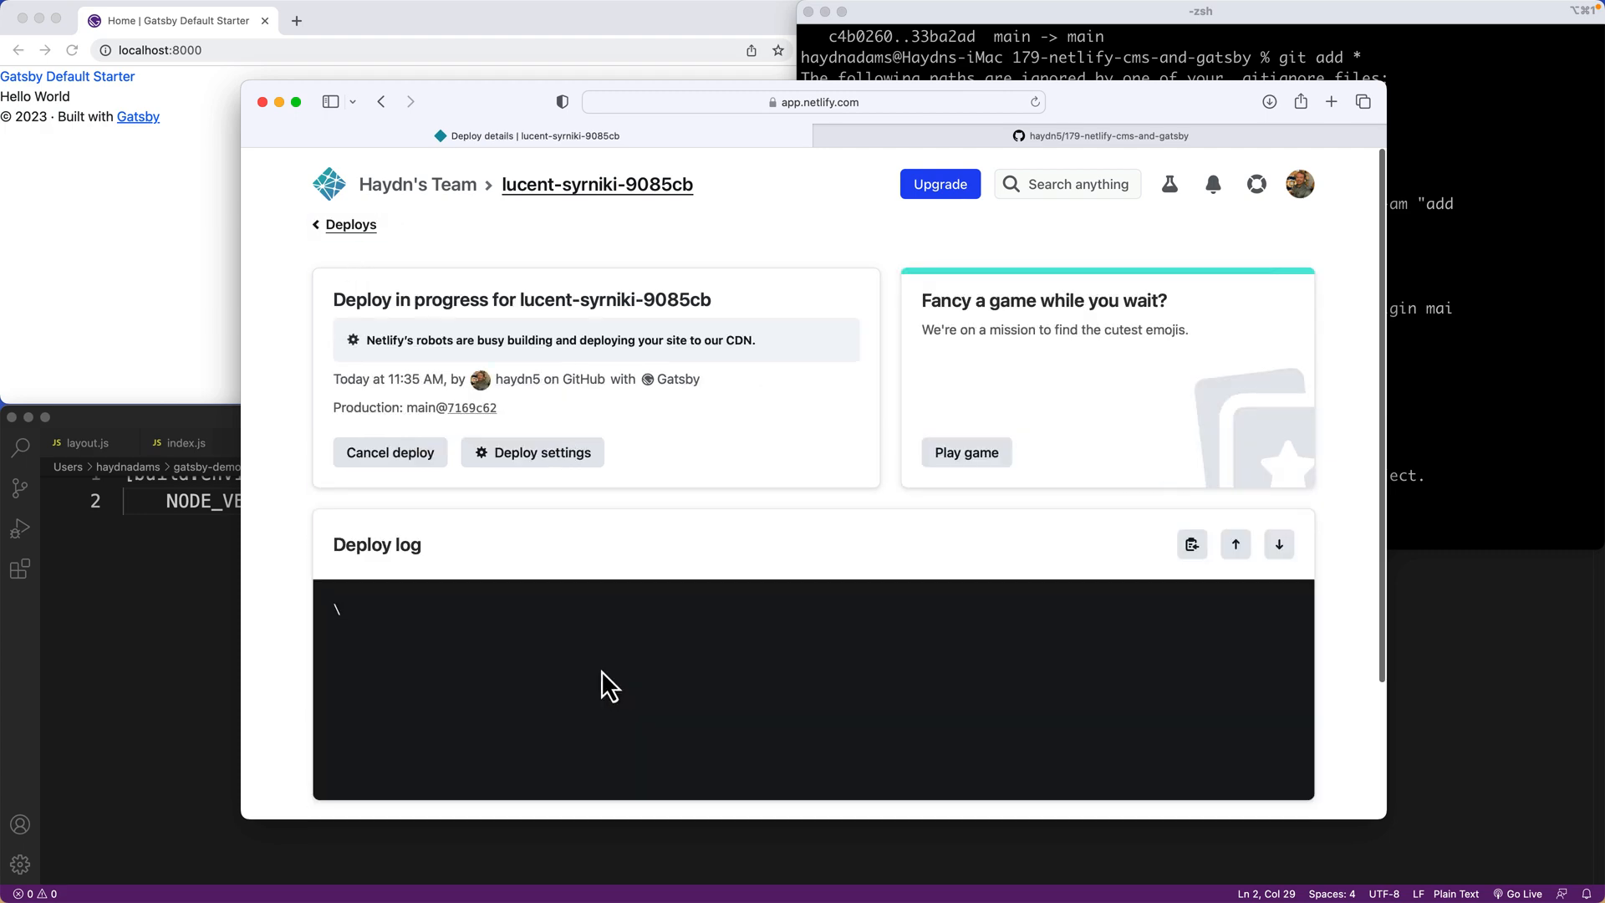
pyautogui.scroll(-3)
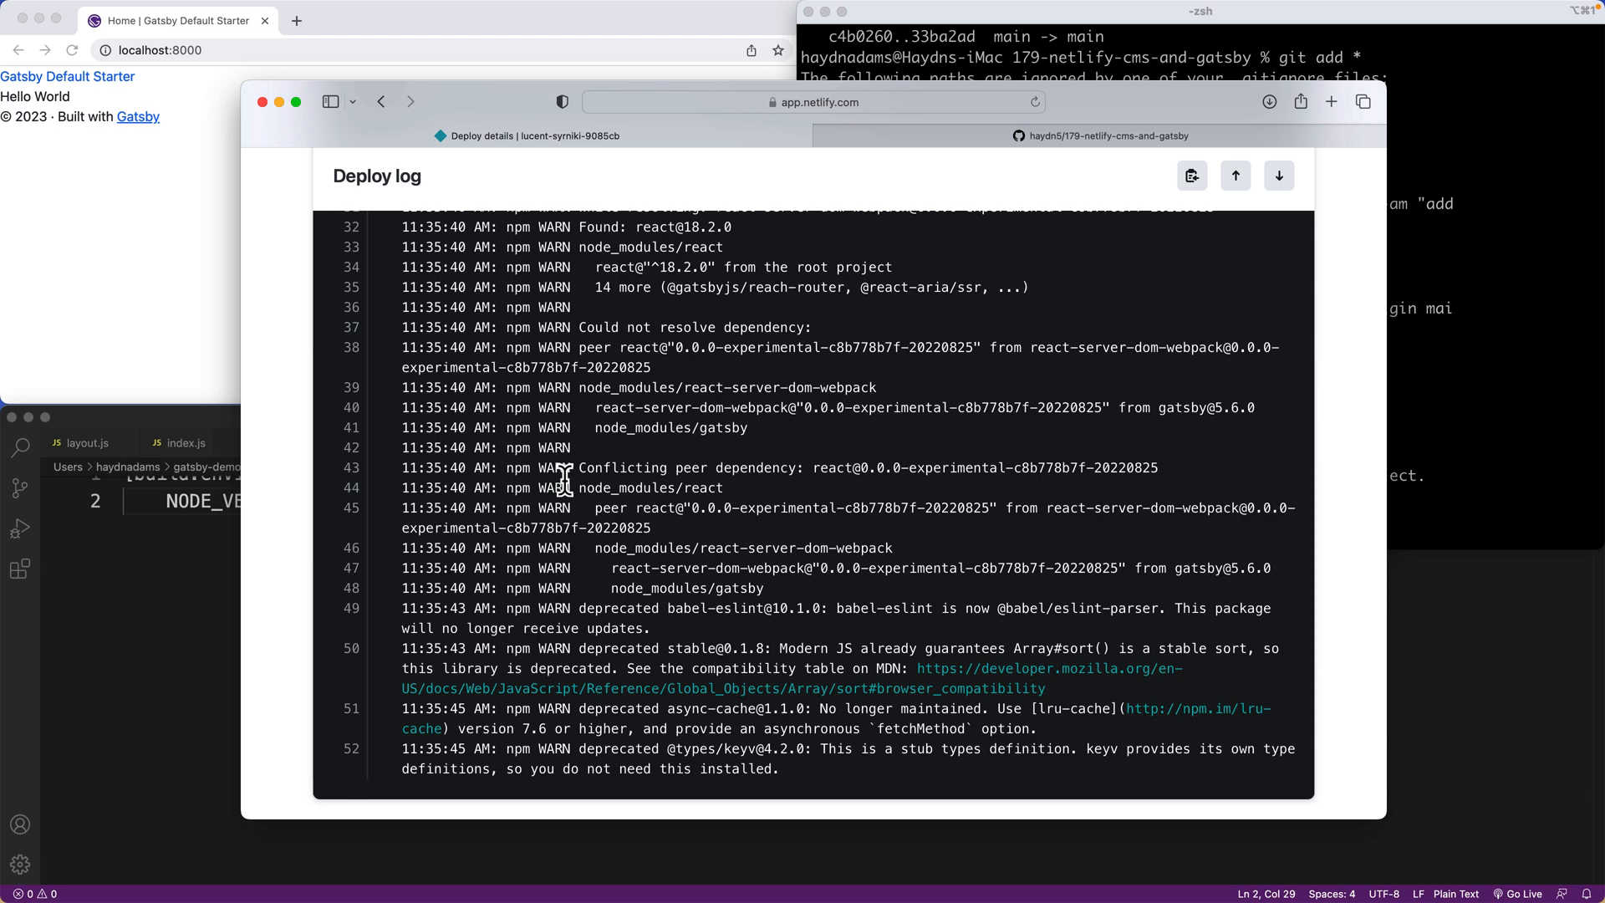
pyautogui.scroll(-3)
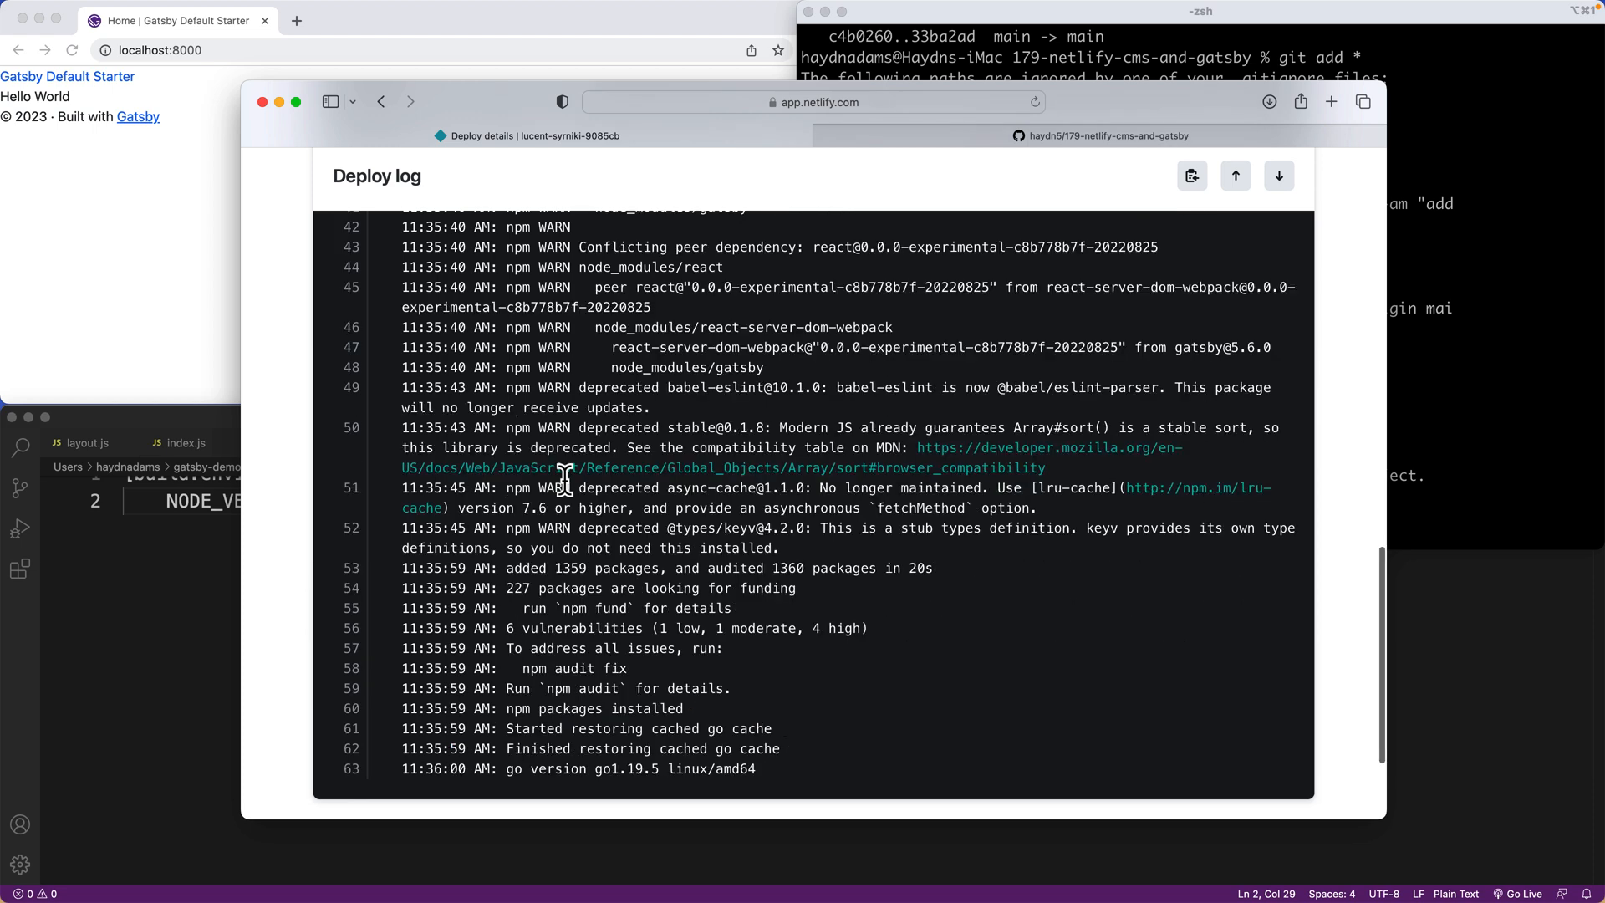
pyautogui.scroll(-3)
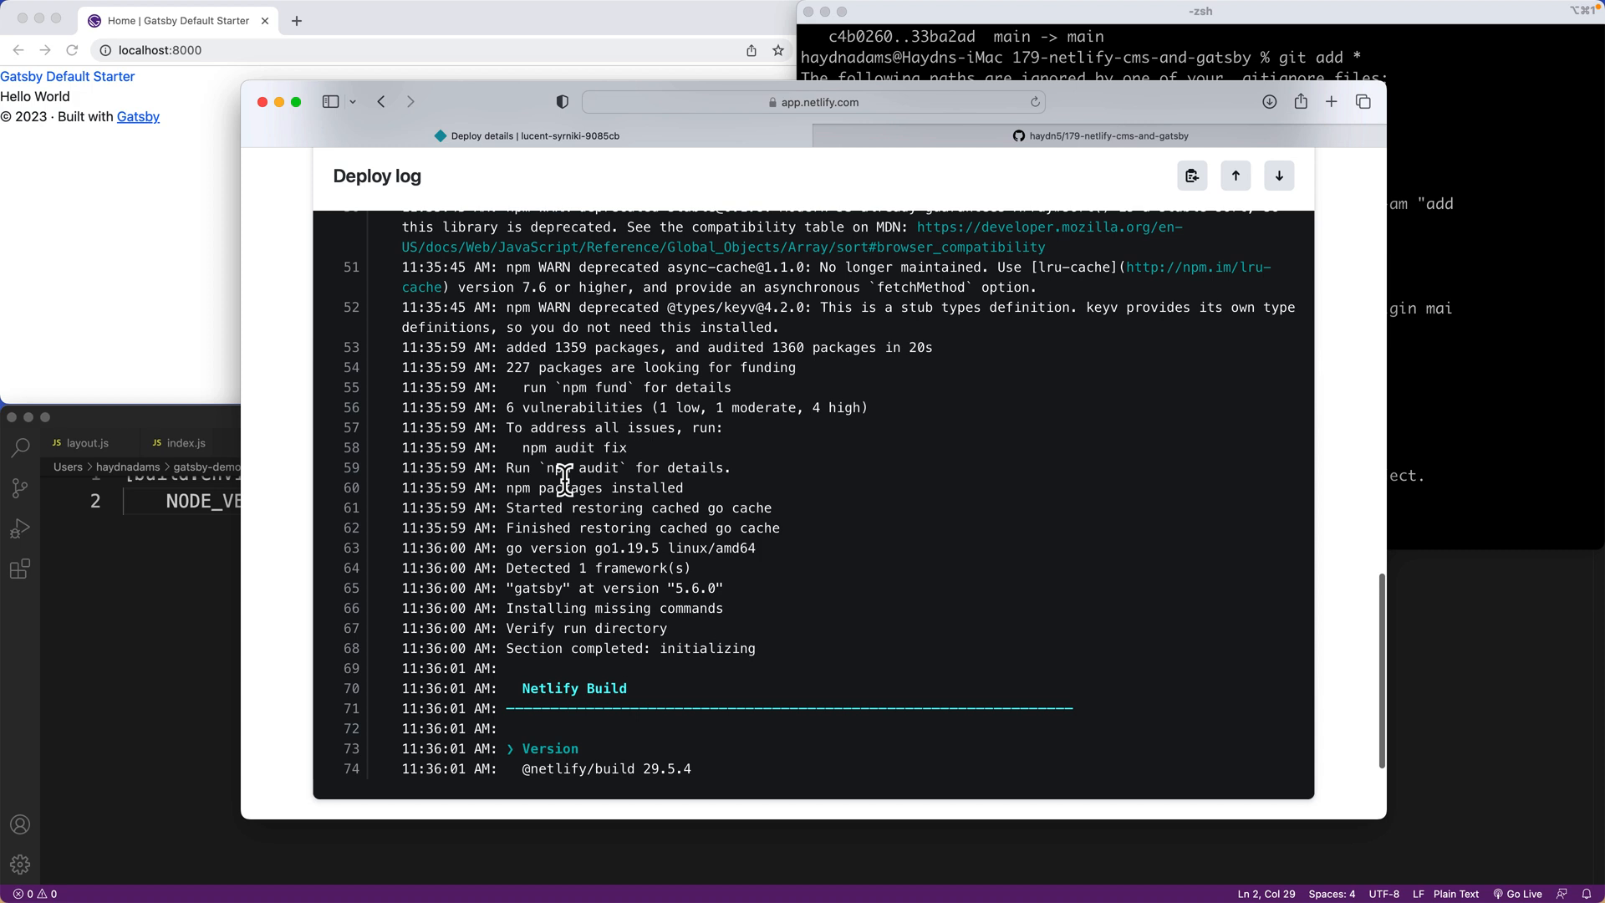
pyautogui.scroll(-3)
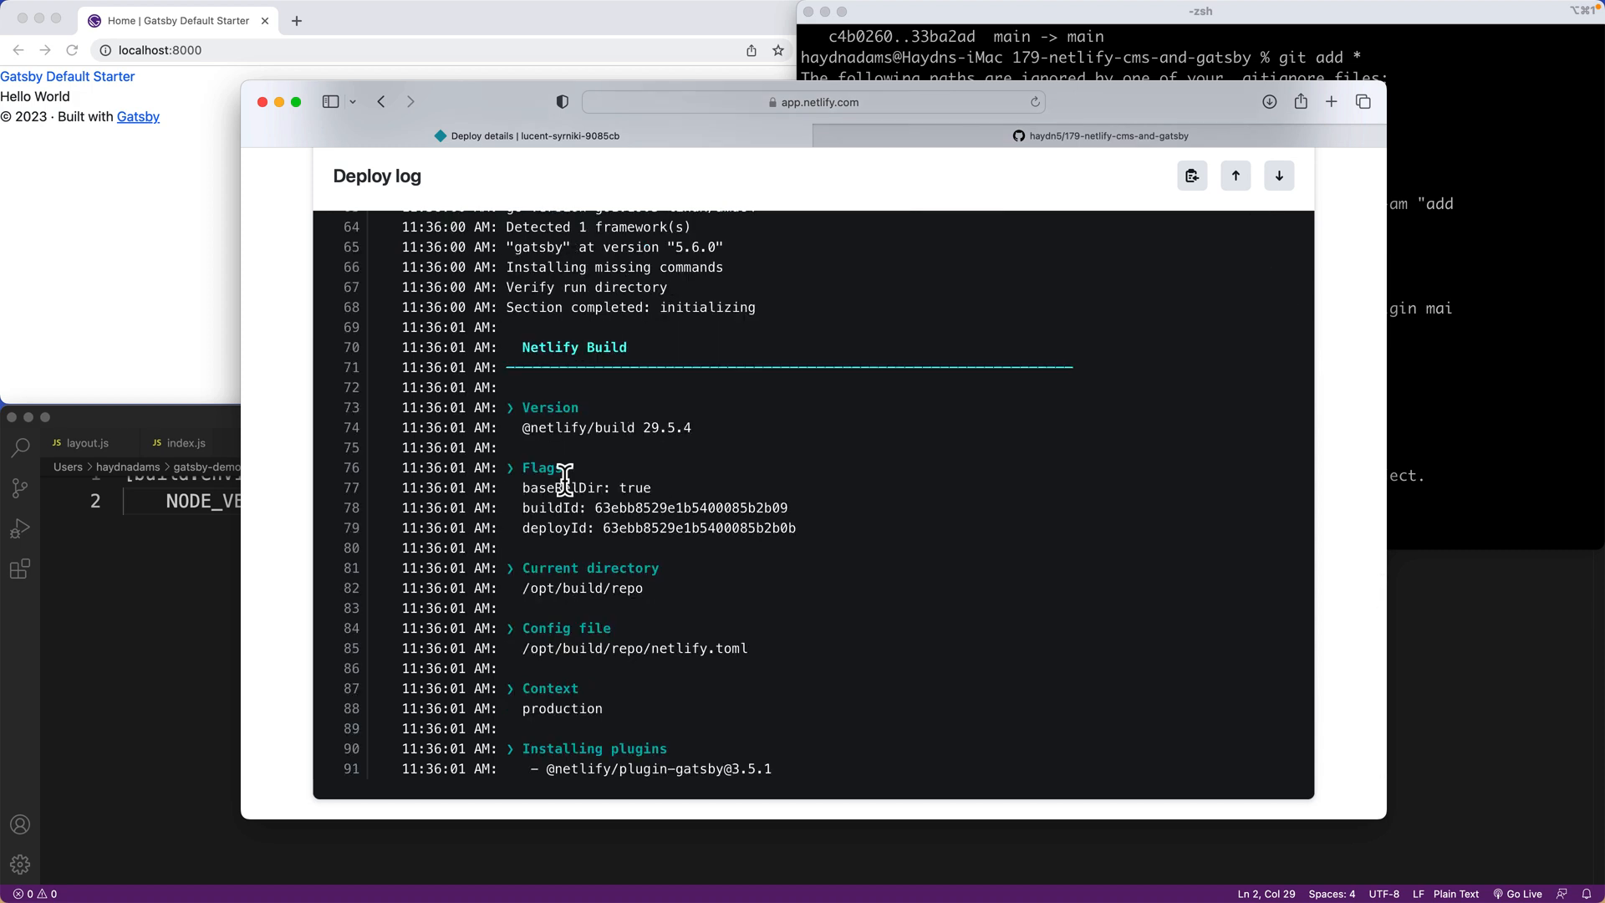
pyautogui.moveTo(586, 488)
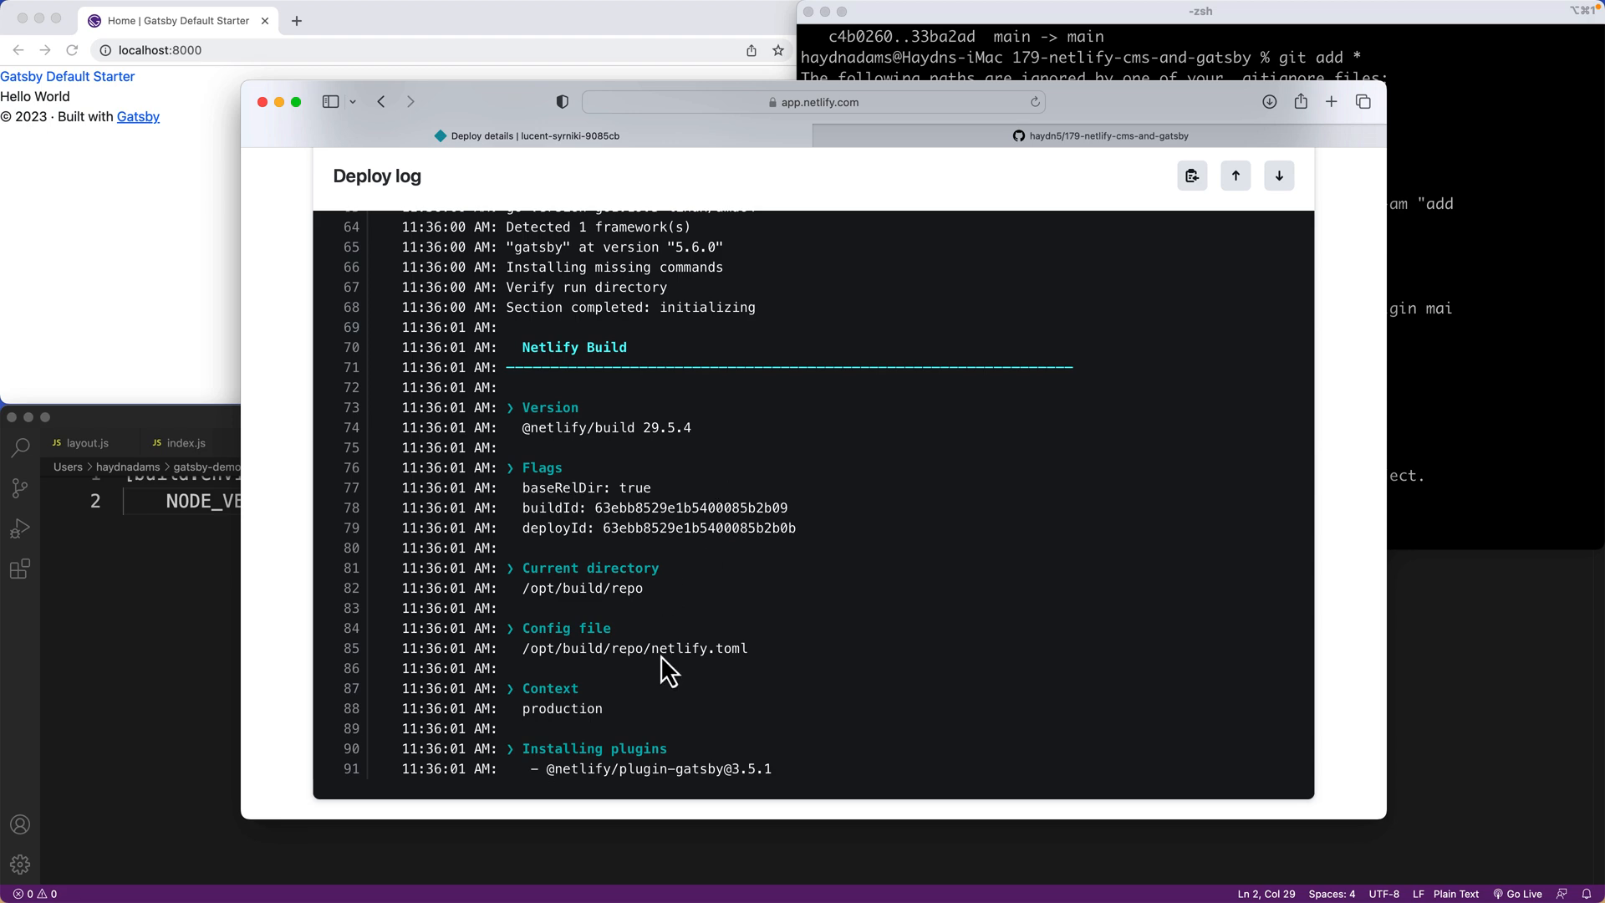
pyautogui.moveTo(802, 724)
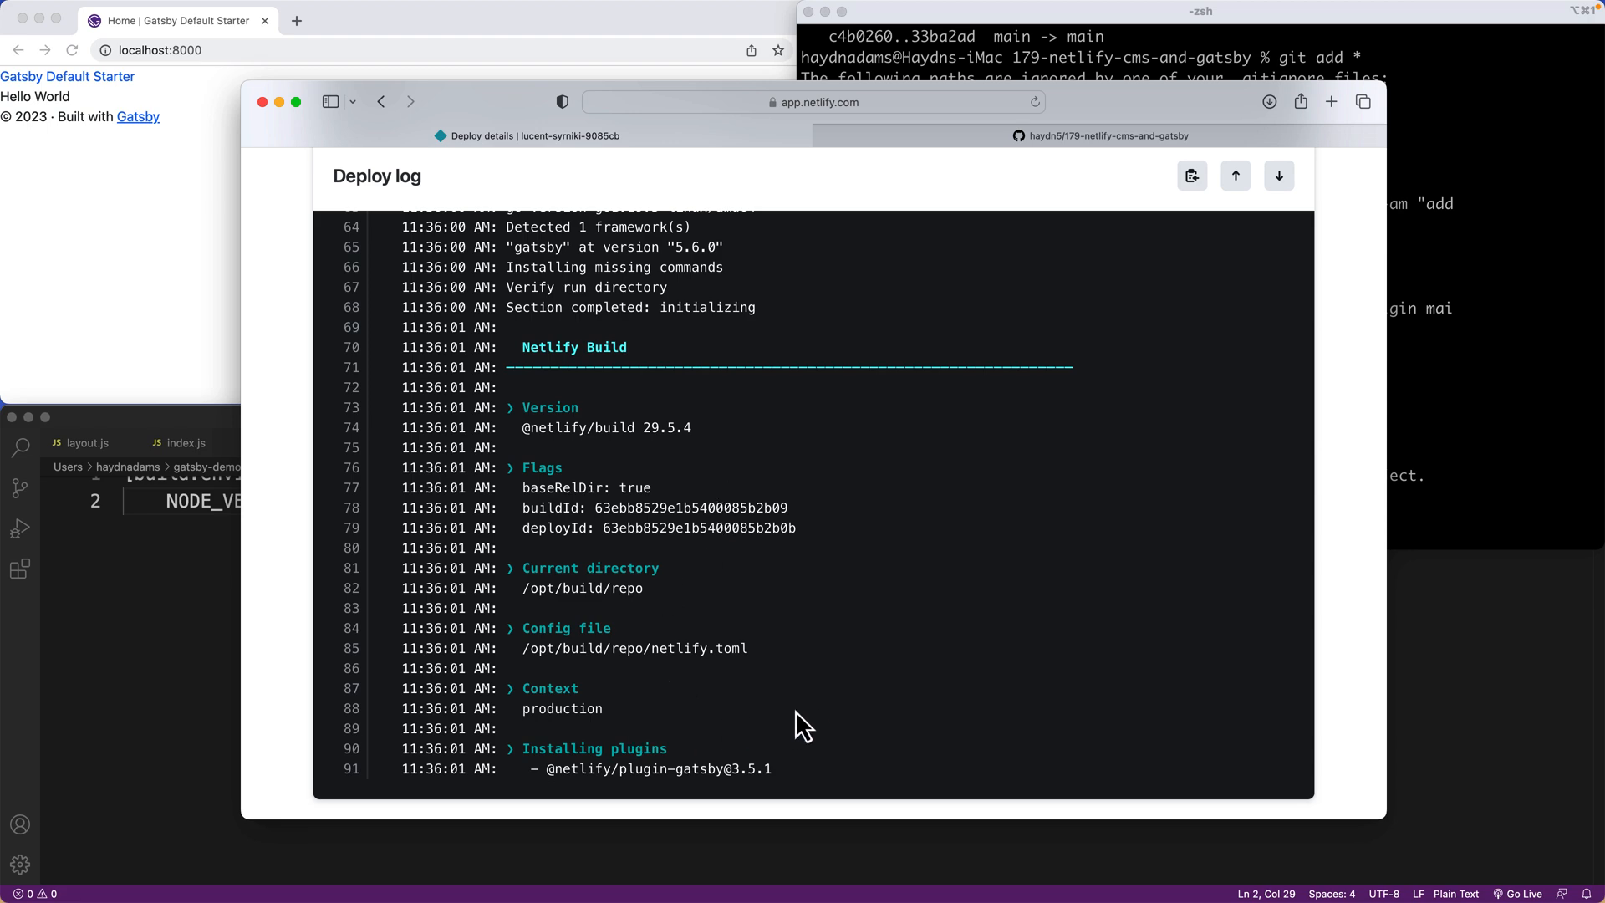
pyautogui.scroll(-3)
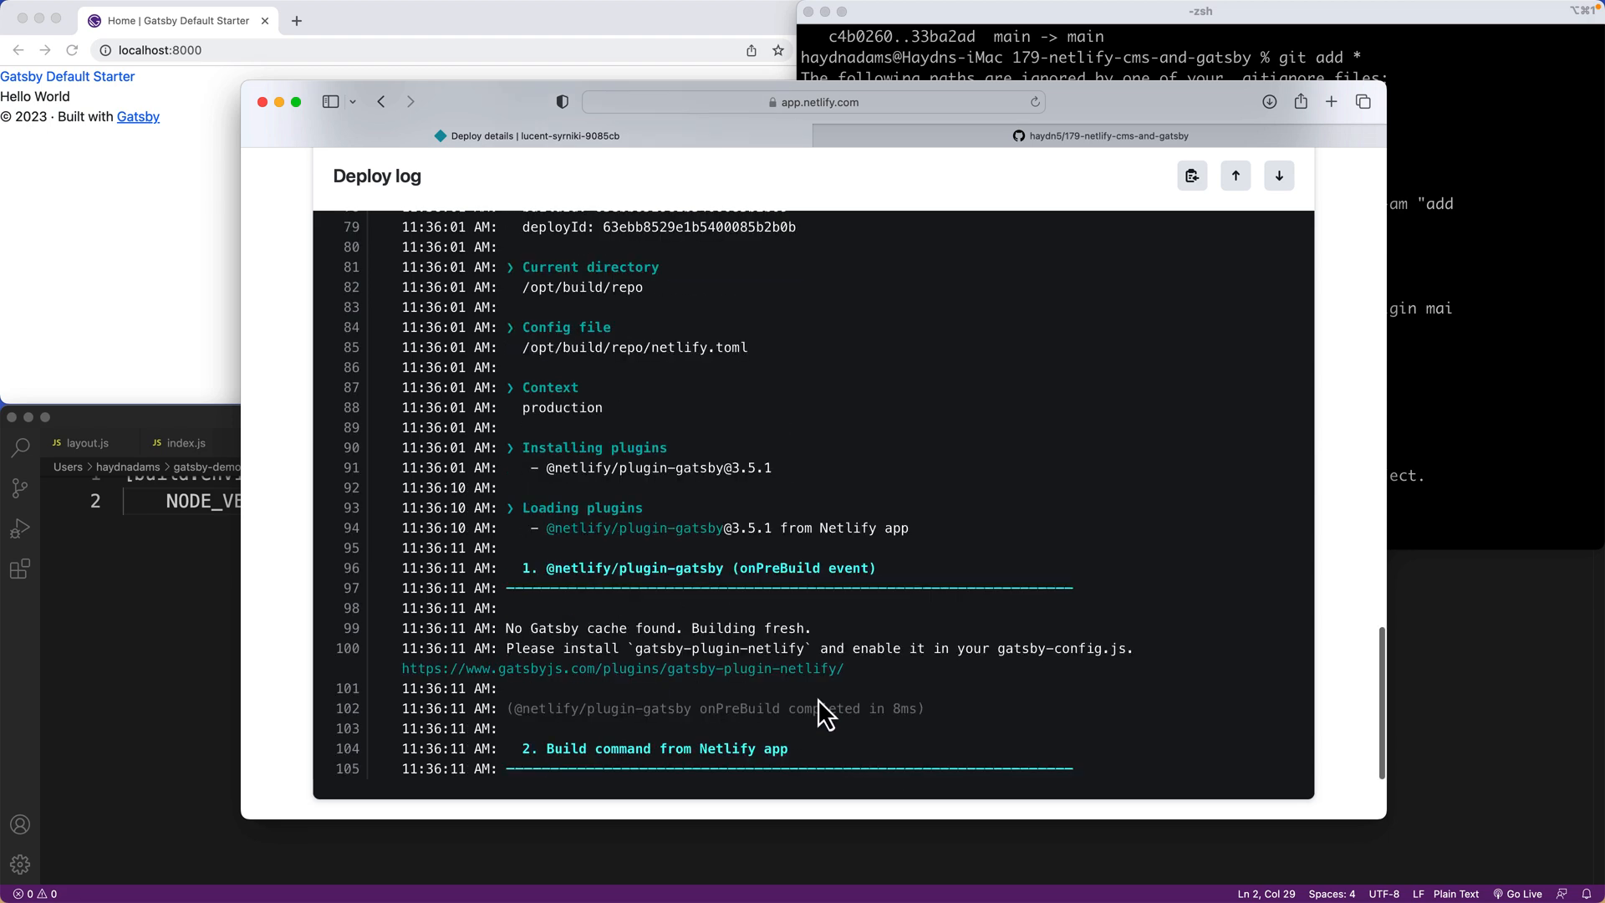
pyautogui.scroll(-3)
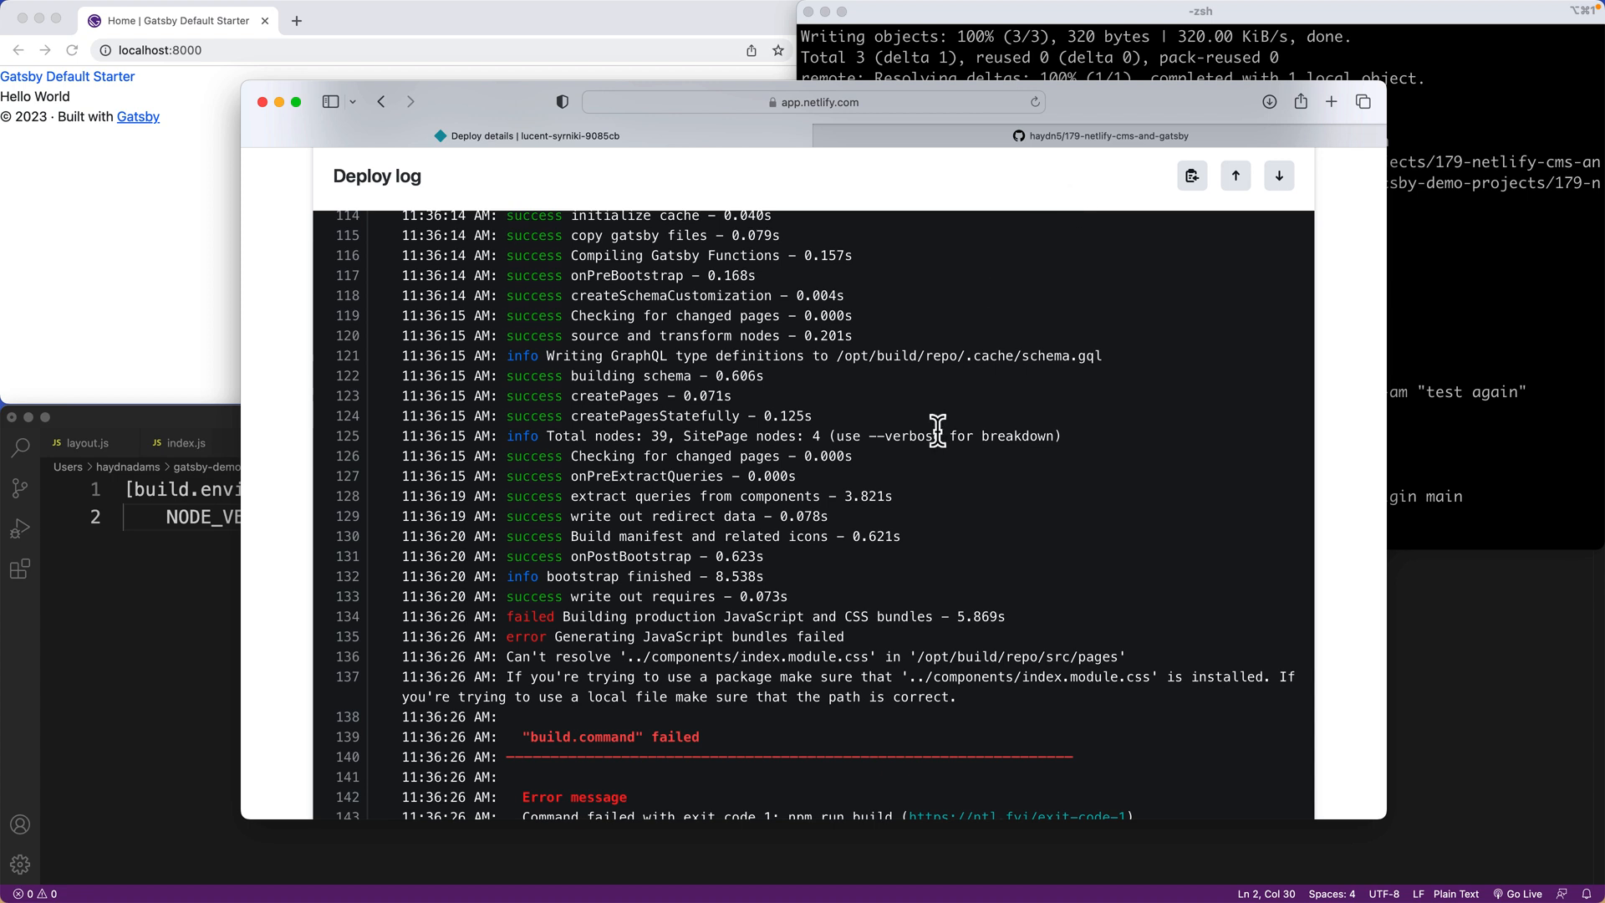
pyautogui.scroll(-3)
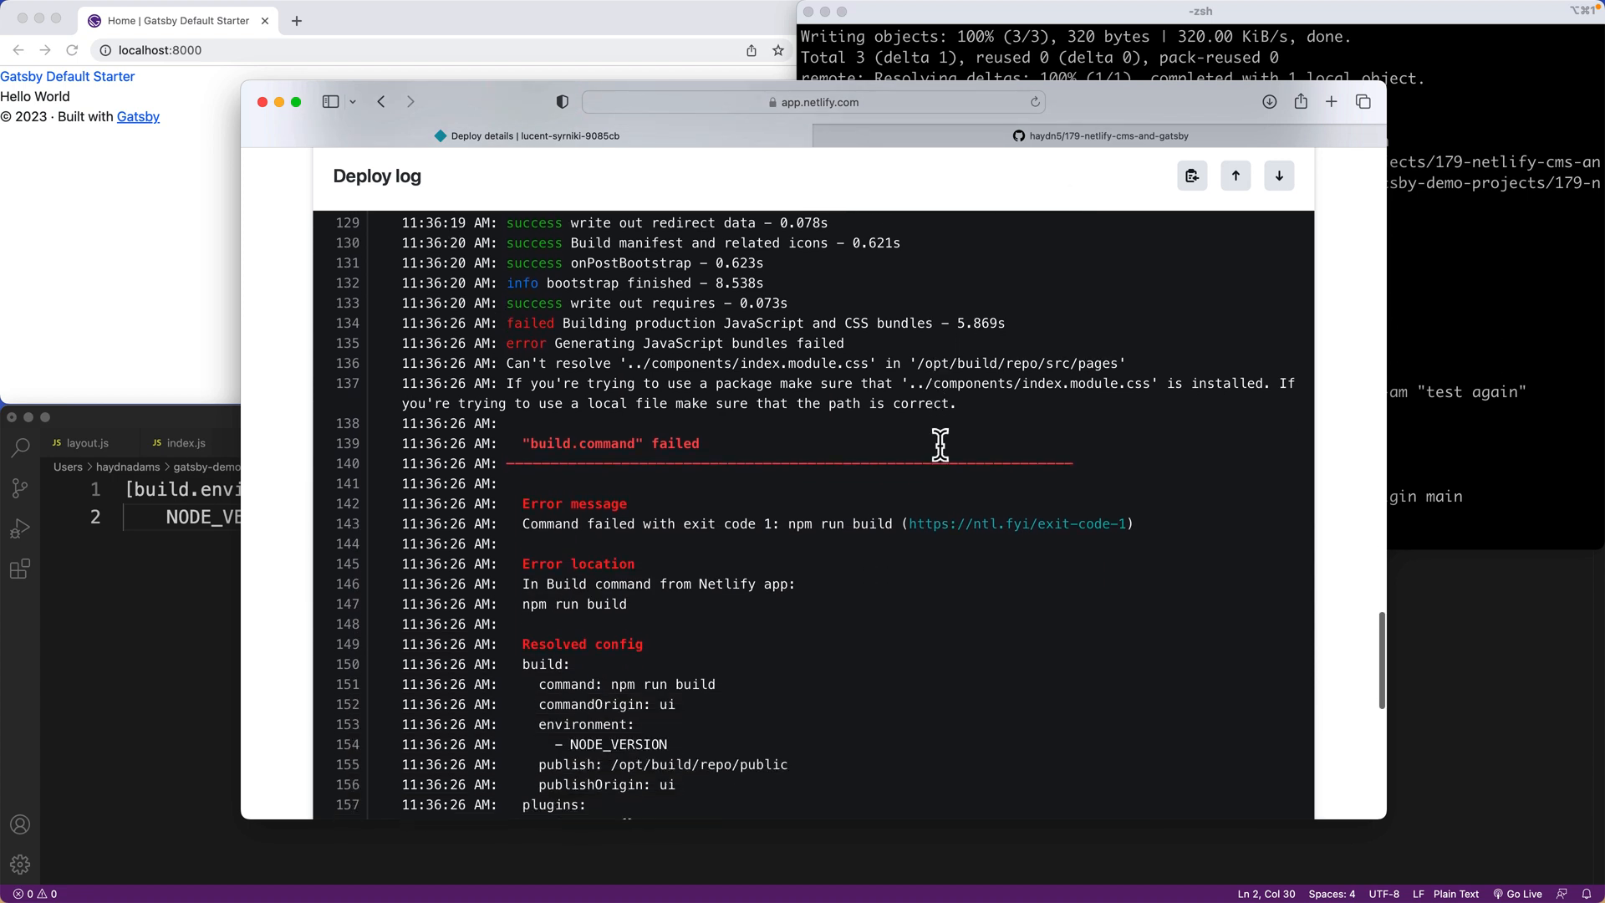
pyautogui.moveTo(575, 383)
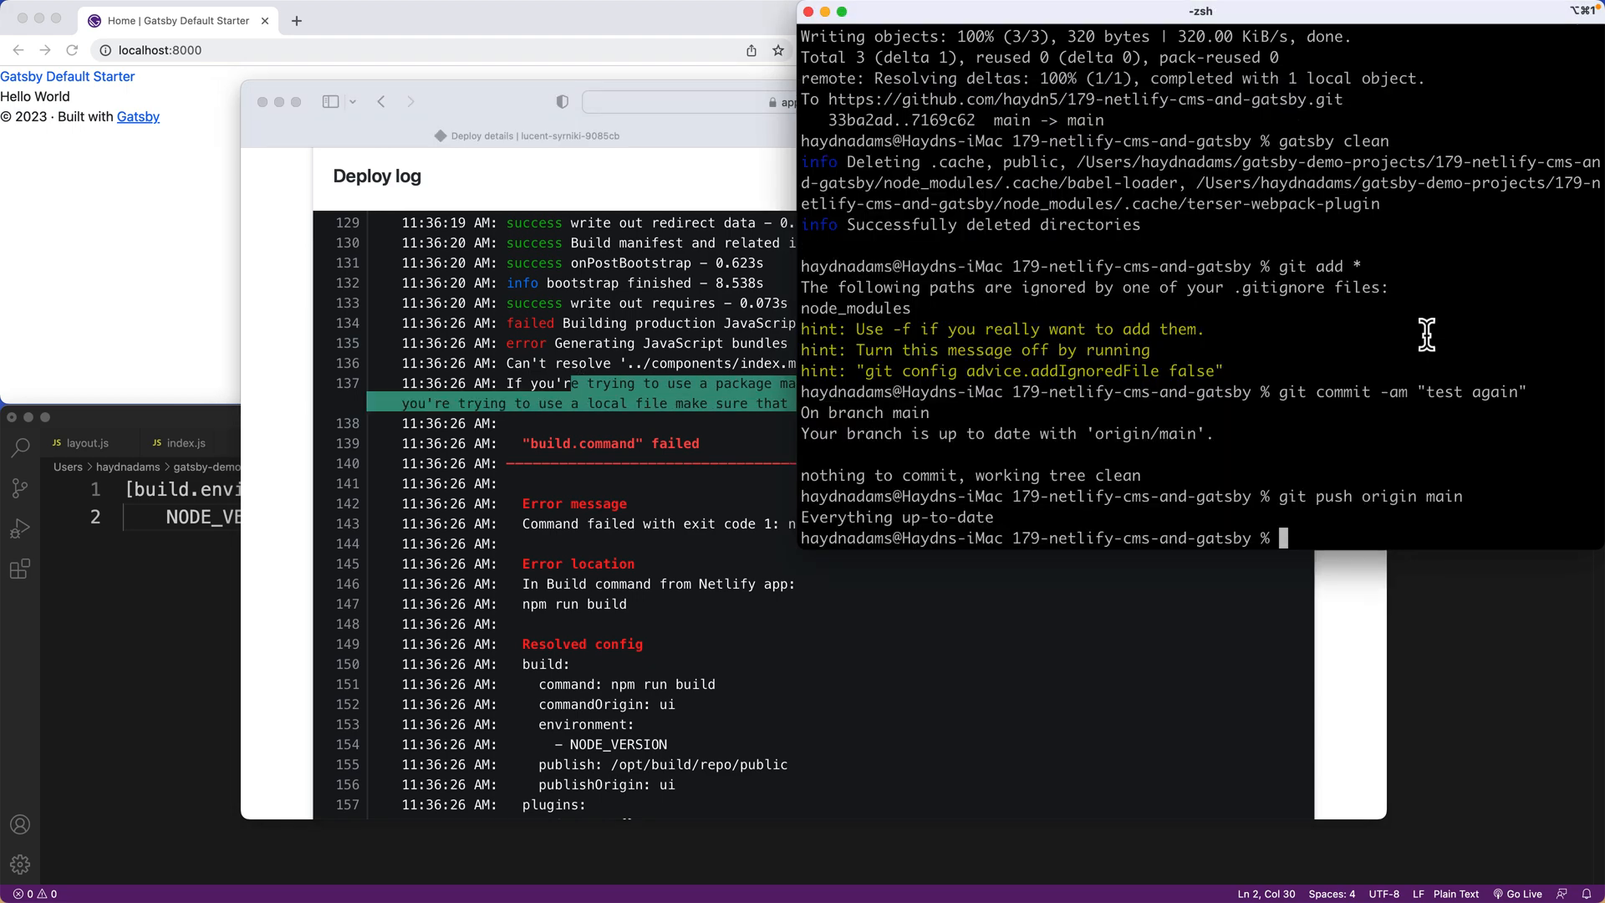
pyautogui.write('gatsby deve')
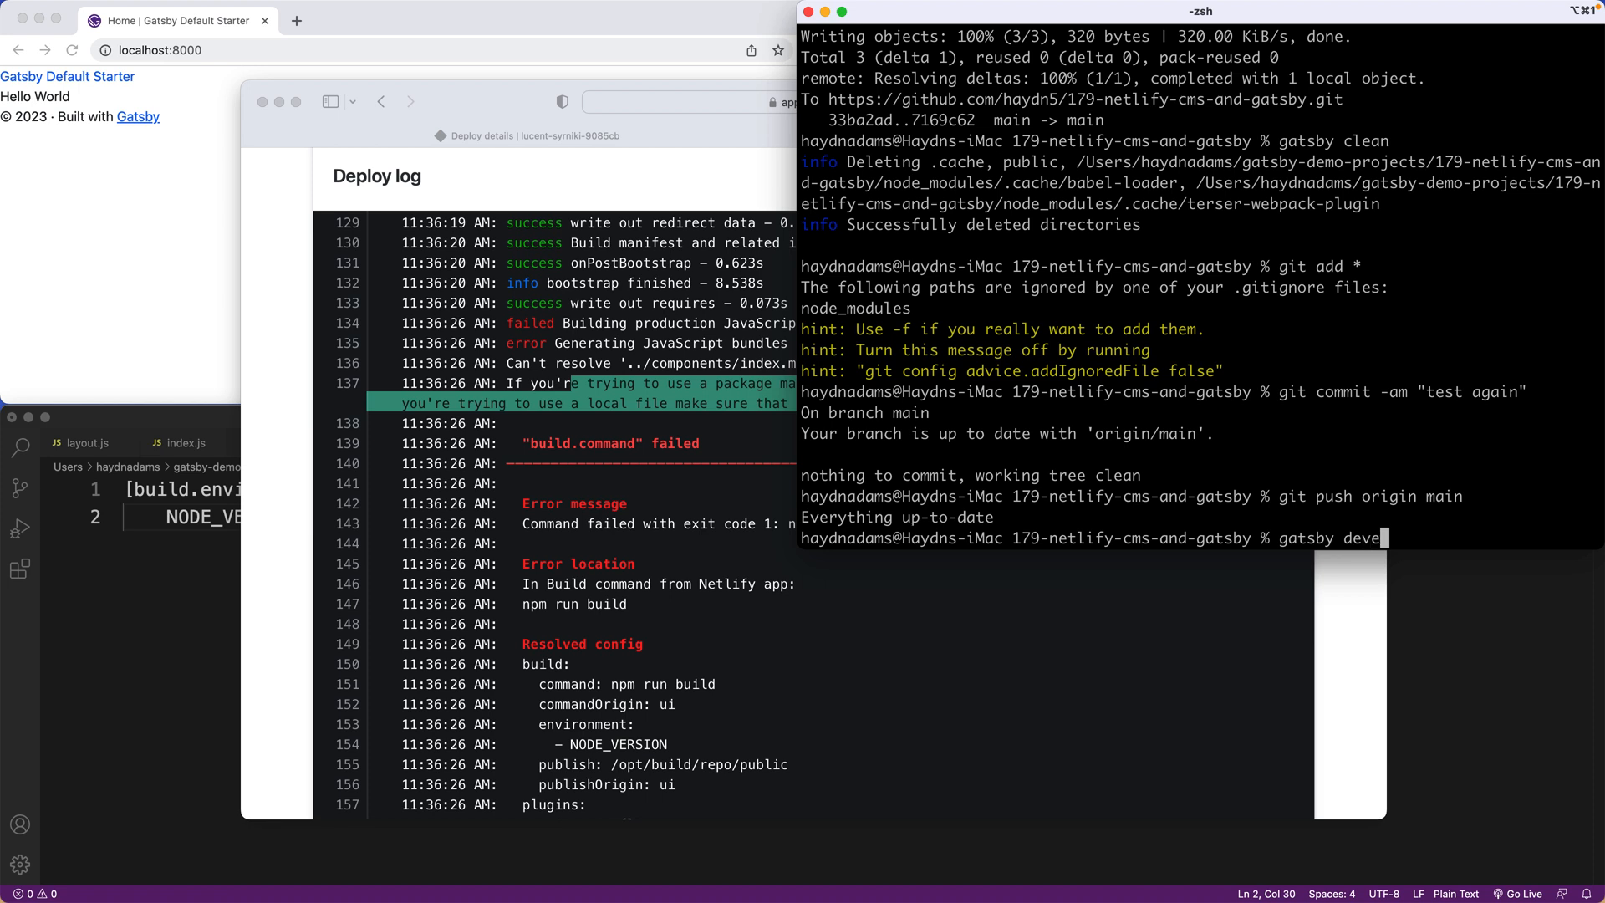
# Run gatsby develop in Terminal to launch the local development server
pyautogui.press('Enter')
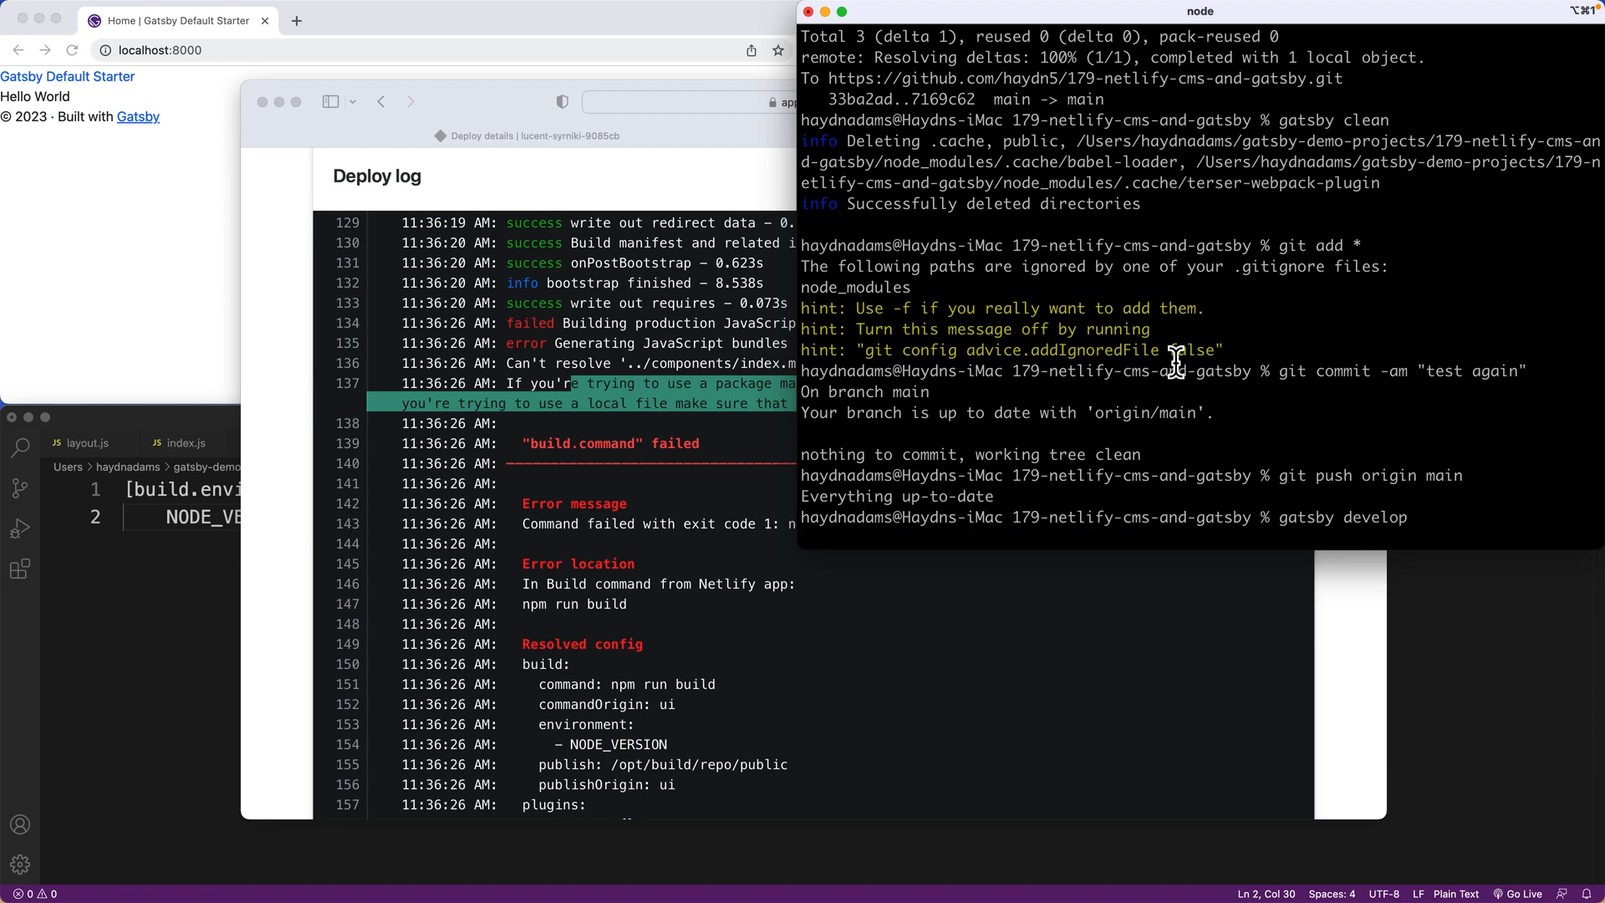
pyautogui.moveTo(672, 426)
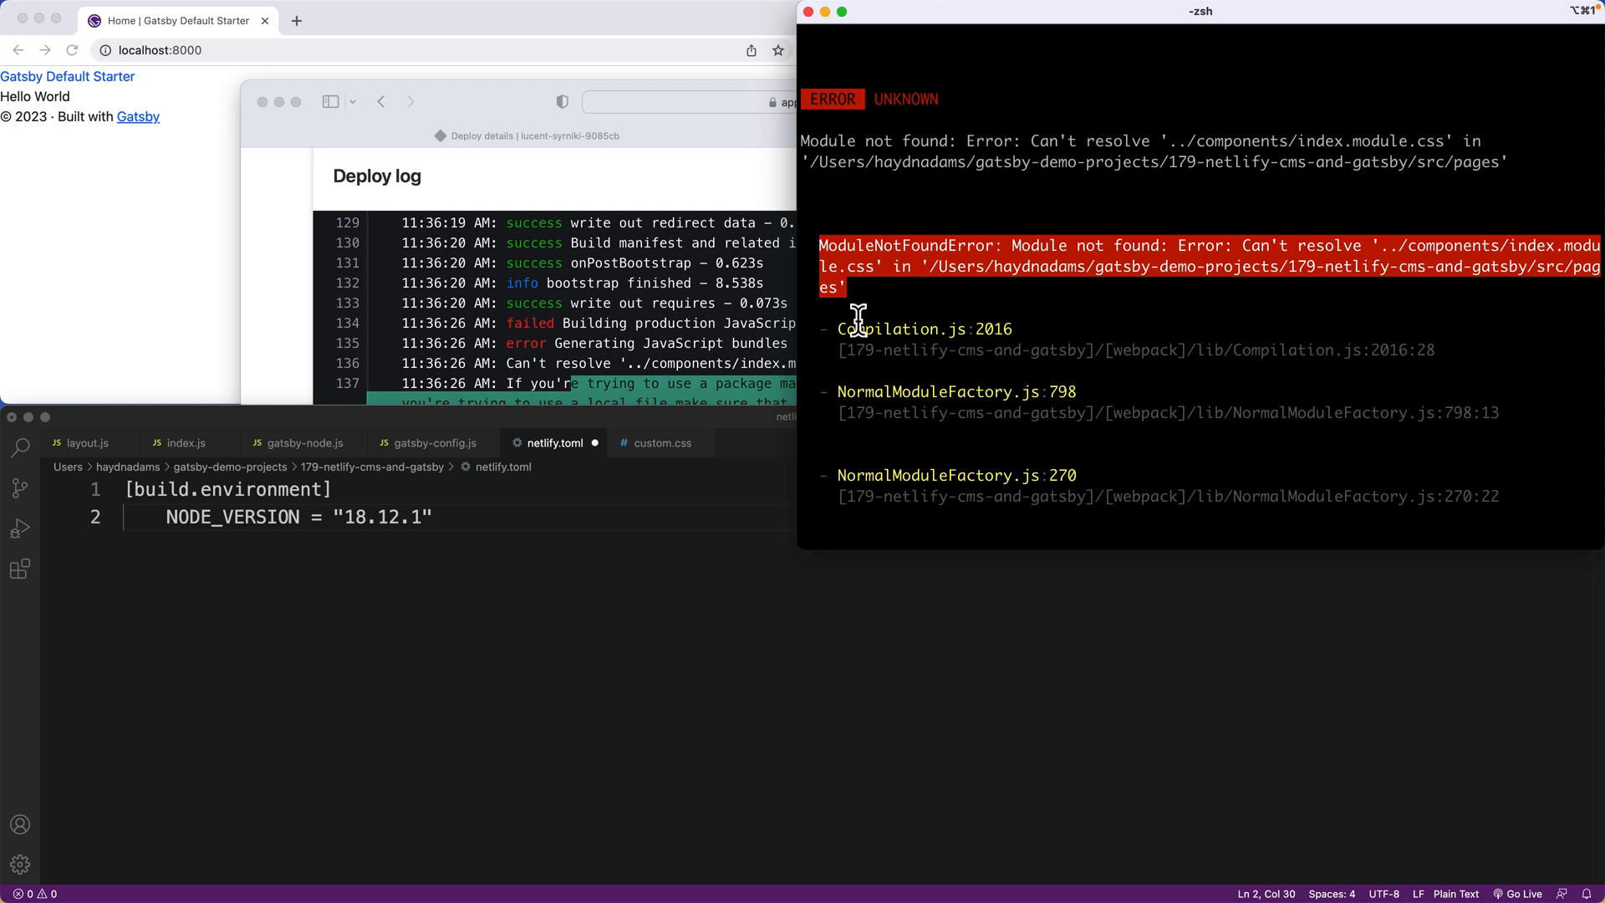
# Remove the ../components/index.module.css import from index.js and comment out the unused imports
pyautogui.click(186, 442)
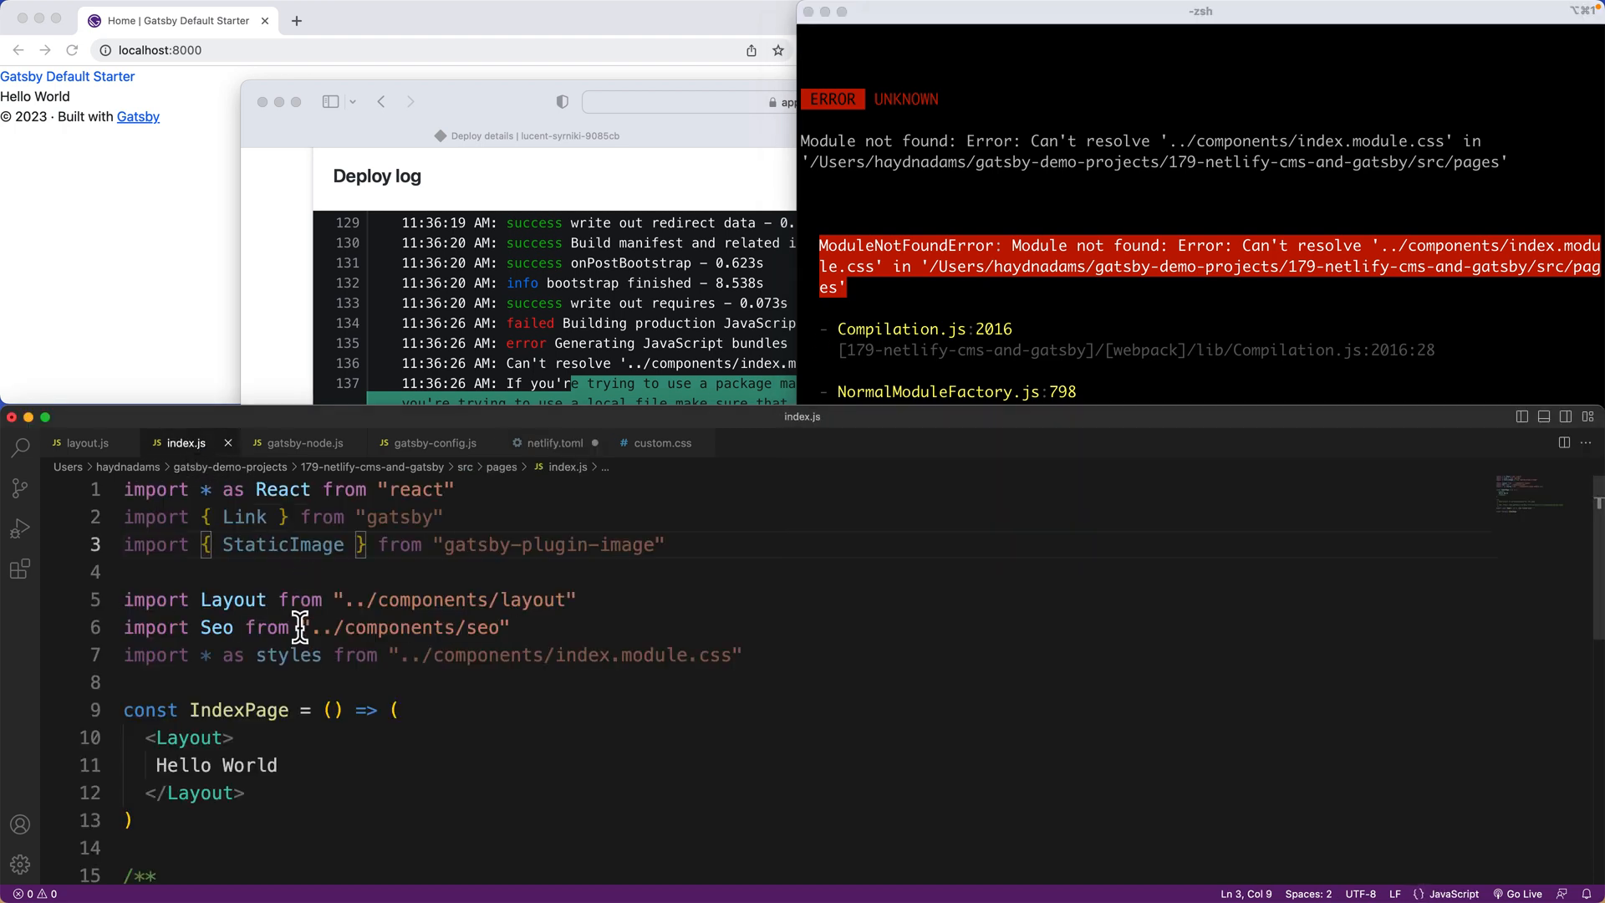
pyautogui.moveTo(192, 653); pyautogui.dragTo(740, 653)
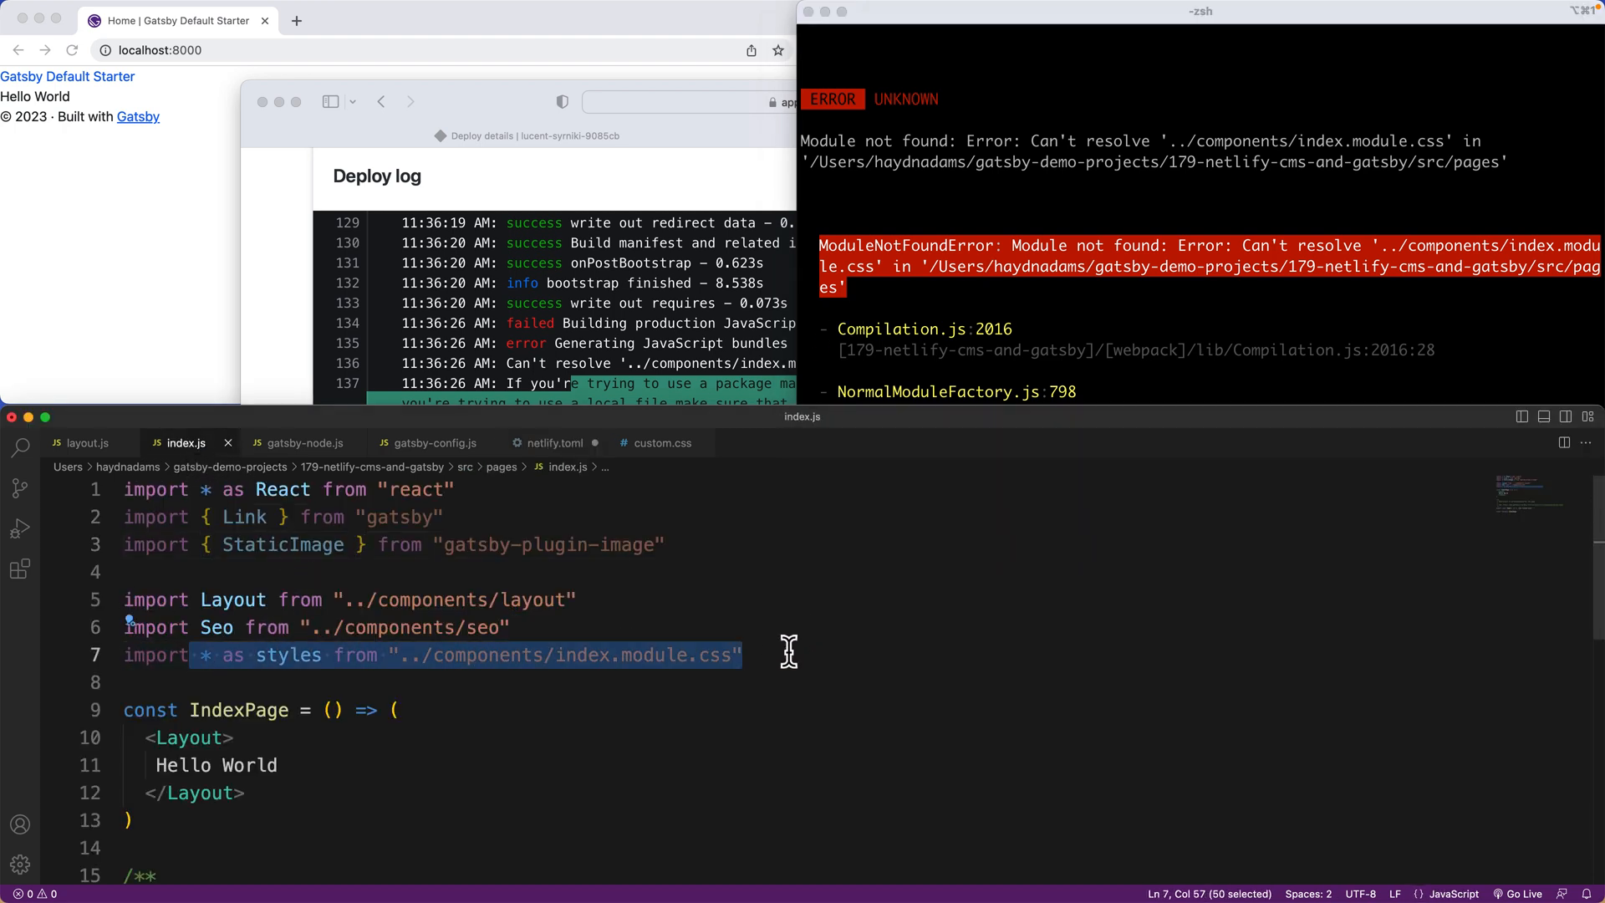
pyautogui.click(789, 653)
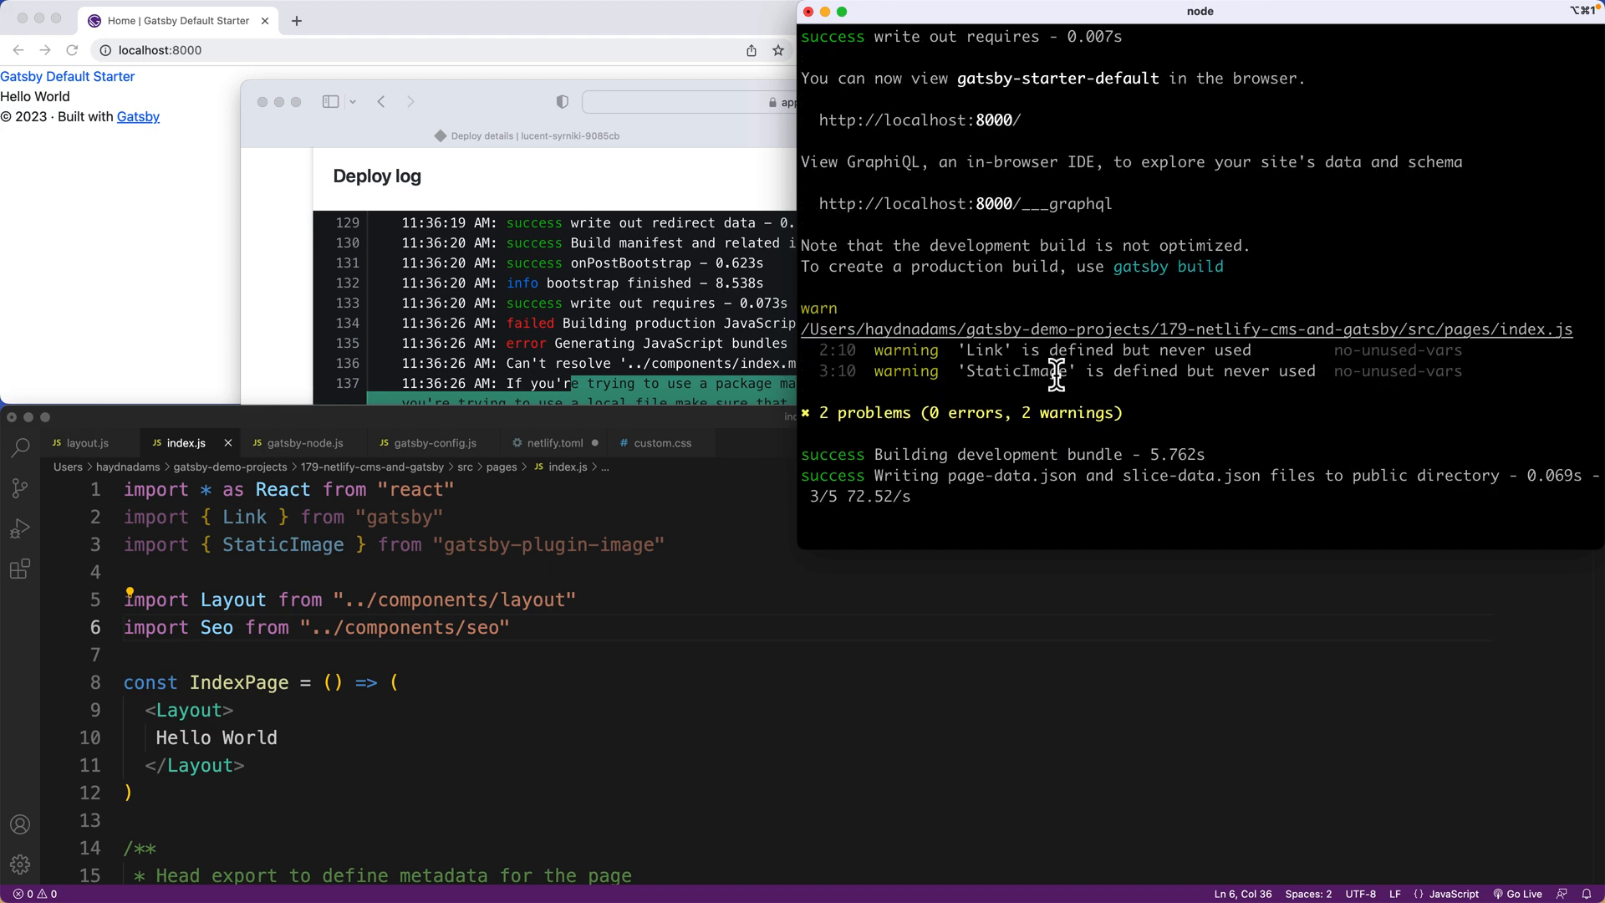
pyautogui.moveTo(1084, 358)
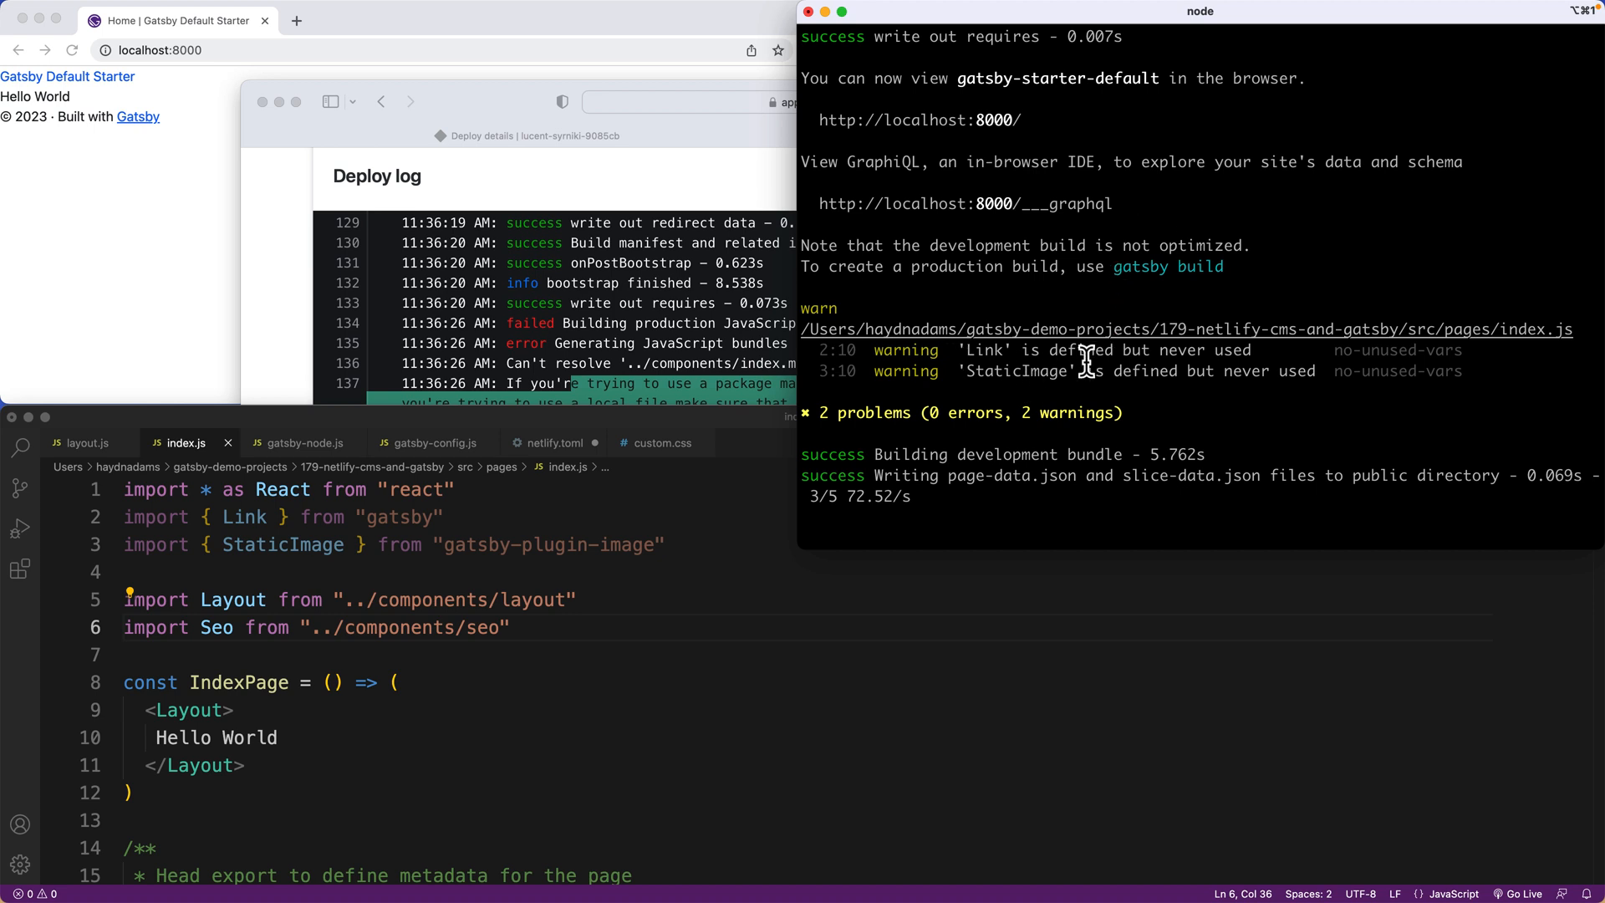
pyautogui.moveTo(1100, 370)
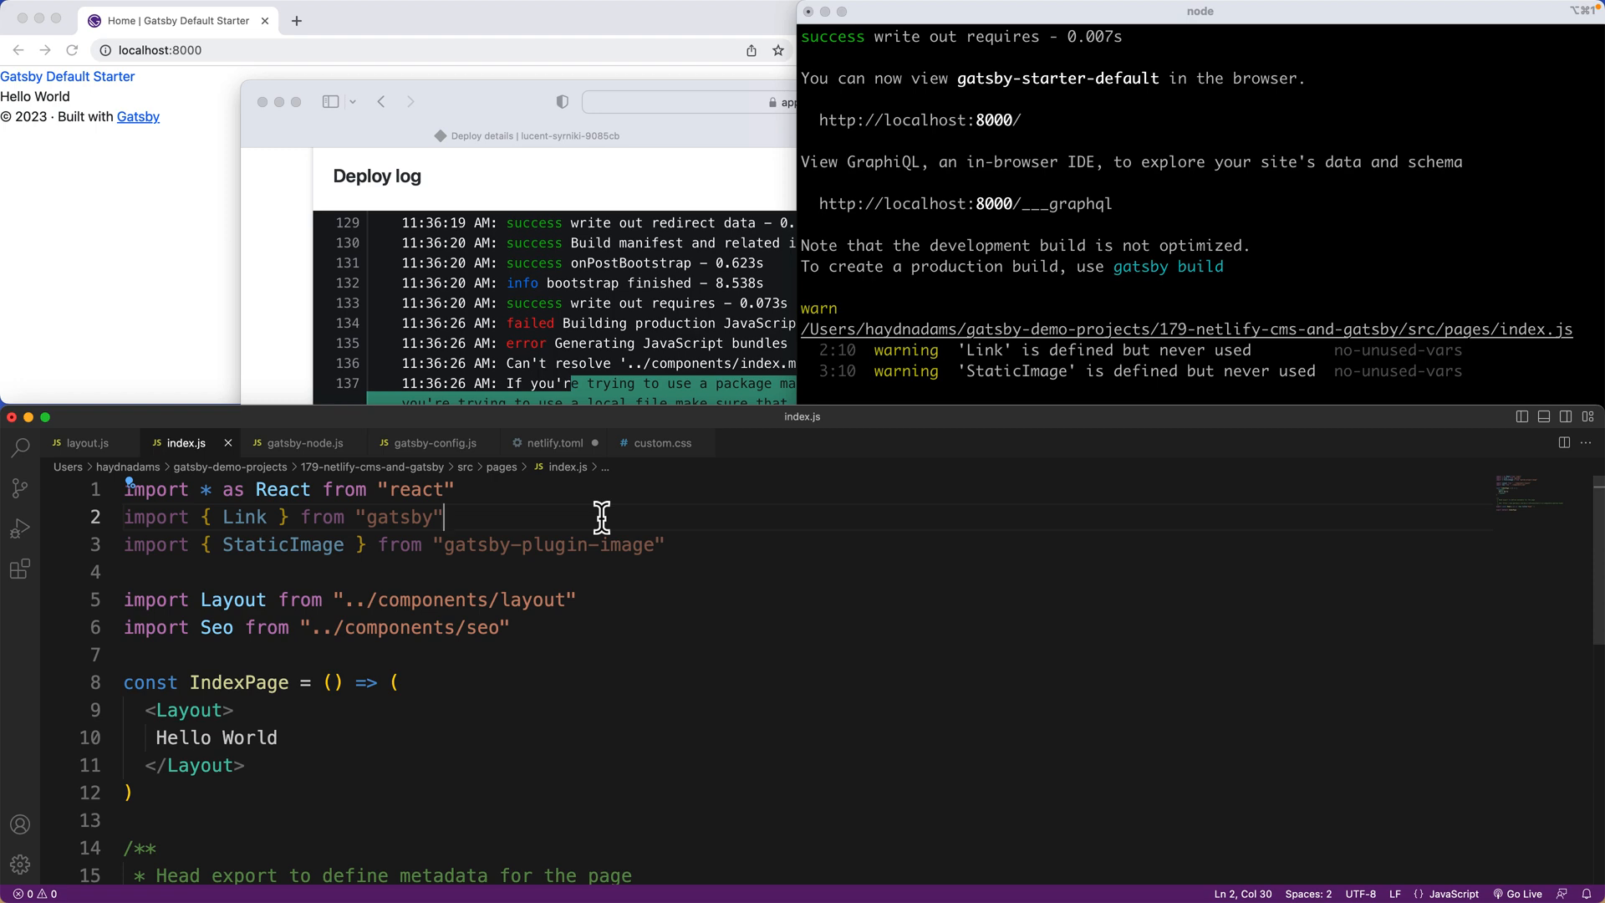
pyautogui.press('Cmd+/')
pyautogui.write('git commit -am "fully remove all old css')
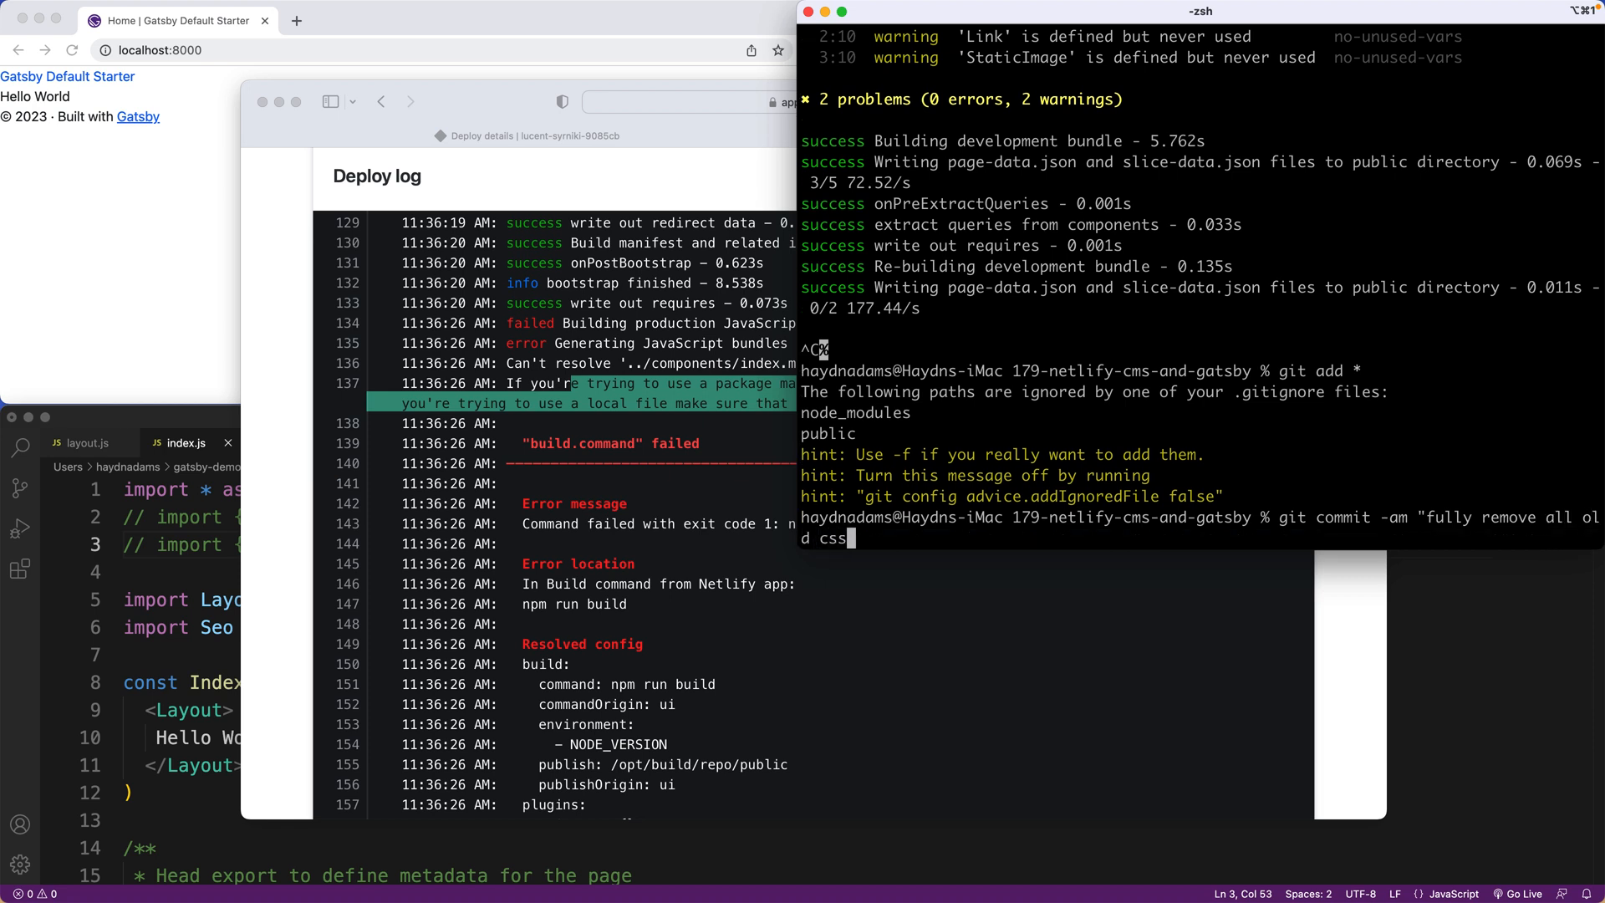
# Push the 'fully remove all old css' commit to origin main
pyautogui.write('git push ori')
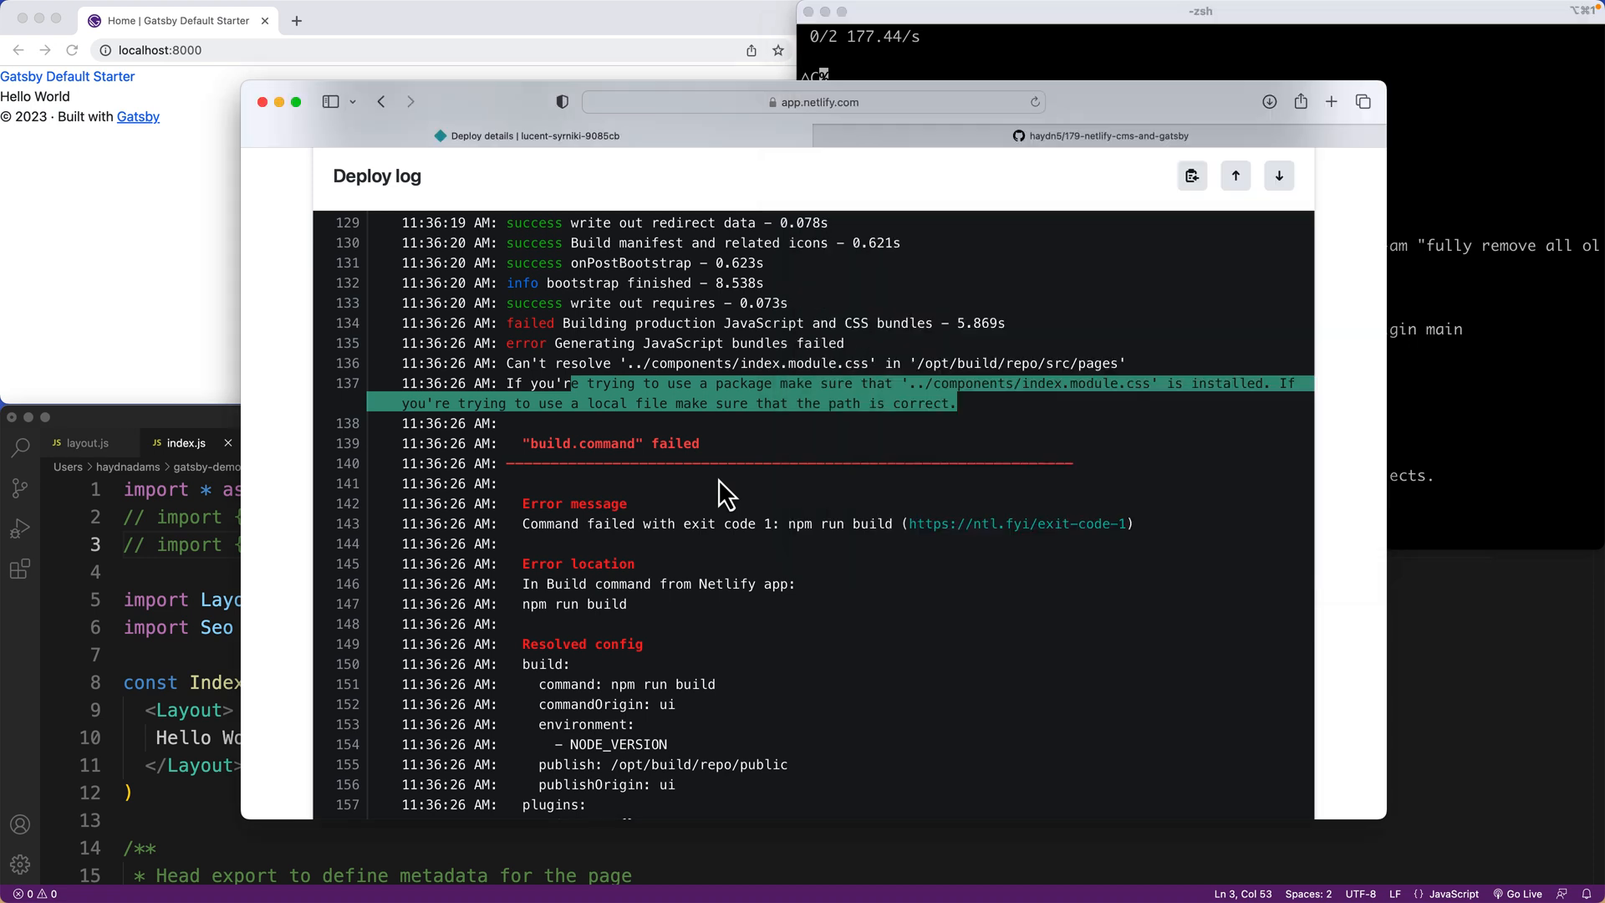
pyautogui.moveTo(700, 618)
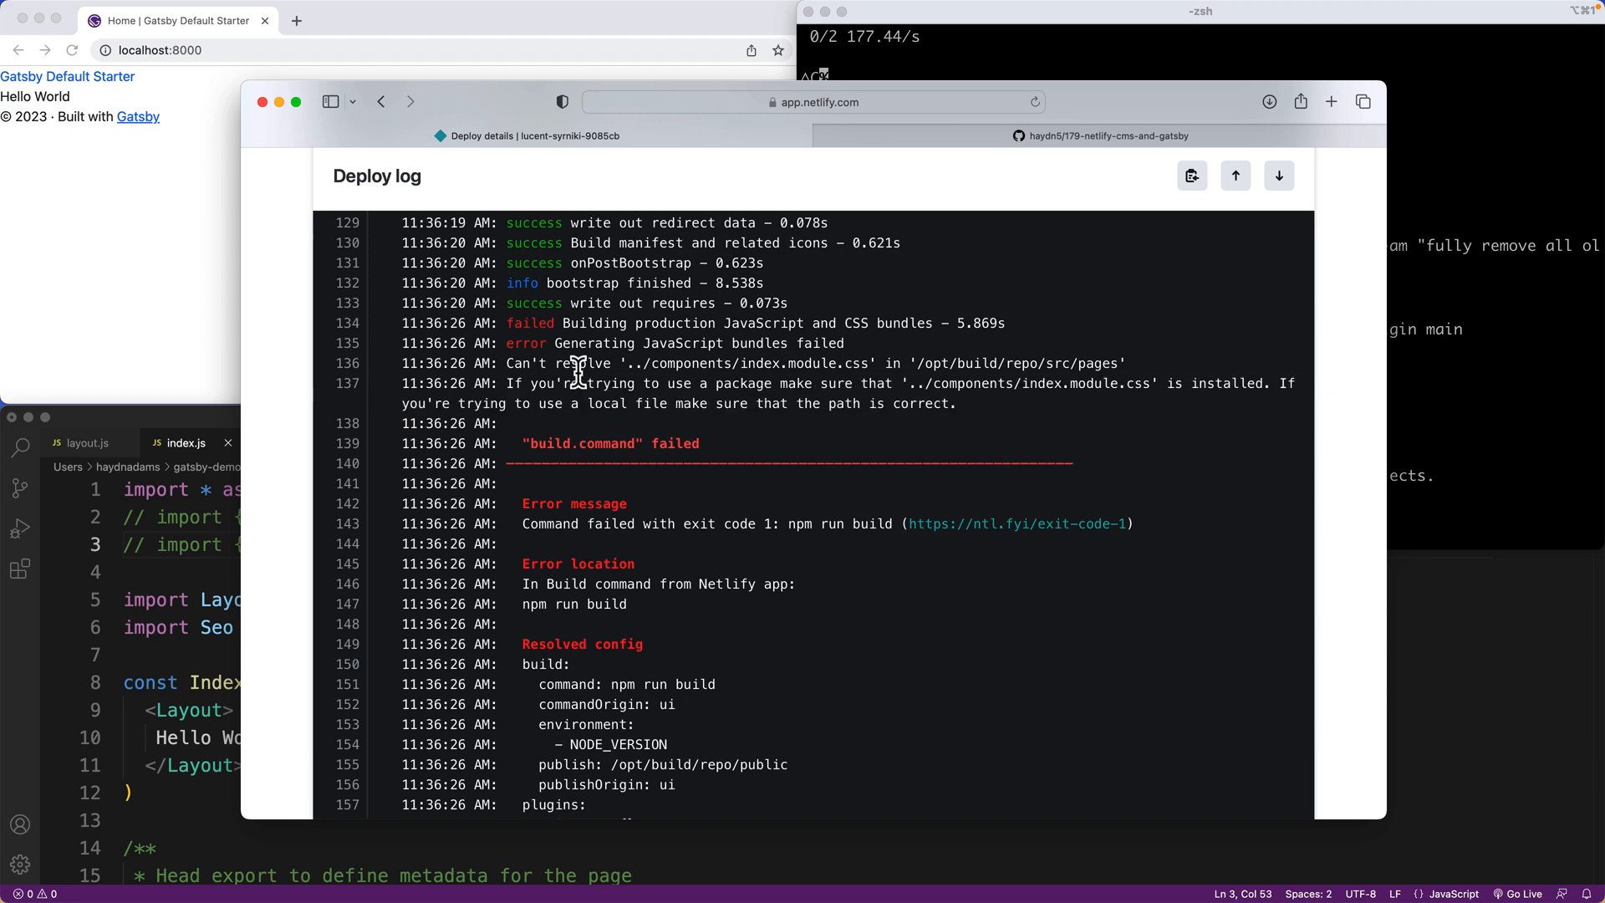
pyautogui.moveTo(288, 539)
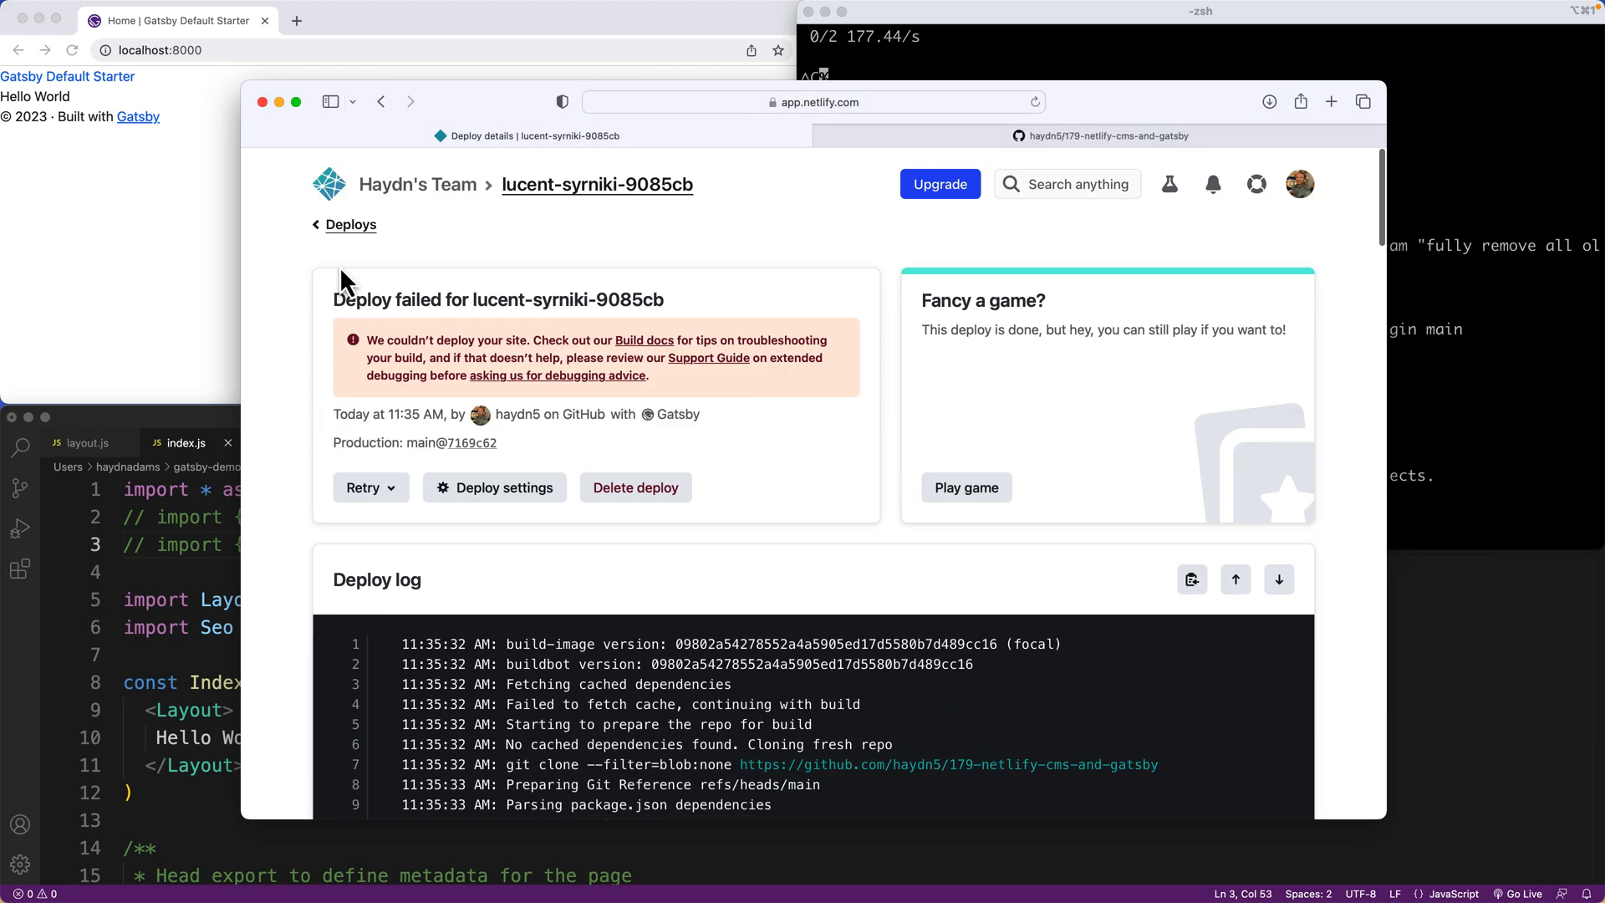
# Open the building production deploy for 'fully remove all old css' from Deploys
pyautogui.click(351, 225)
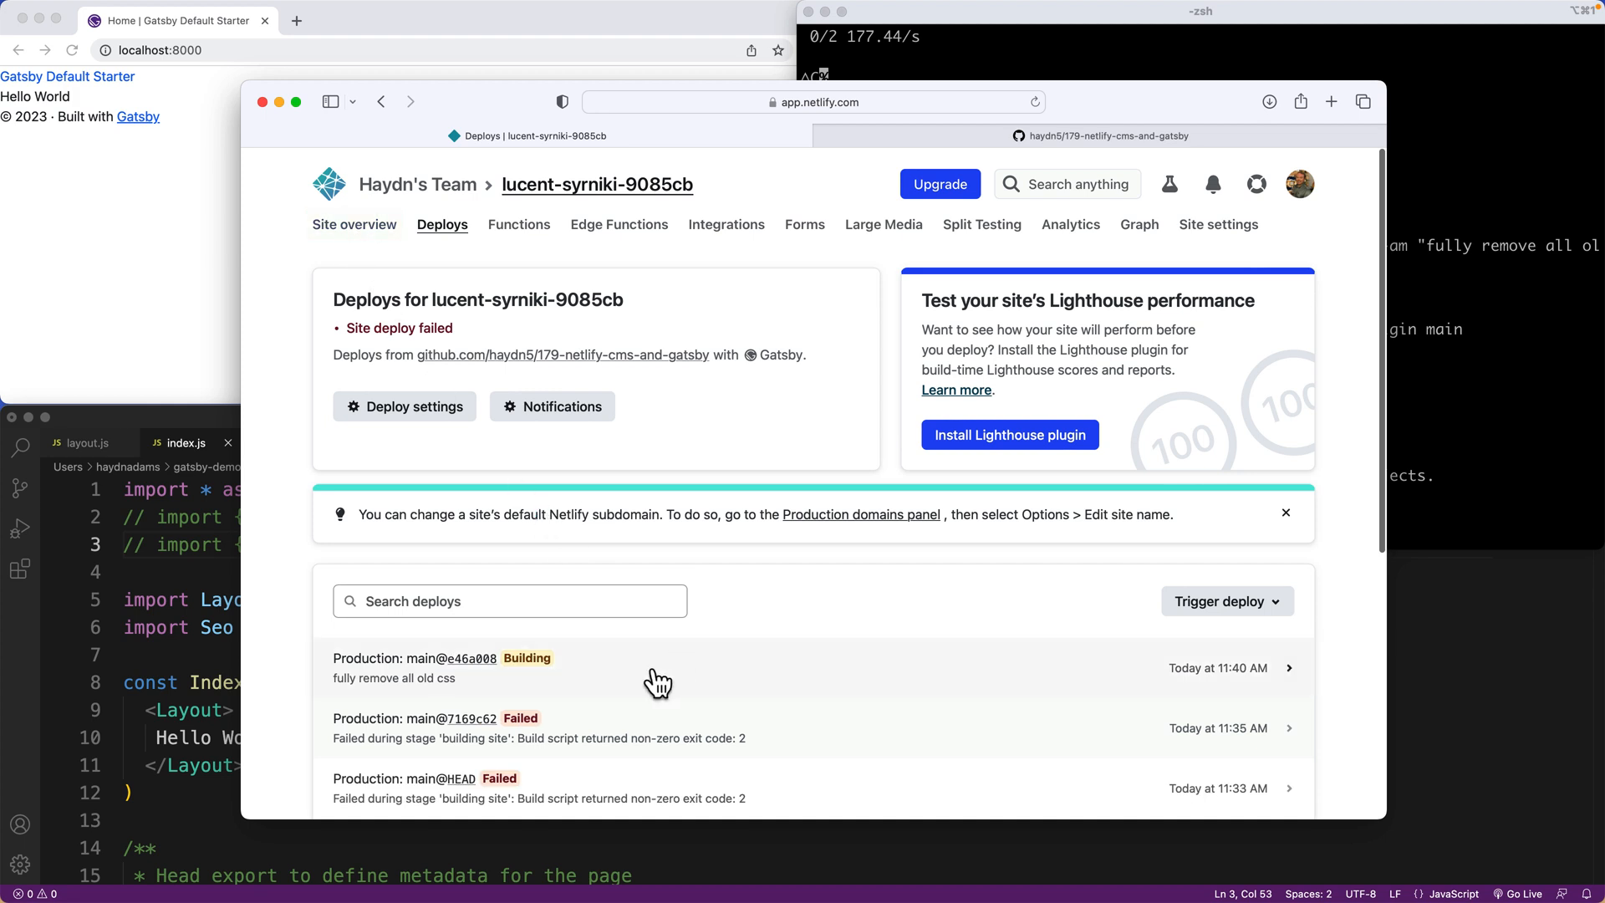
pyautogui.scroll(-3)
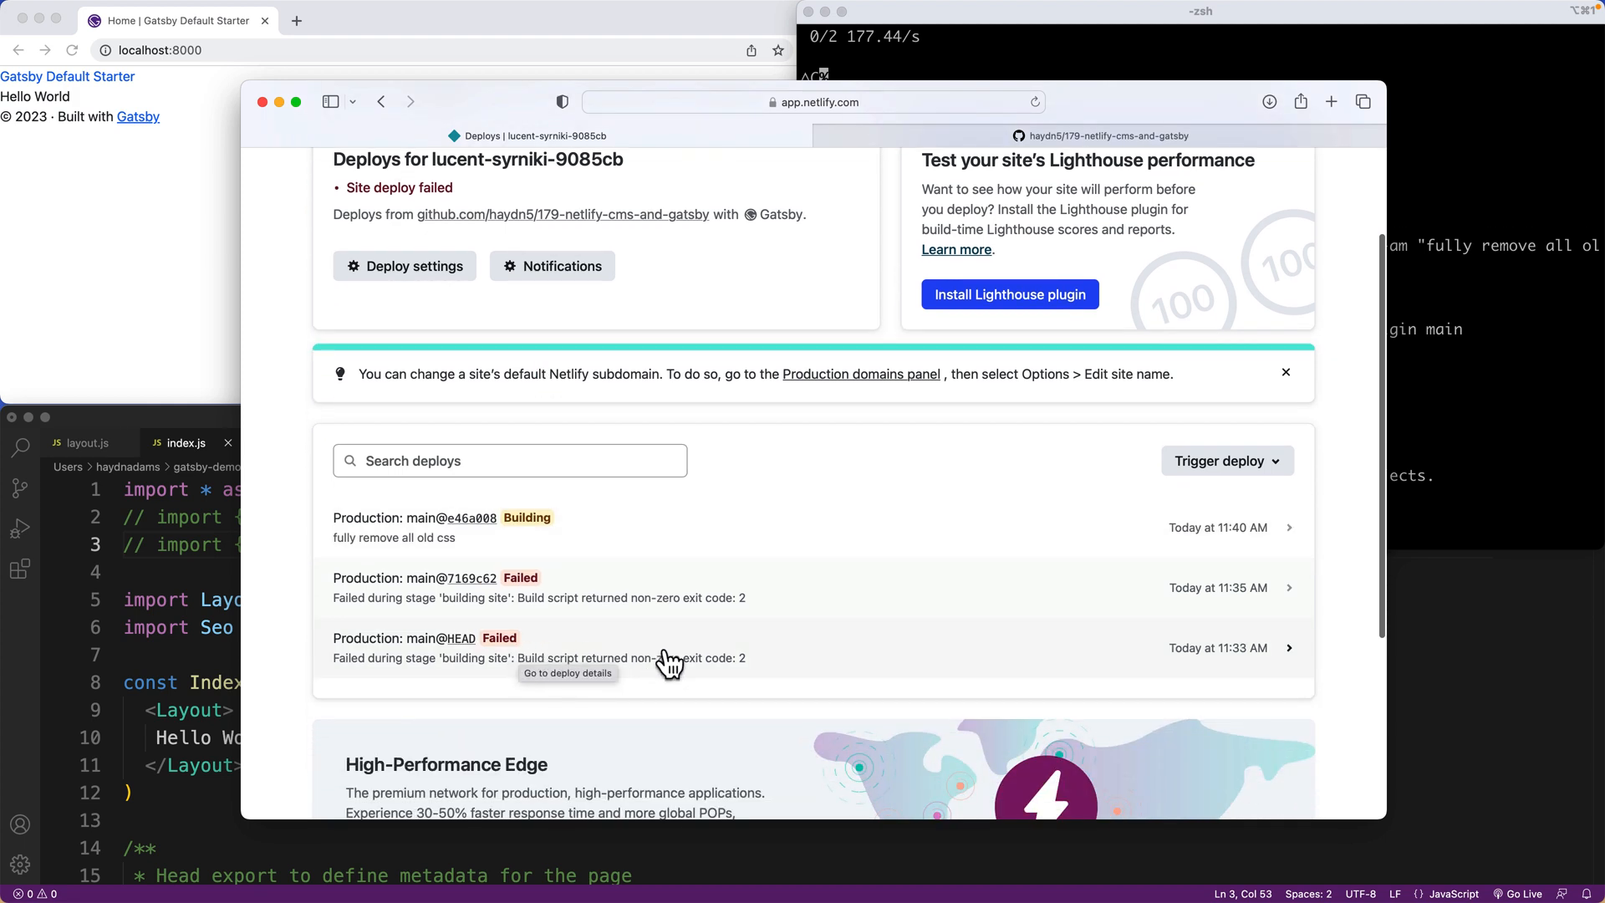
pyautogui.click(491, 518)
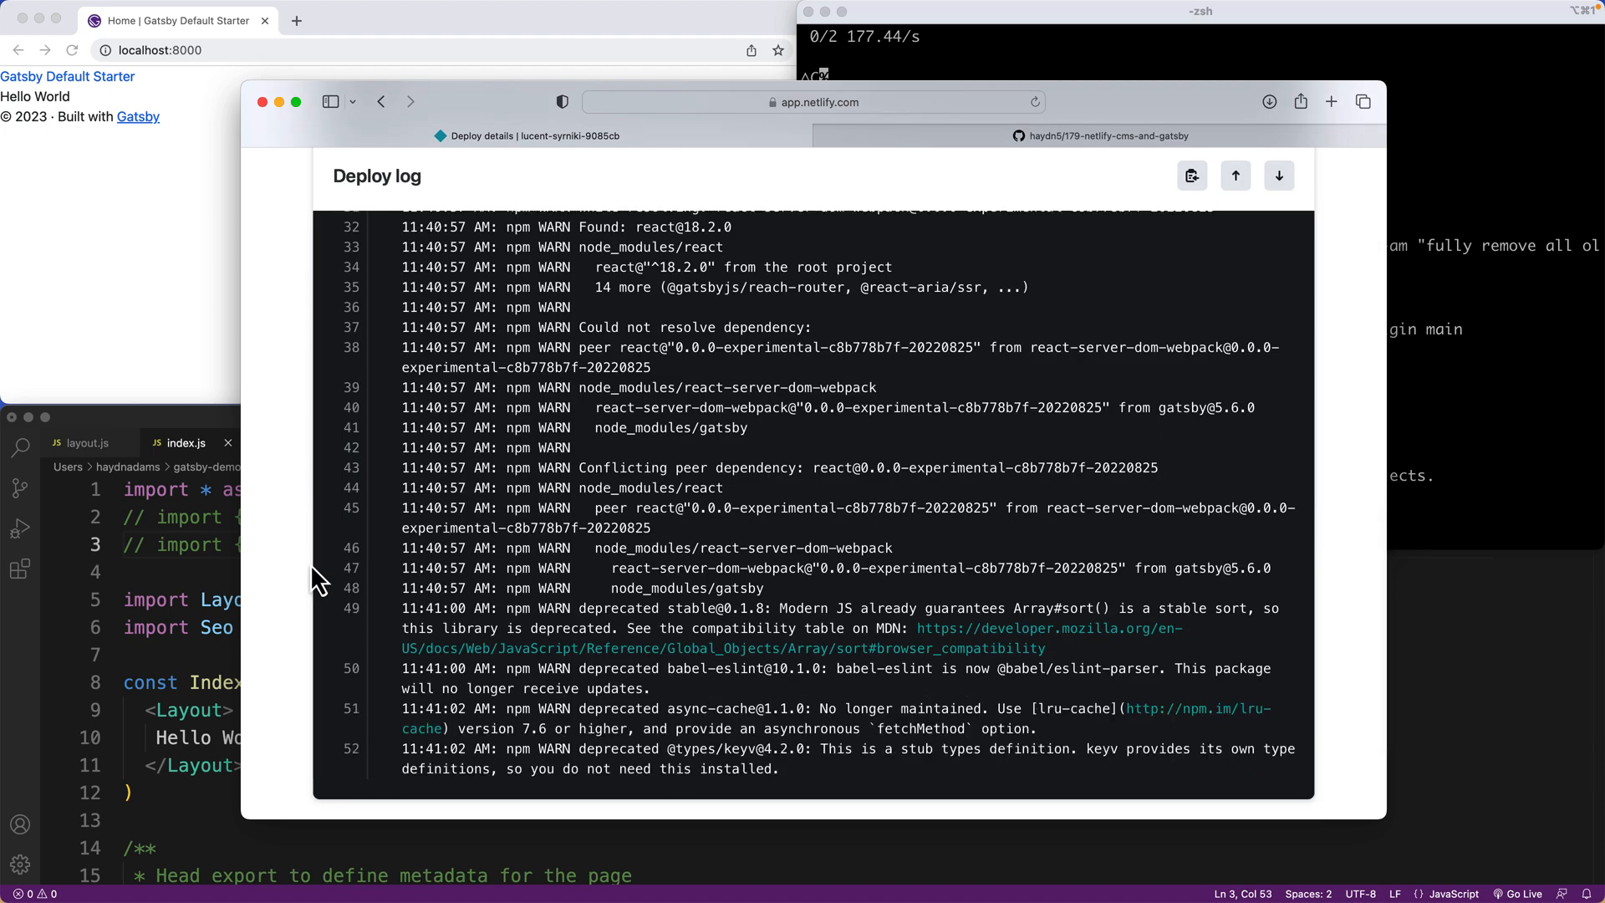
pyautogui.moveTo(649, 538)
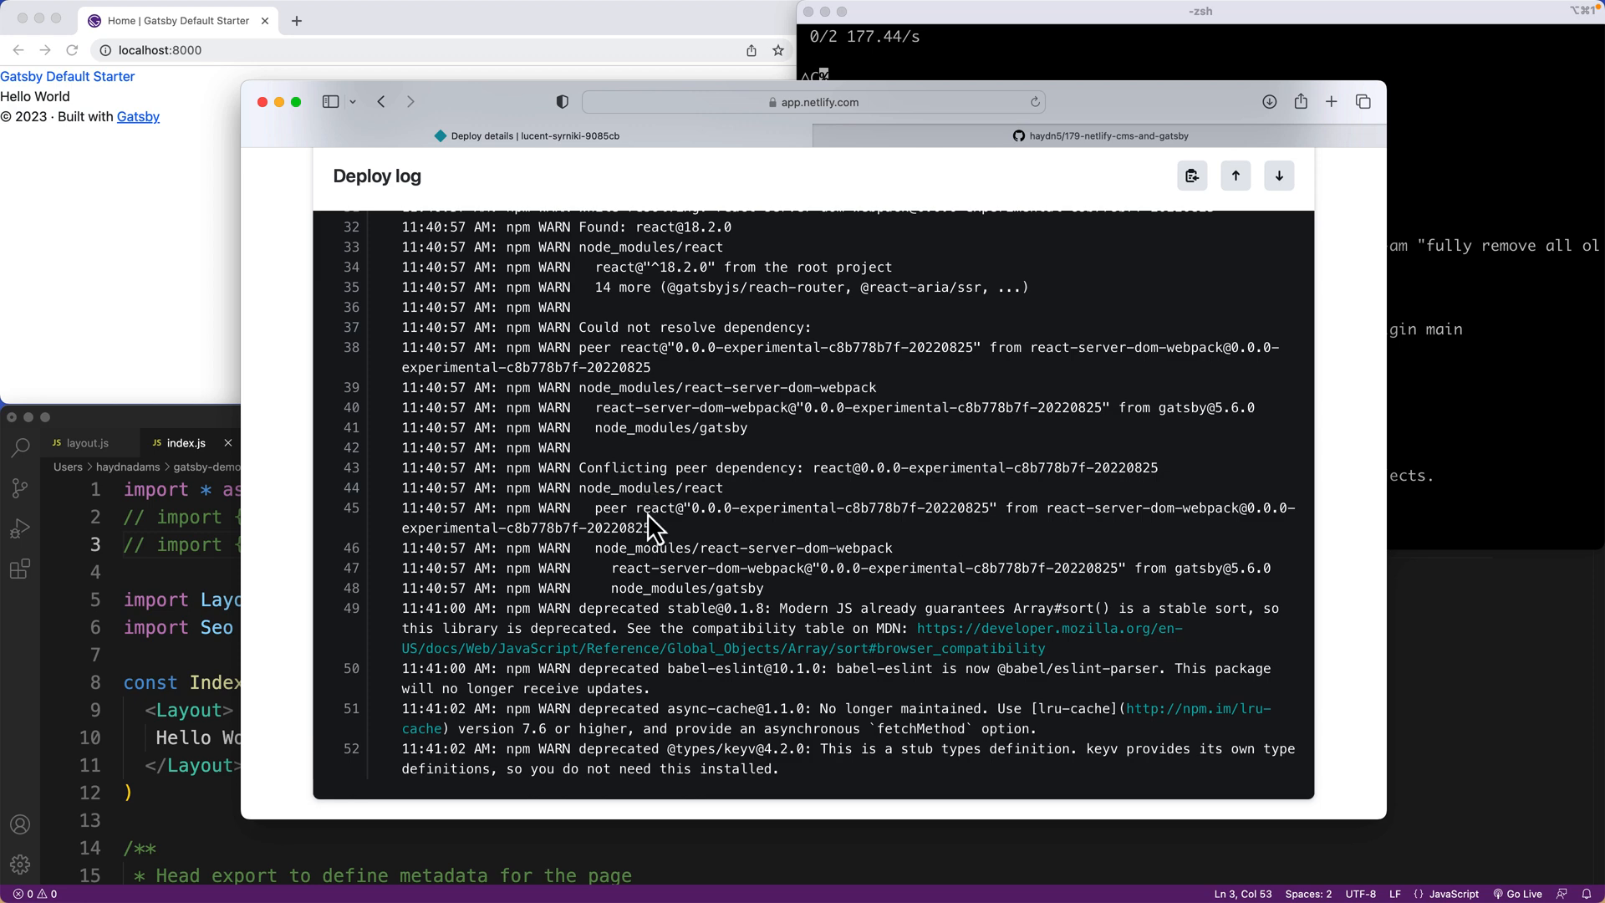
pyautogui.moveTo(194, 684)
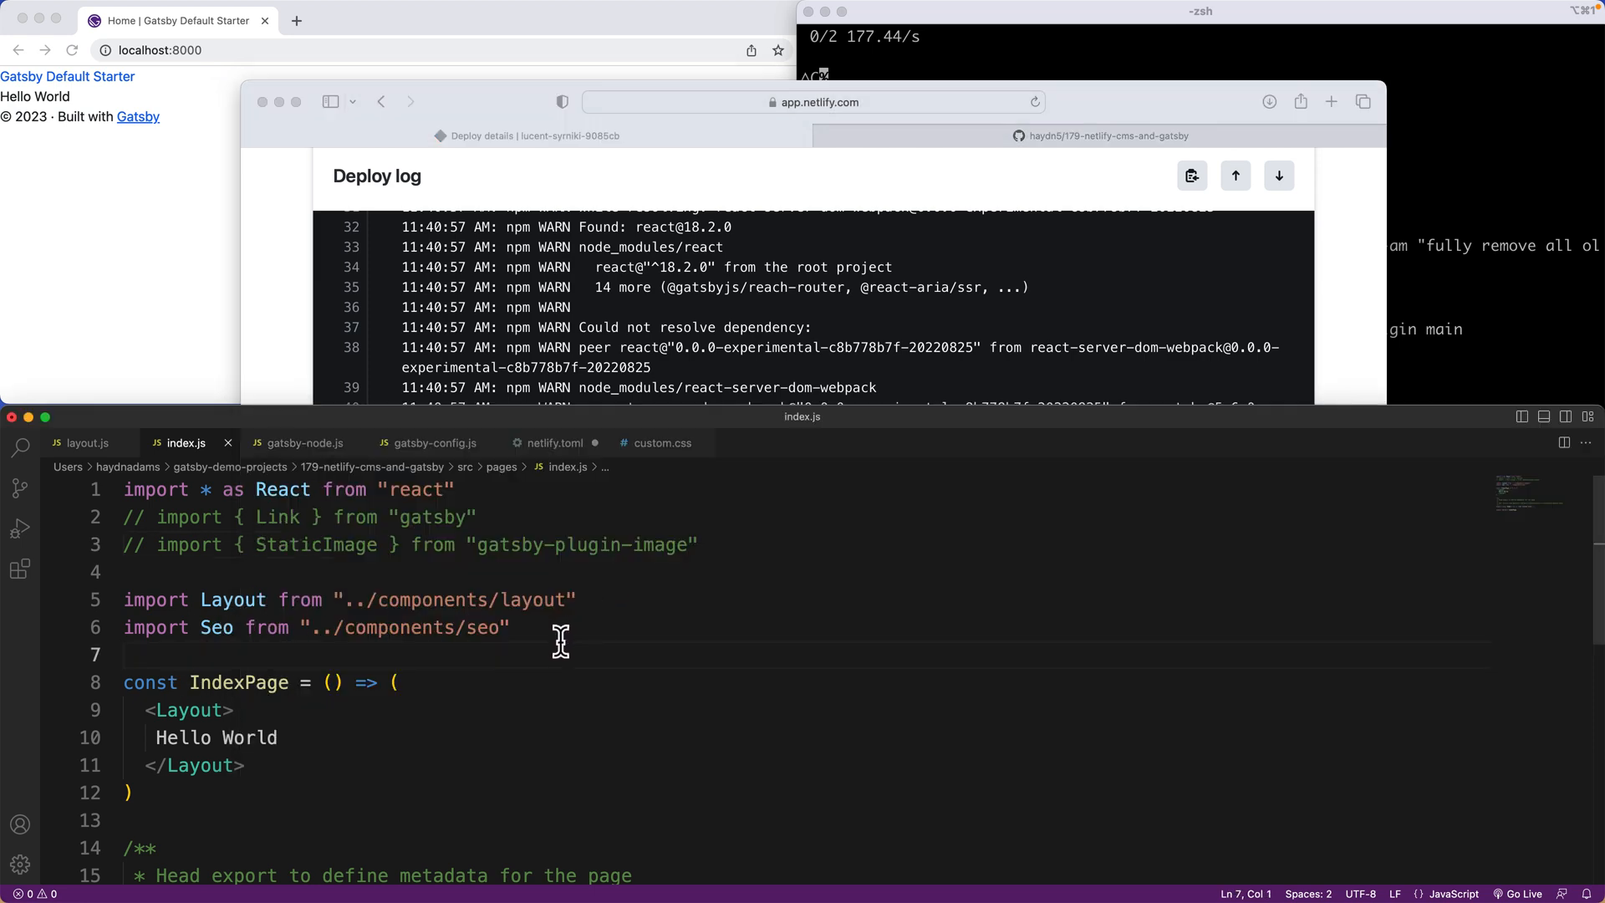
pyautogui.moveTo(321, 490)
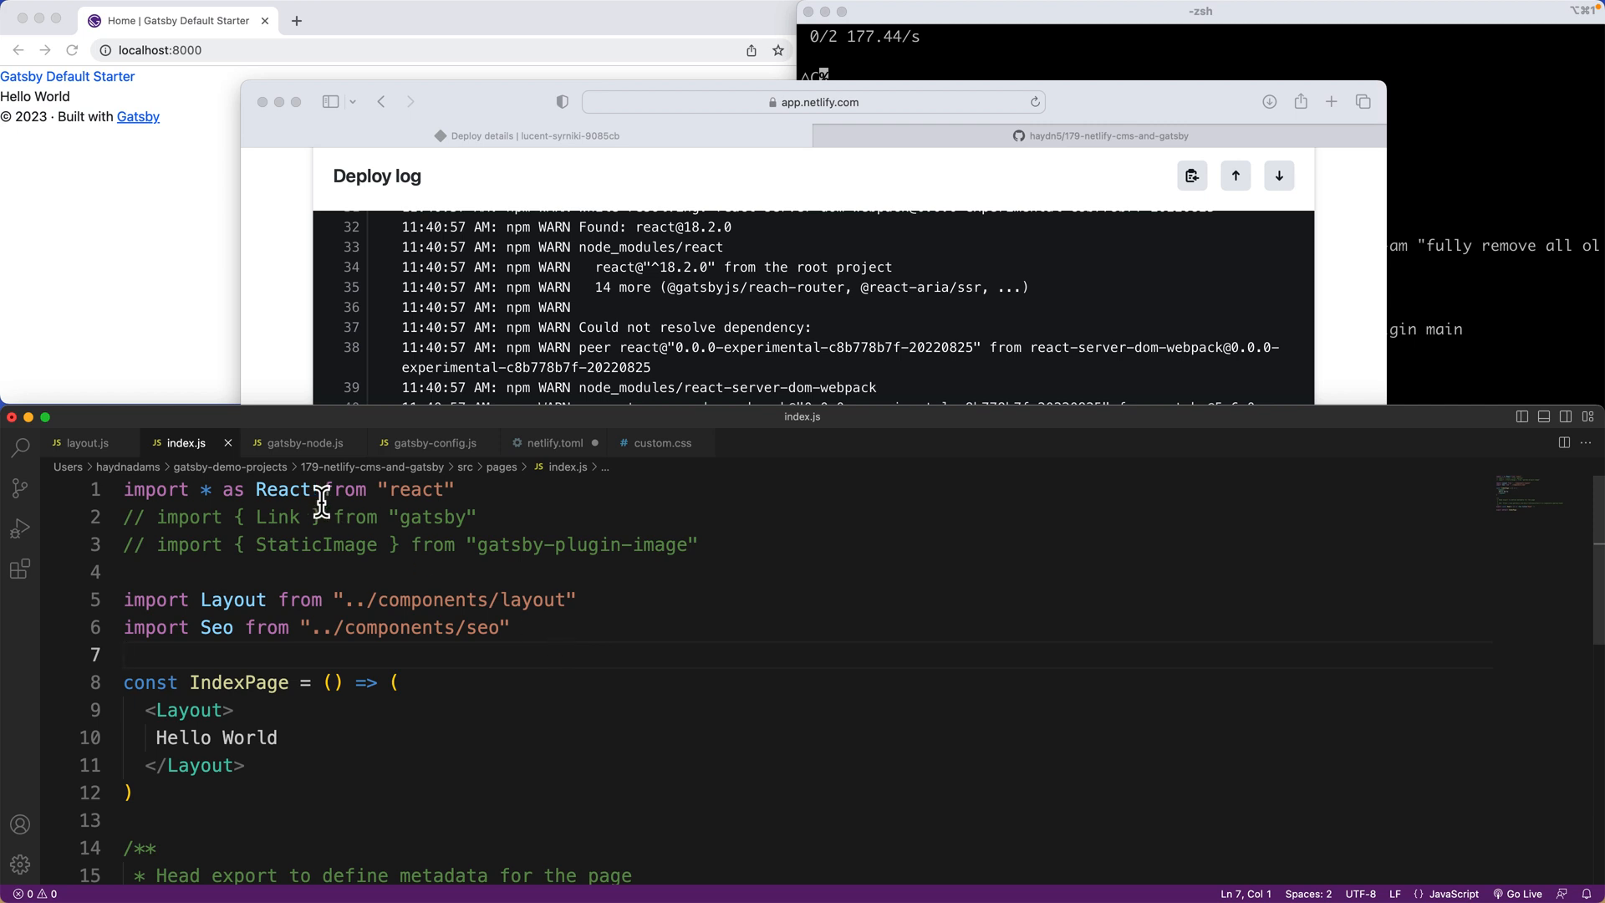
pyautogui.moveTo(375, 516)
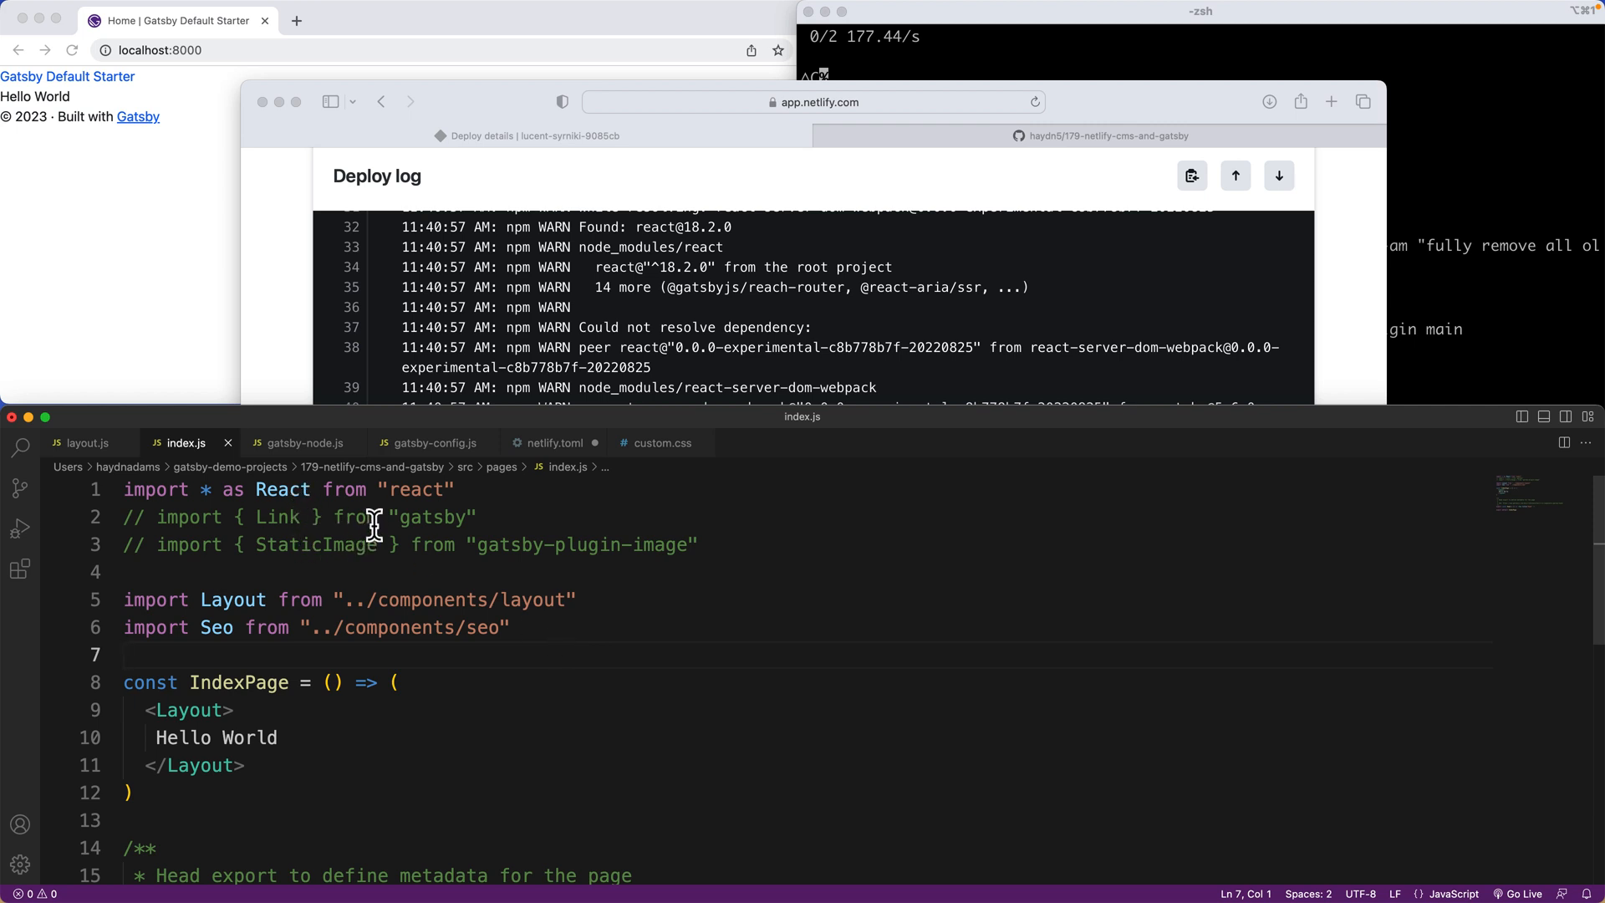
pyautogui.moveTo(397, 545)
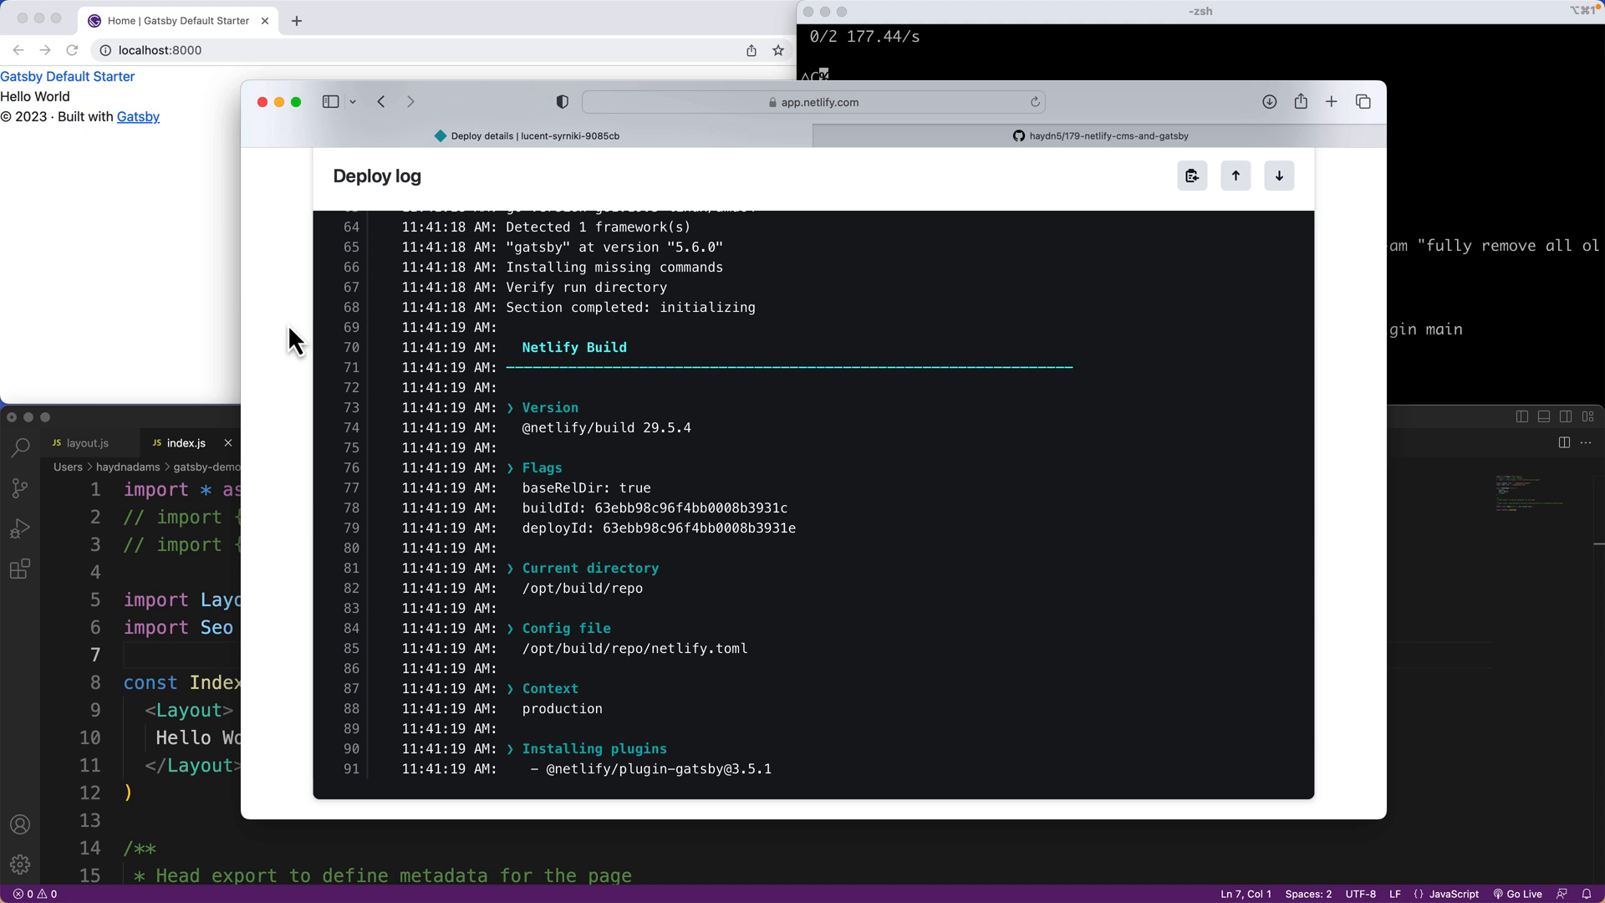
pyautogui.moveTo(609, 433)
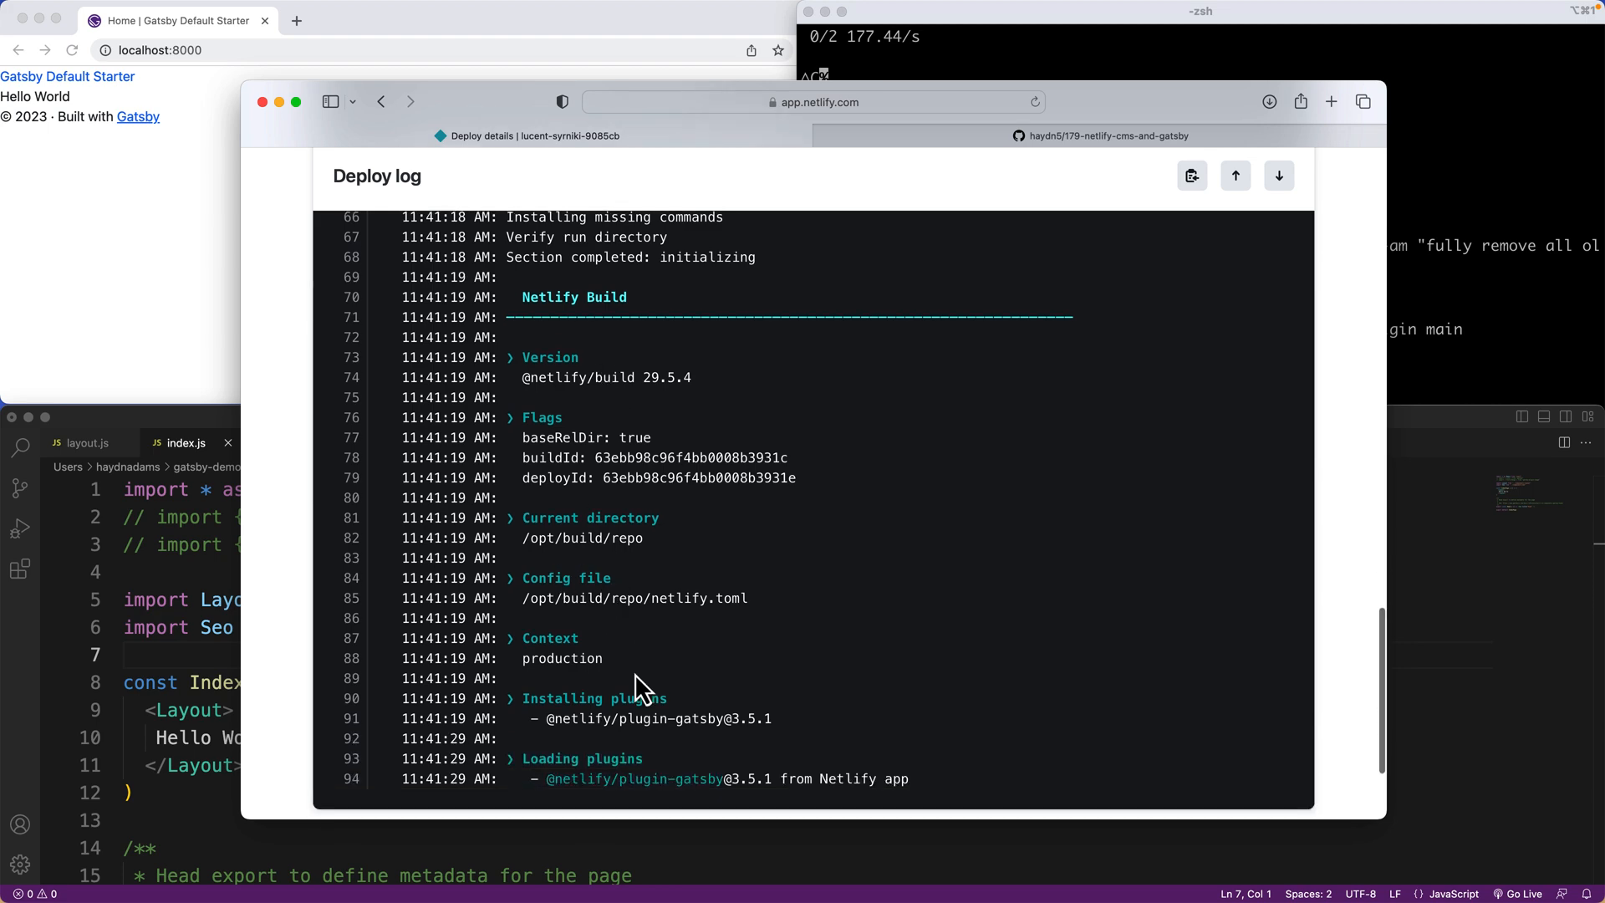
# Follow the deploy log through the successful Gatsby build and JavaScript/CSS bundle steps
pyautogui.scroll(-3)
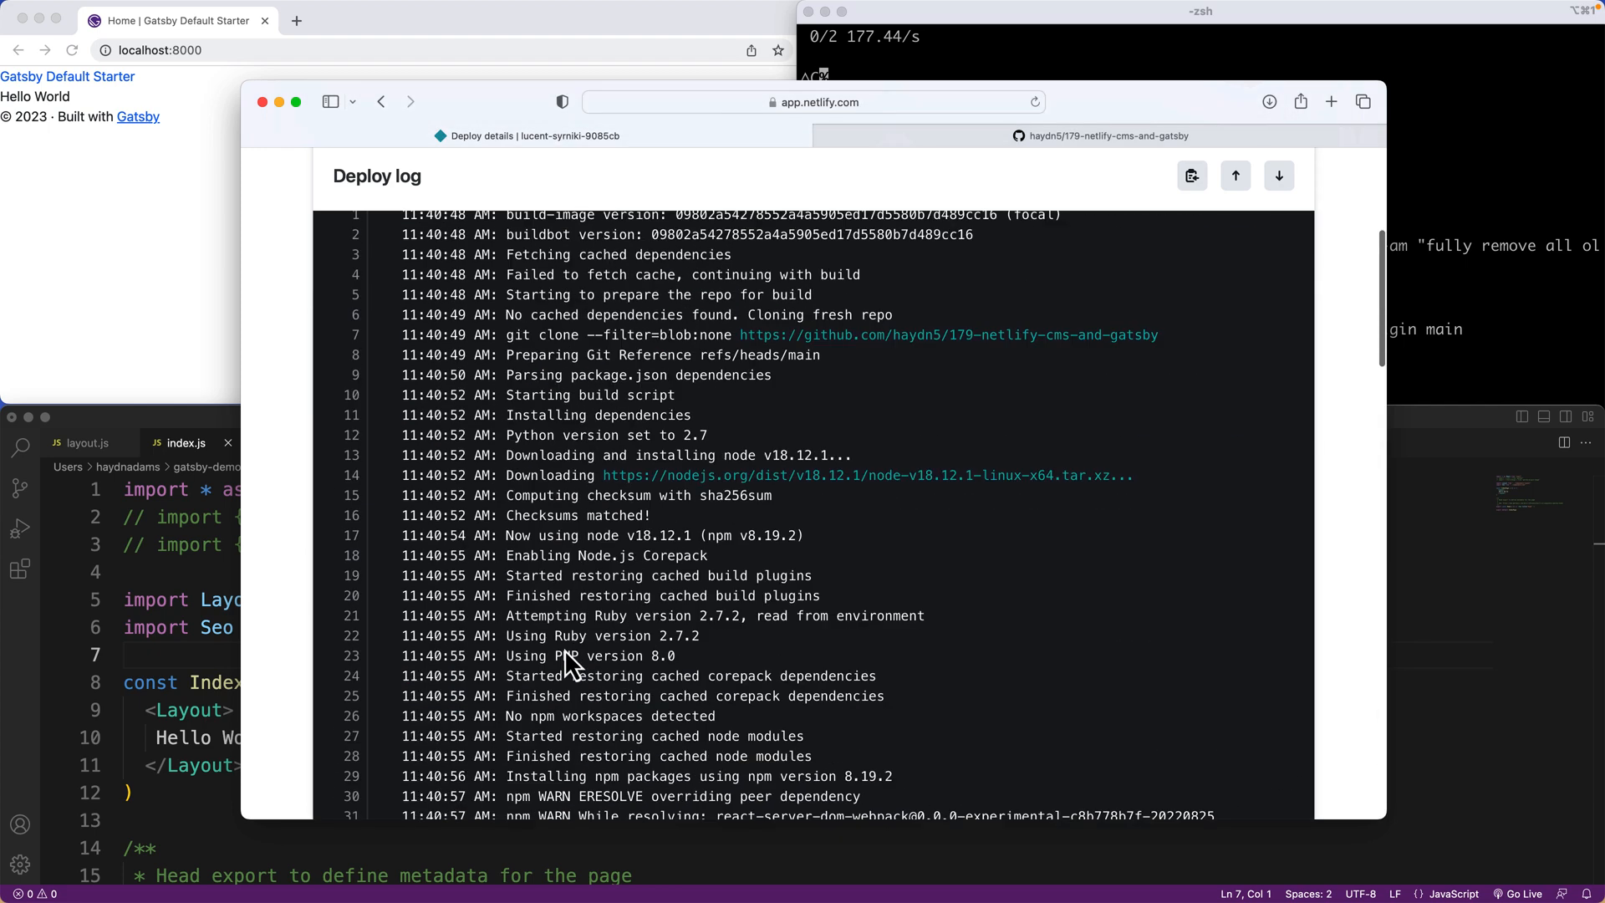
pyautogui.click(381, 101)
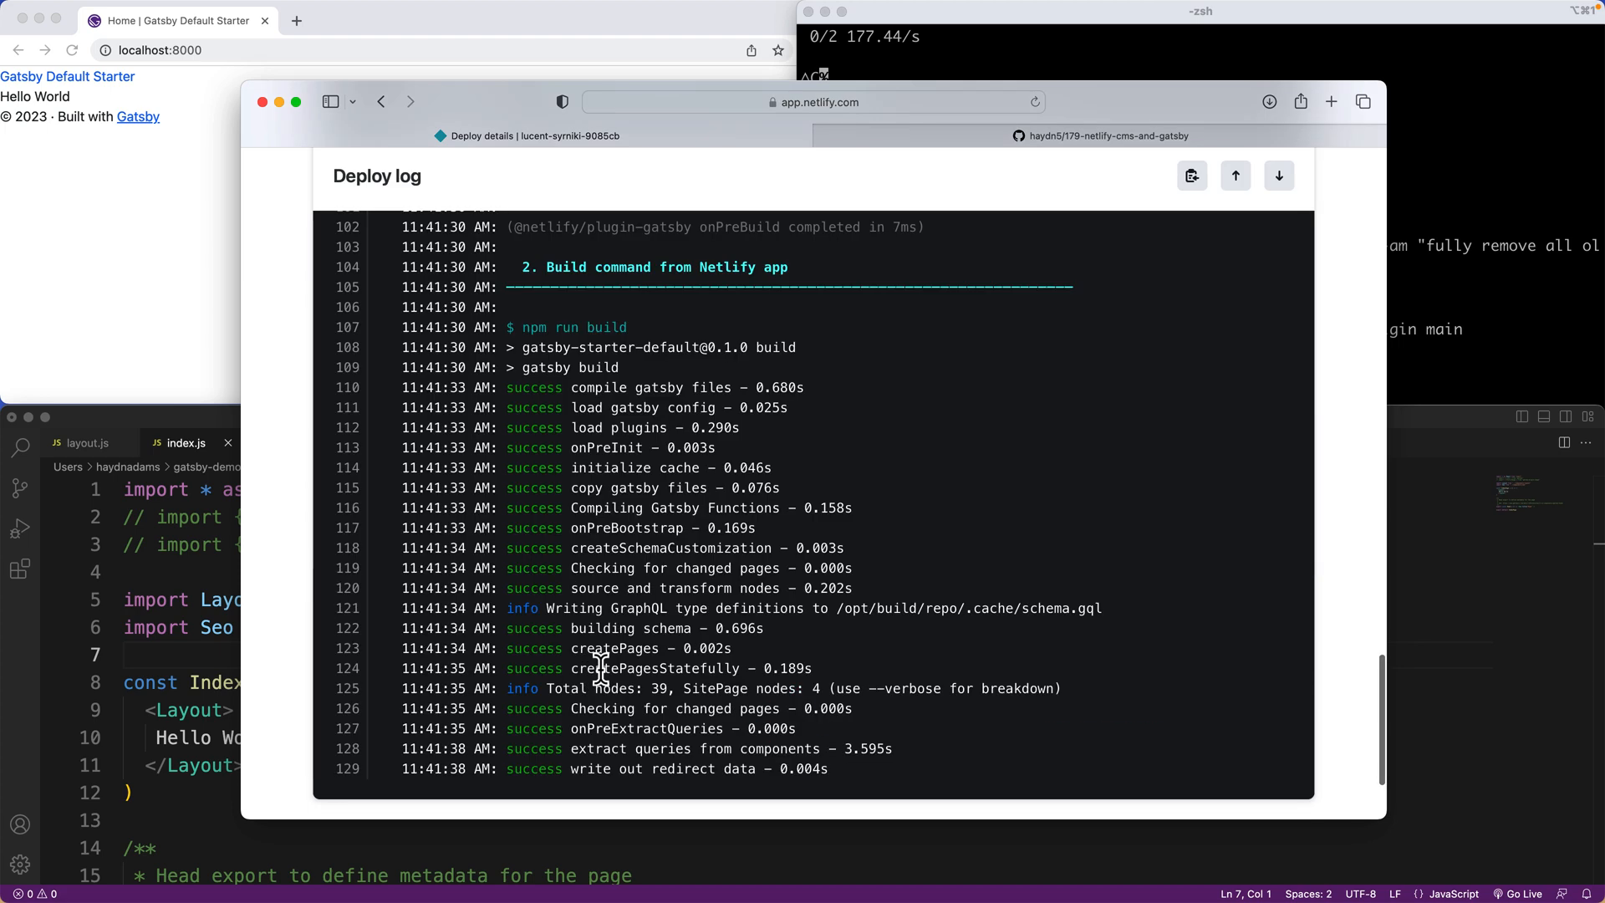
pyautogui.scroll(-3)
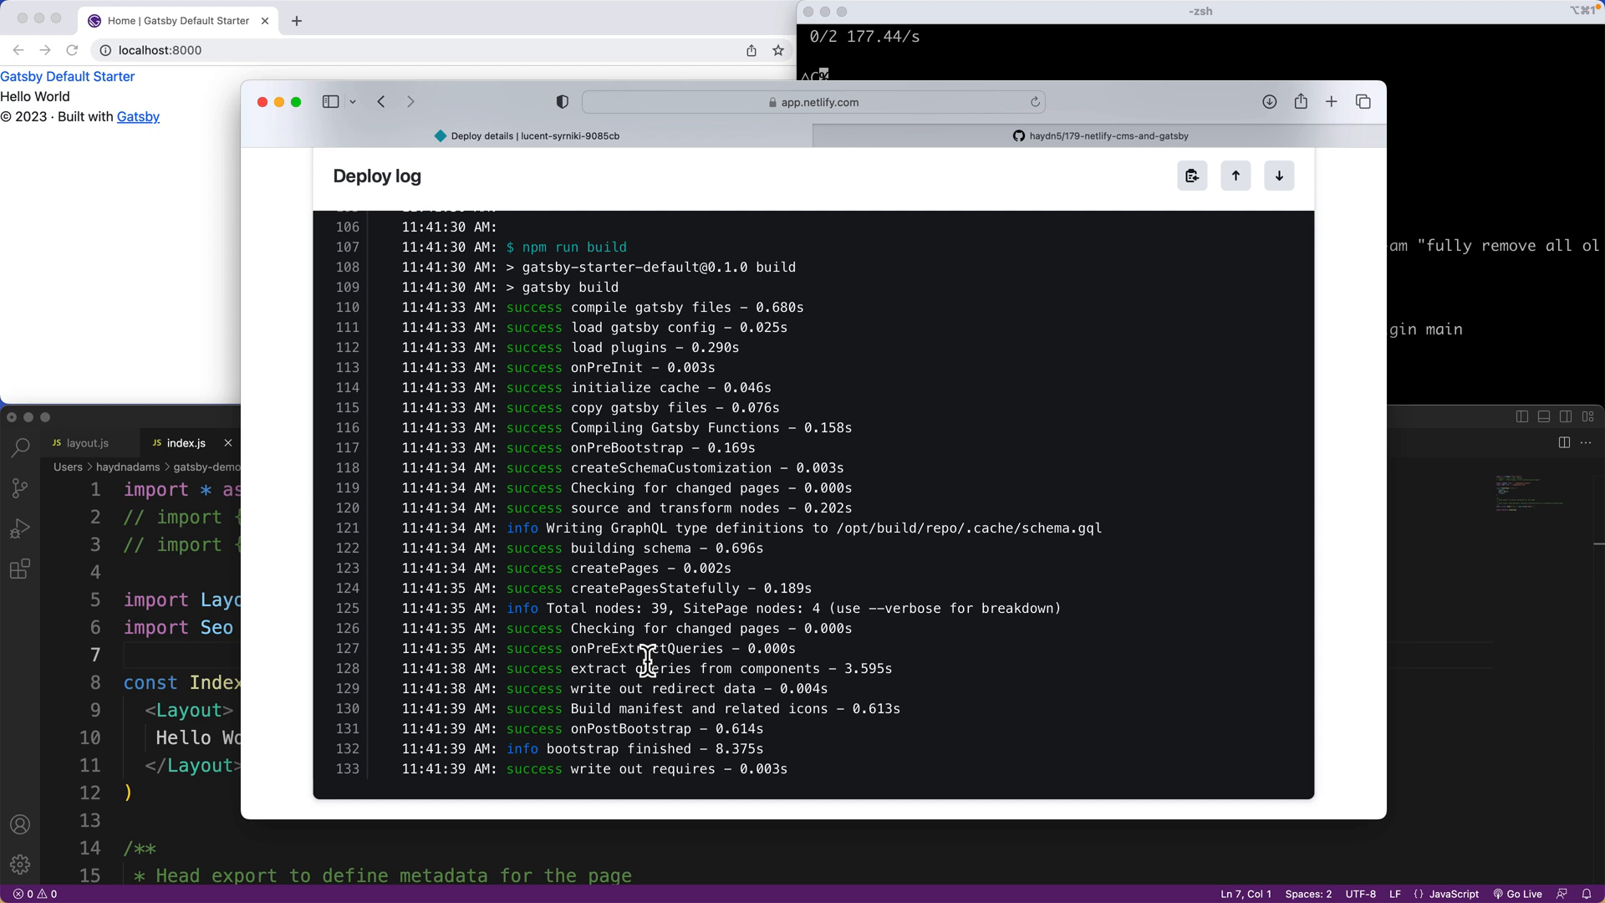
pyautogui.scroll(-3)
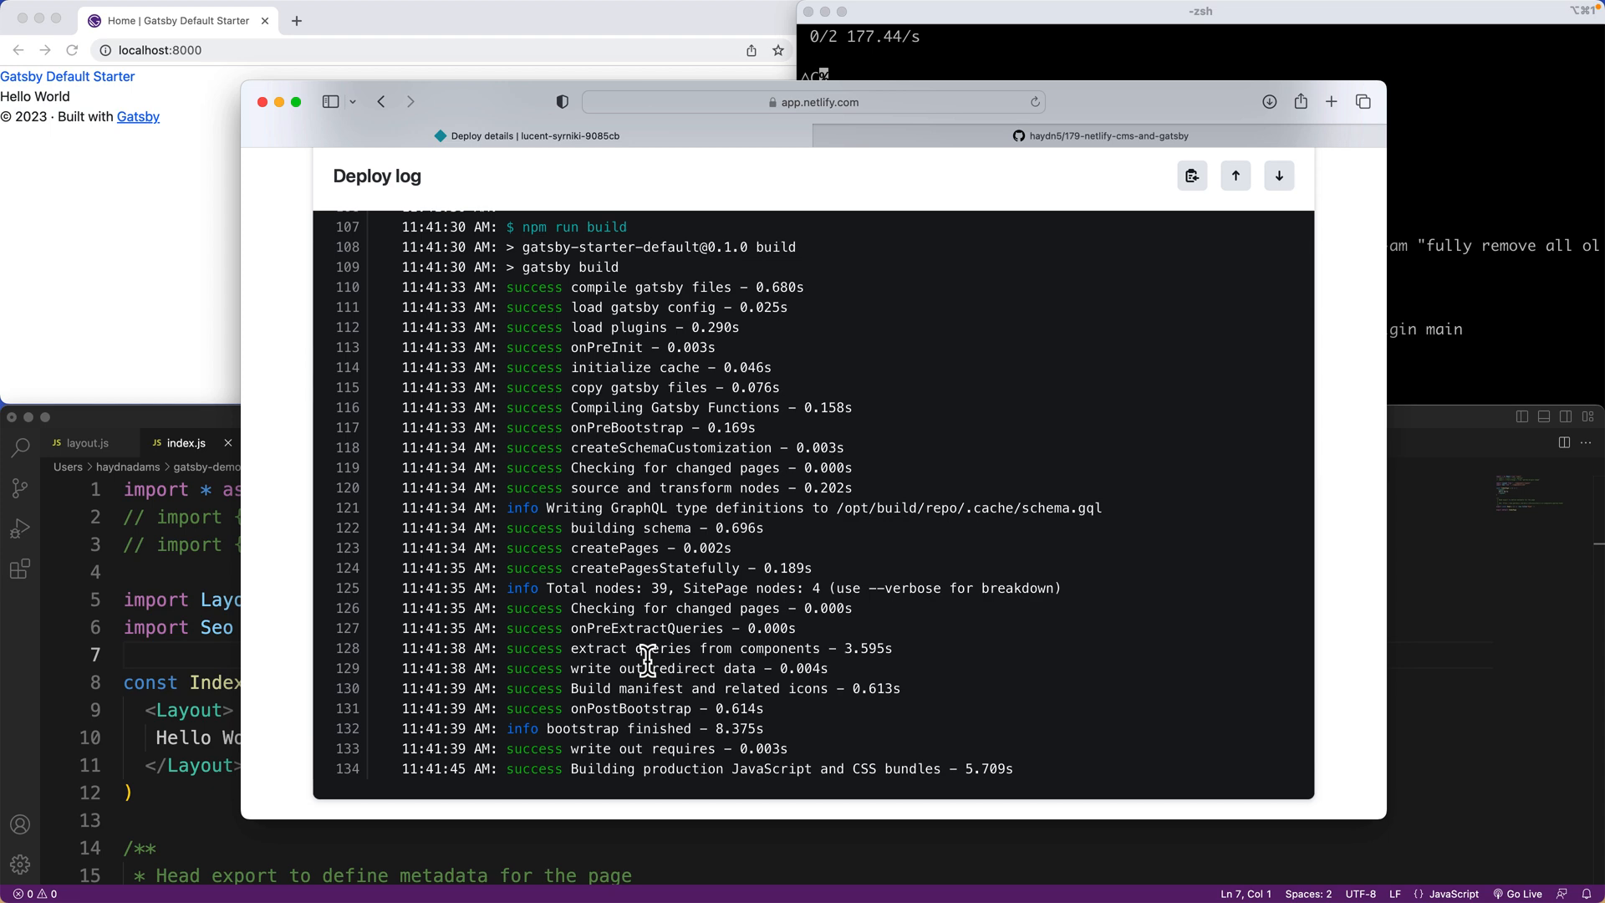
pyautogui.scroll(-3)
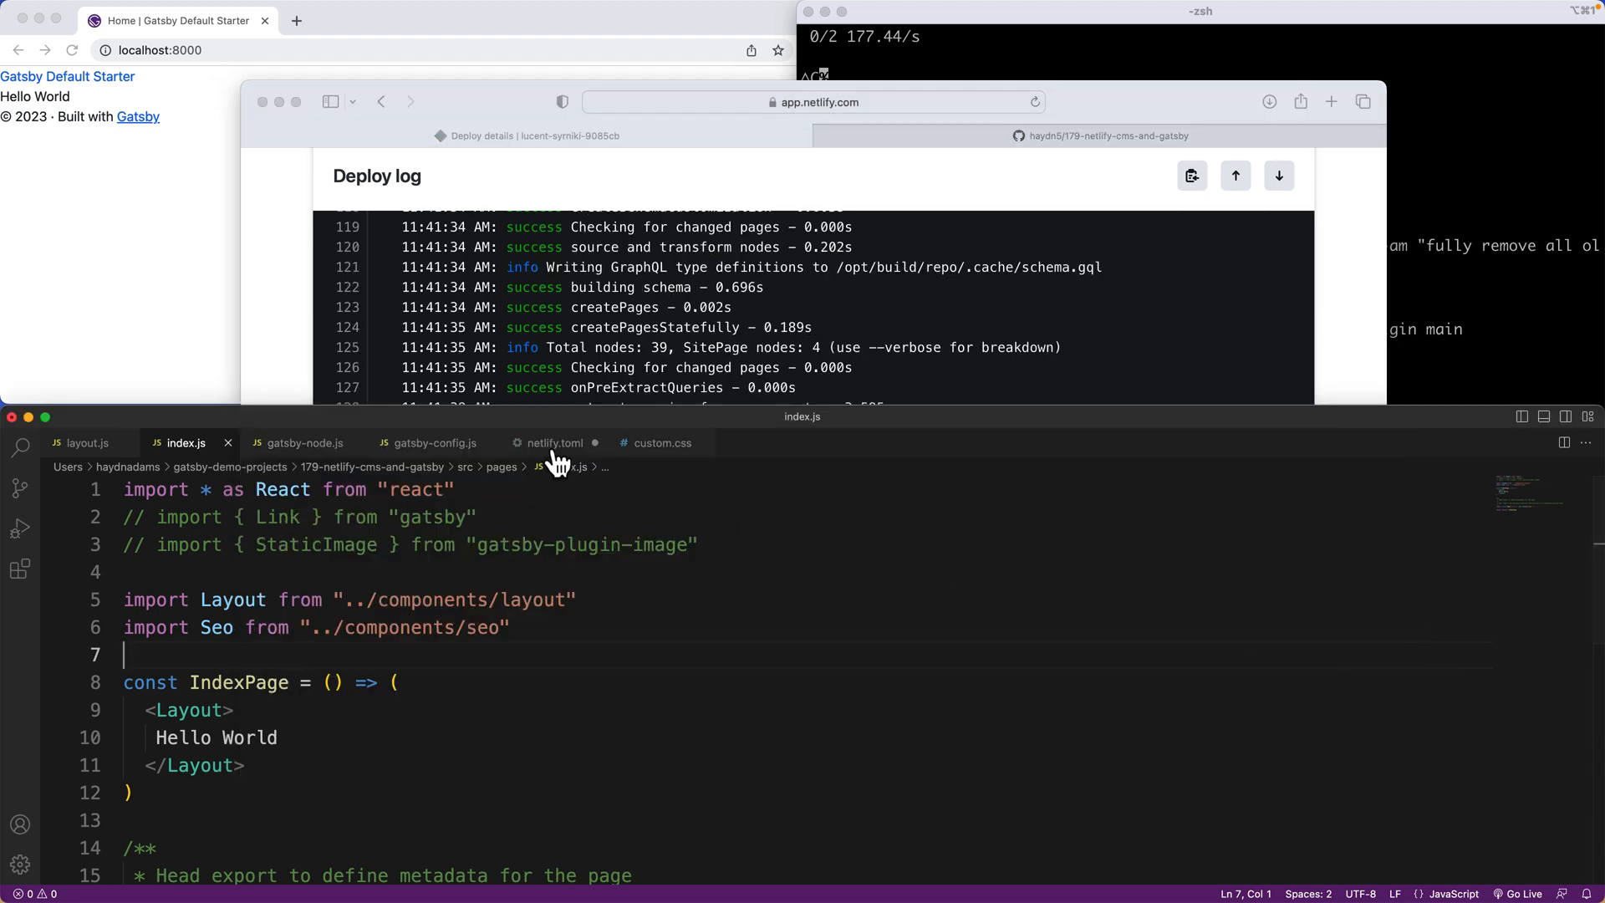
# Check netlify.toml for the NODE_VERSION 18.12.1 build environment setting
pyautogui.click(555, 443)
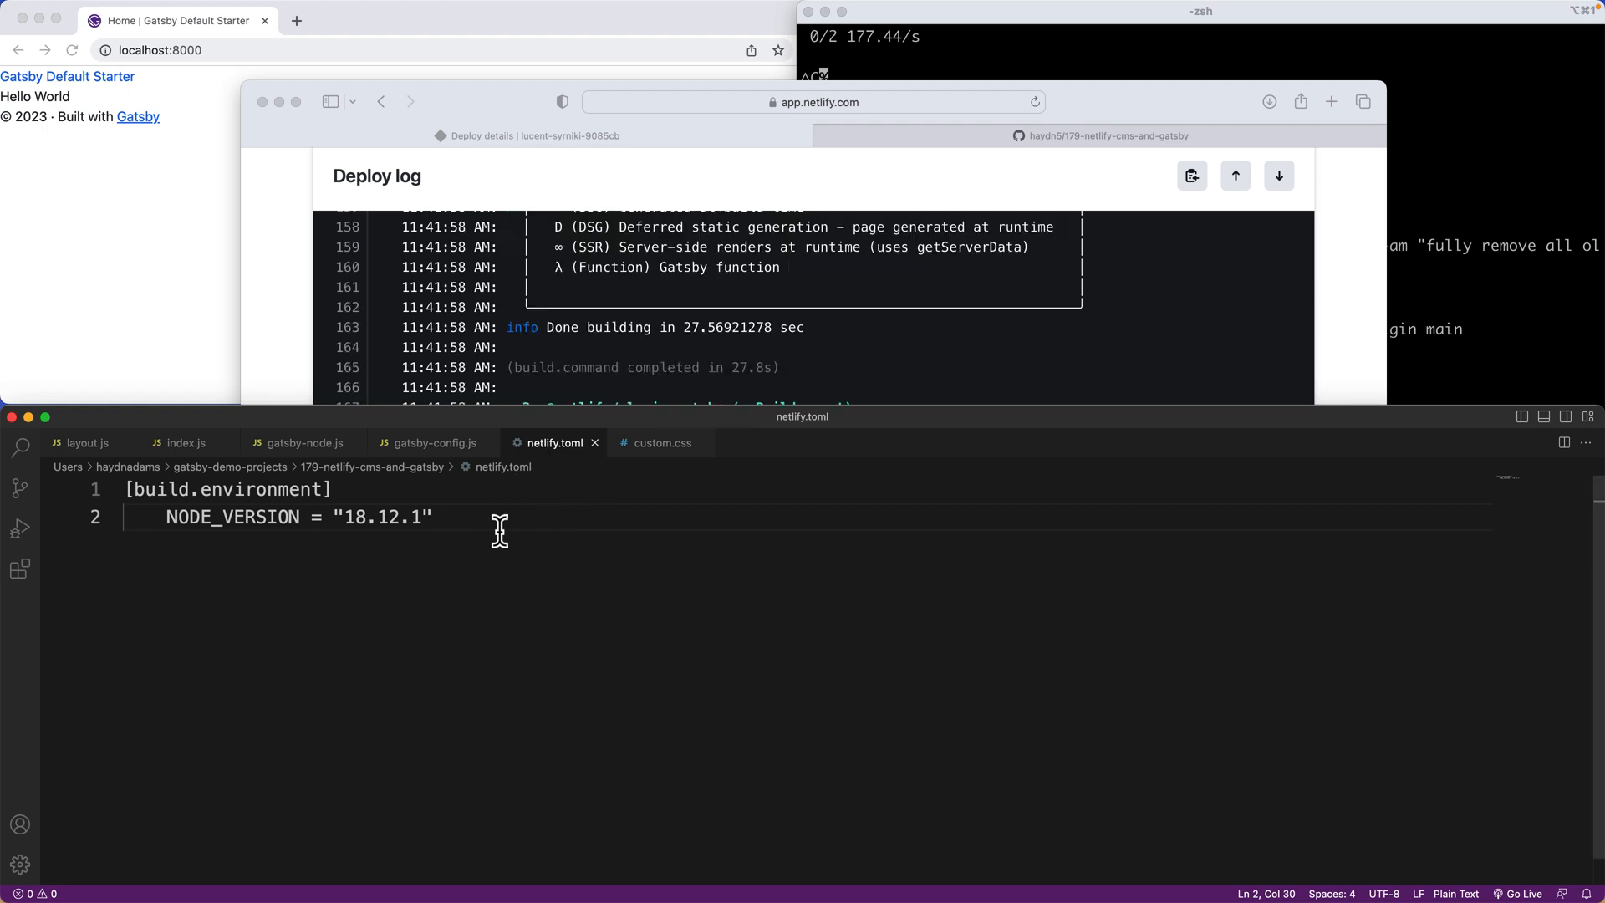
pyautogui.scroll(-3)
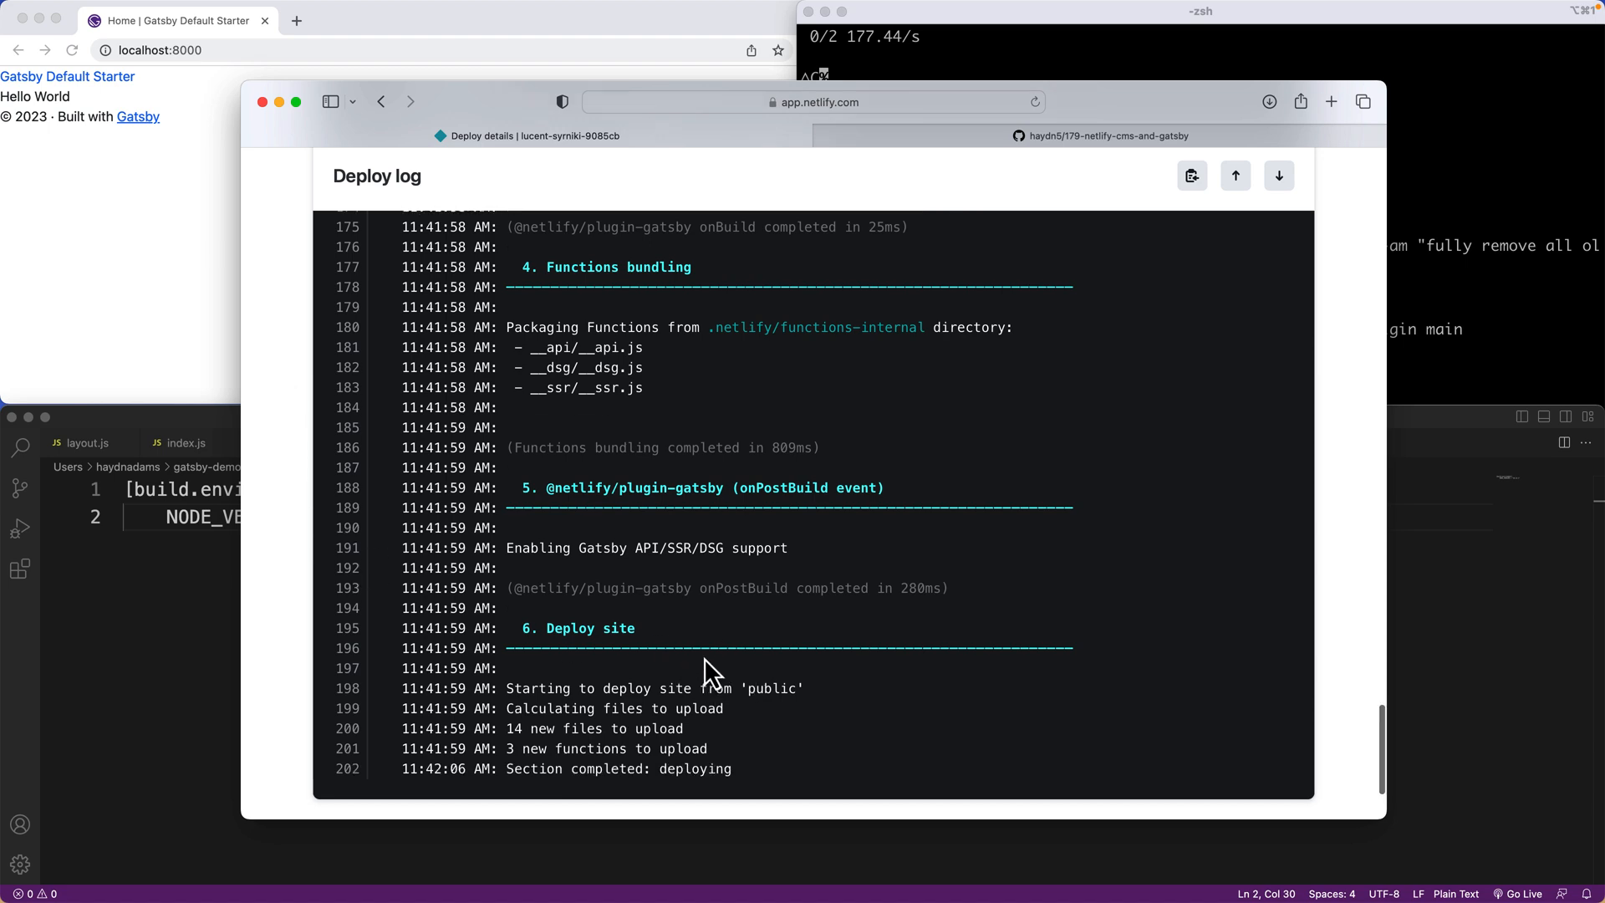
# Scroll the deploy log down to the 'Site is live' message
pyautogui.scroll(-3)
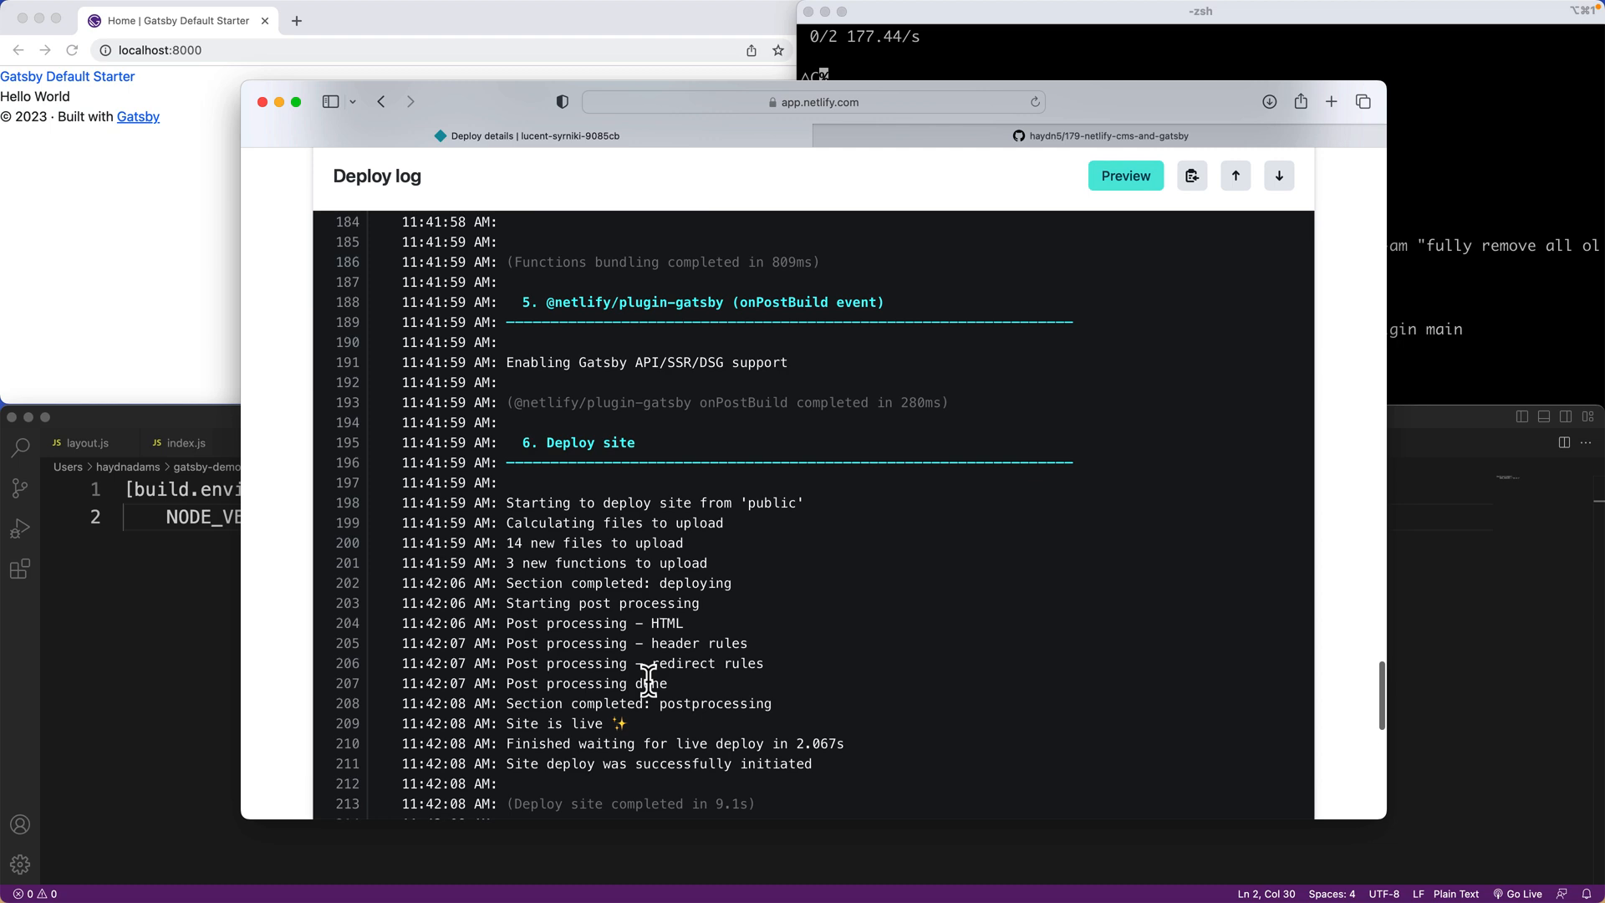
pyautogui.scroll(-3)
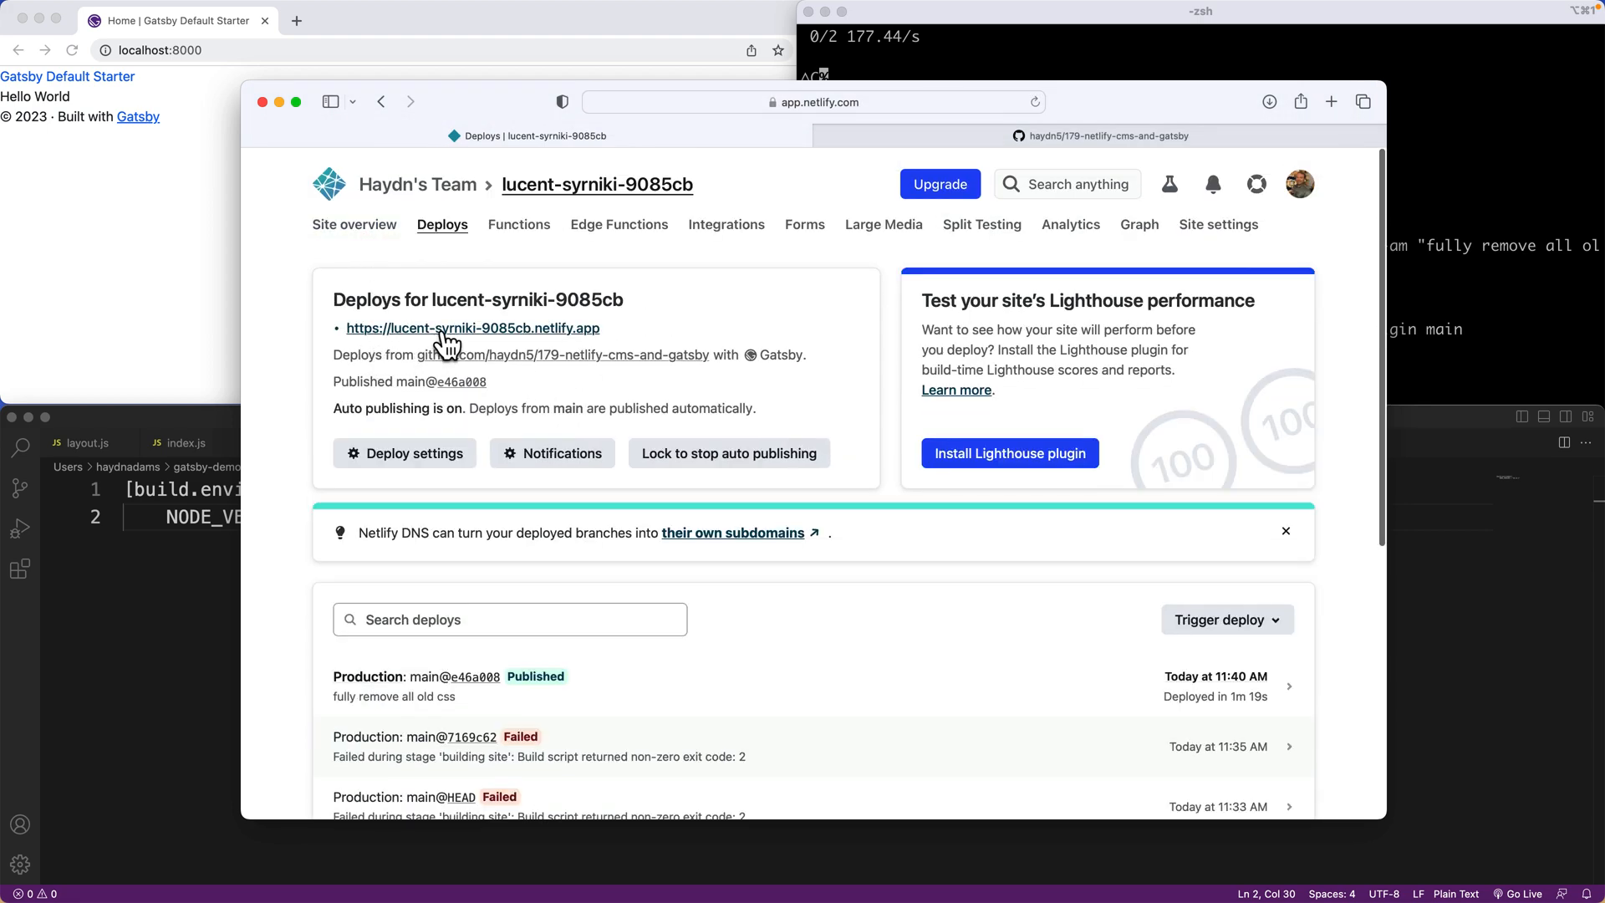
pyautogui.moveTo(522, 343)
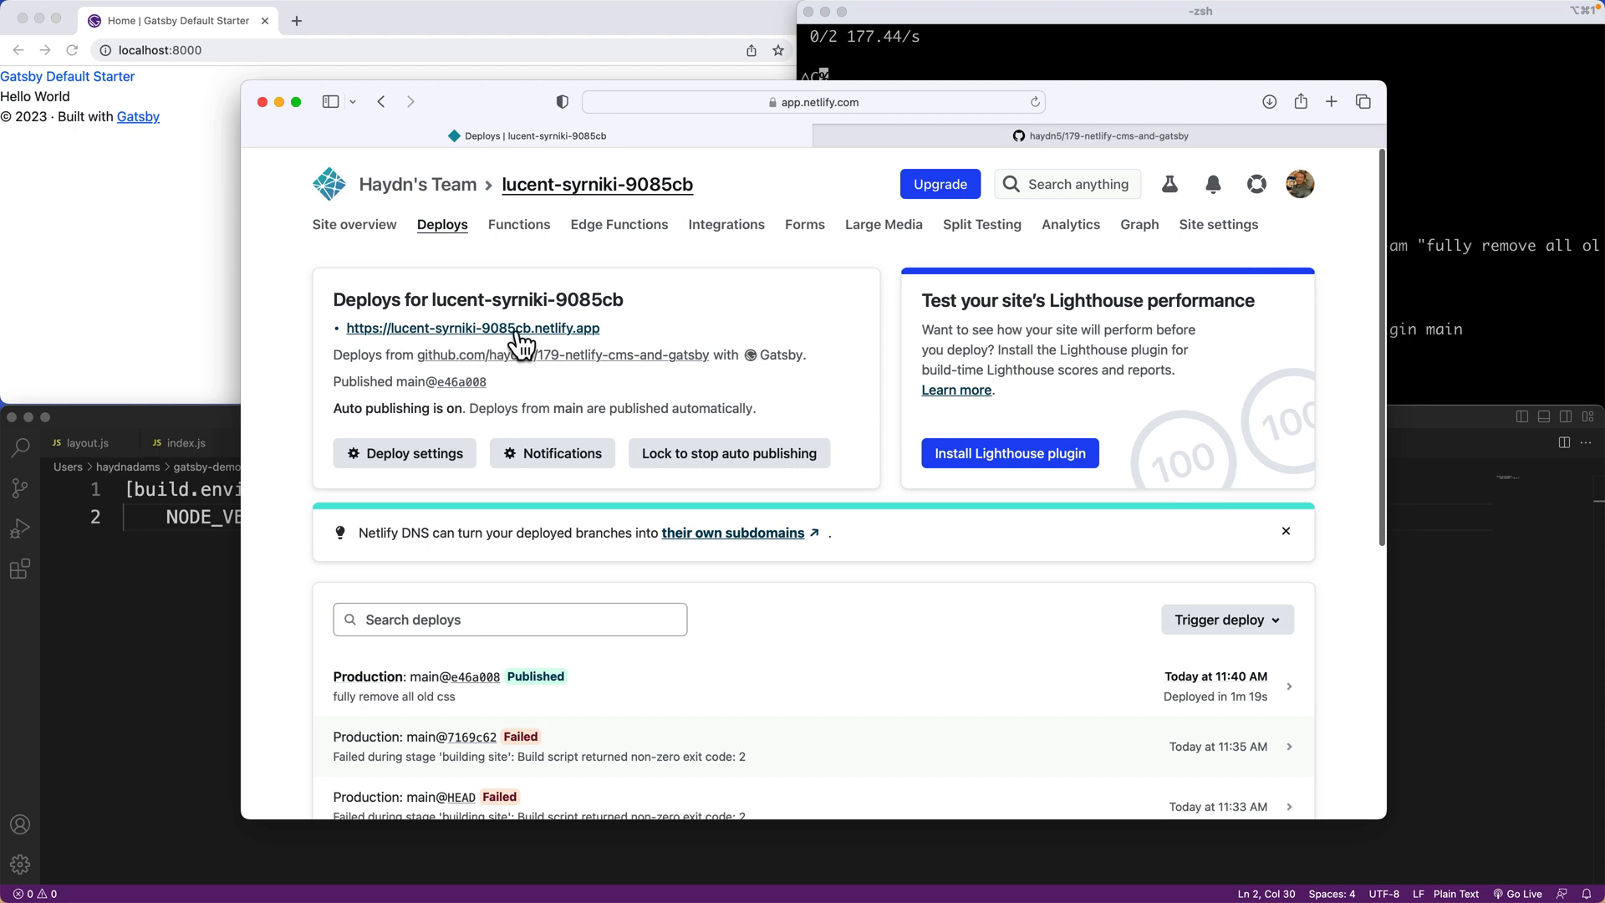
pyautogui.moveTo(552, 384)
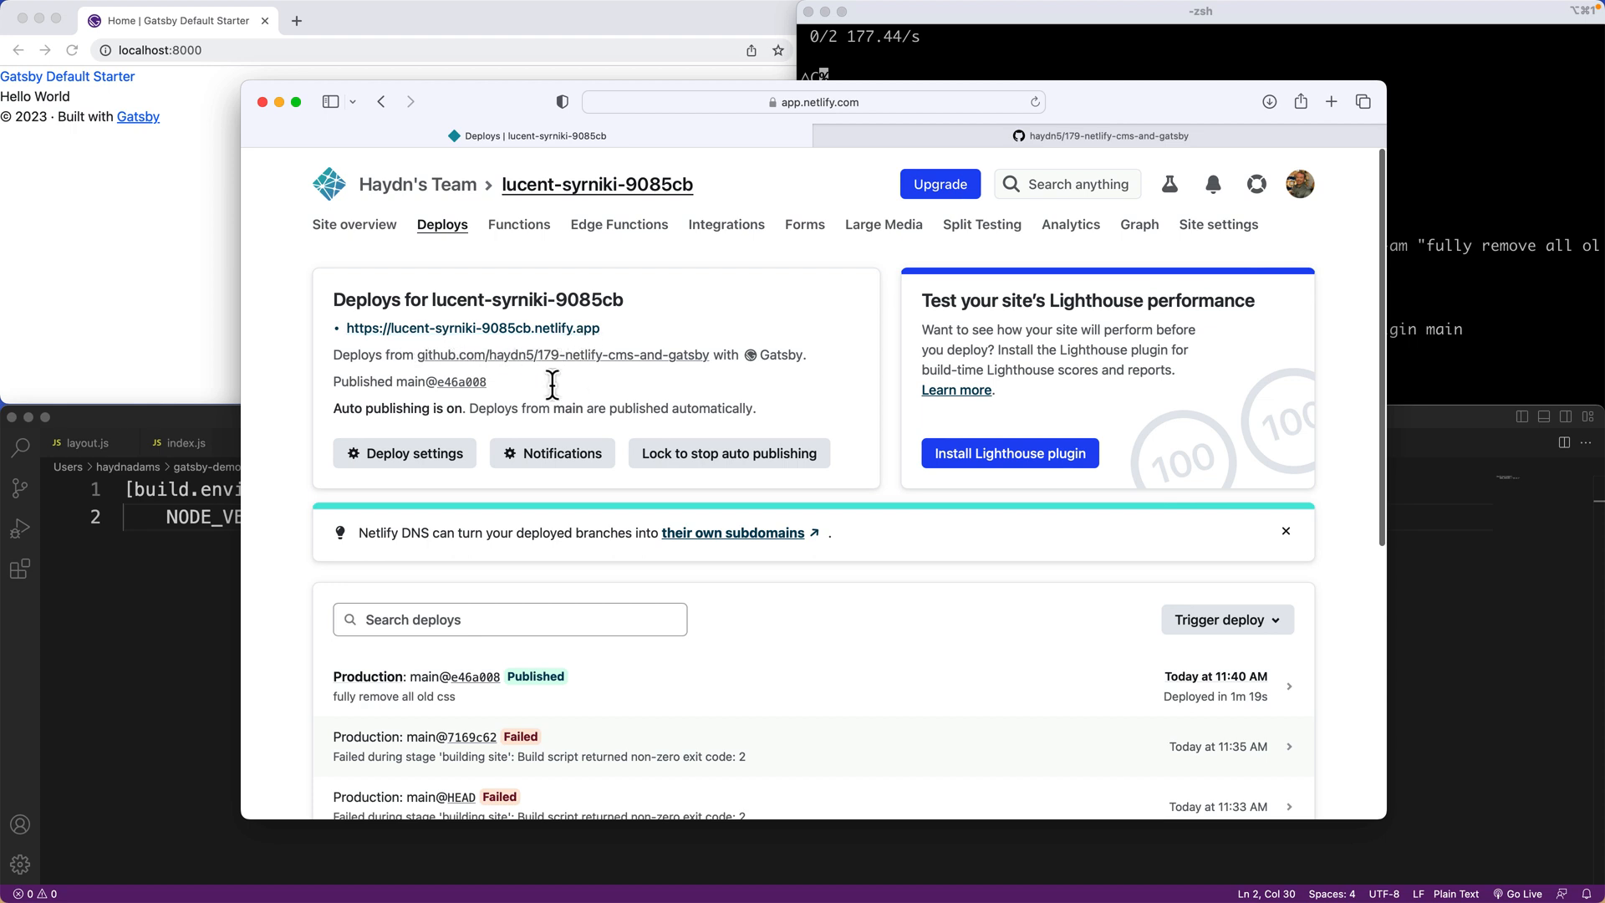
# Change the site name to netlify-cms-and-gatsby in the site settings and save
pyautogui.click(1218, 224)
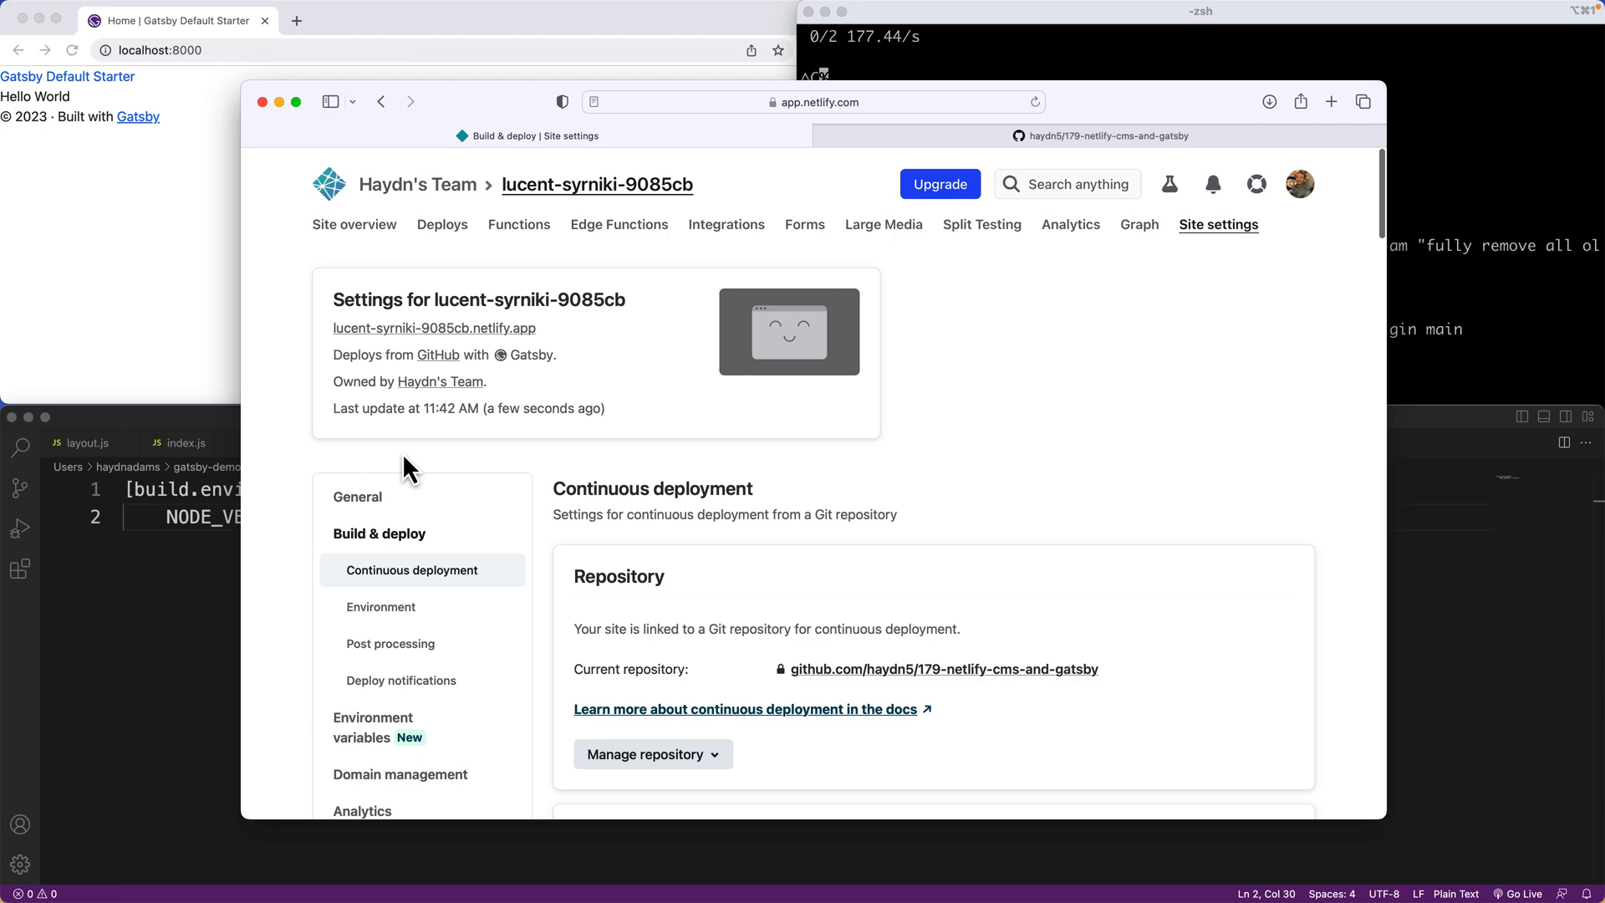
pyautogui.click(354, 224)
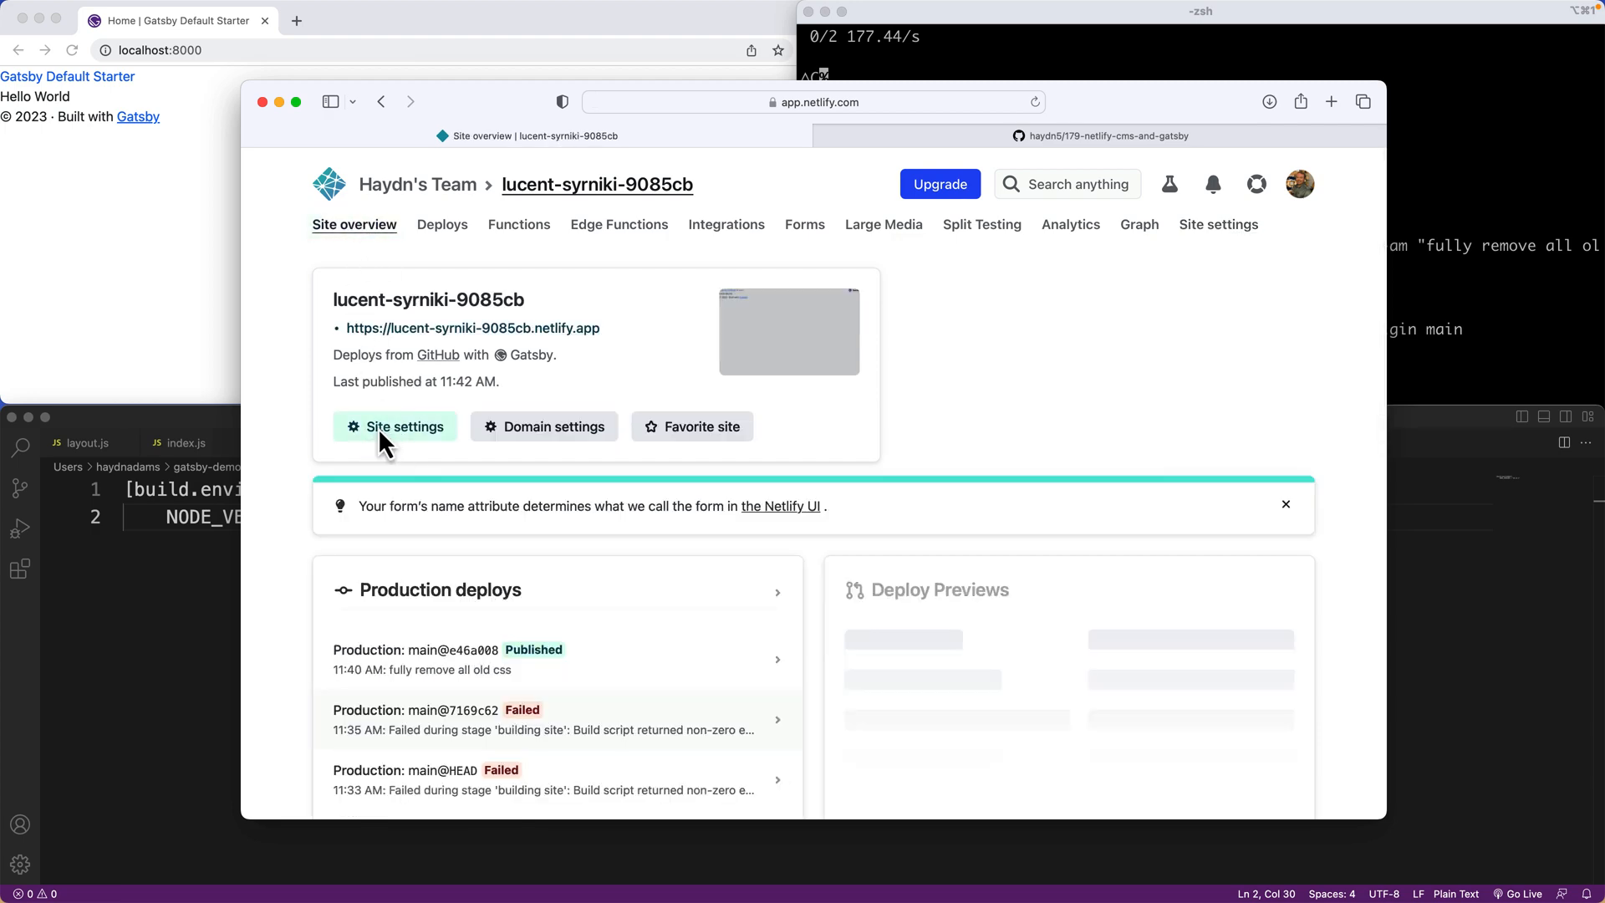
pyautogui.click(405, 426)
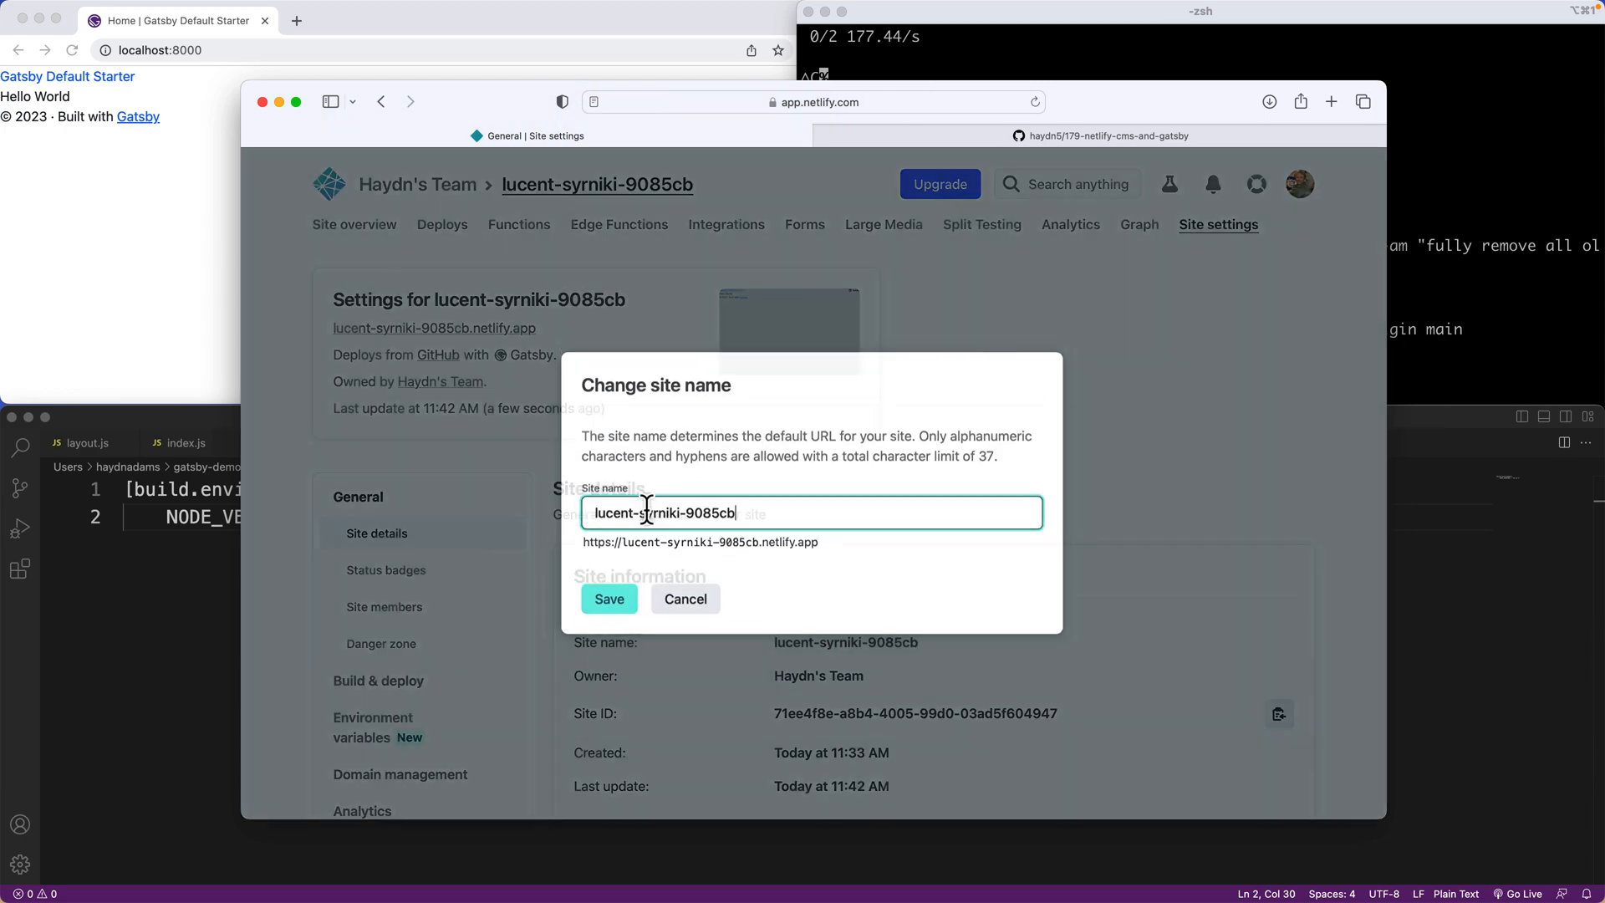
pyautogui.write('met')
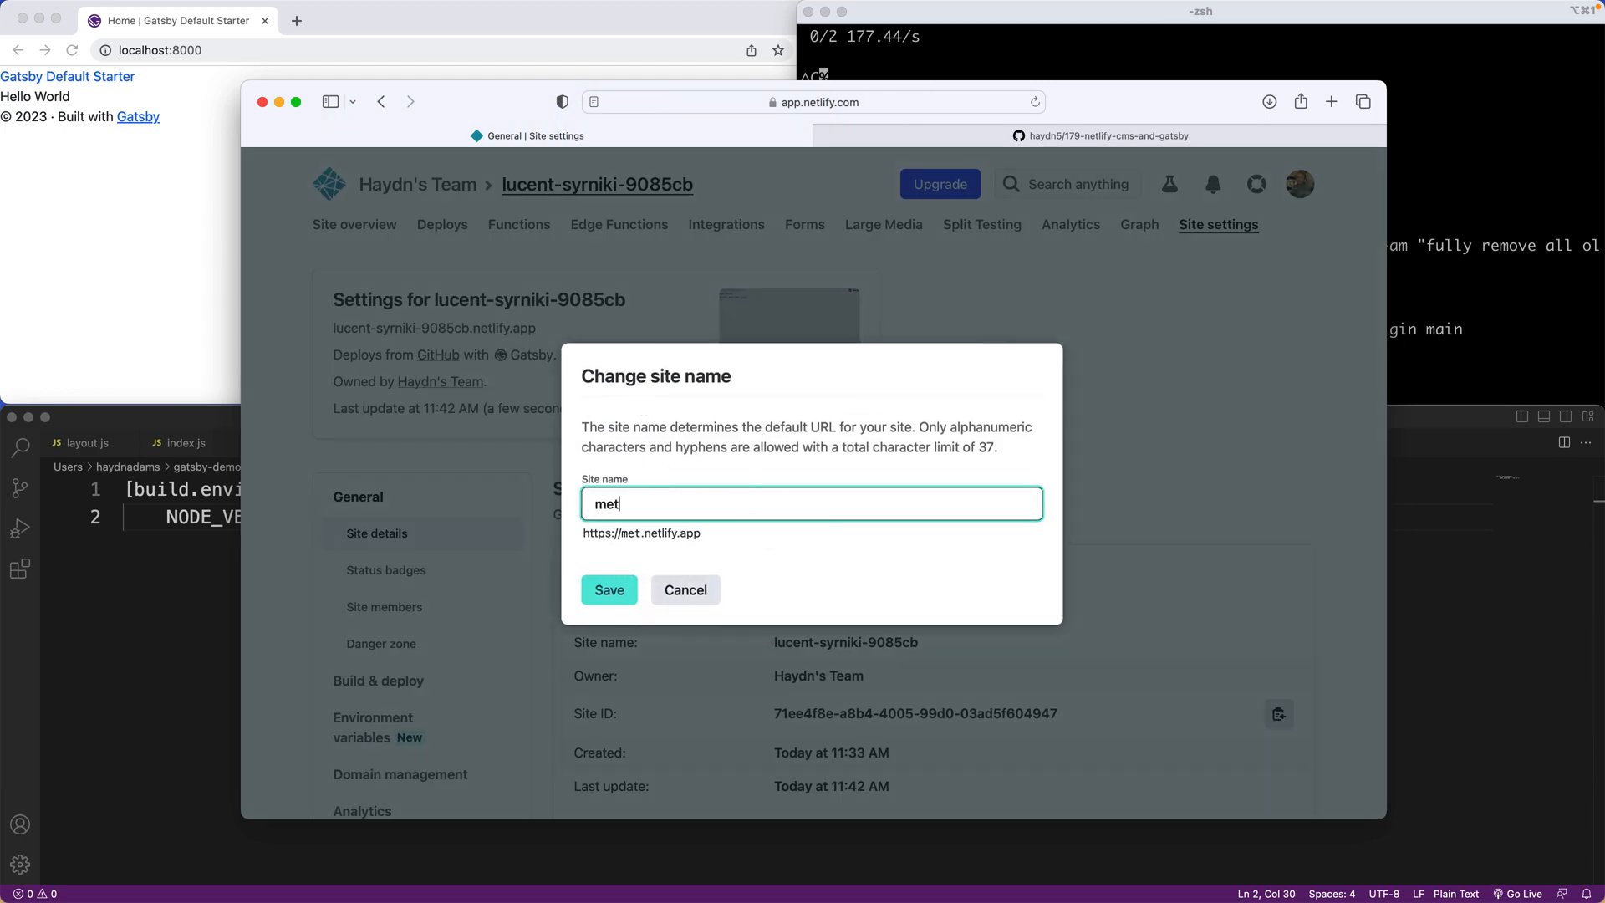
pyautogui.write('netlify-cms-and-g')
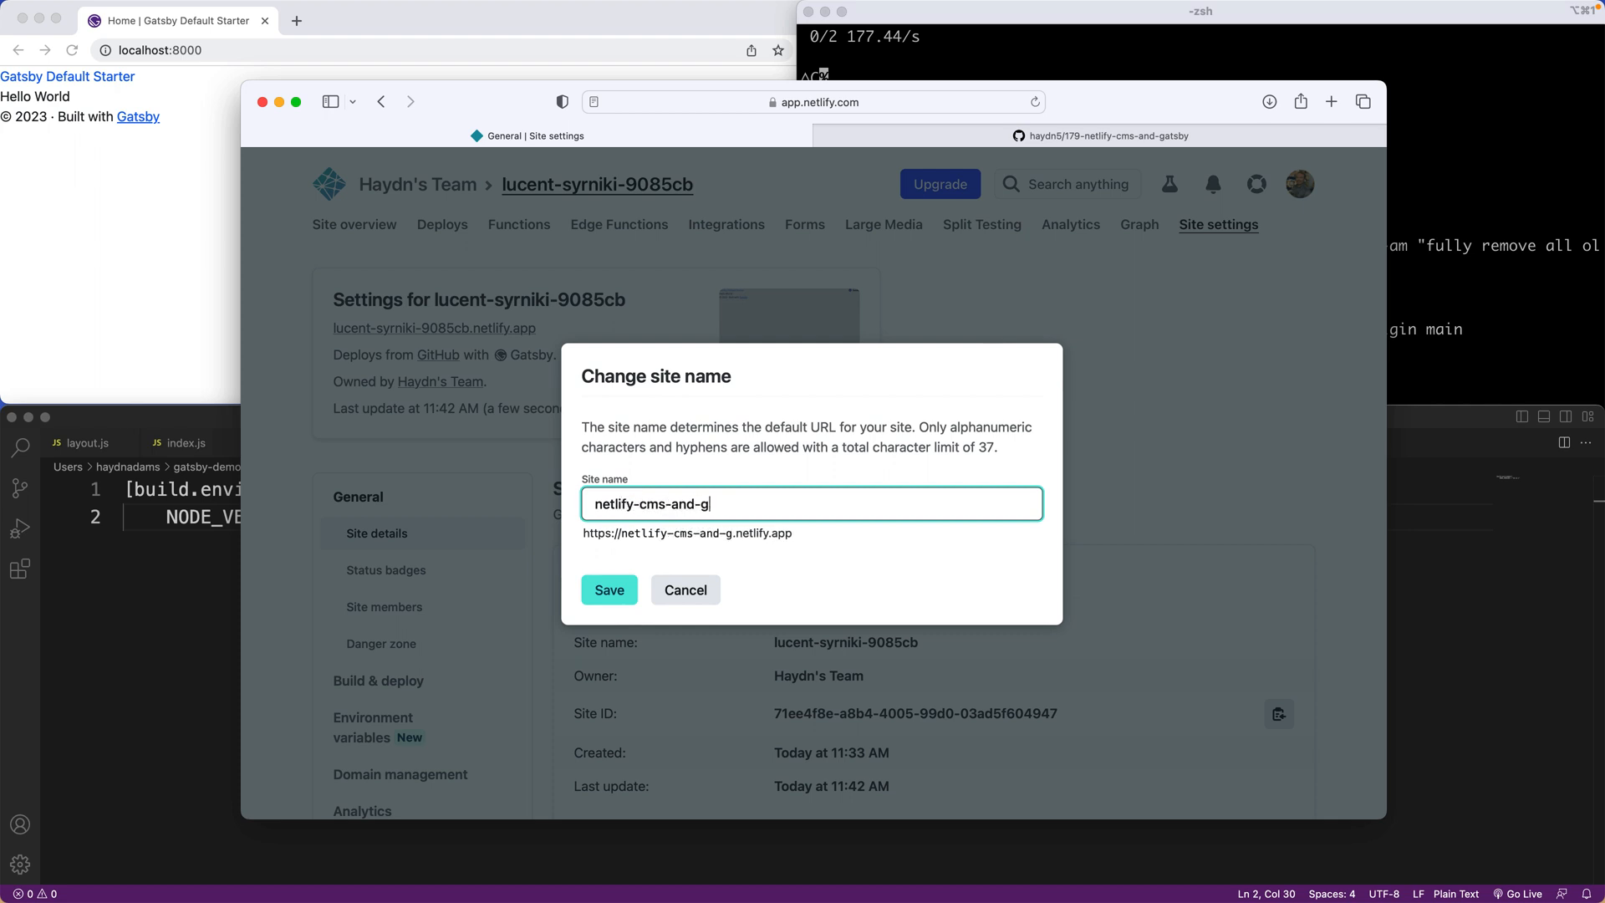
pyautogui.write('atsb')
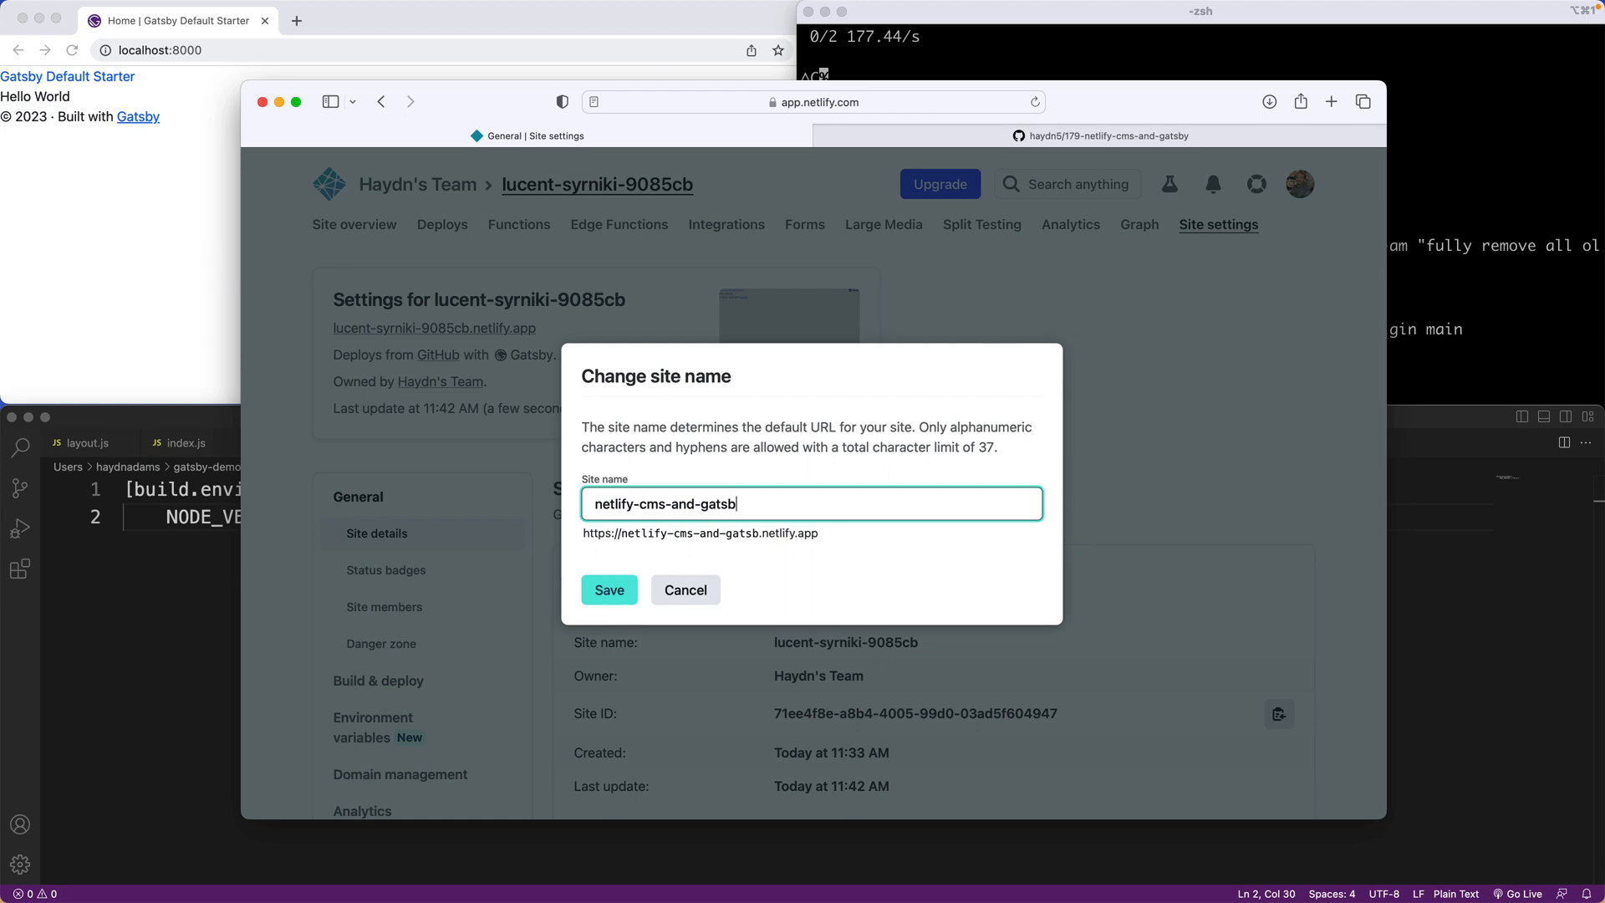
pyautogui.click(609, 598)
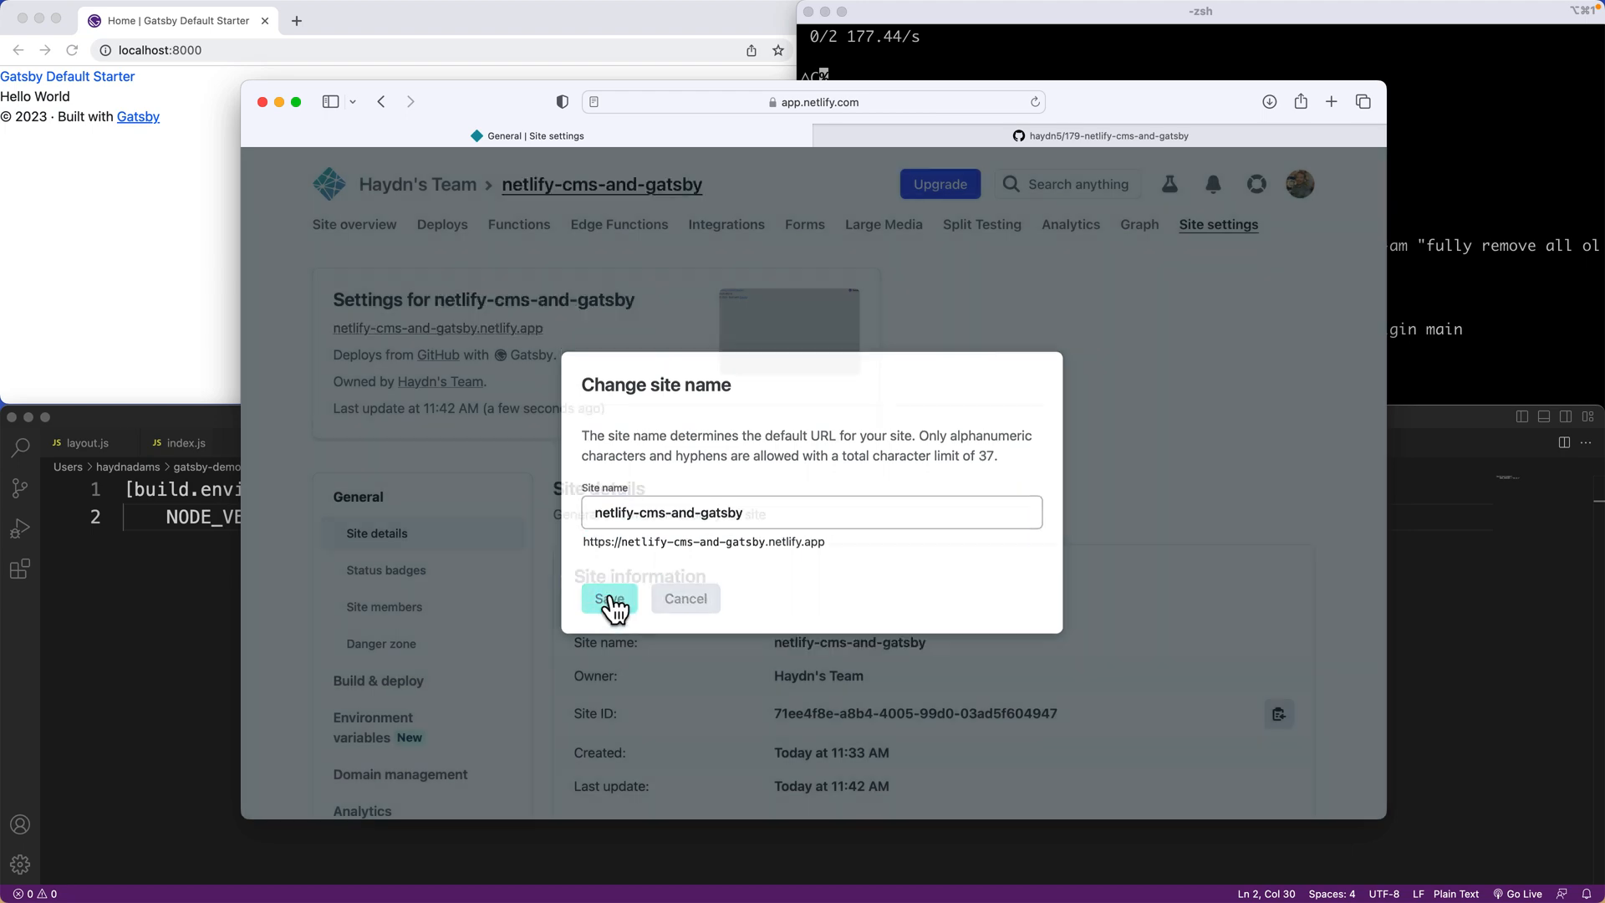
pyautogui.click(609, 598)
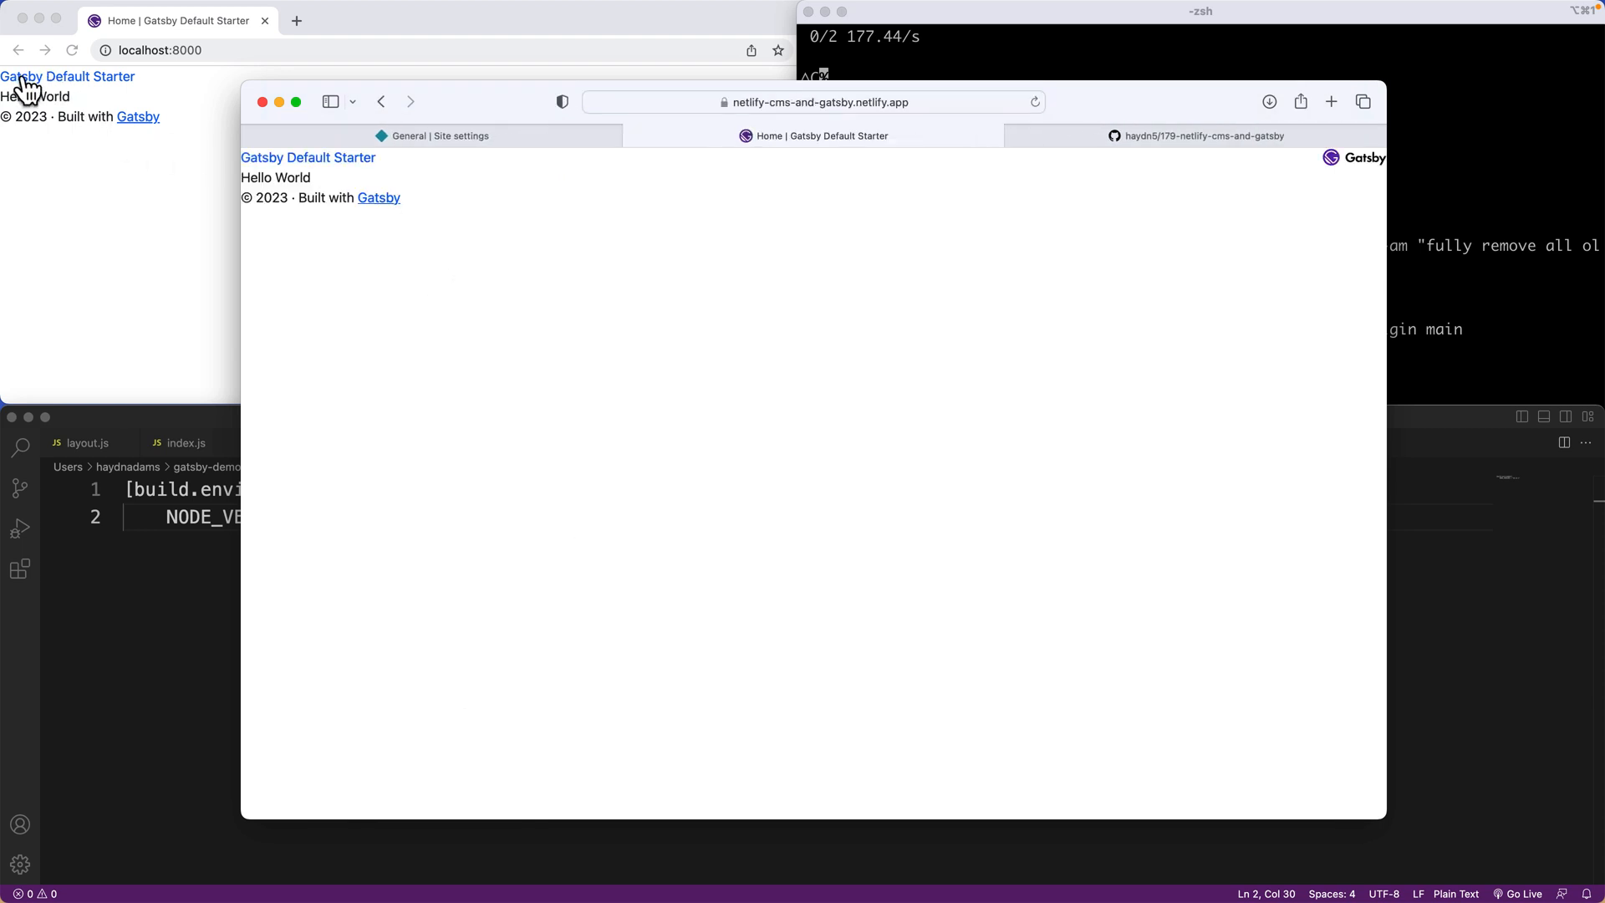
pyautogui.moveTo(325, 206)
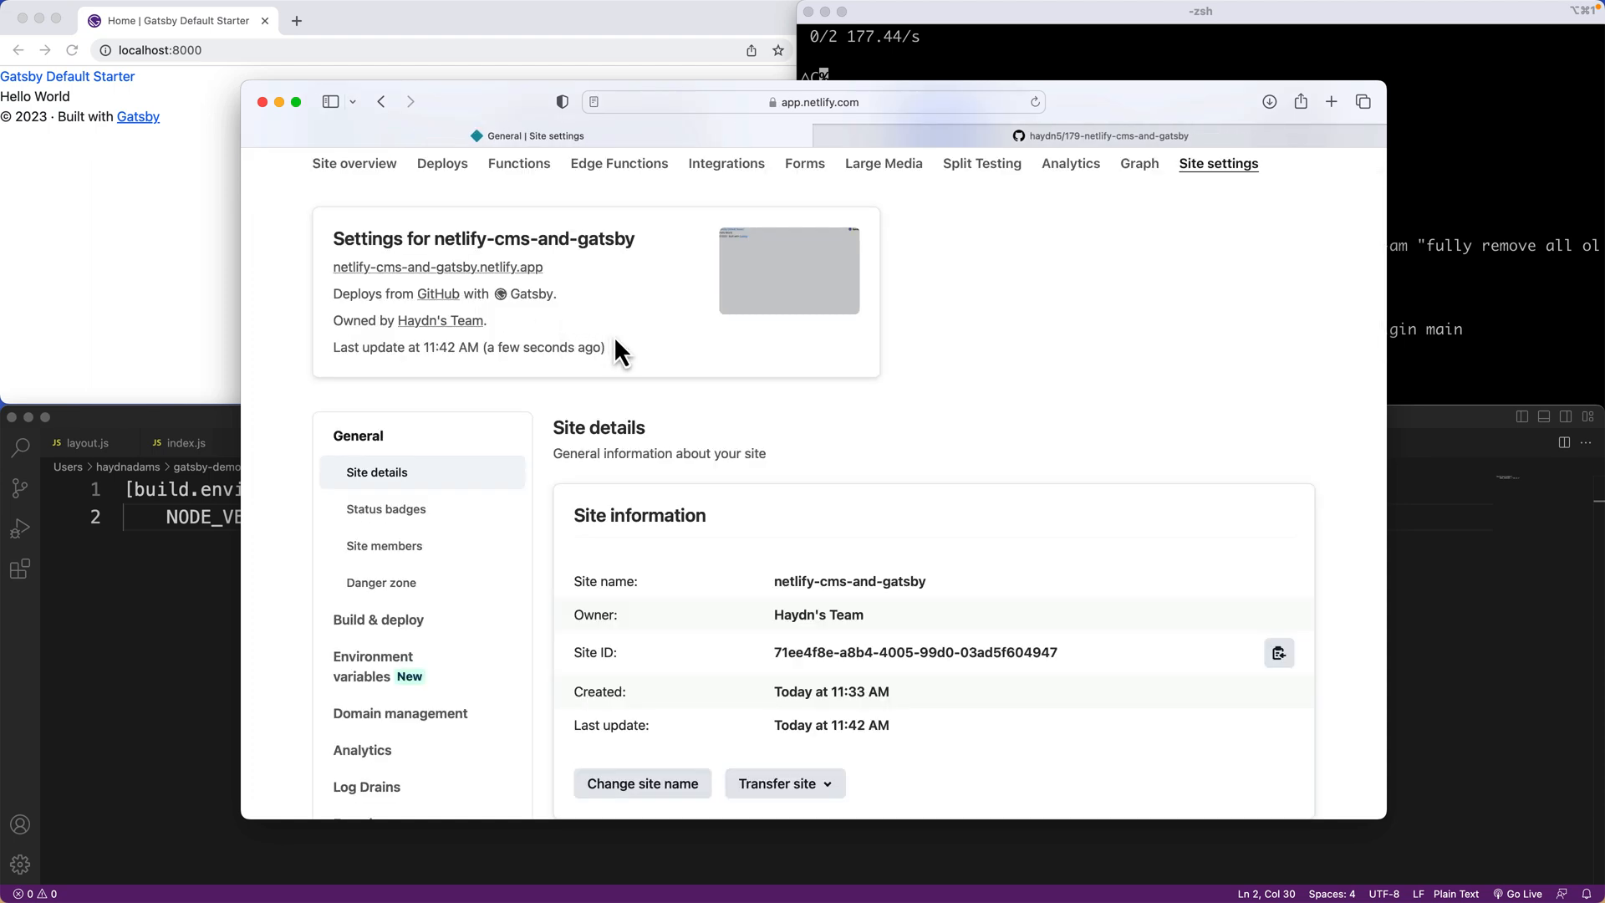
pyautogui.moveTo(638, 345)
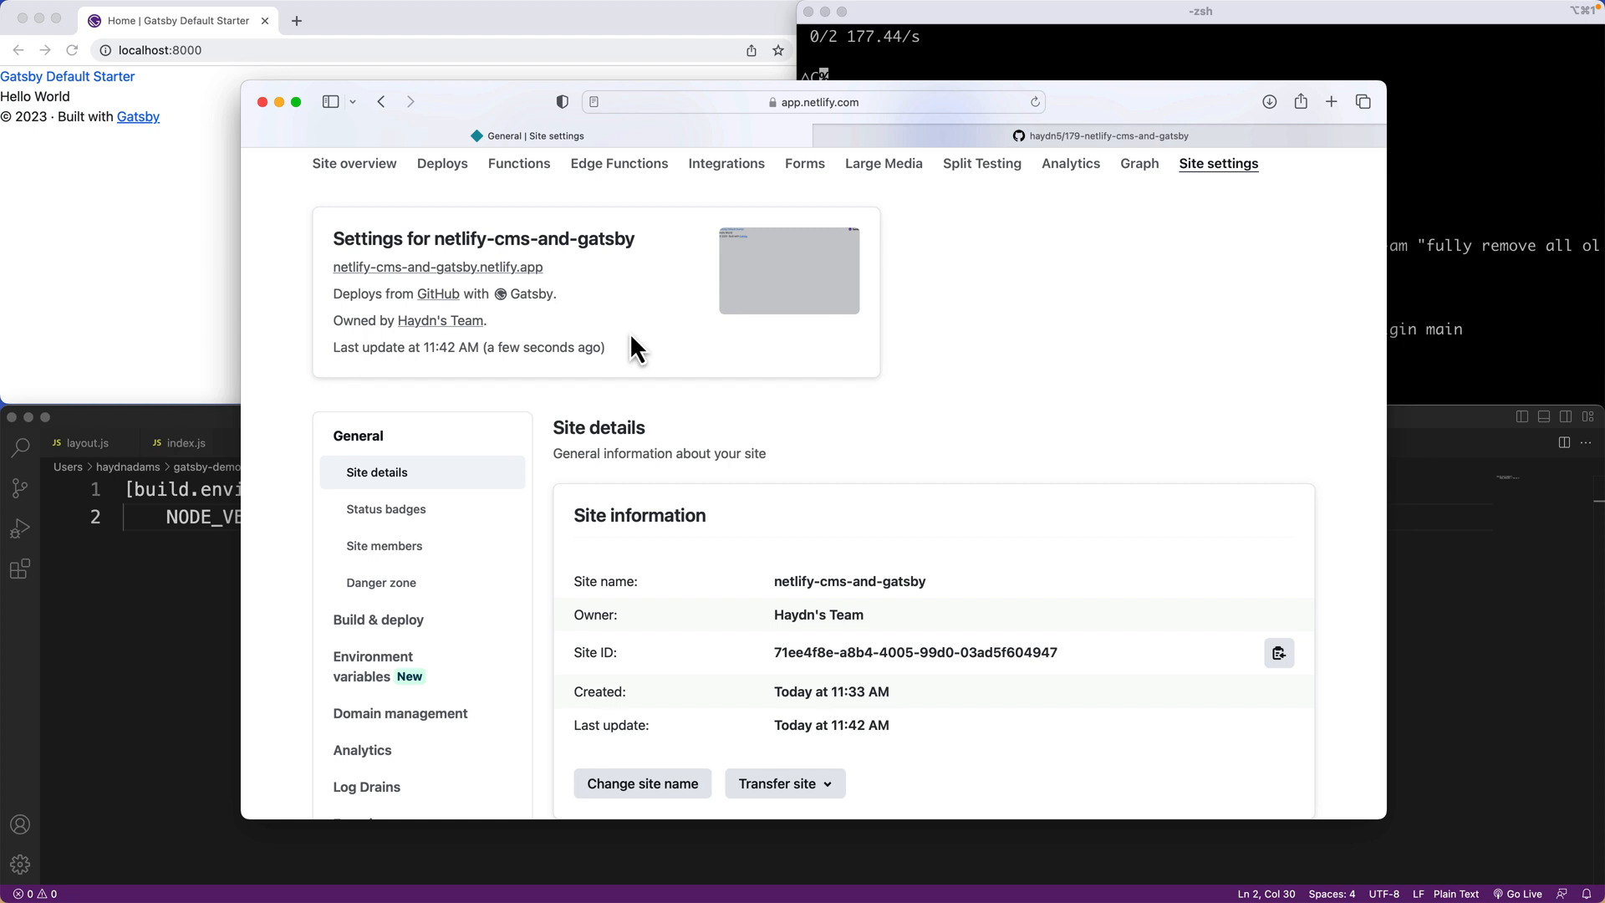